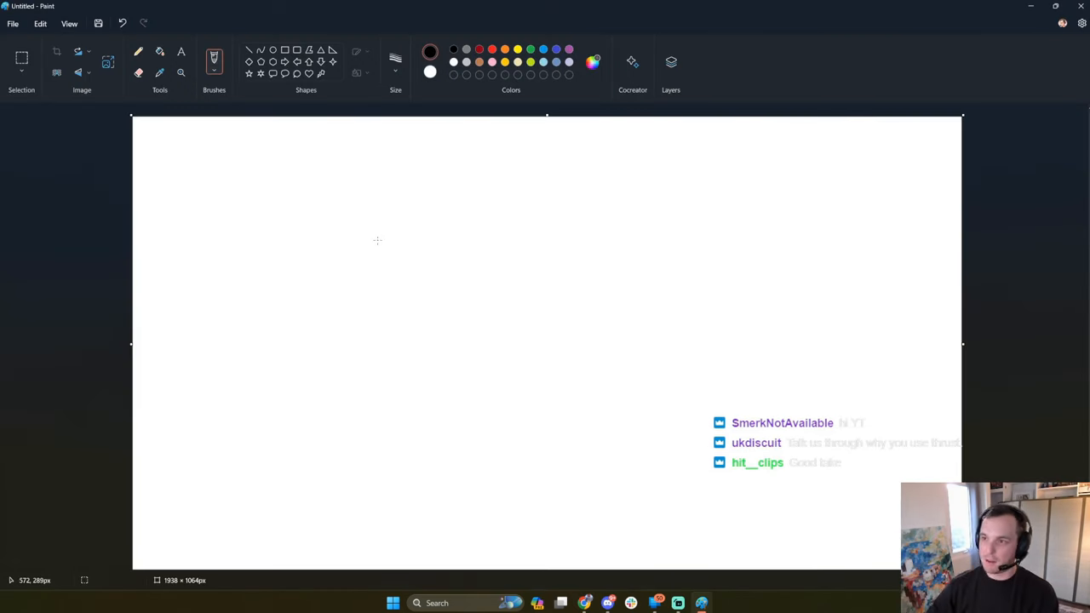
mouse_move(290, 262)
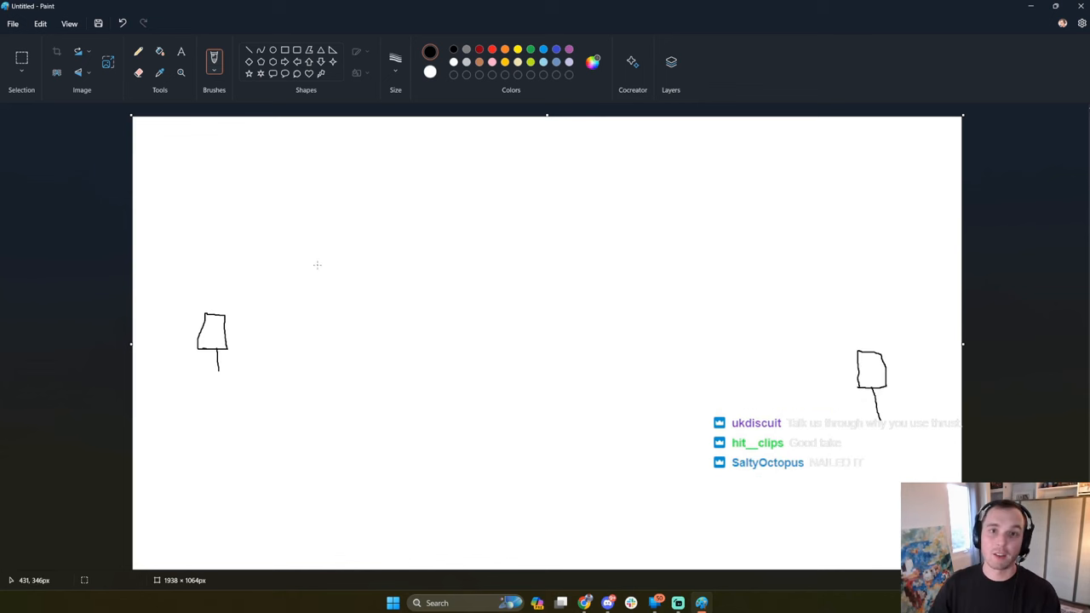
mouse_move(238, 204)
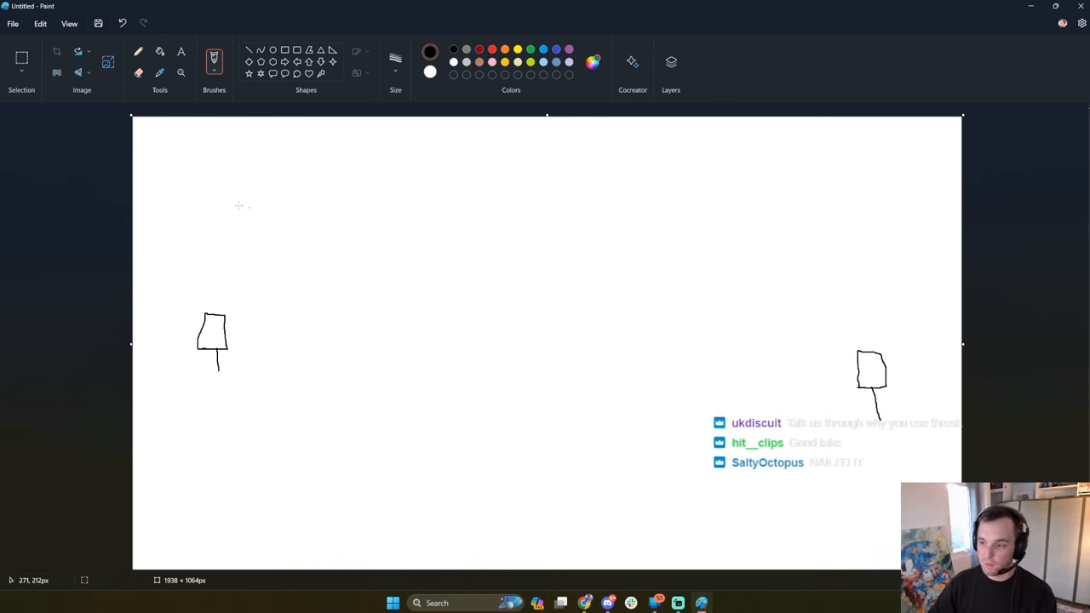
Draw the tall cliff outline beneath the left flag stand.
drag(133, 373, 276, 569)
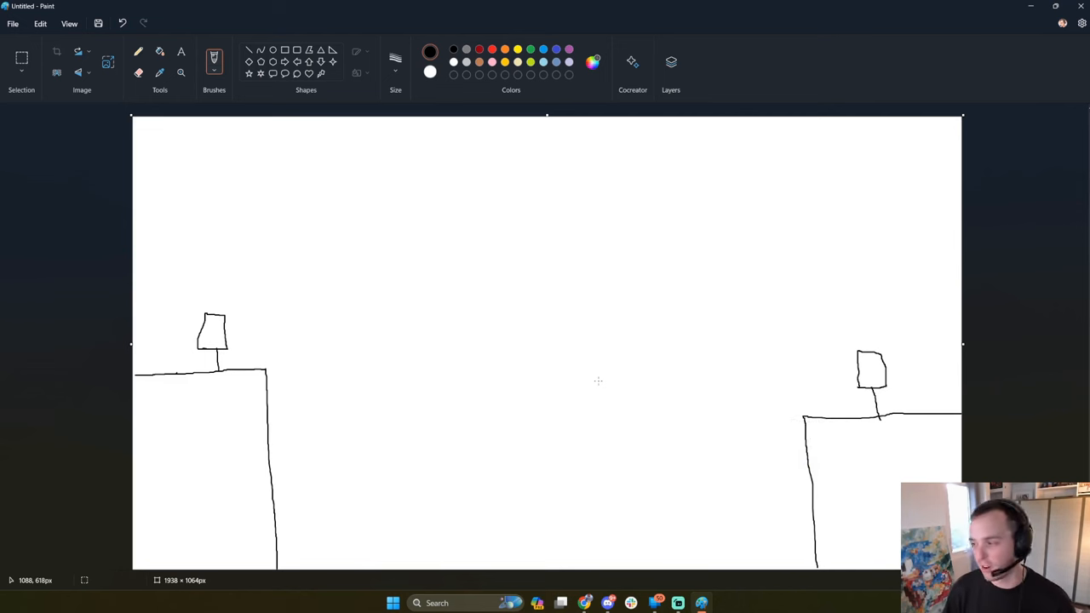
mouse_move(443, 271)
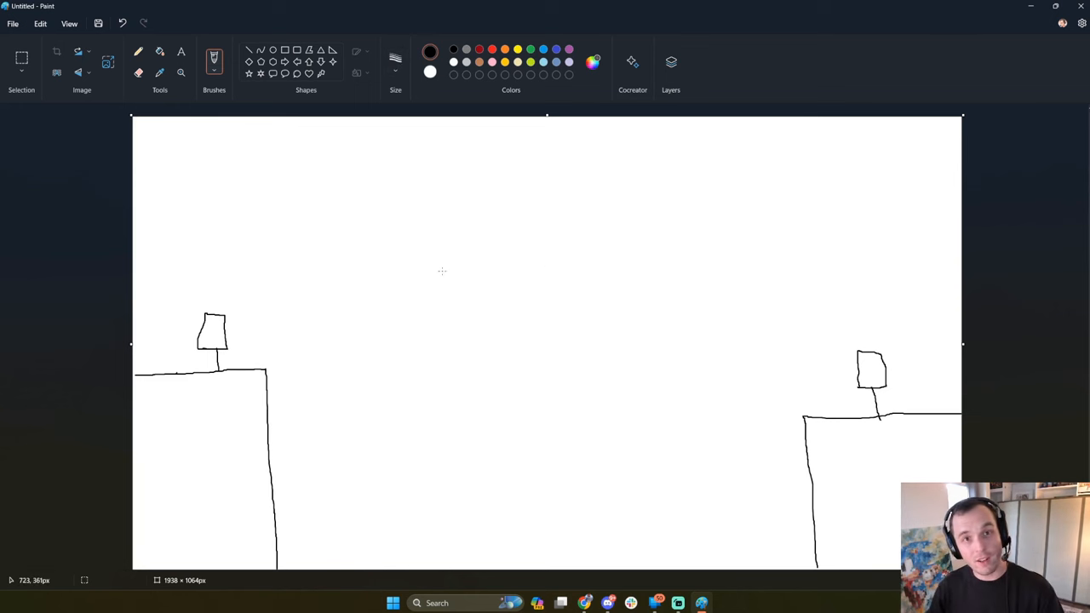
mouse_move(558, 218)
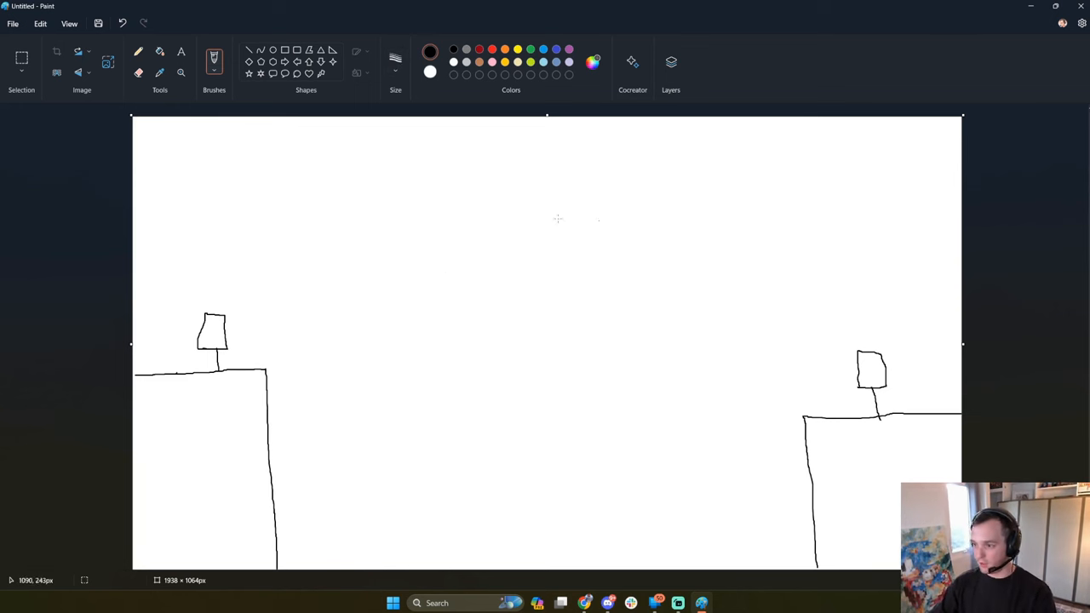
mouse_move(470, 307)
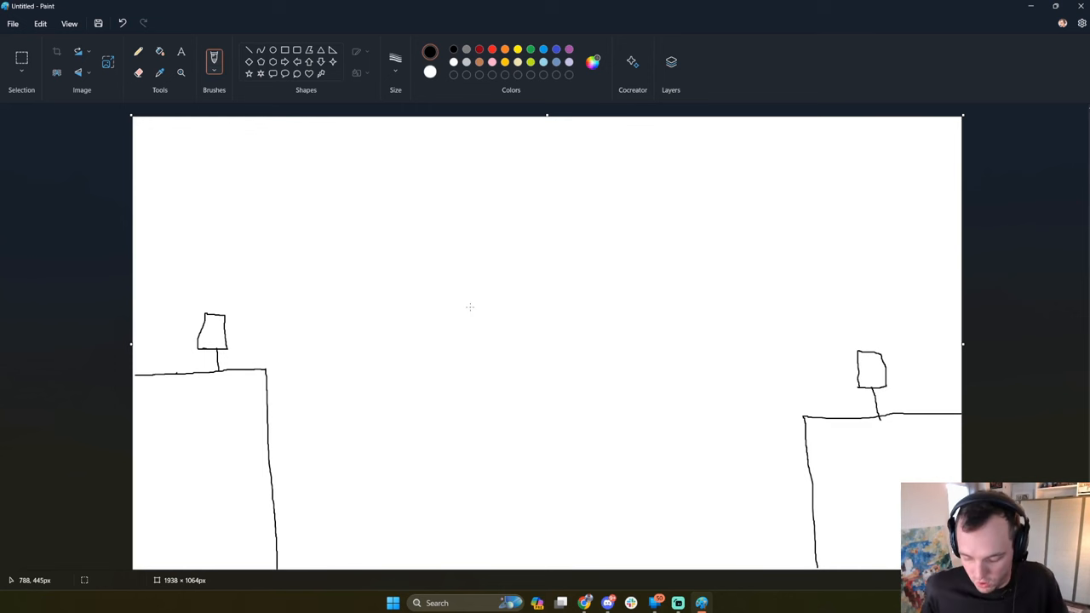
mouse_move(783, 308)
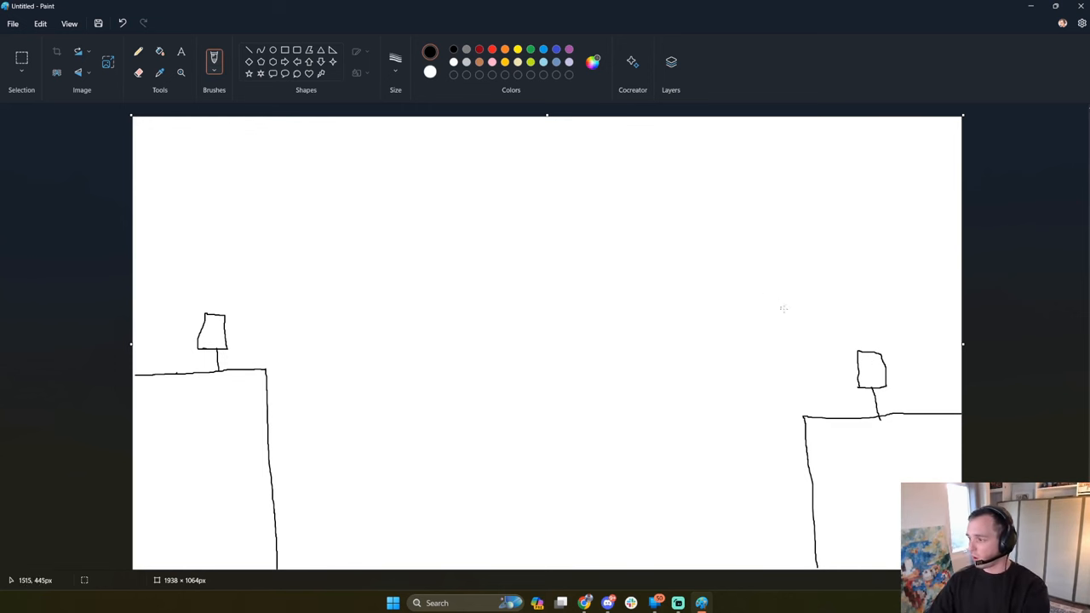
drag(793, 319, 860, 349)
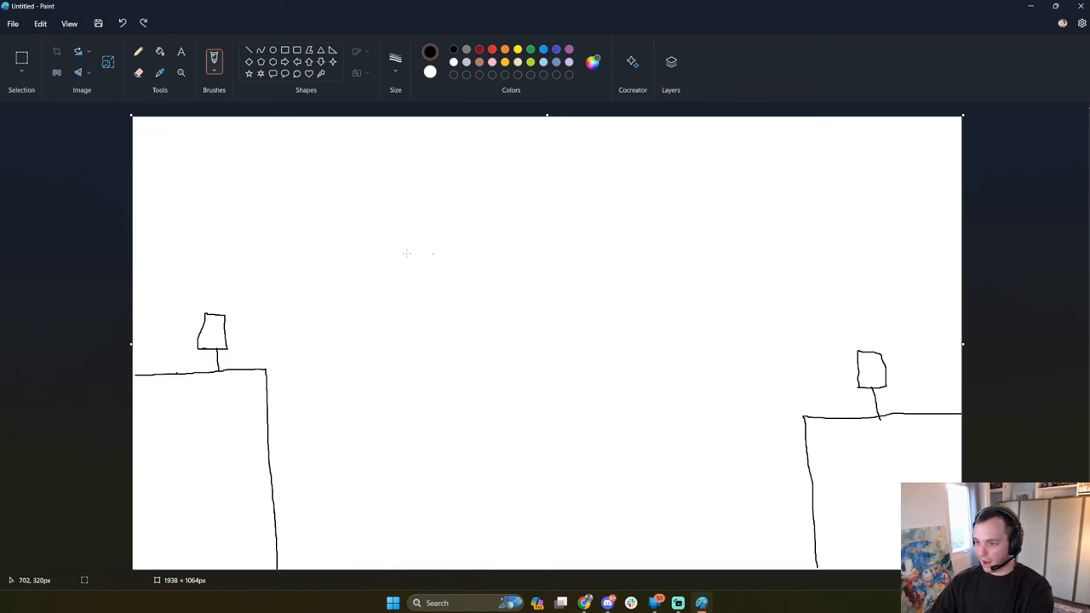
mouse_move(670, 279)
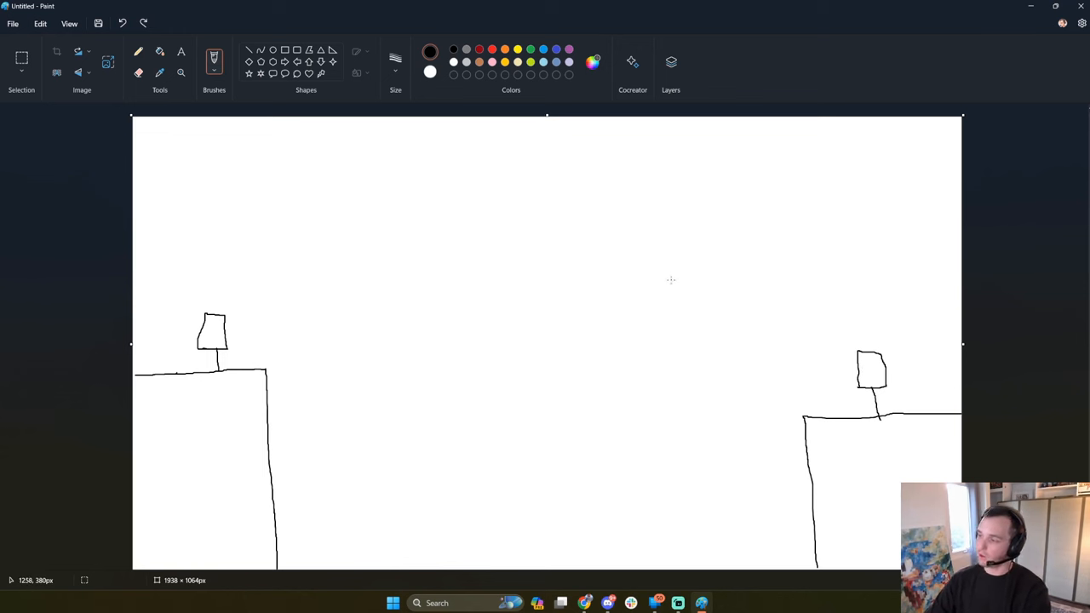
mouse_move(661, 303)
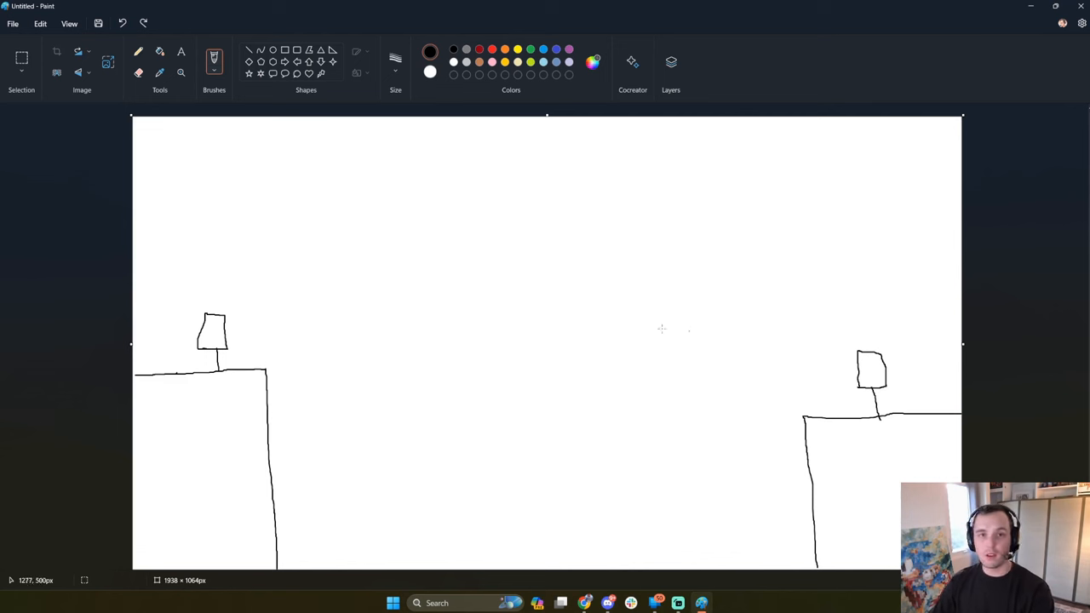
mouse_move(630, 293)
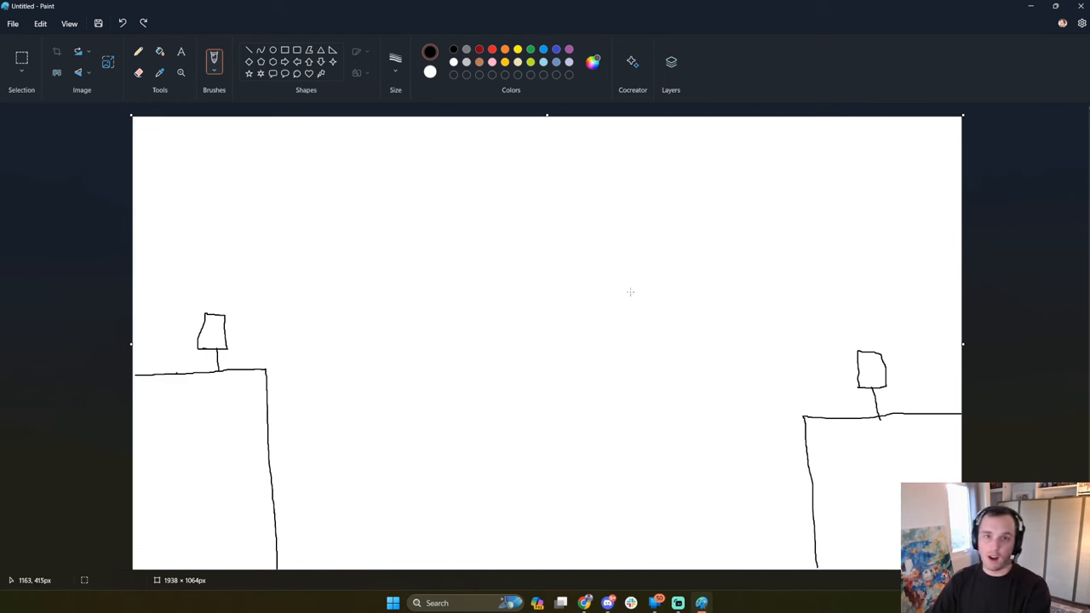
mouse_move(735, 309)
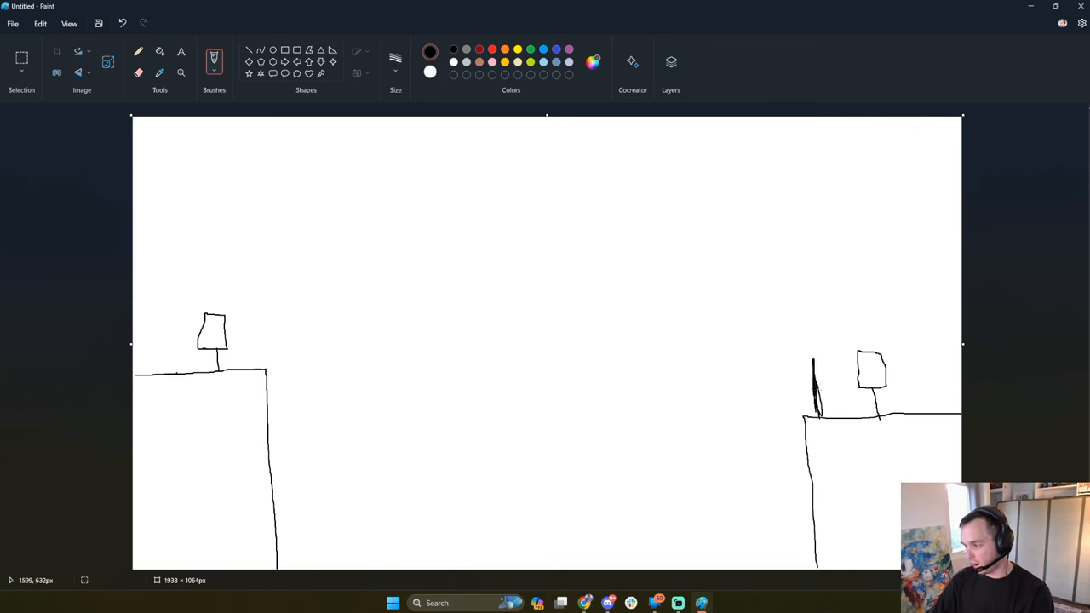
drag(913, 349, 913, 418)
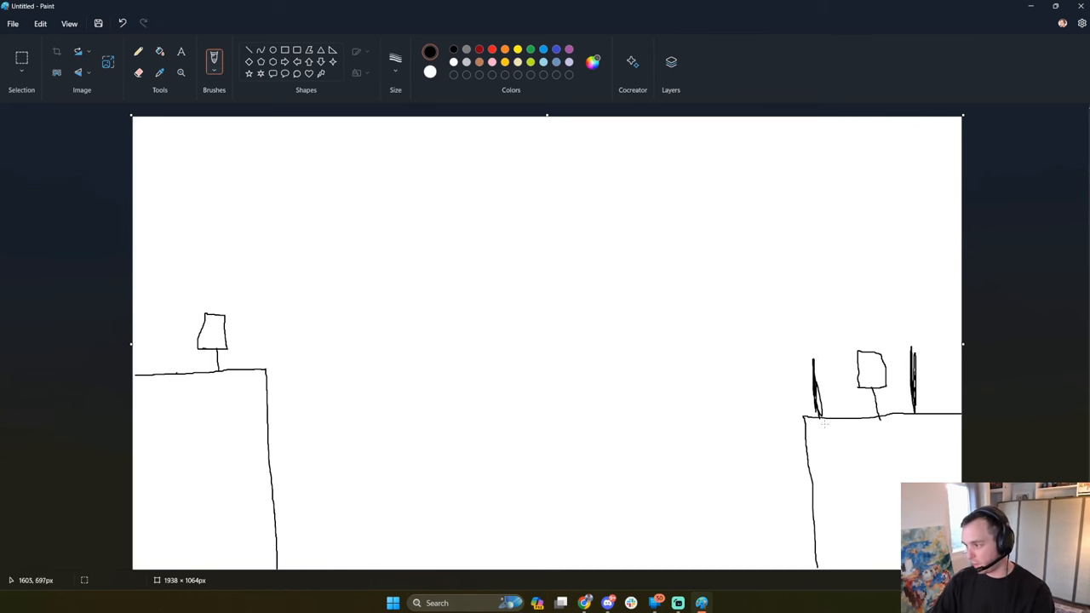
click(123, 24)
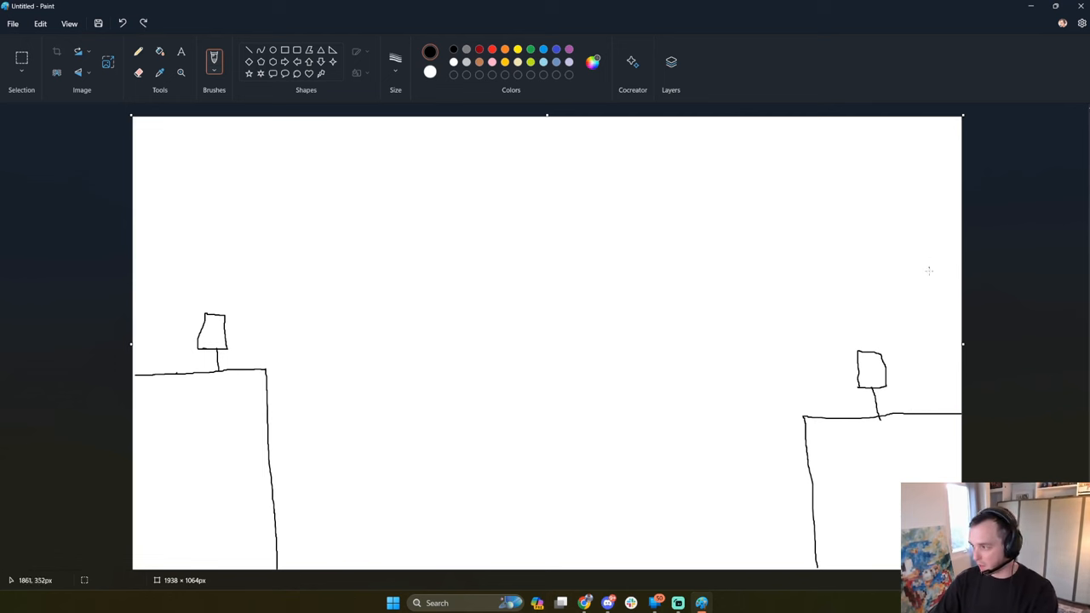
mouse_move(865, 377)
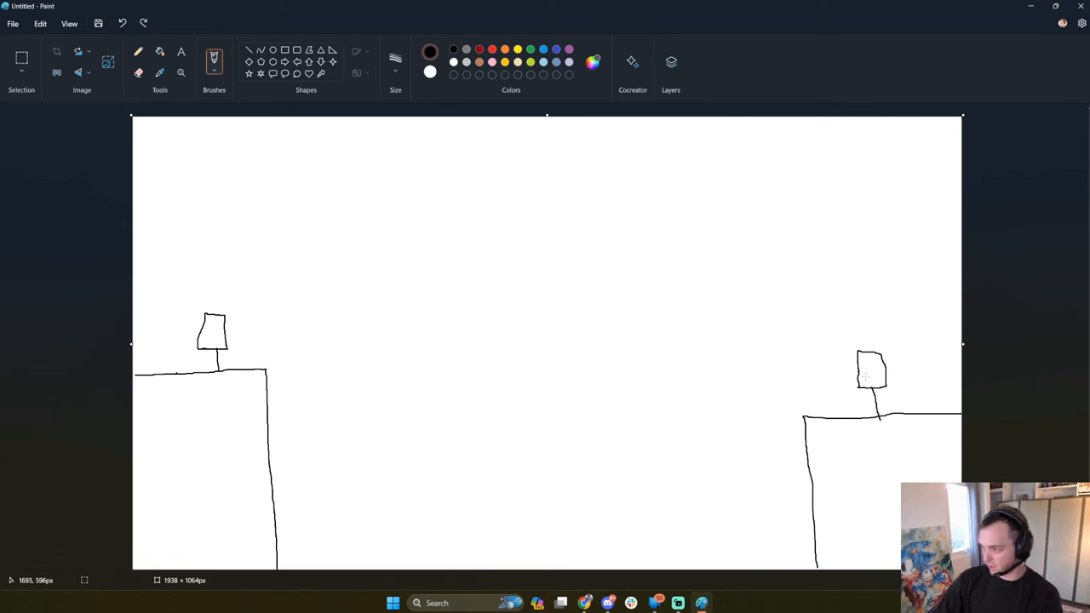
mouse_move(760, 263)
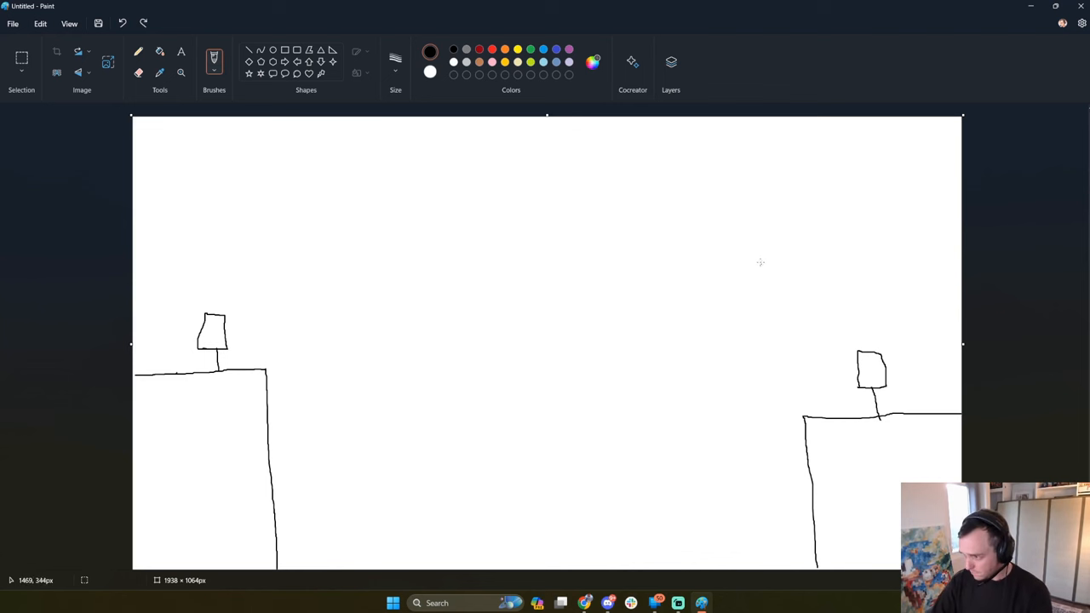
mouse_move(700, 303)
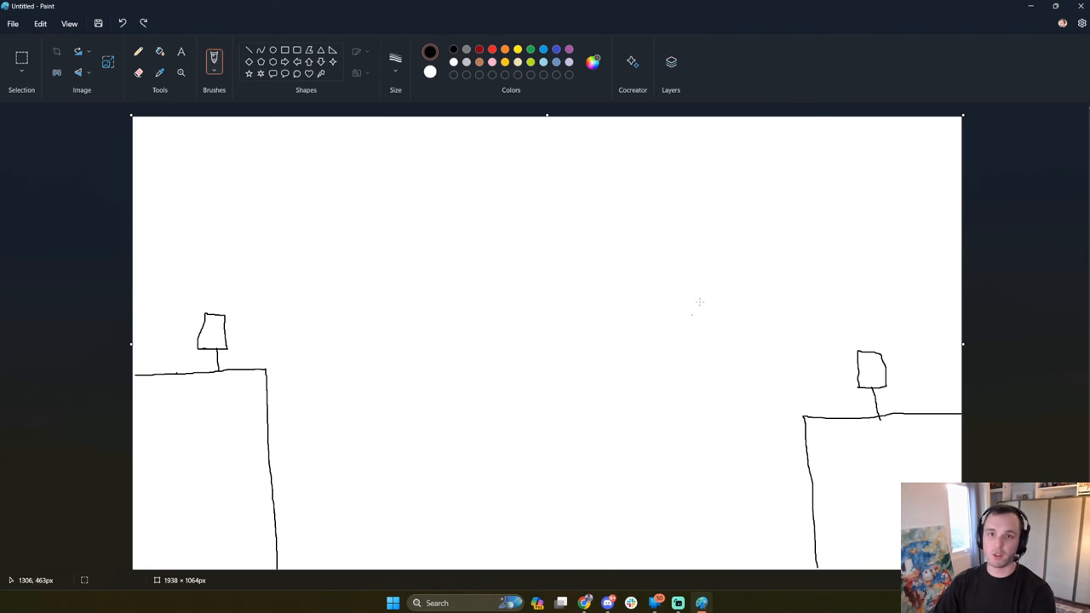
mouse_move(548, 318)
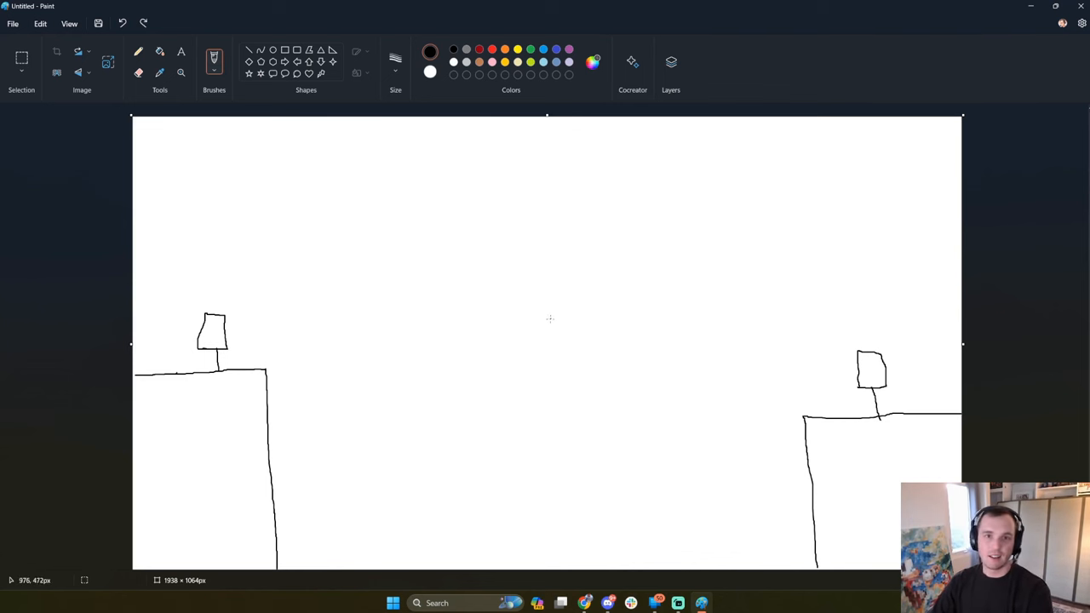
mouse_move(599, 356)
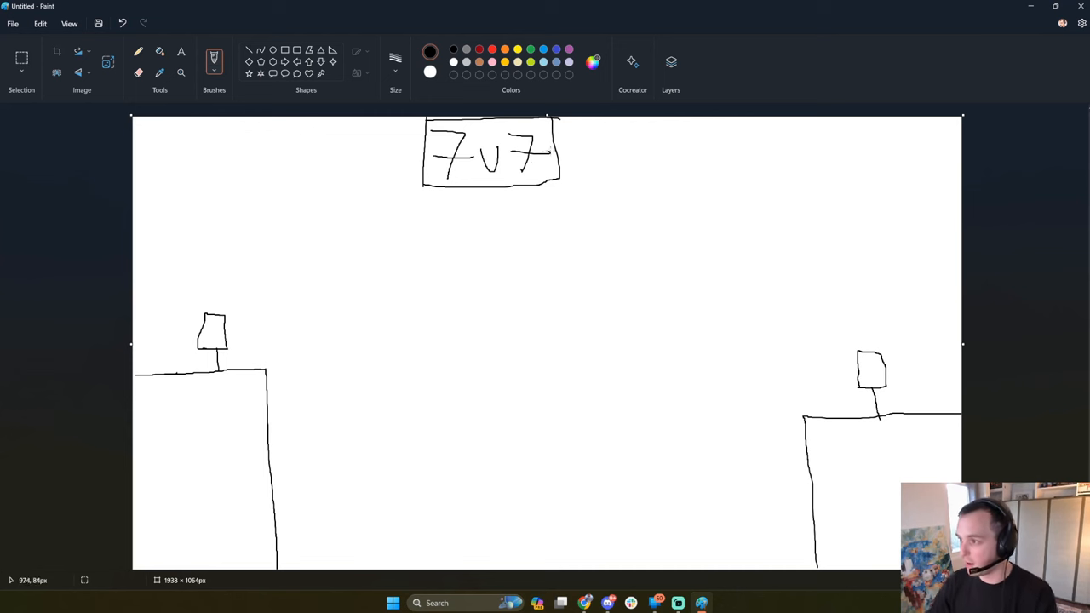
mouse_move(521, 300)
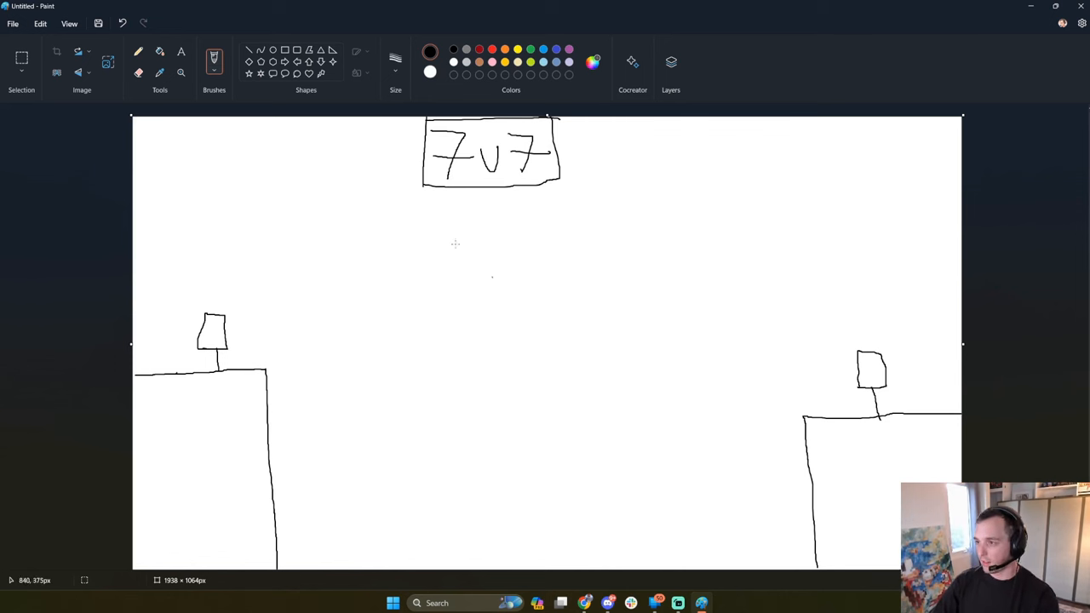
mouse_move(293, 324)
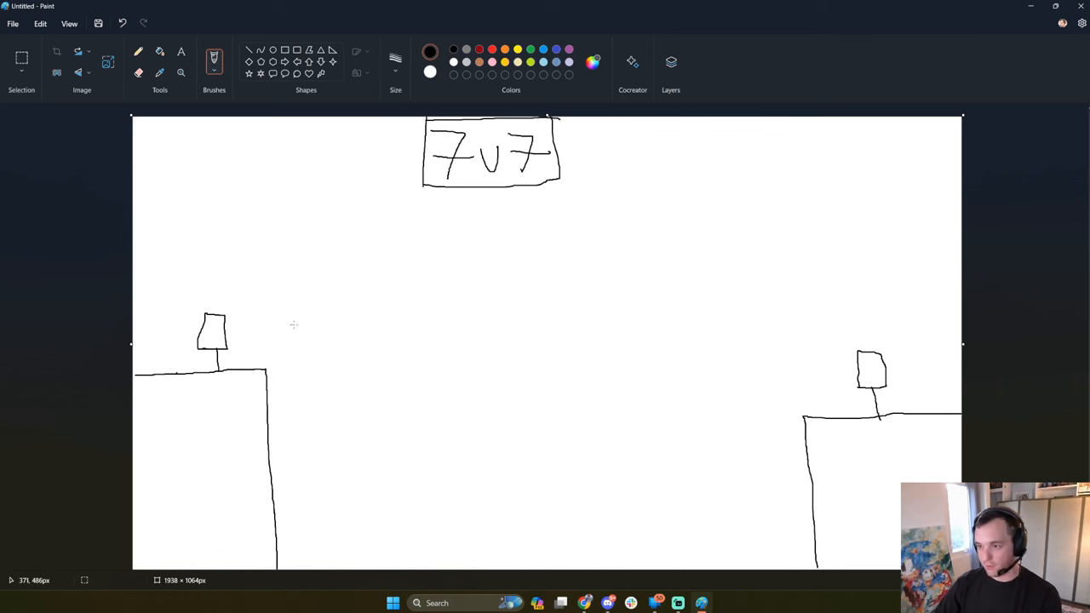
mouse_move(545, 295)
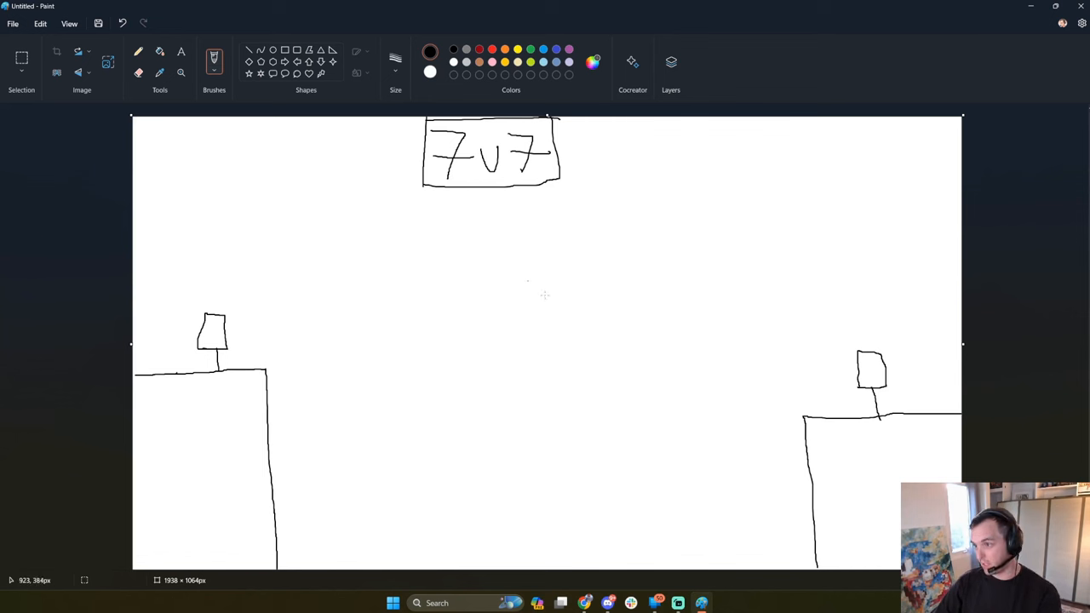
mouse_move(607, 319)
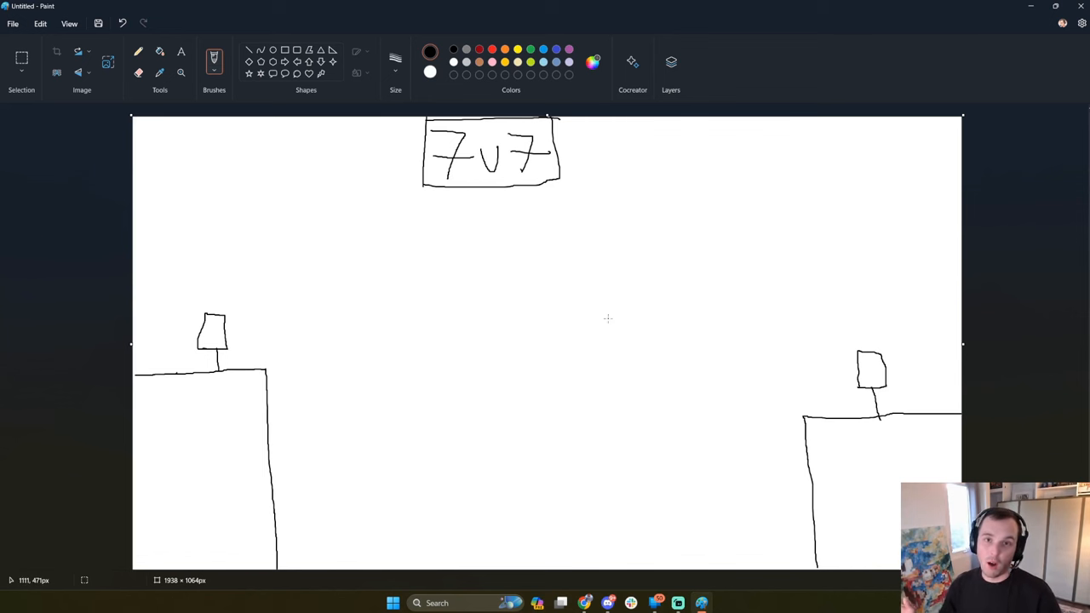
mouse_move(531, 303)
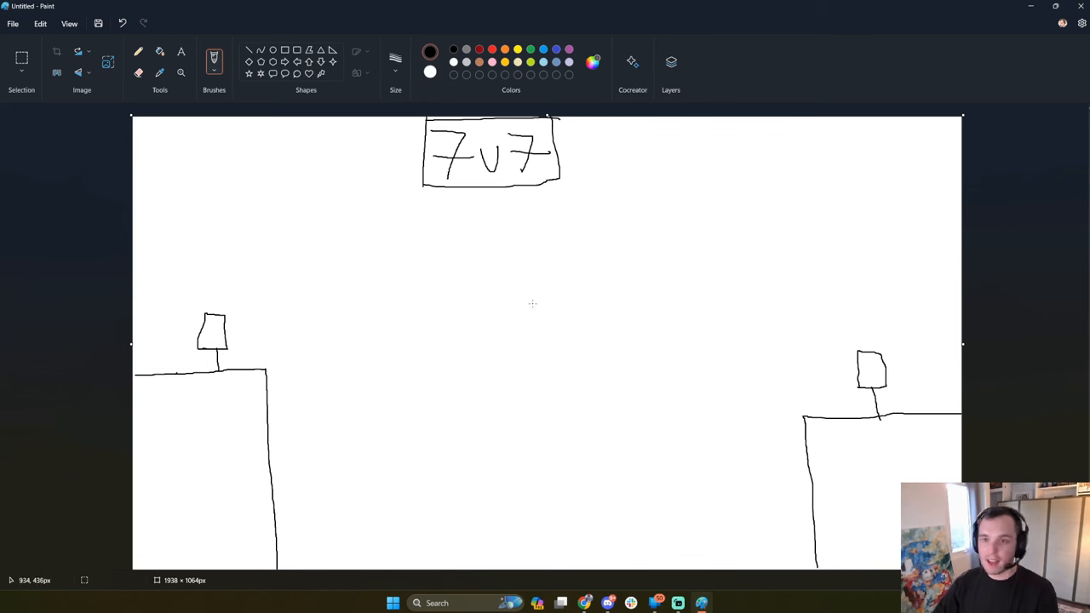
mouse_move(494, 306)
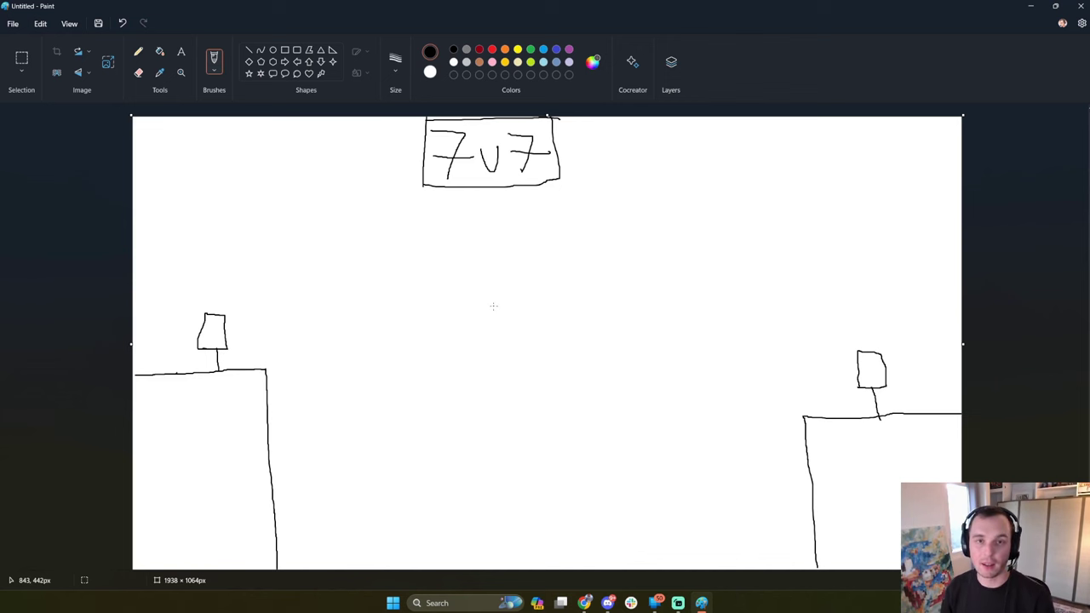
mouse_move(778, 283)
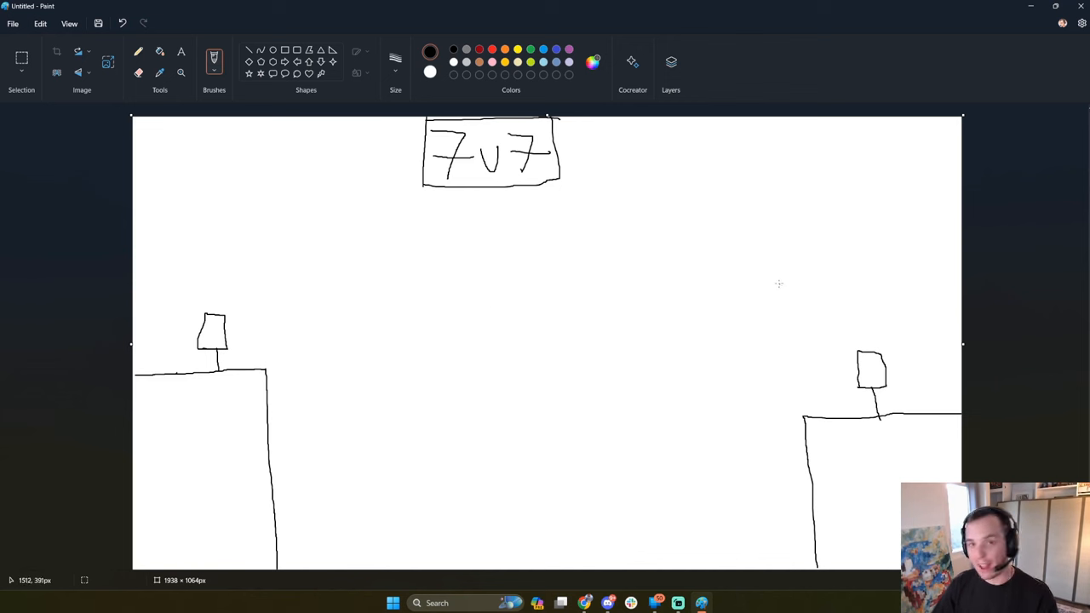
mouse_move(765, 284)
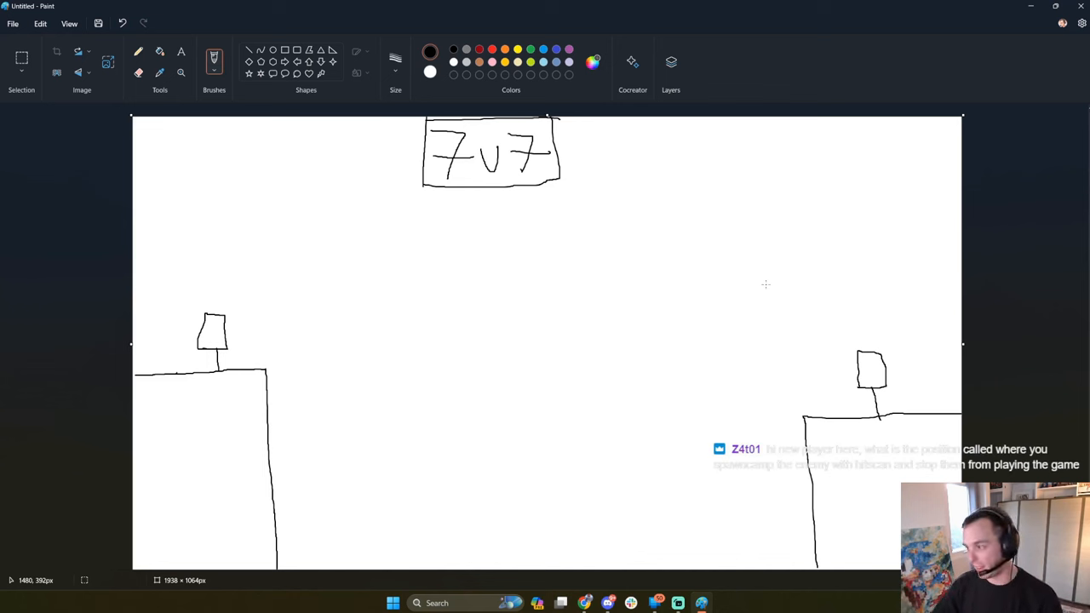
mouse_move(473, 279)
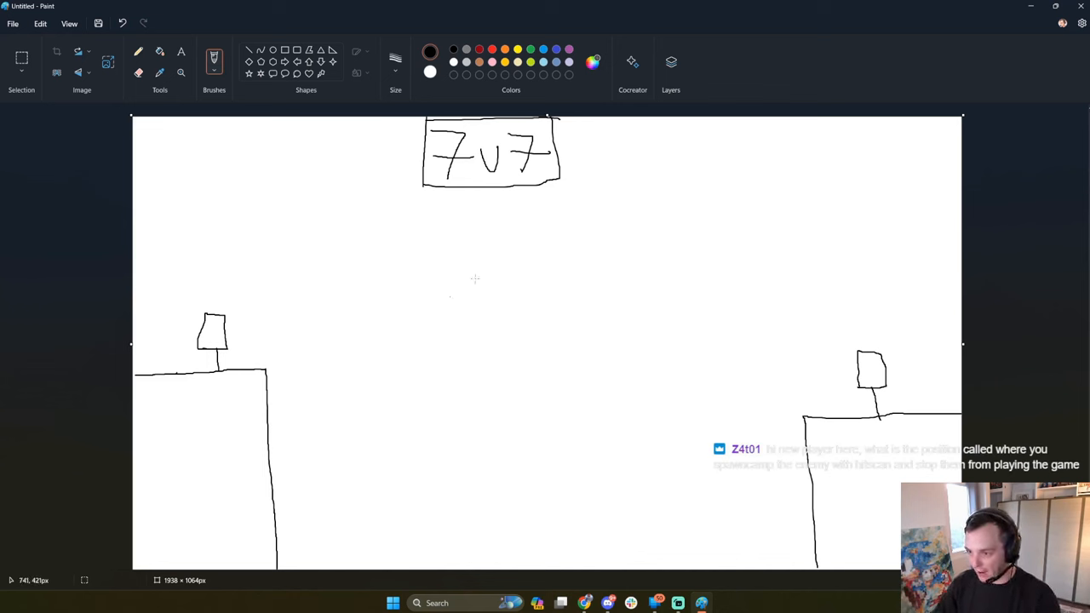
mouse_move(836, 323)
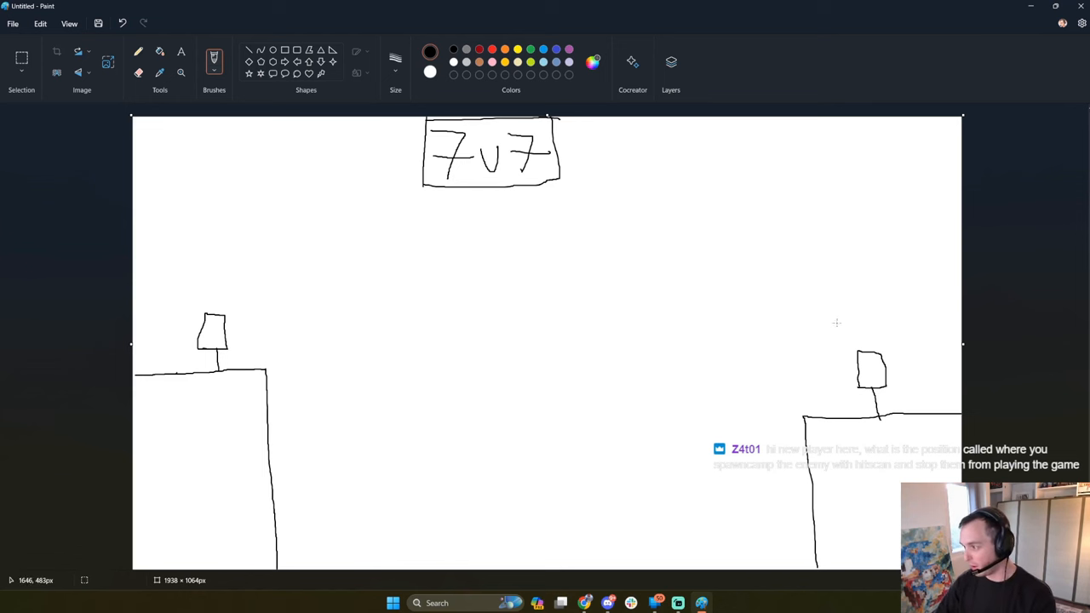
mouse_move(768, 300)
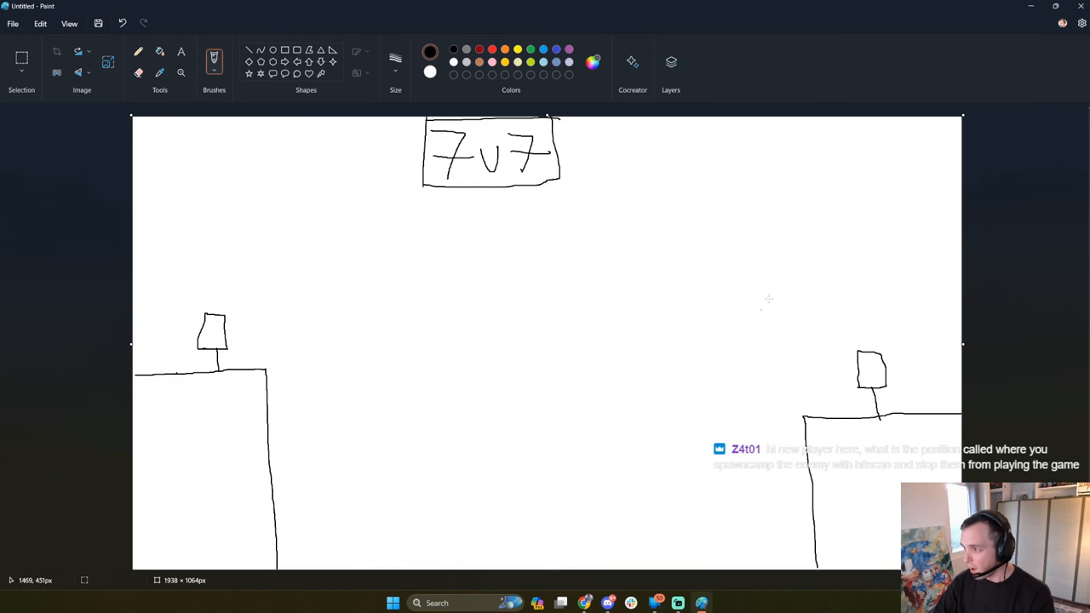
mouse_move(739, 282)
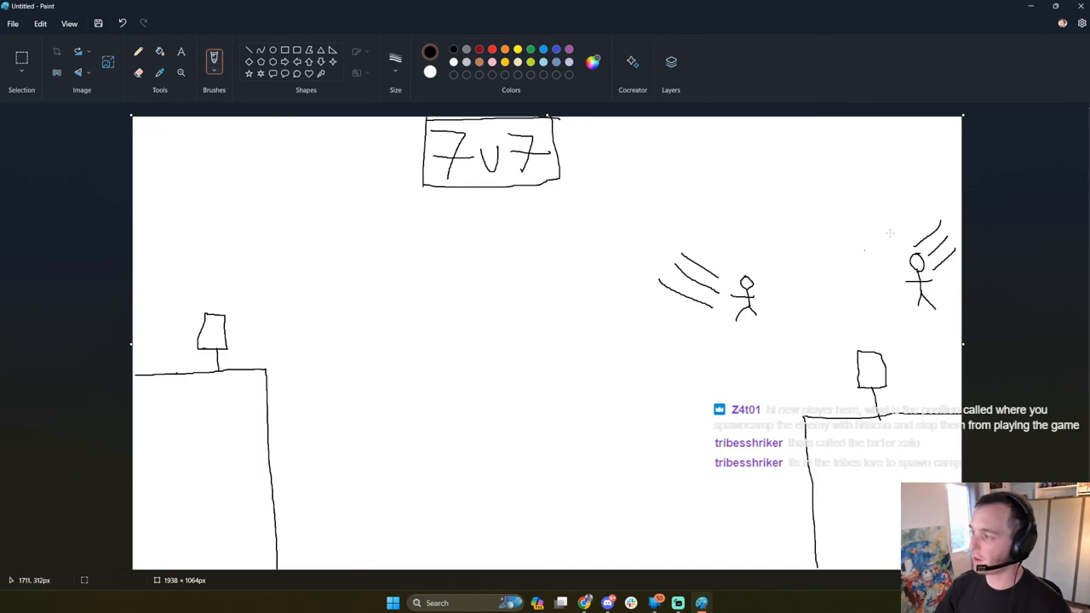
mouse_move(617, 259)
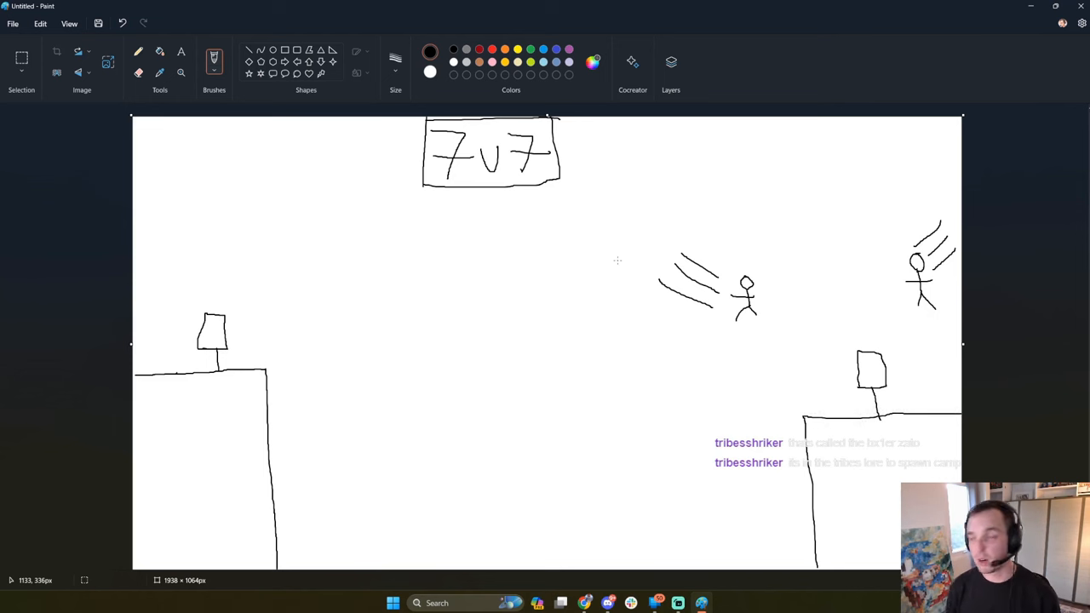
mouse_move(259, 296)
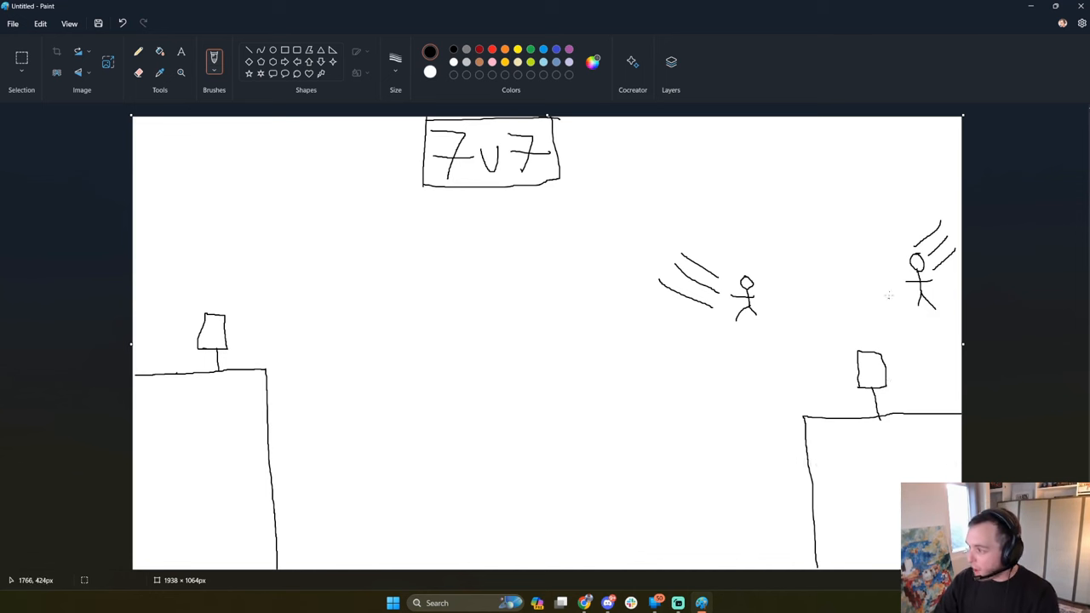
mouse_move(913, 356)
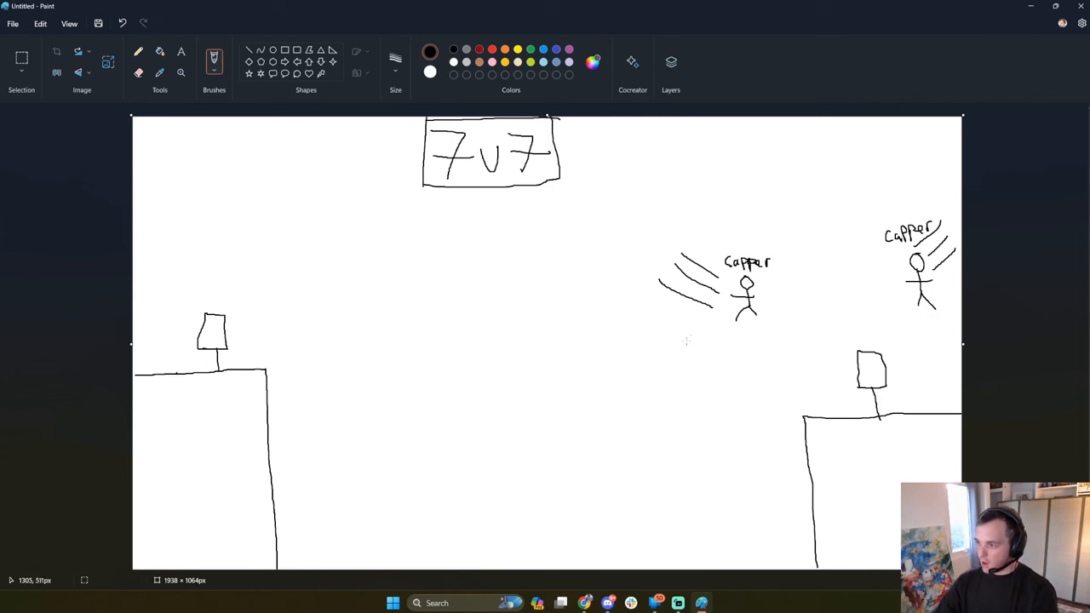
mouse_move(606, 359)
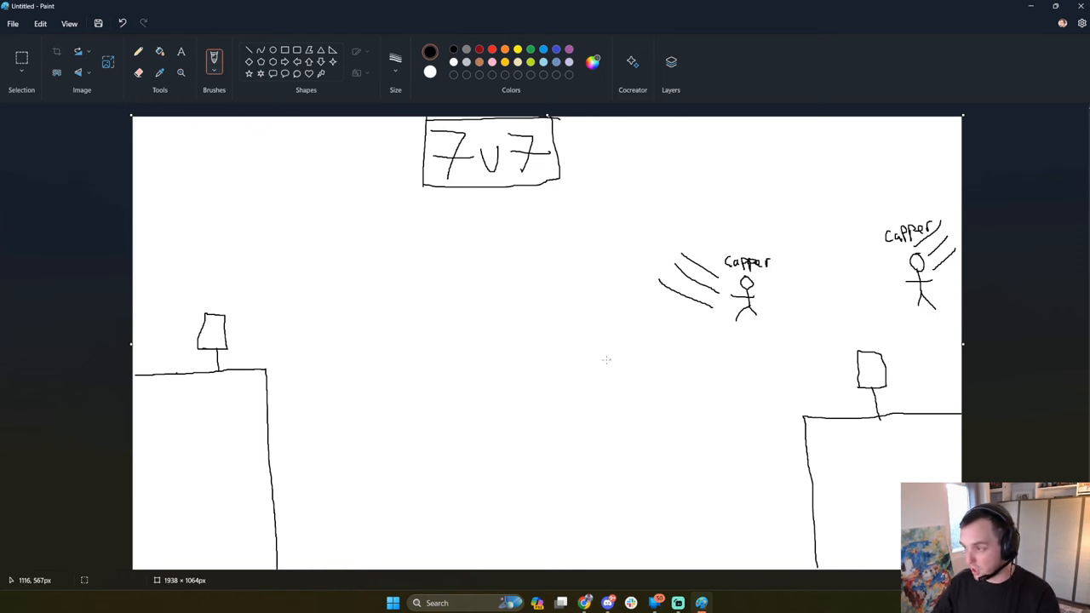
mouse_move(618, 398)
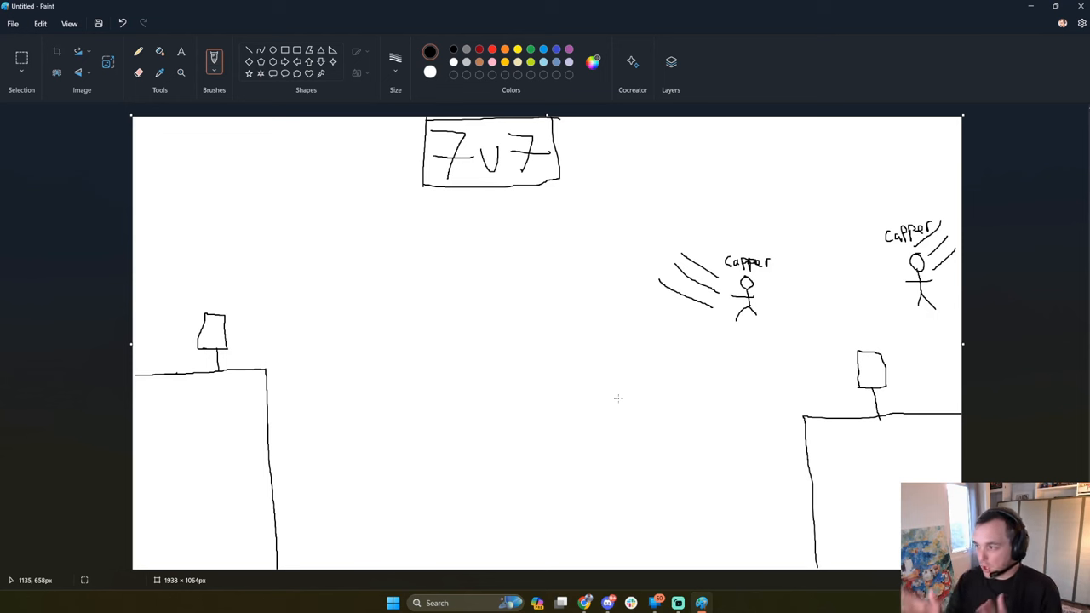
mouse_move(827, 381)
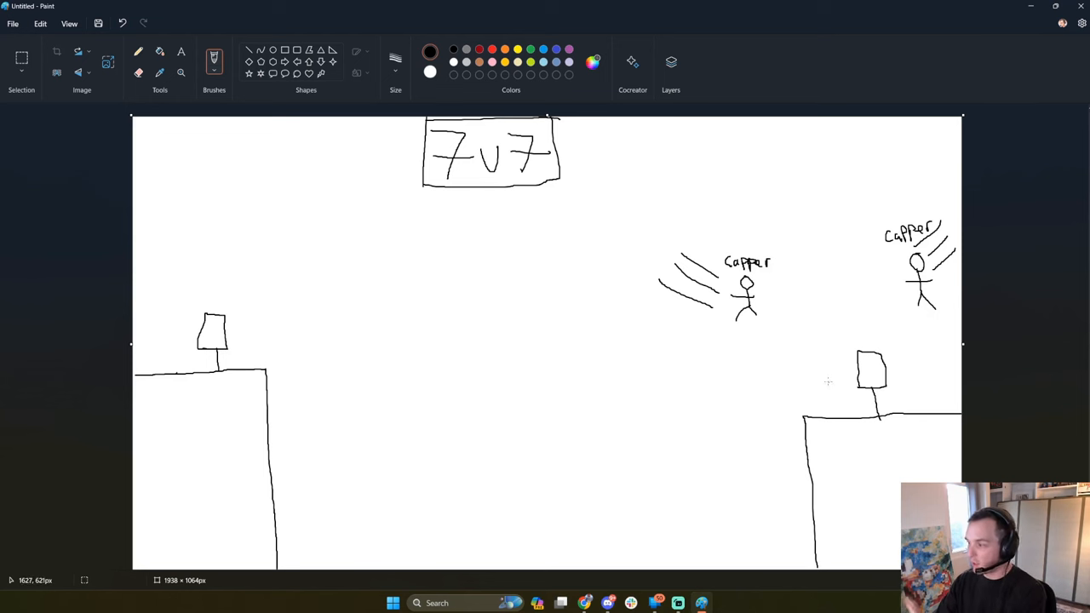
mouse_move(739, 331)
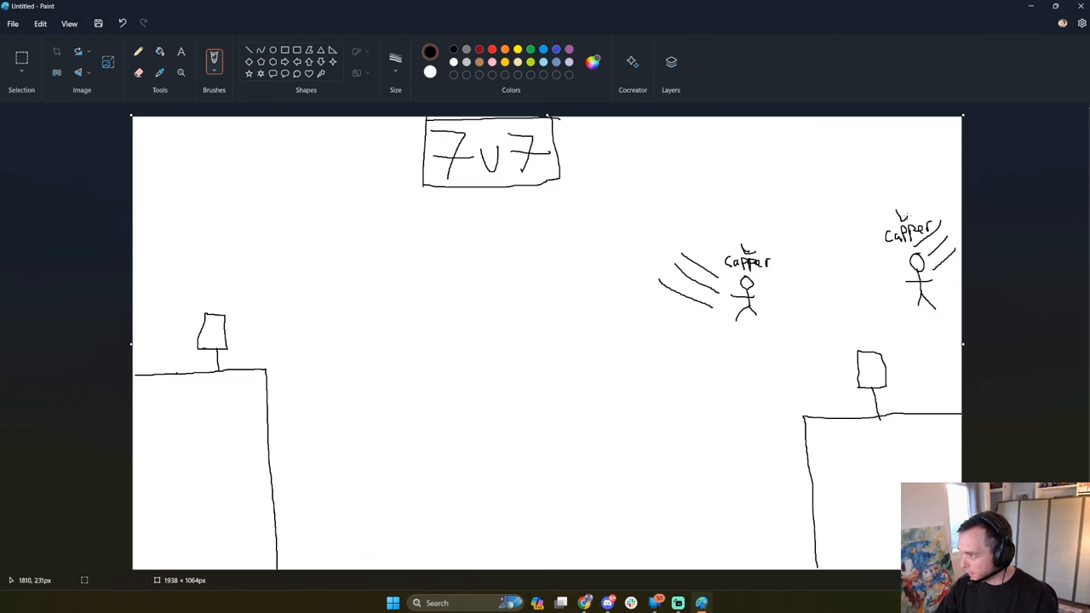
mouse_move(765, 327)
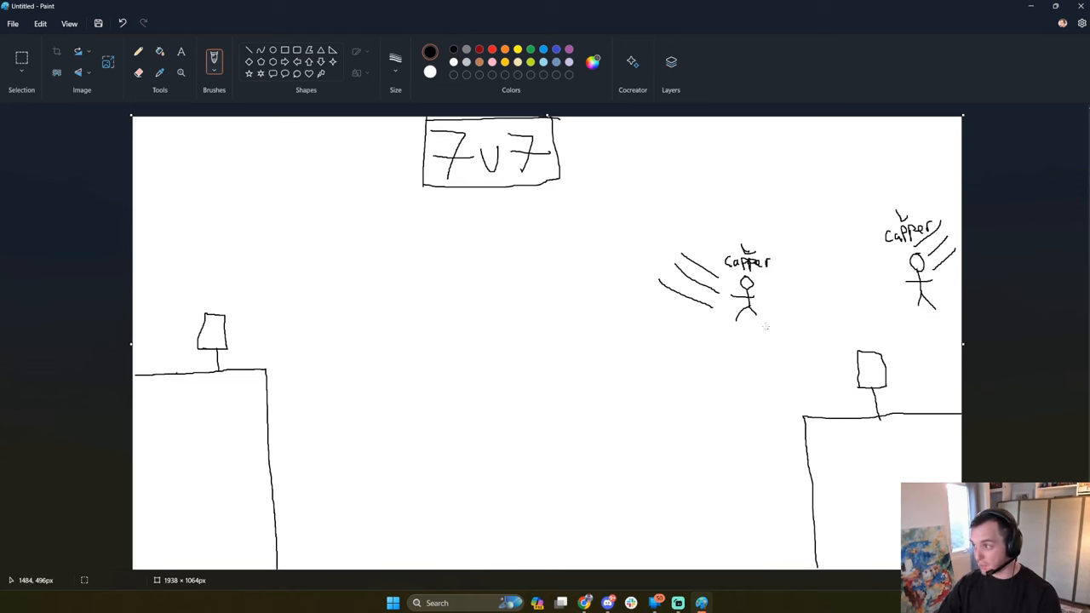
mouse_move(753, 326)
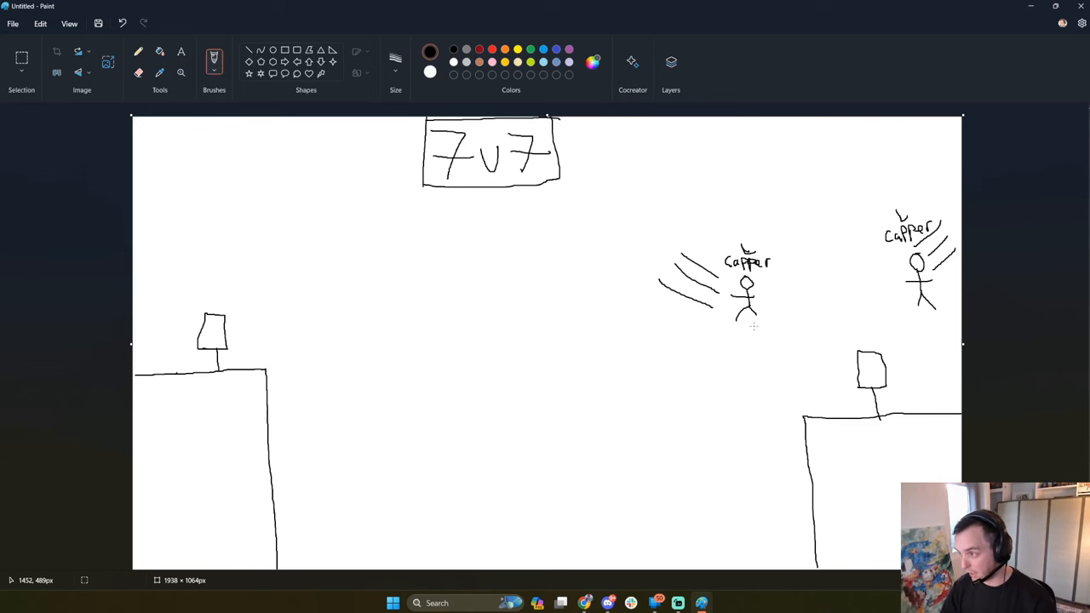
mouse_move(688, 351)
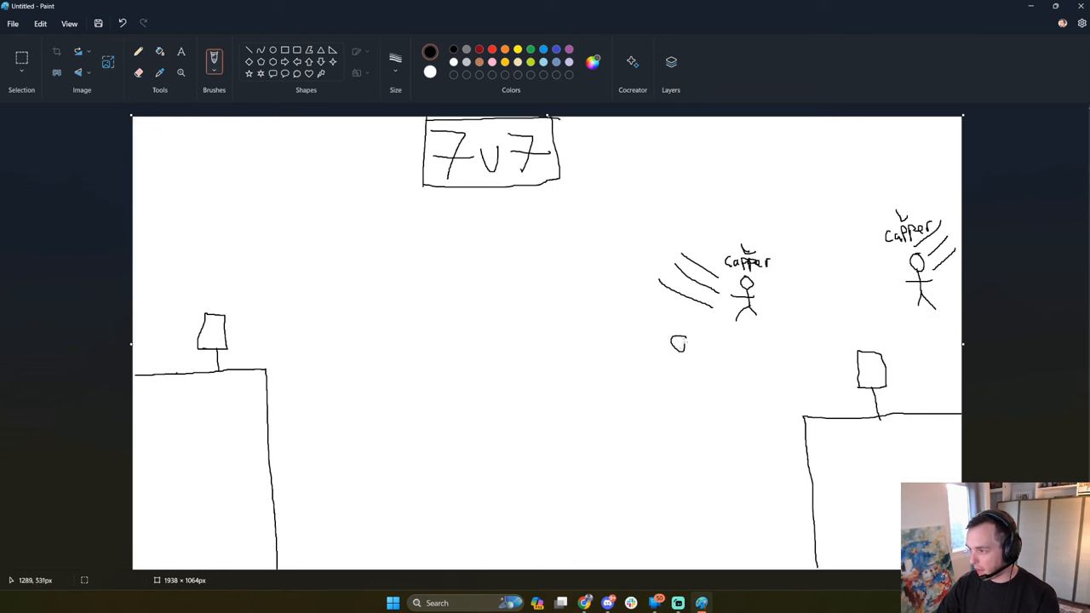
Draw the head and body of a thick stick figure left of the right flag stand.
drag(677, 349, 677, 383)
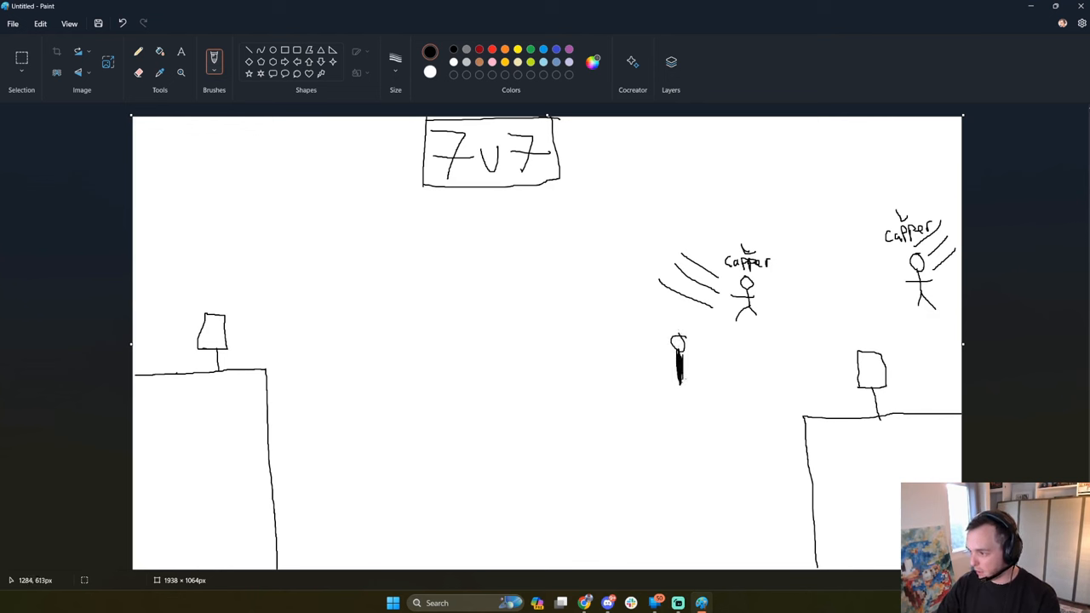
drag(678, 353, 678, 396)
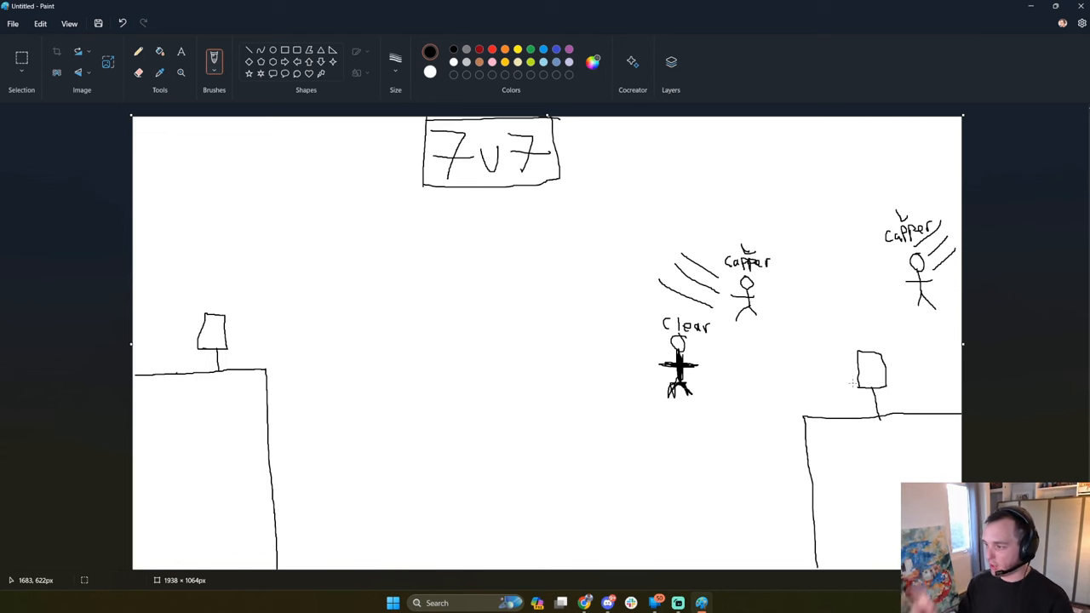
mouse_move(641, 334)
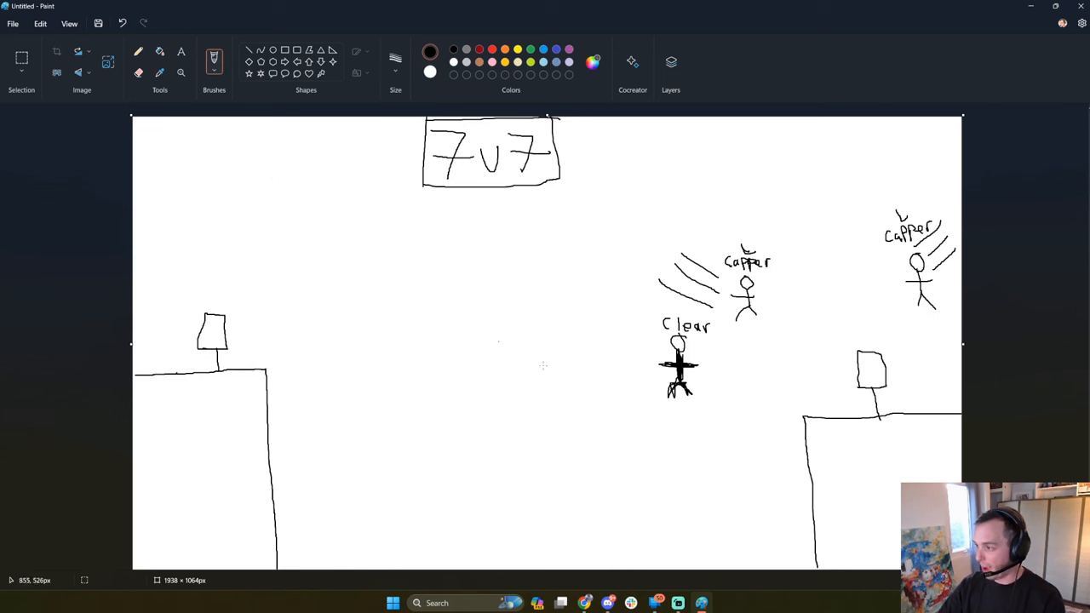
mouse_move(636, 333)
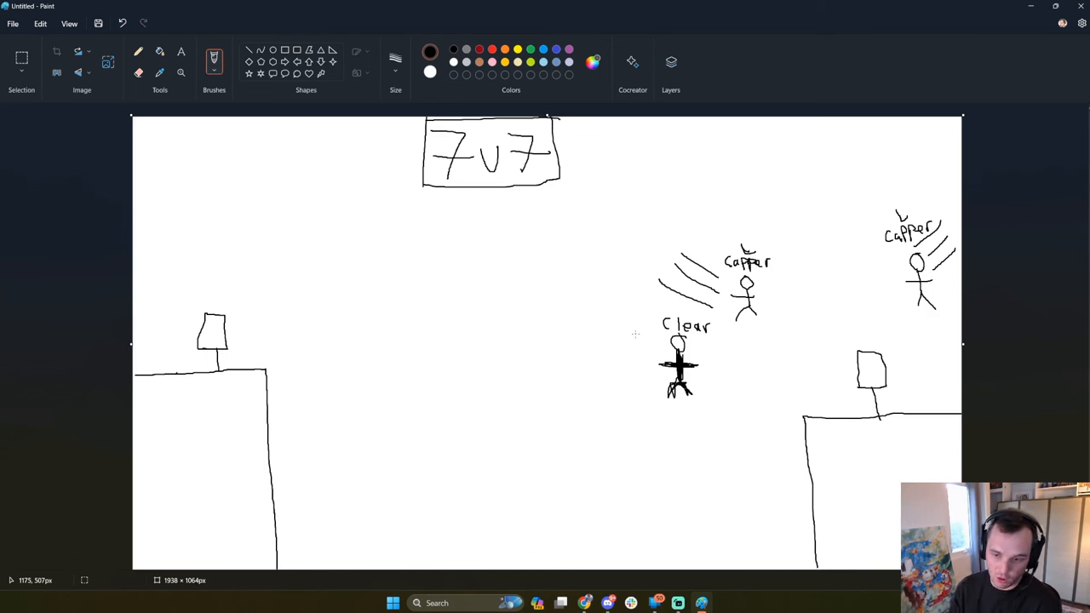
Extend the Clear figure's arm and draw a shot trail toward the right flag stand.
drag(698, 366, 718, 364)
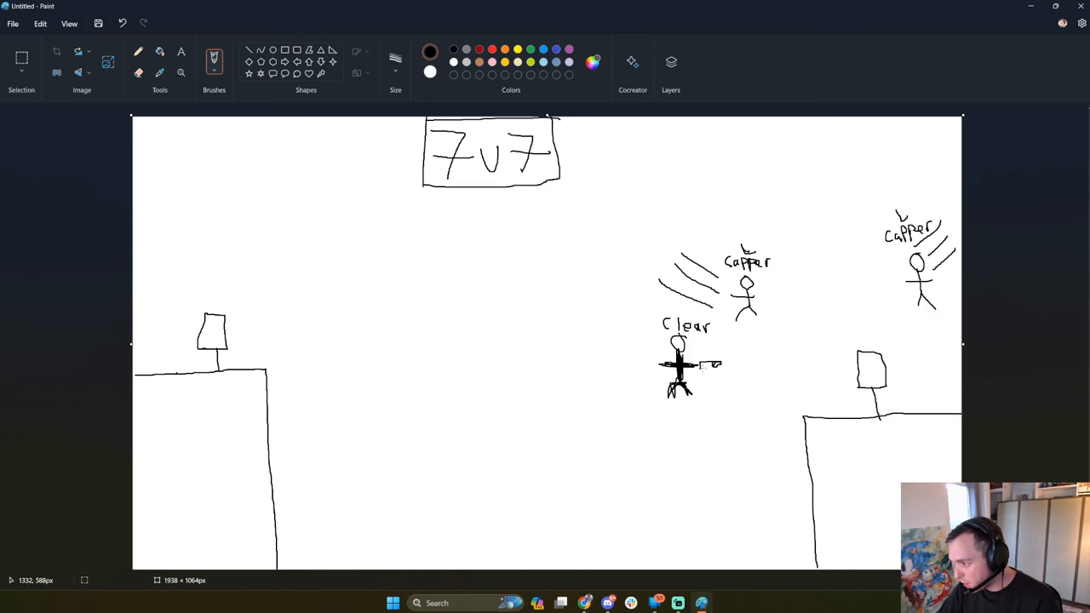
drag(707, 366, 821, 373)
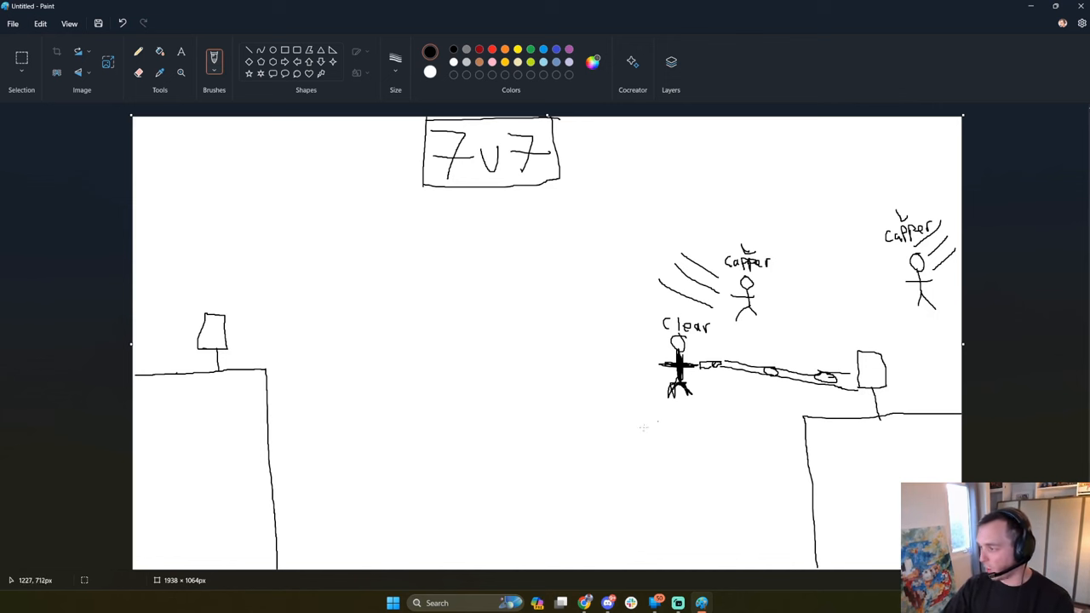
mouse_move(705, 392)
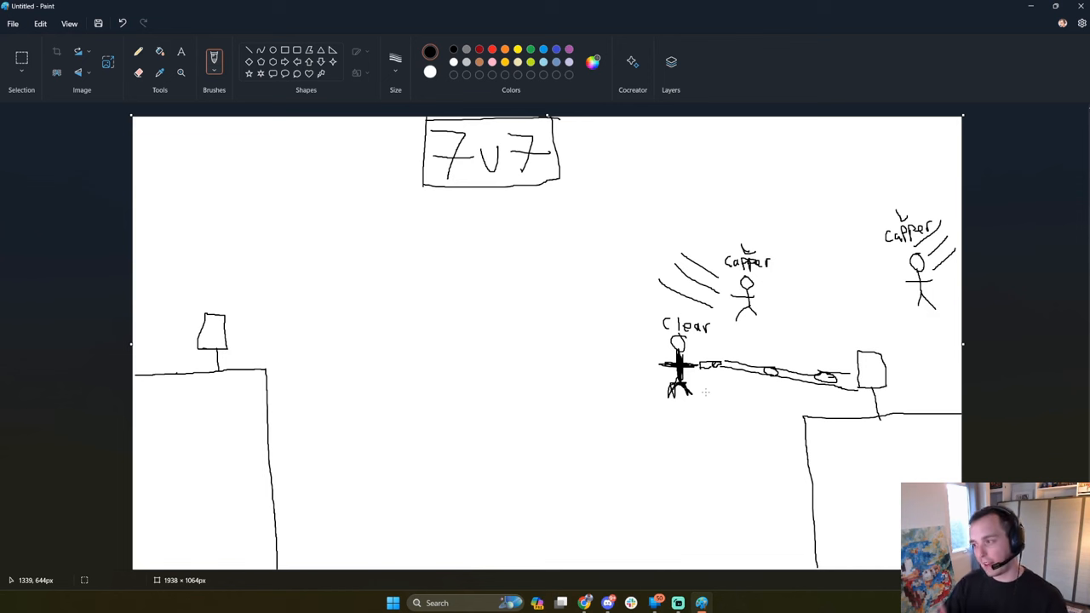
mouse_move(658, 376)
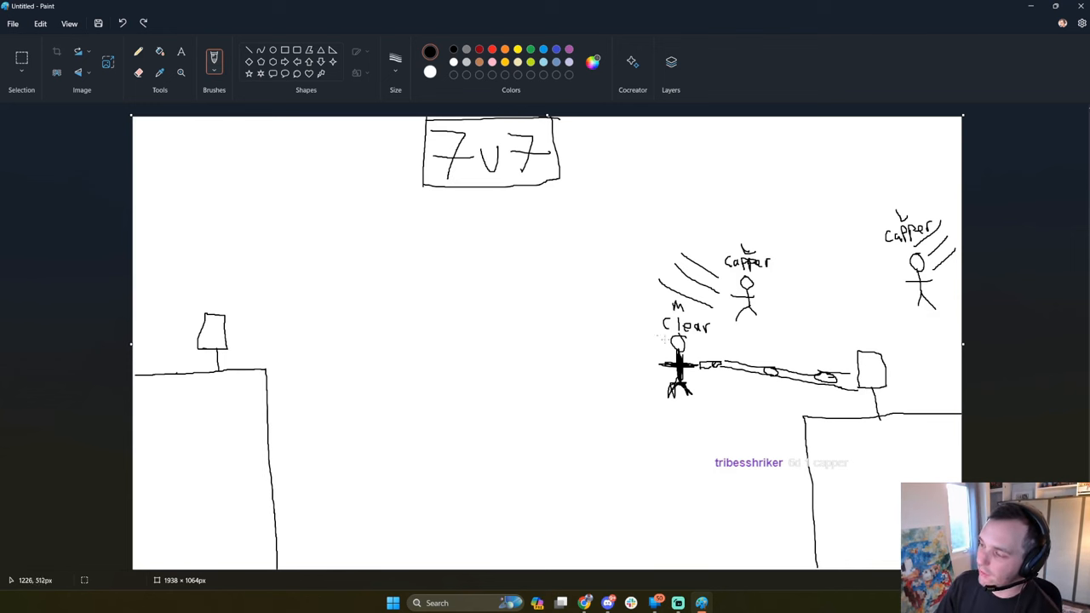
mouse_move(603, 305)
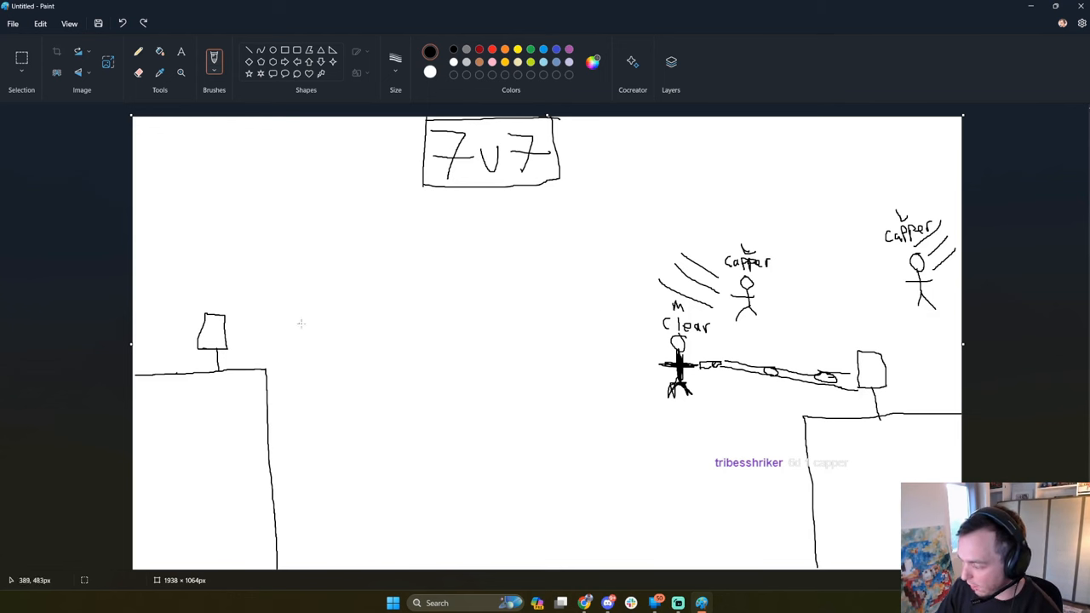
mouse_move(304, 320)
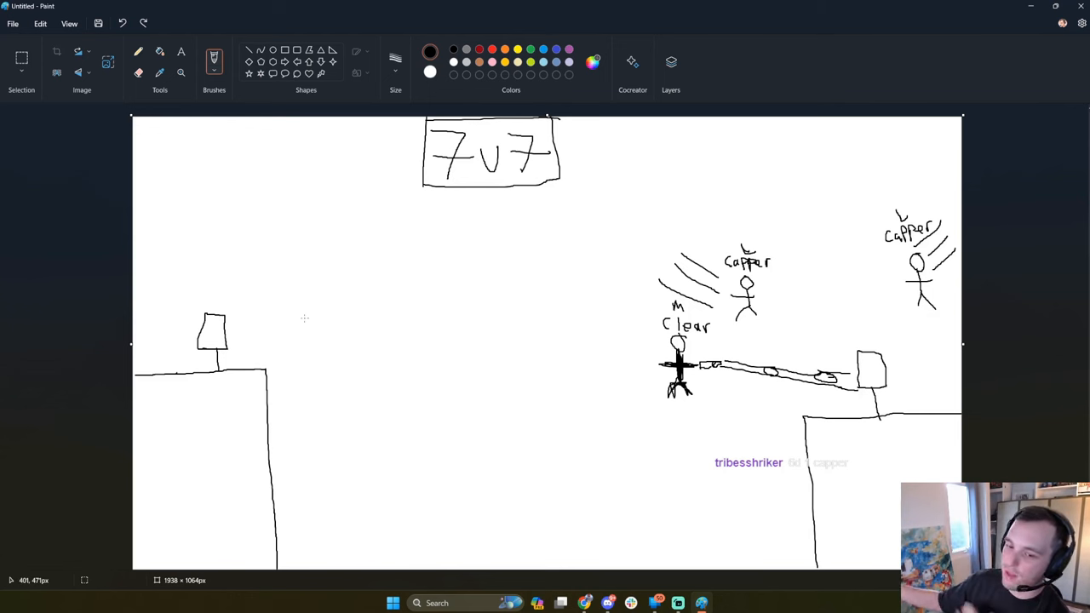
mouse_move(525, 376)
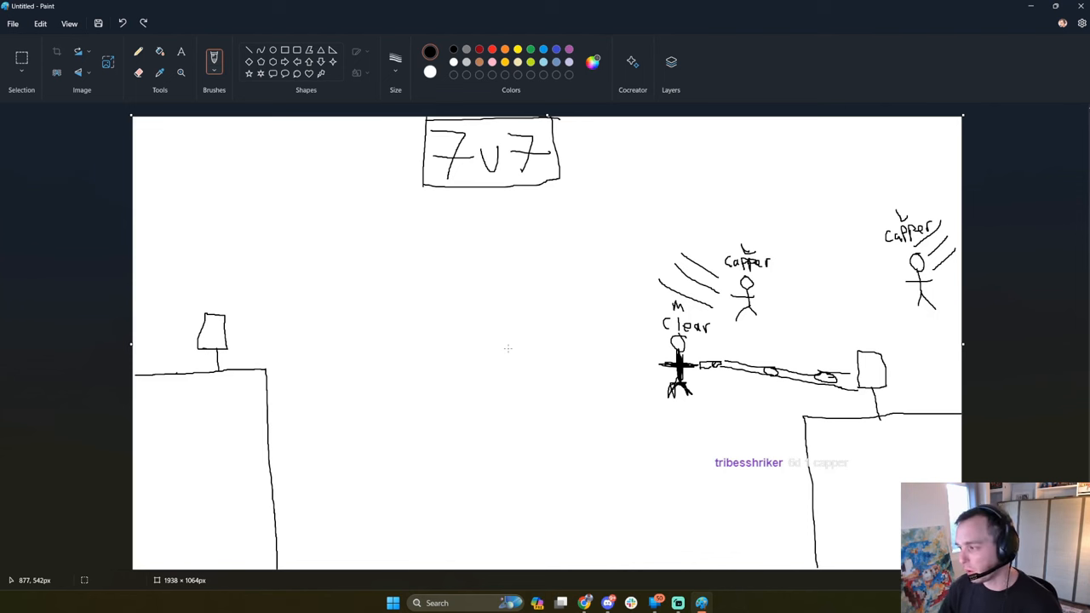
mouse_move(598, 299)
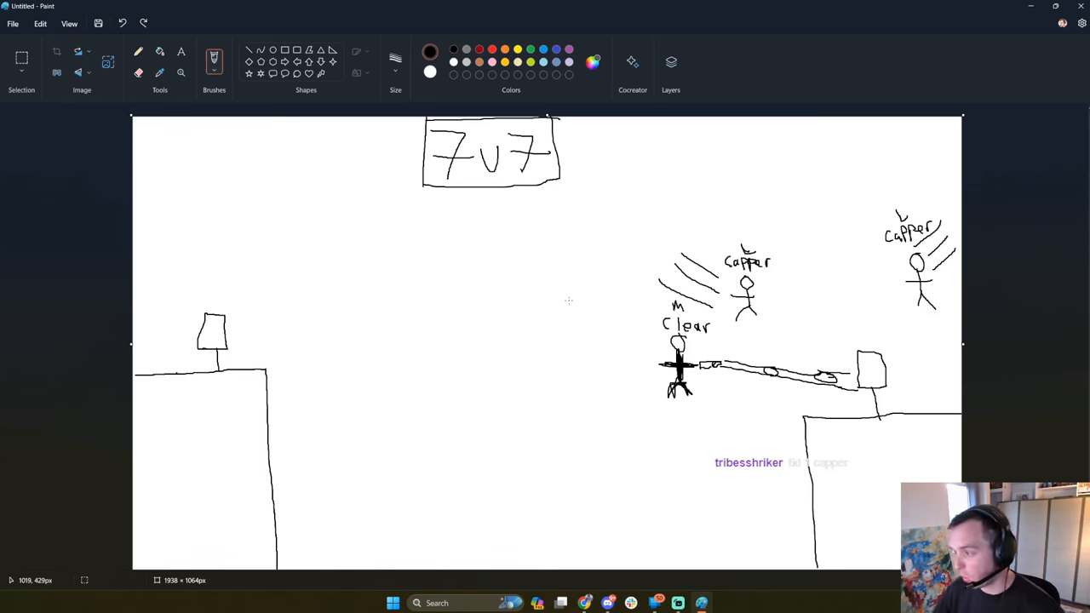
mouse_move(592, 348)
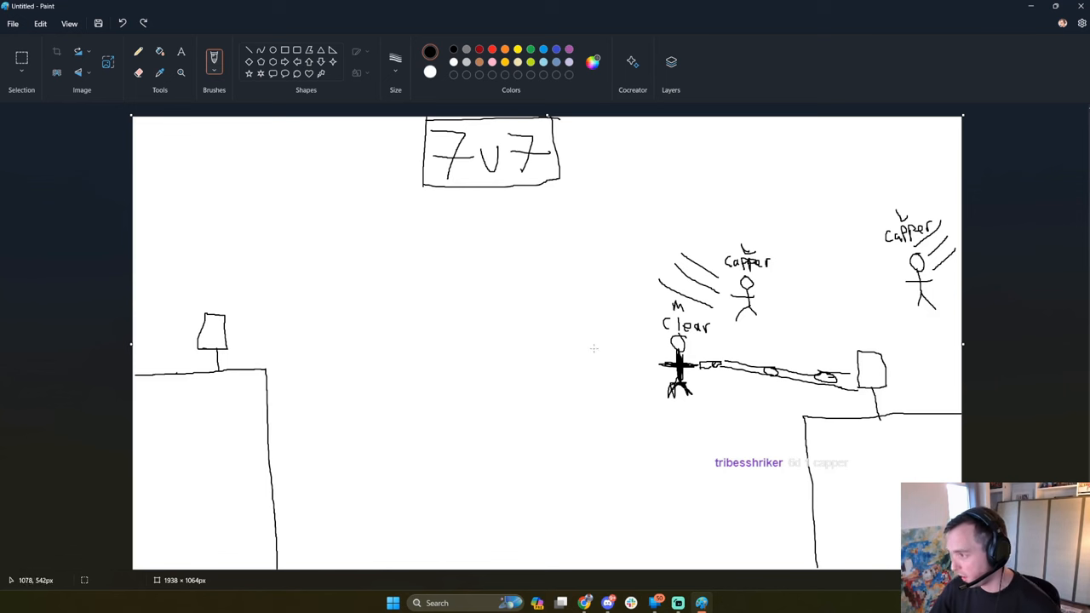
mouse_move(605, 402)
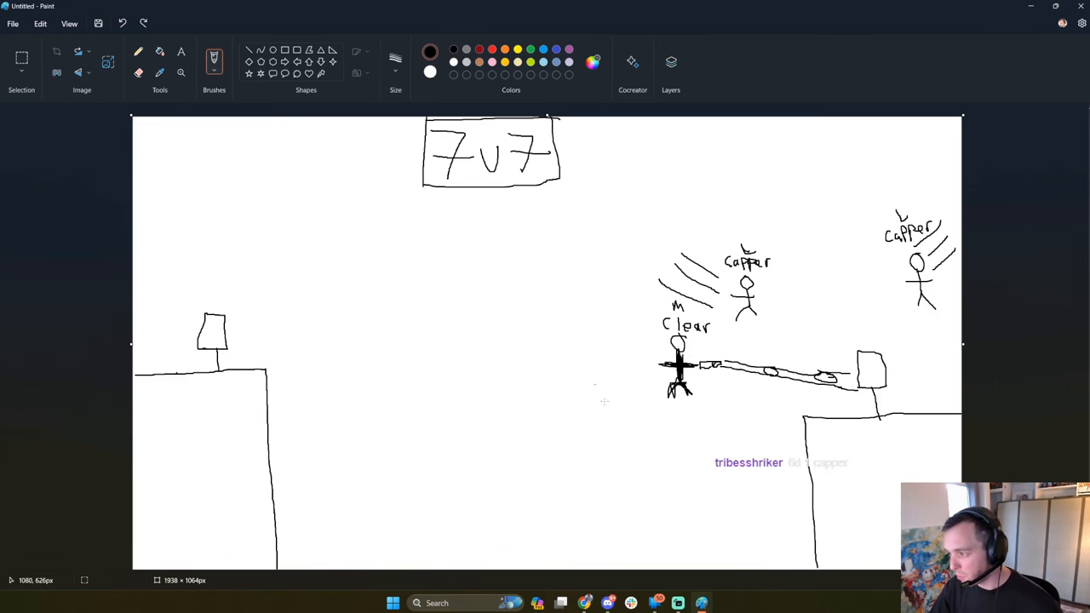
mouse_move(594, 444)
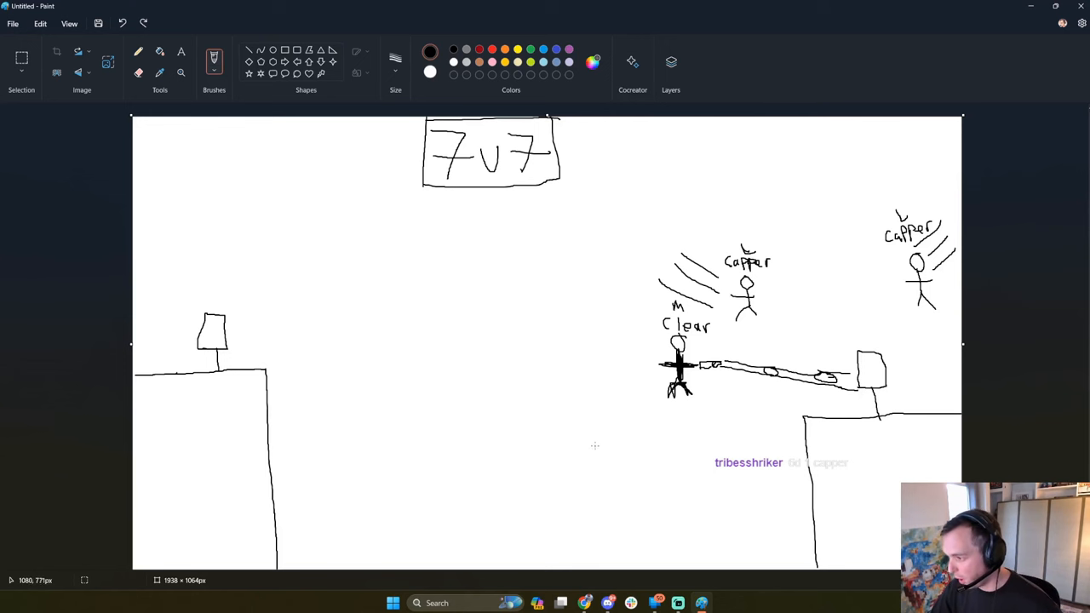
mouse_move(620, 361)
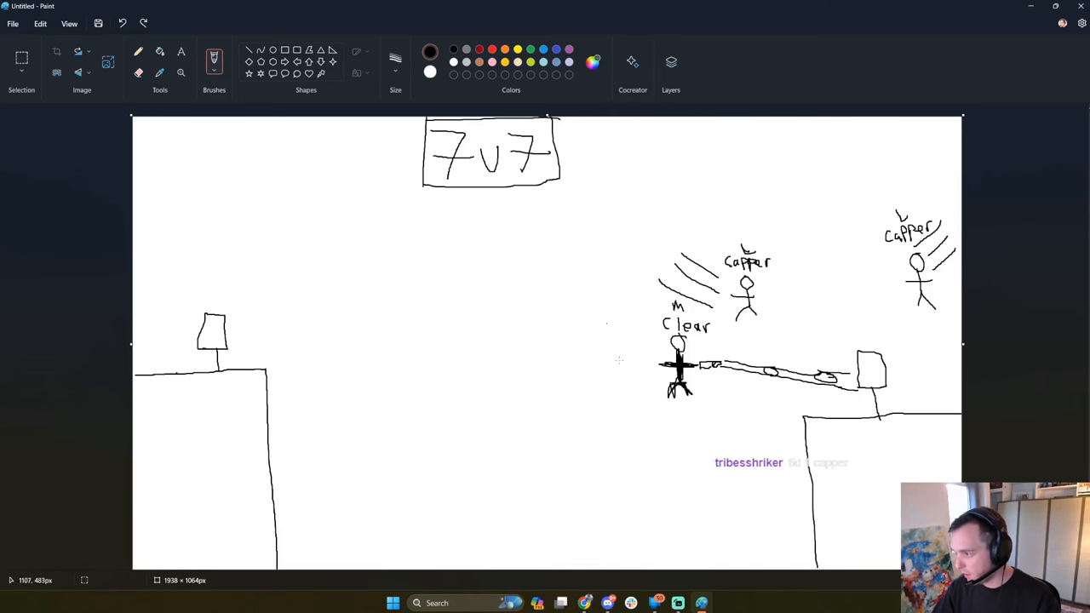
mouse_move(630, 446)
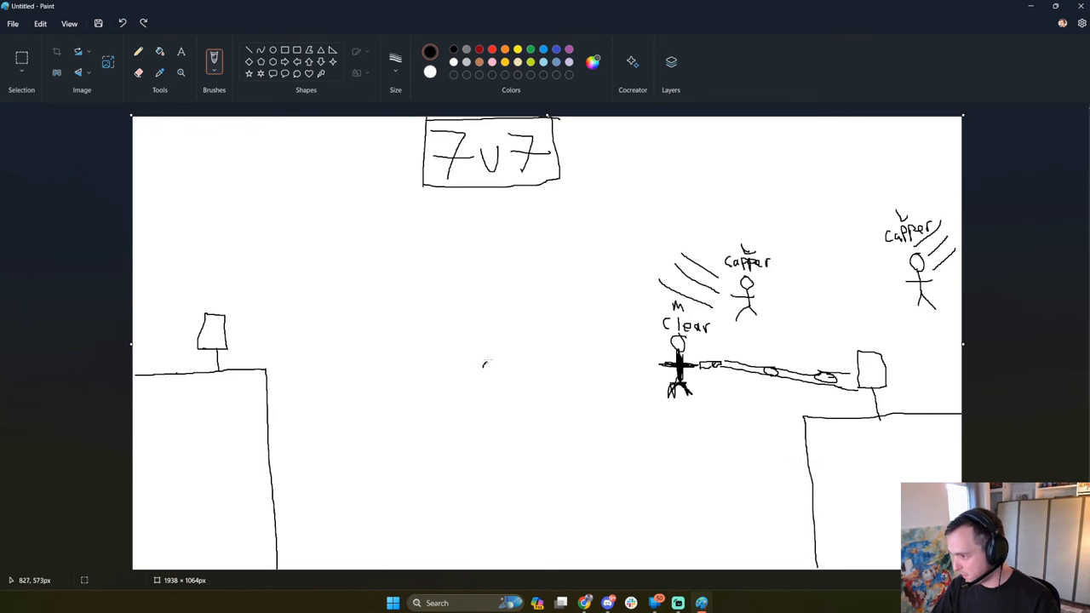
Draw a hill left of the Clear figure and start the capper marks above it.
drag(483, 363, 651, 371)
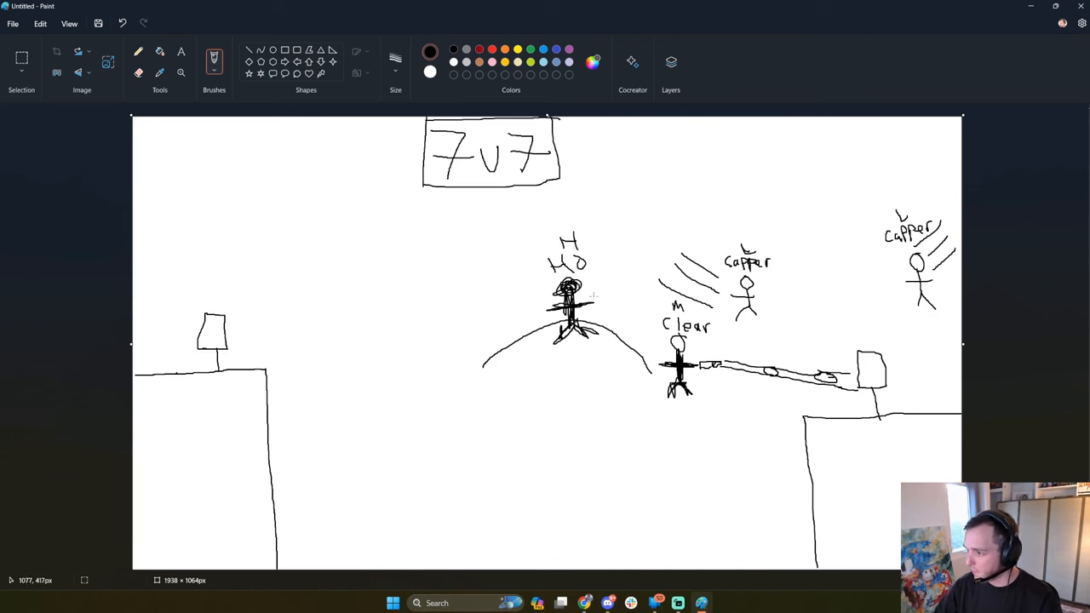
drag(592, 298, 609, 296)
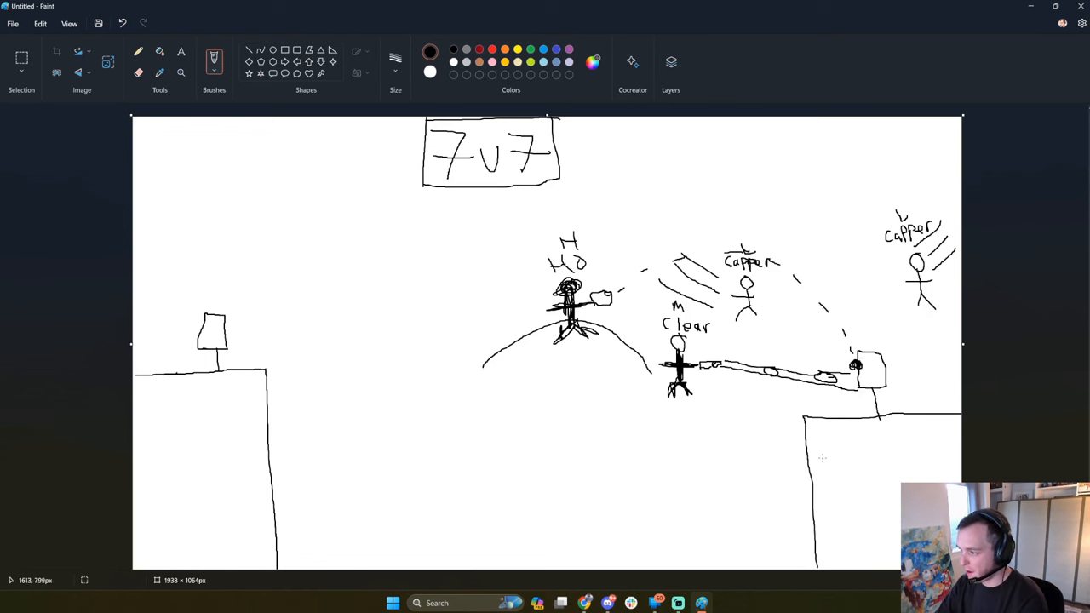
mouse_move(814, 492)
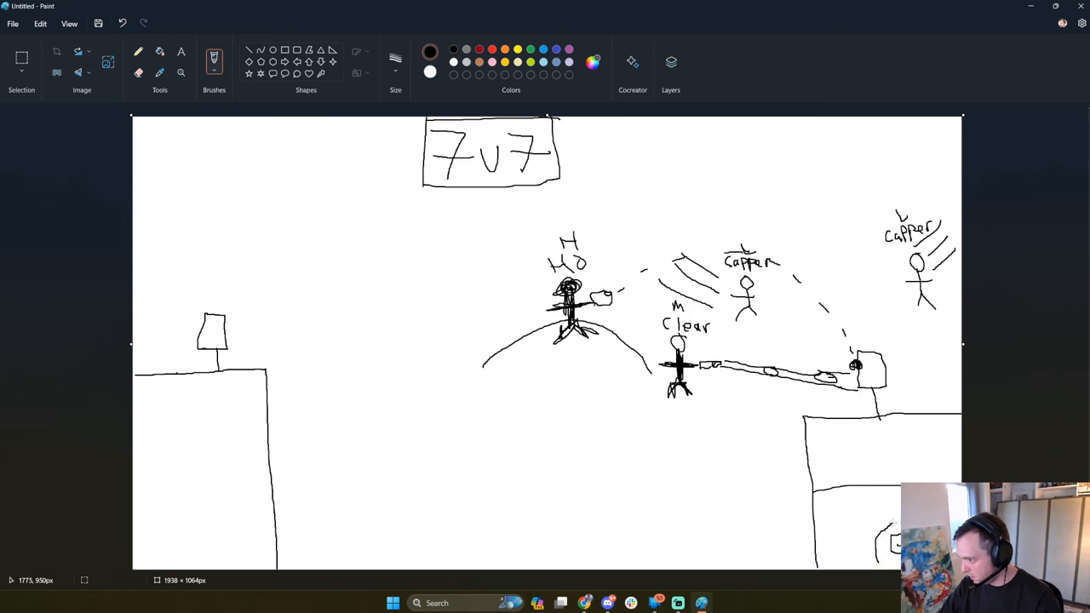
mouse_move(627, 310)
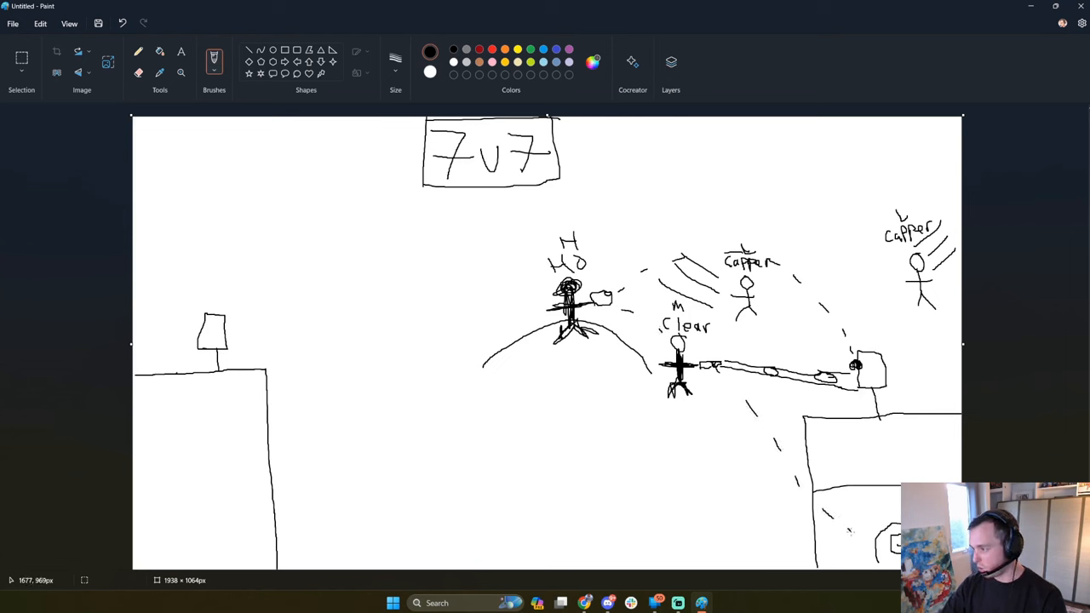
mouse_move(799, 101)
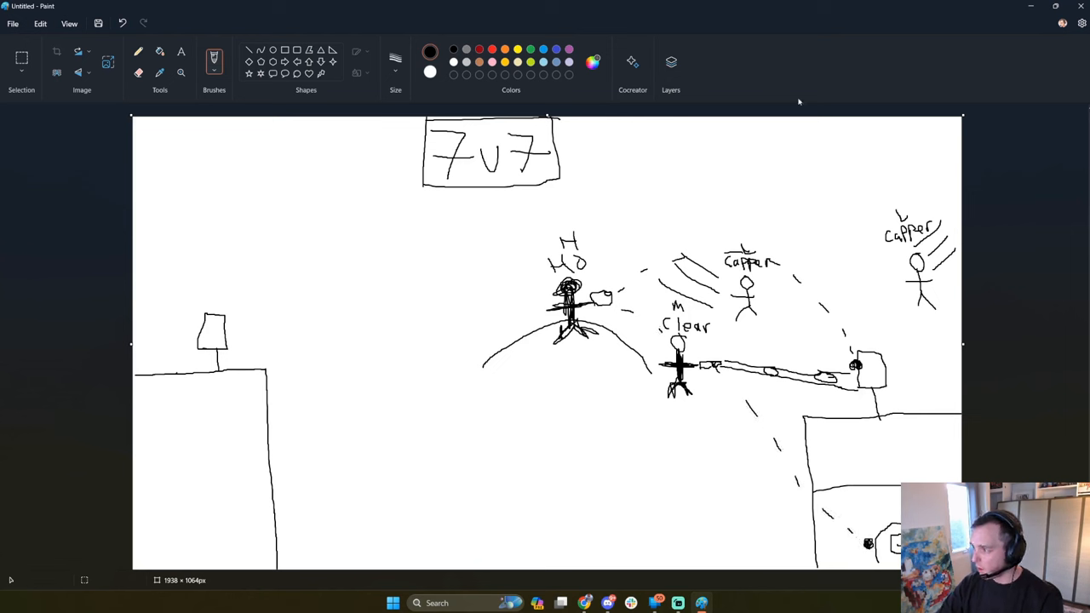
mouse_move(668, 513)
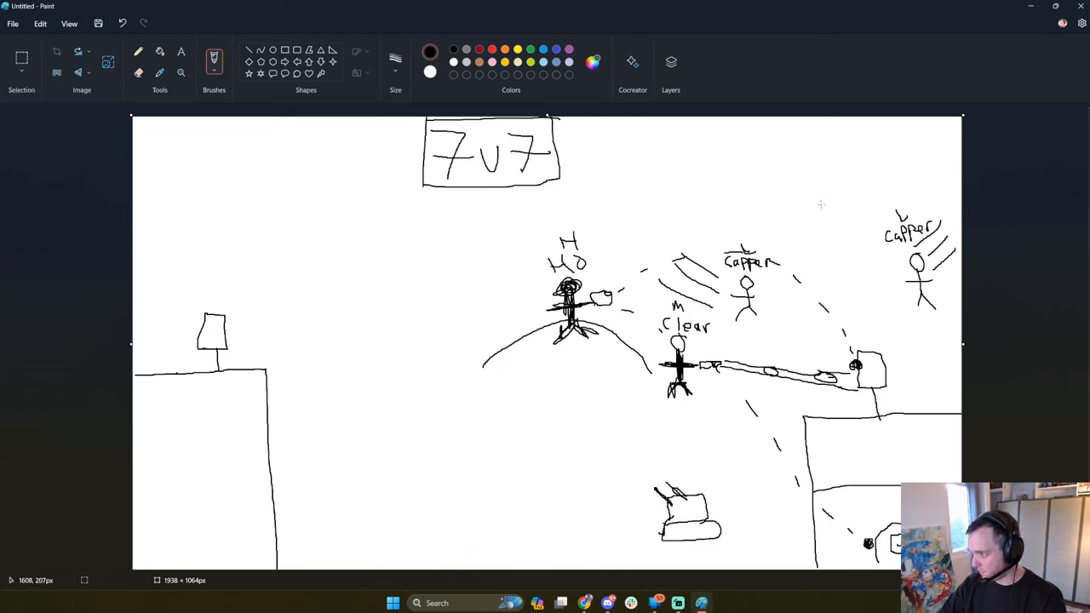
Sketch the vehicle shape near the right base.
drag(821, 179, 842, 179)
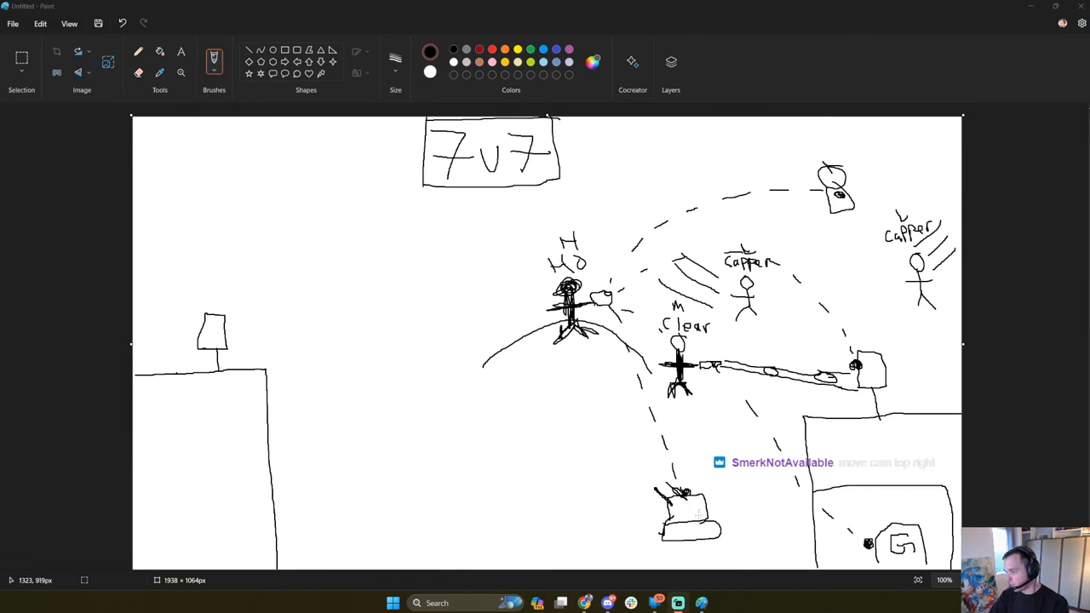
mouse_move(831, 232)
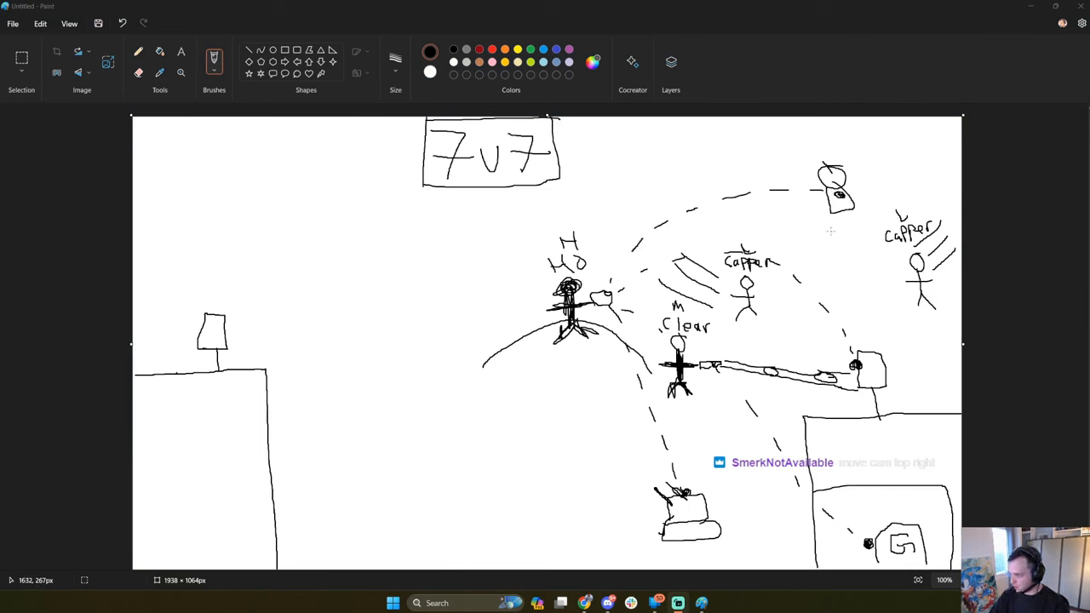
mouse_move(711, 340)
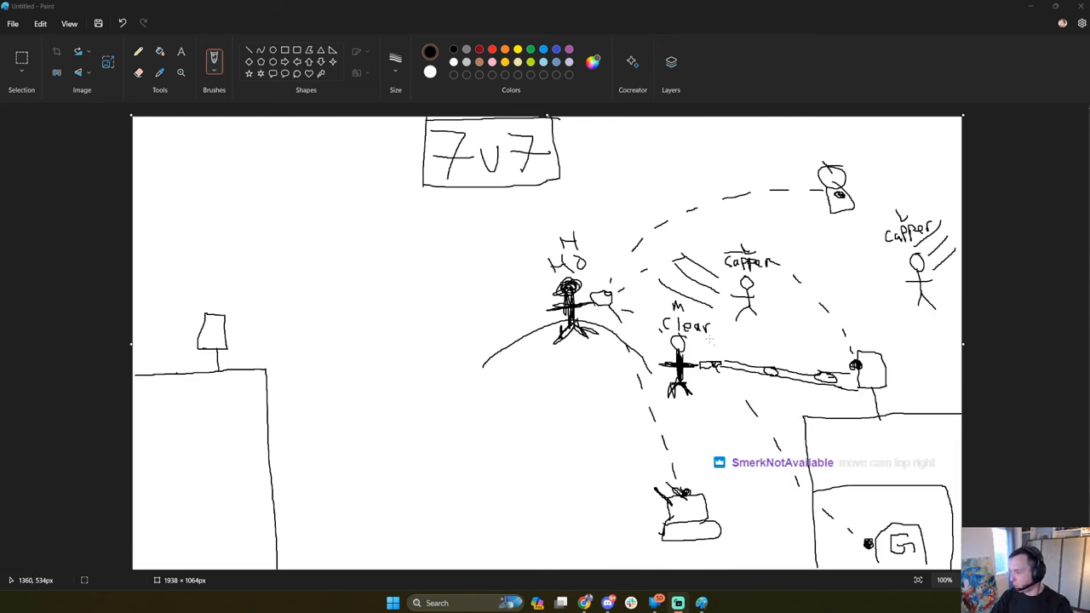
mouse_move(739, 376)
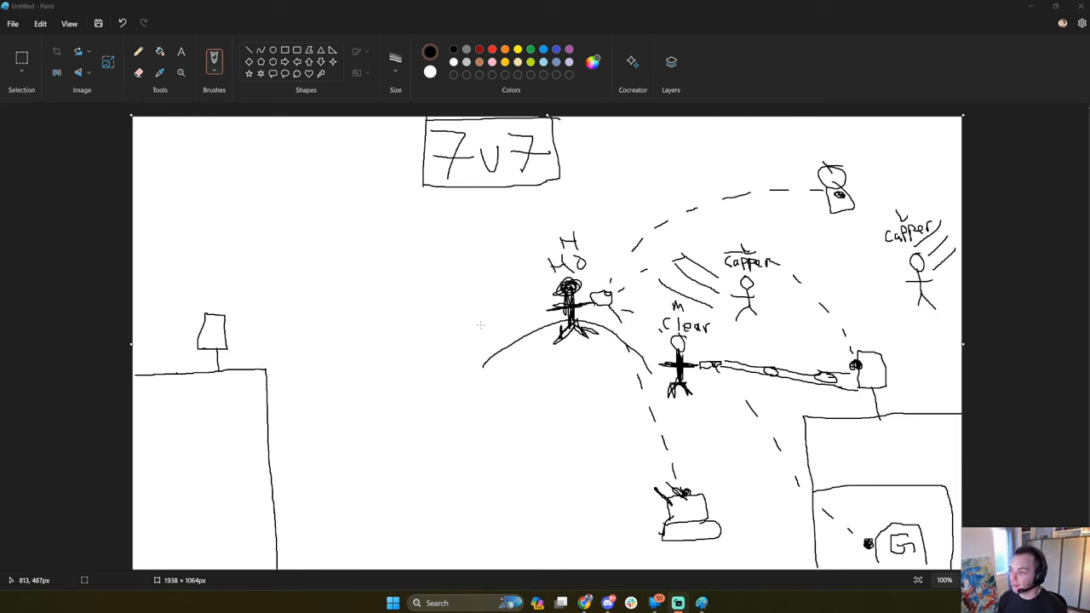
mouse_move(538, 320)
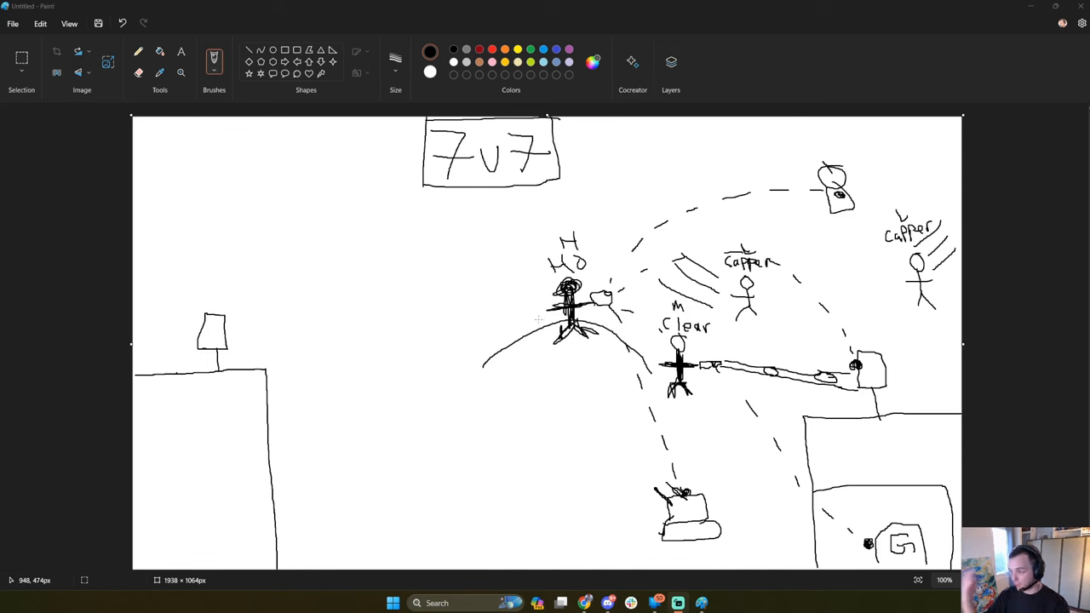
mouse_move(933, 157)
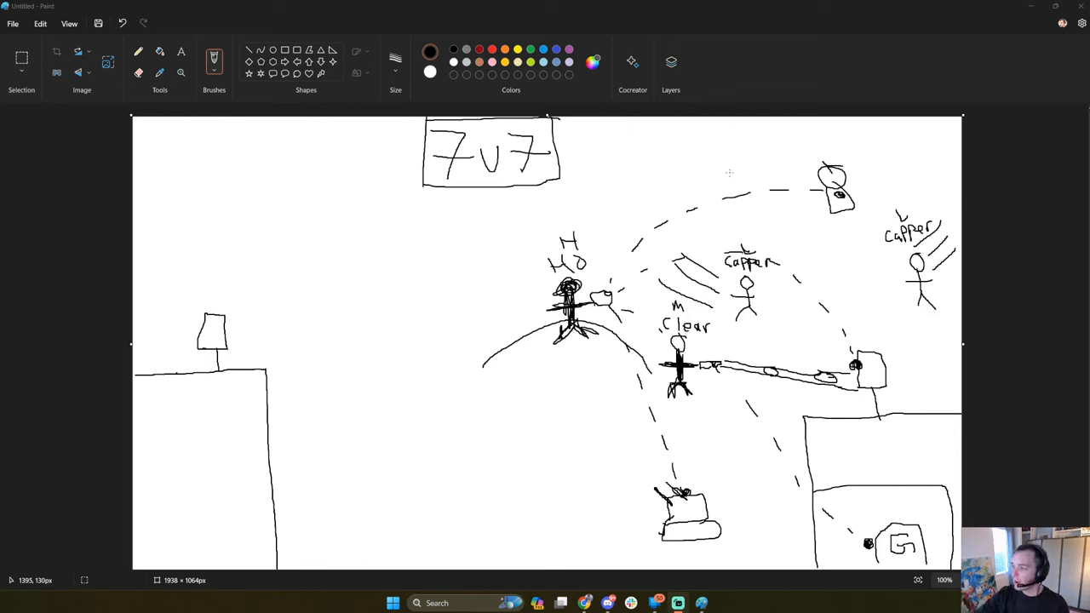
mouse_move(703, 455)
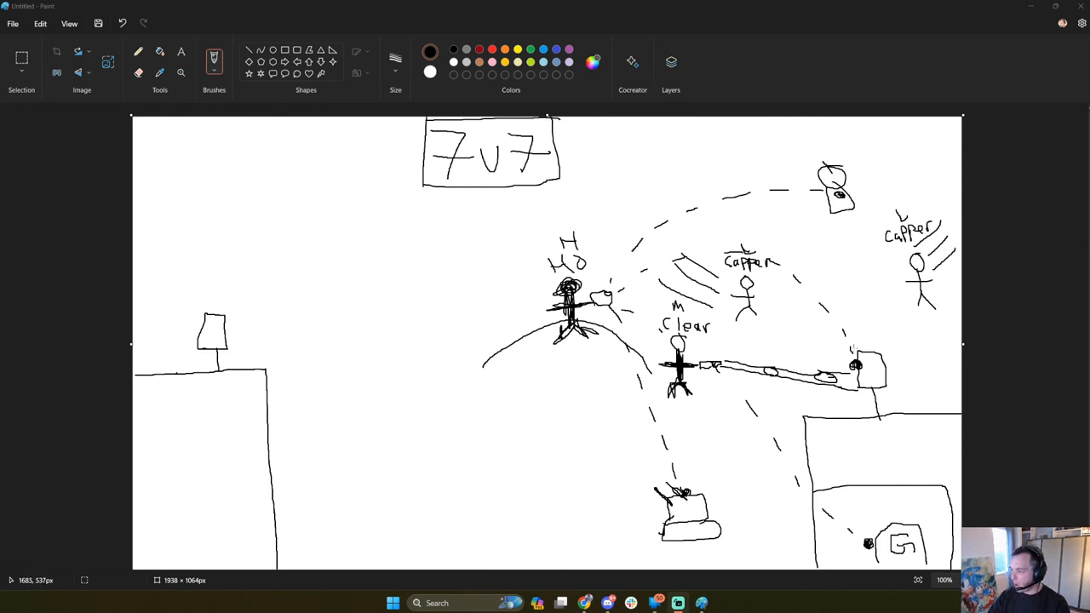
mouse_move(599, 315)
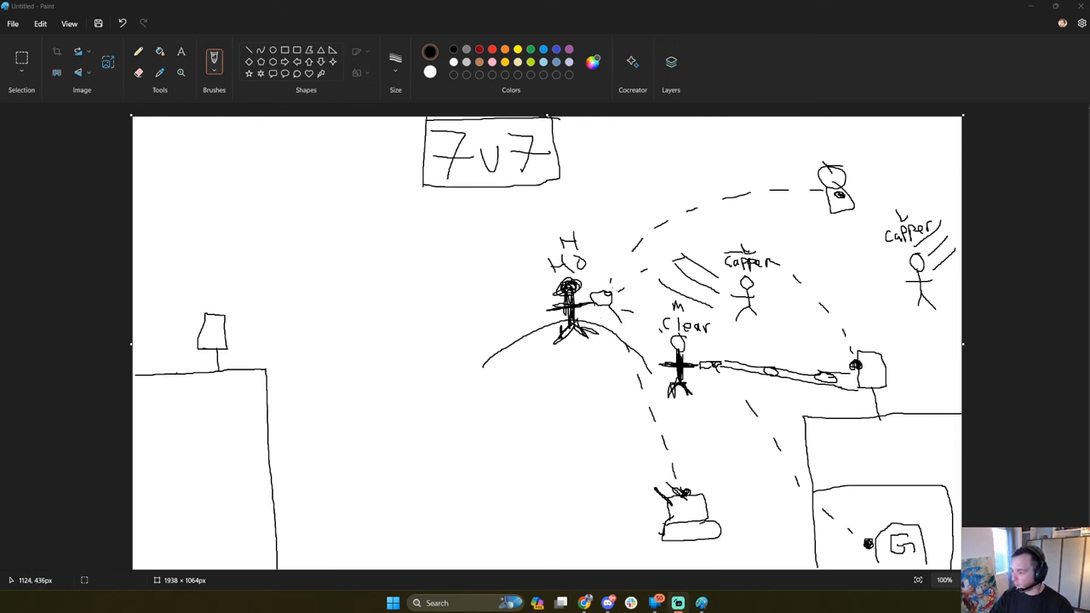
mouse_move(307, 346)
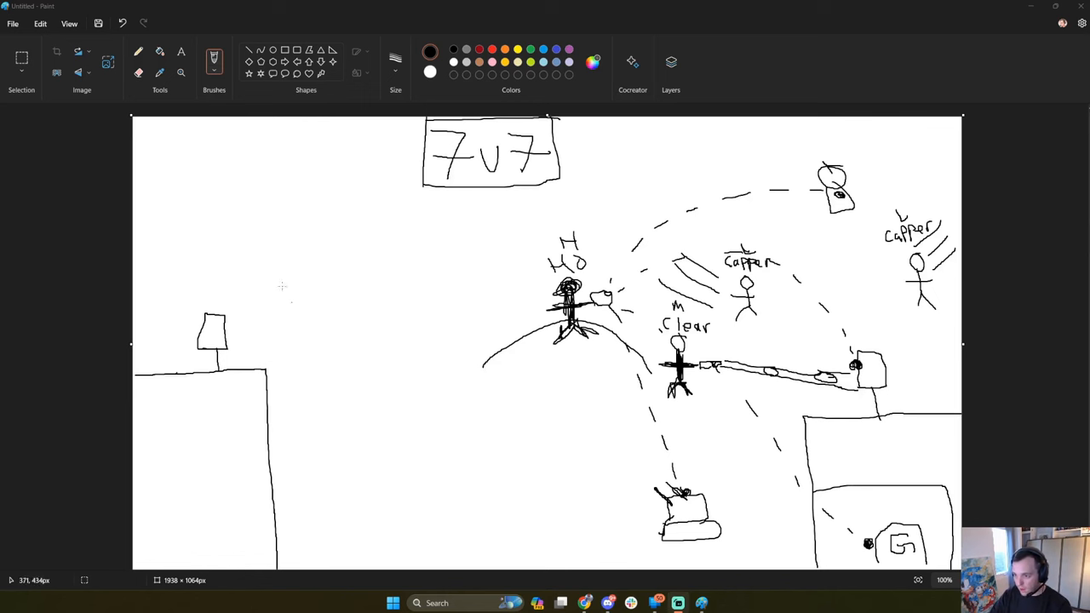
mouse_move(247, 303)
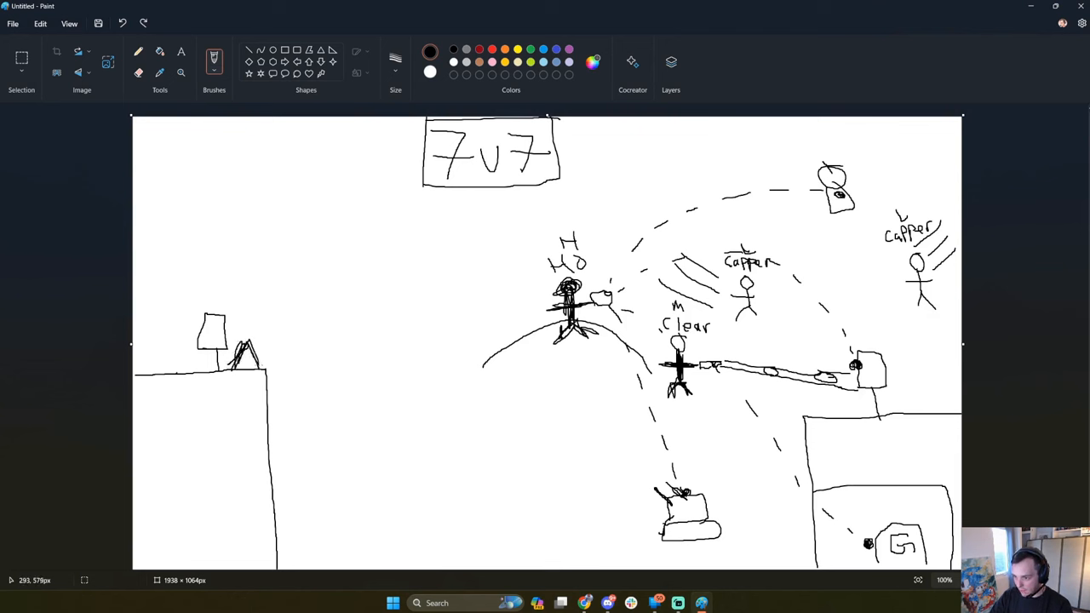
Draw a stick figure on the left flag stand and mark the H above it.
drag(247, 306, 259, 357)
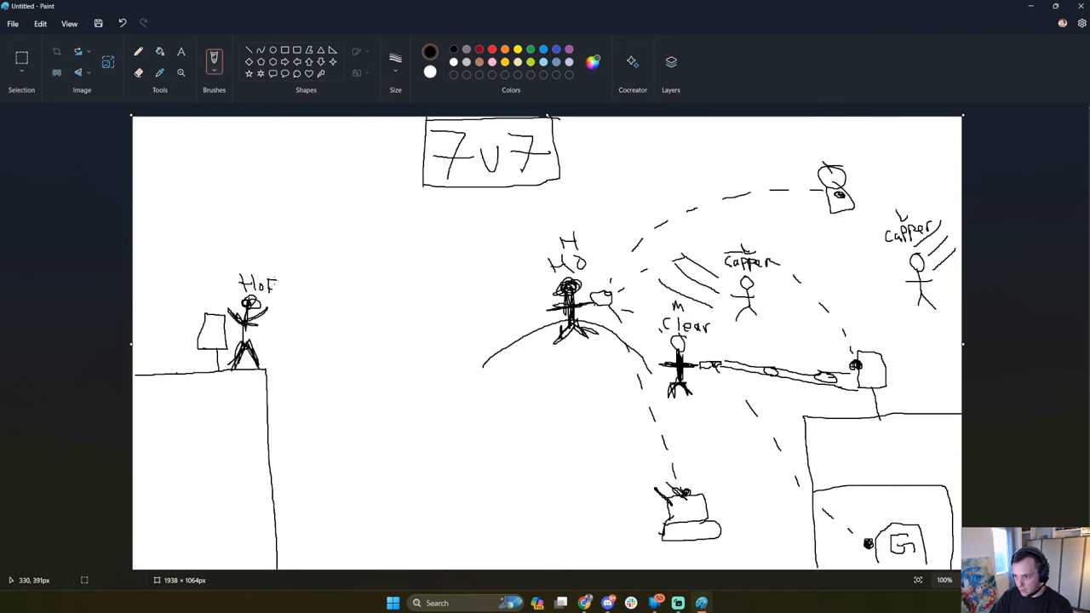
click(257, 262)
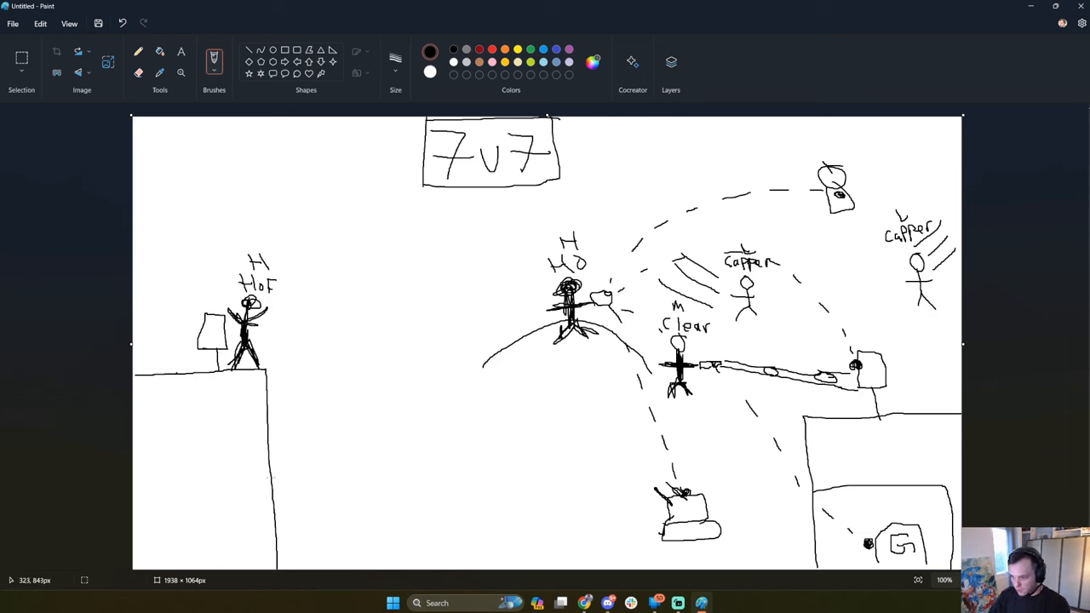
Draw the generator box under the left base and another stick figure near it.
drag(184, 481, 247, 554)
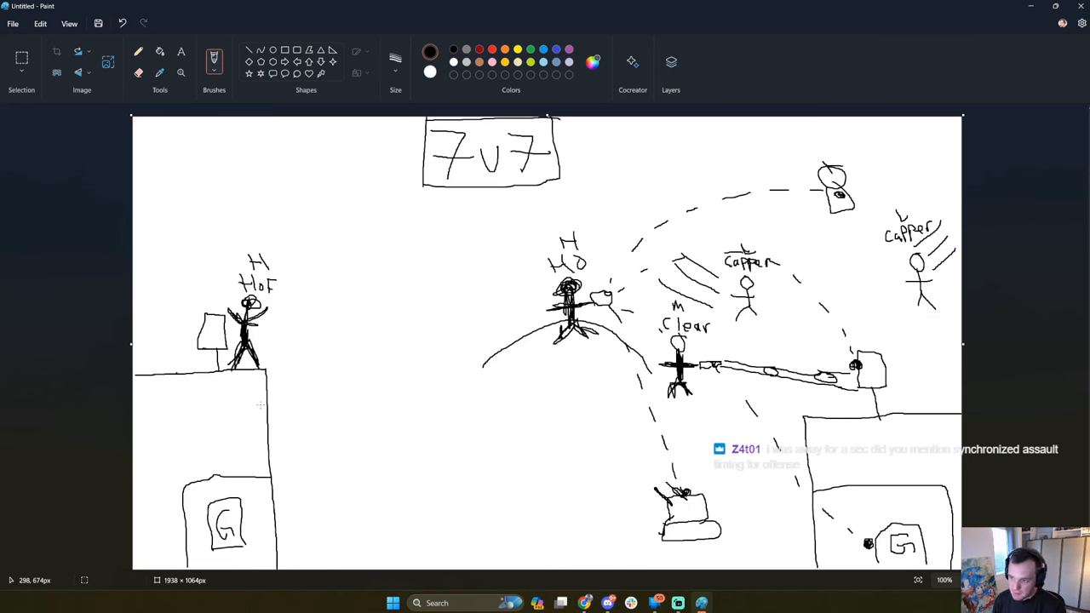
mouse_move(299, 145)
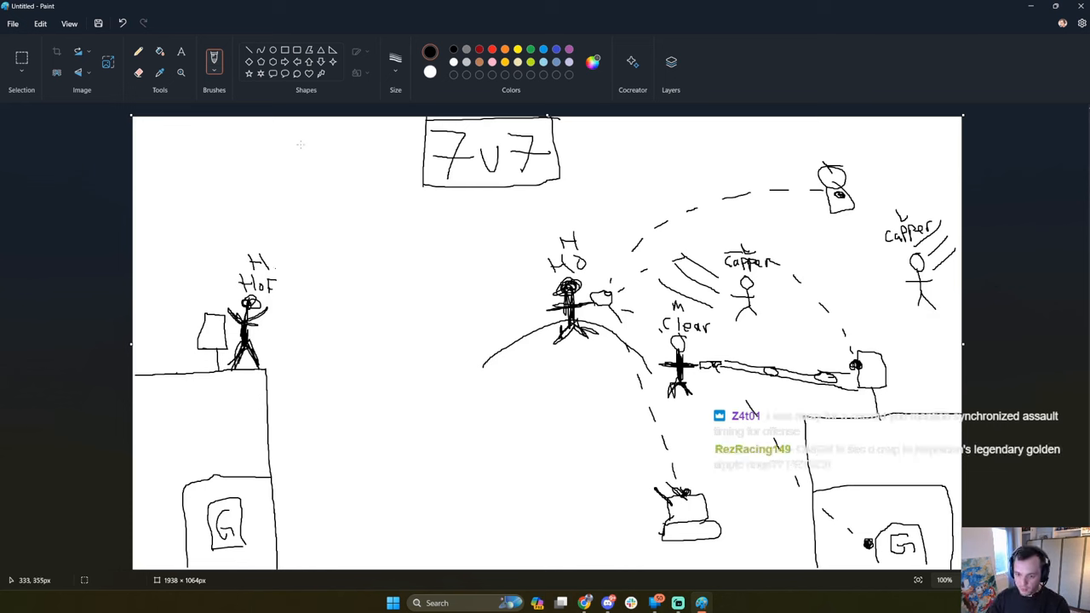
mouse_move(459, 527)
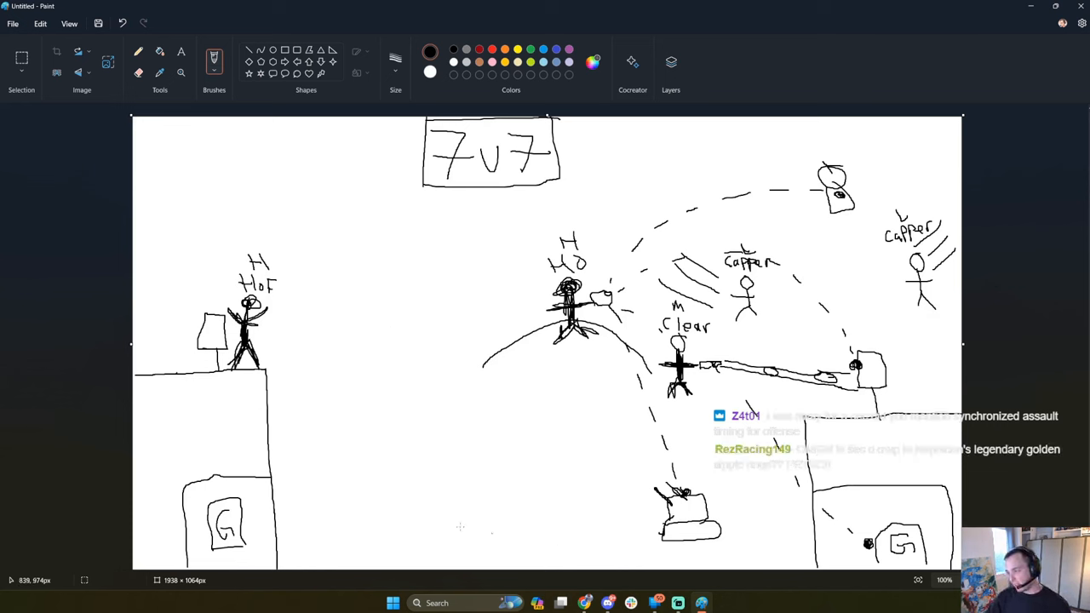
mouse_move(256, 480)
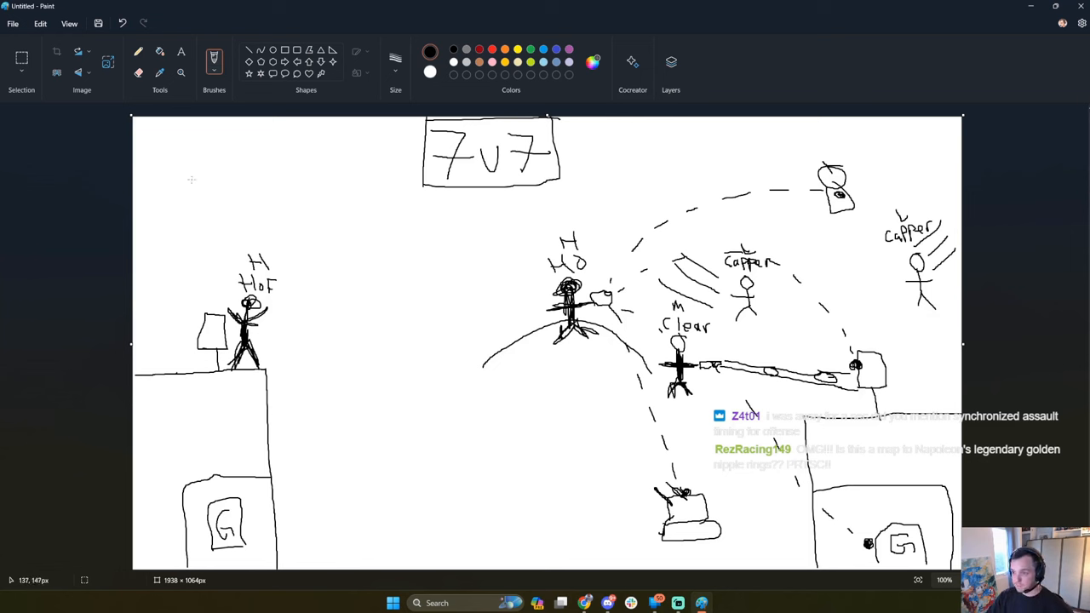
mouse_move(235, 204)
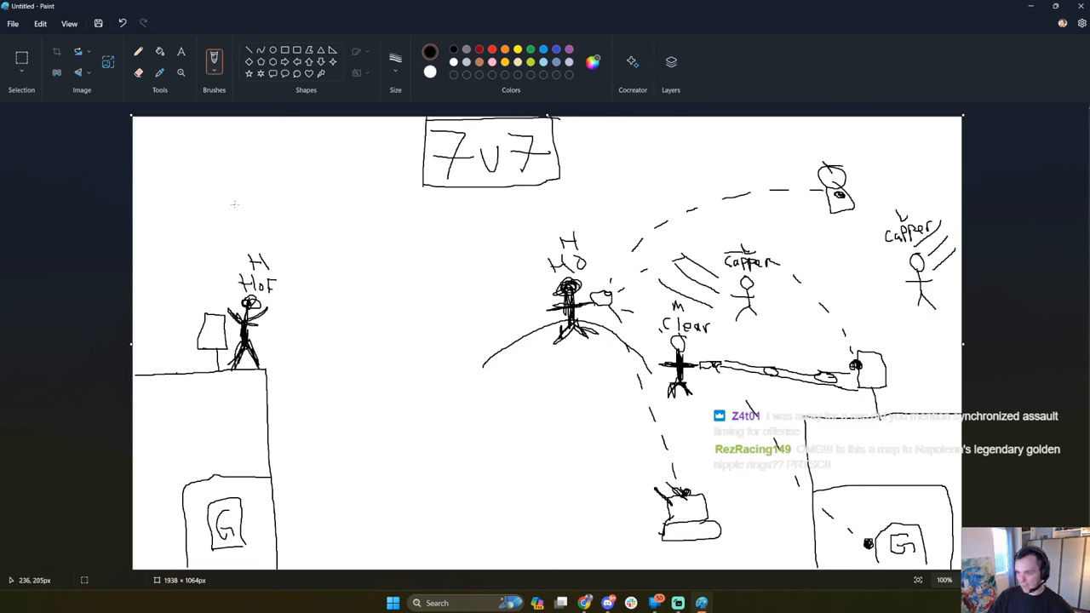
drag(269, 337, 296, 327)
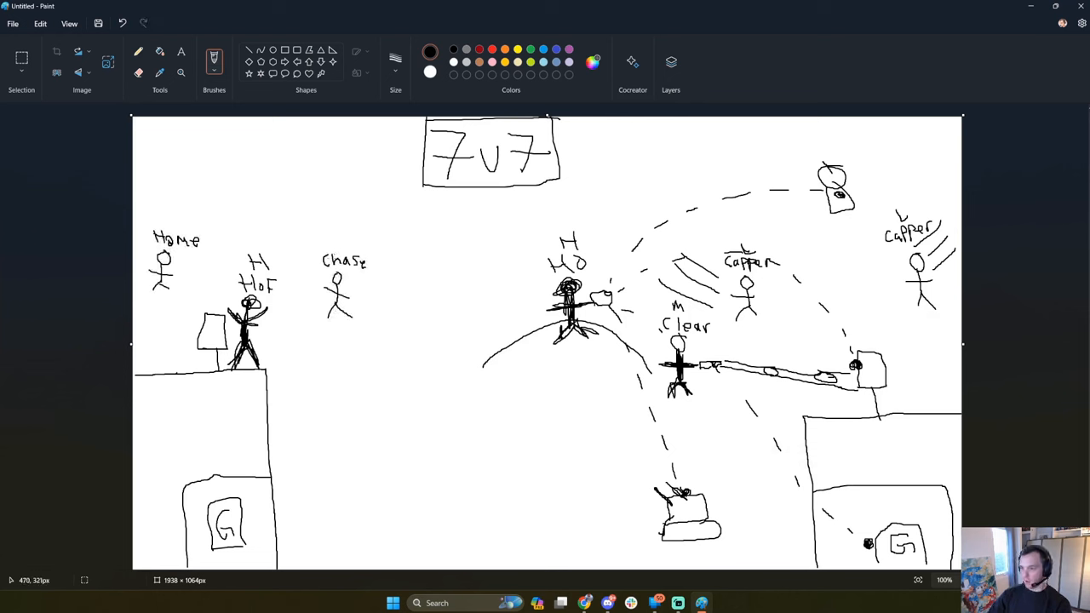
mouse_move(473, 296)
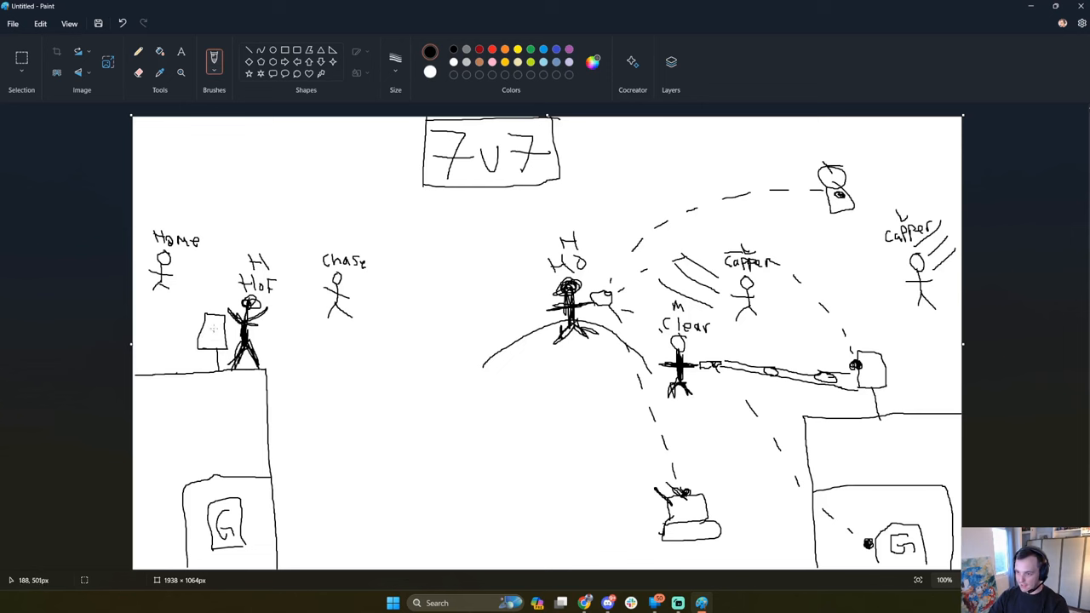
mouse_move(365, 297)
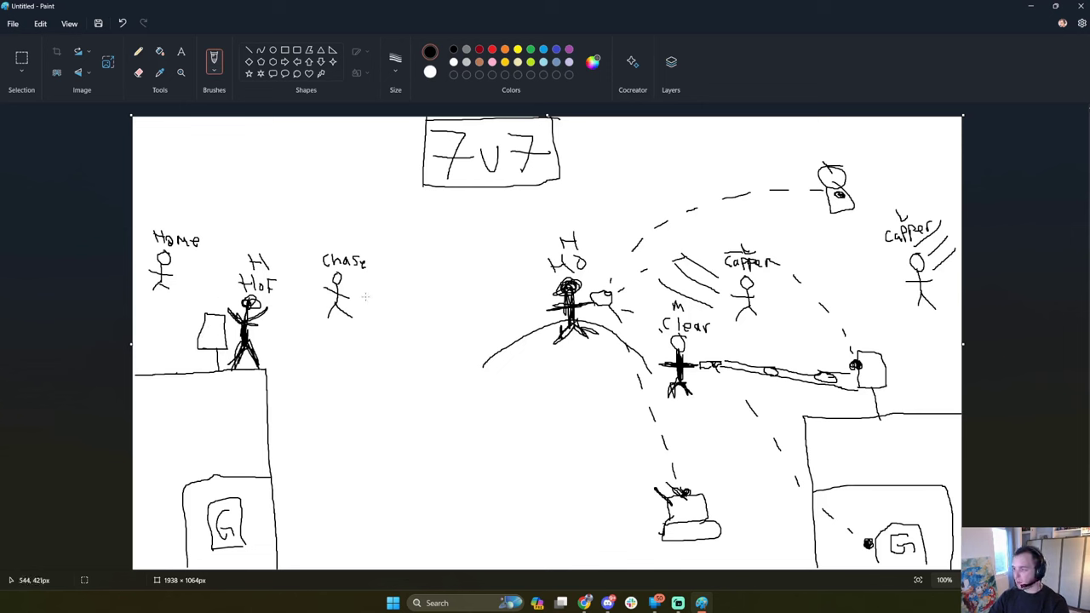
mouse_move(344, 310)
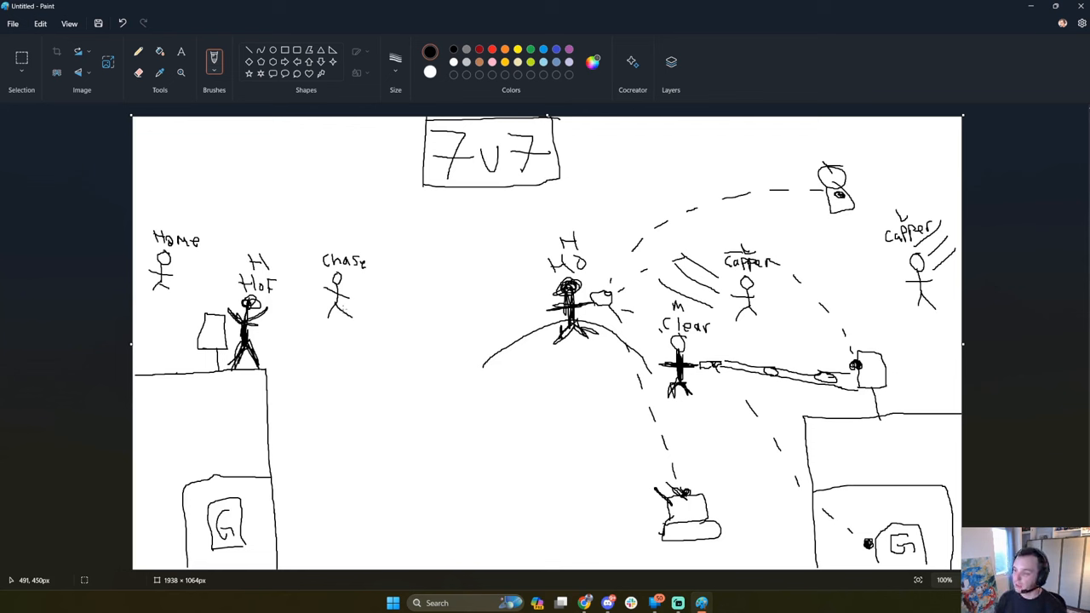
mouse_move(375, 306)
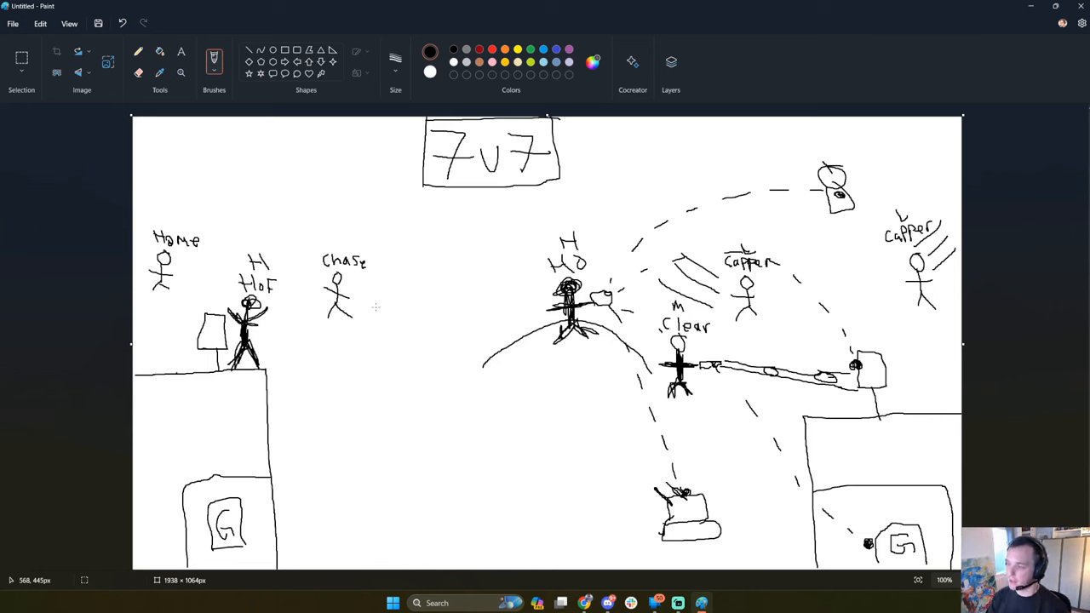
click(332, 242)
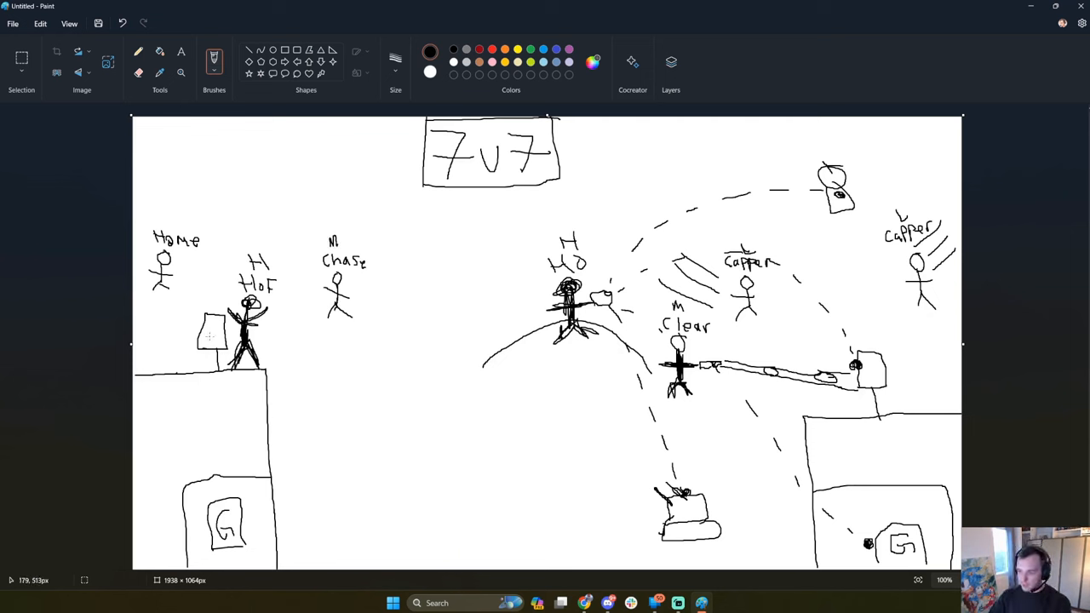
mouse_move(511, 273)
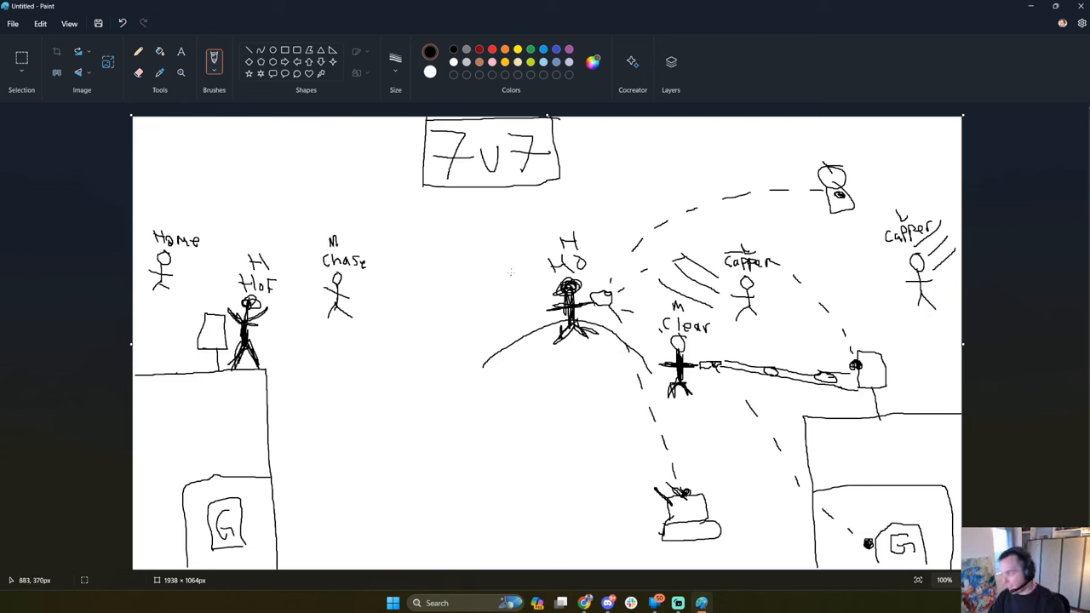
mouse_move(501, 295)
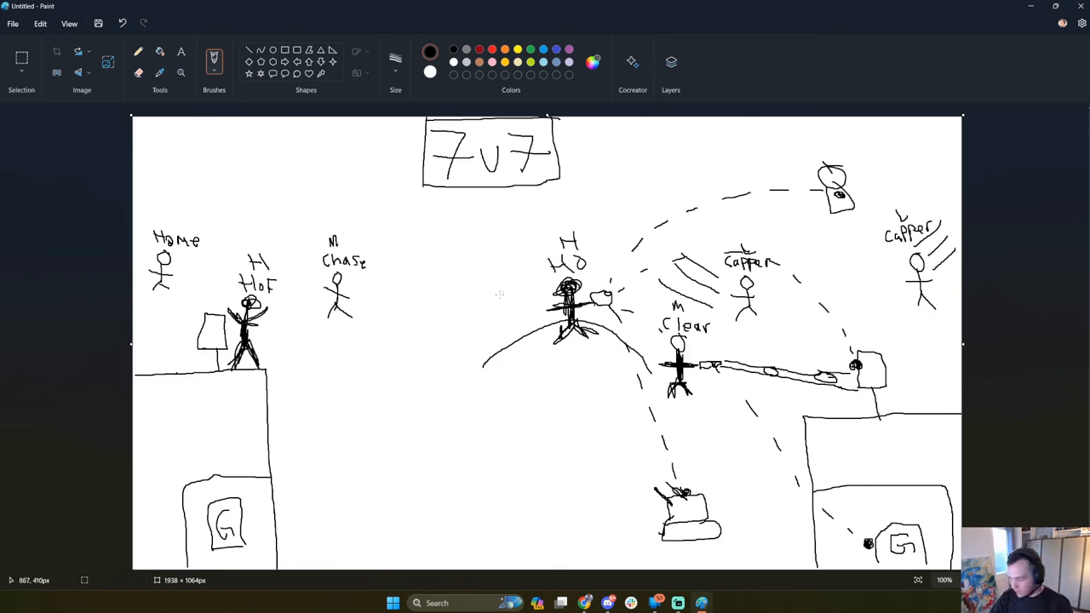
mouse_move(464, 296)
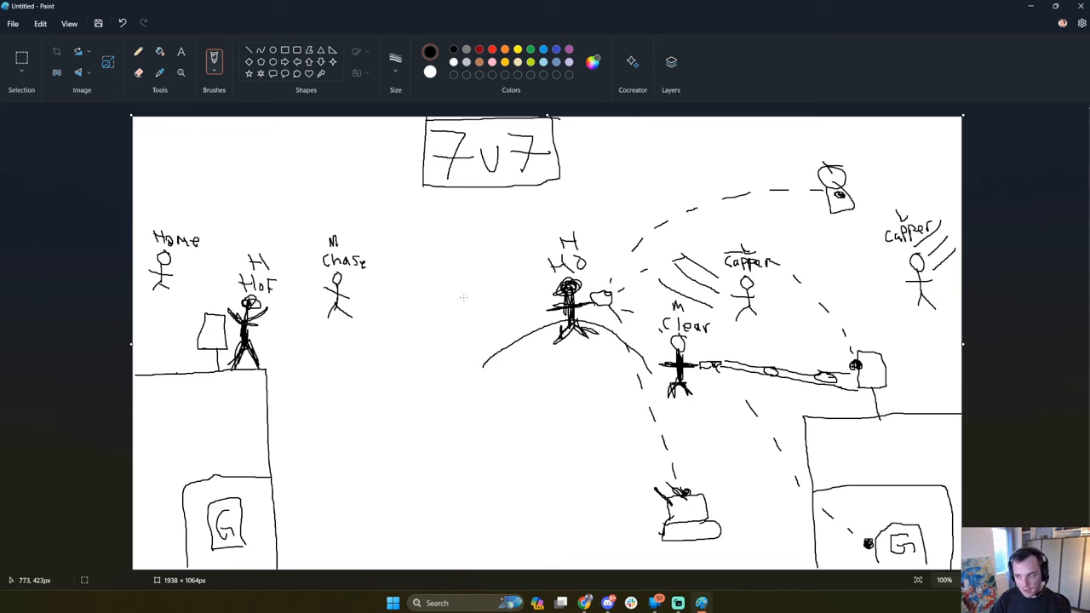
mouse_move(438, 310)
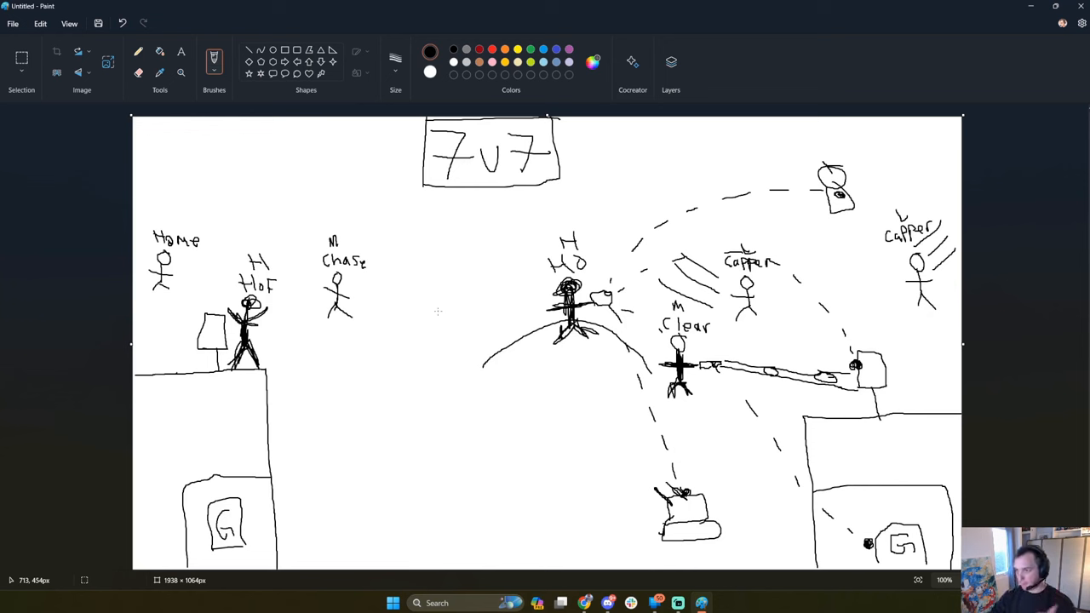
mouse_move(151, 303)
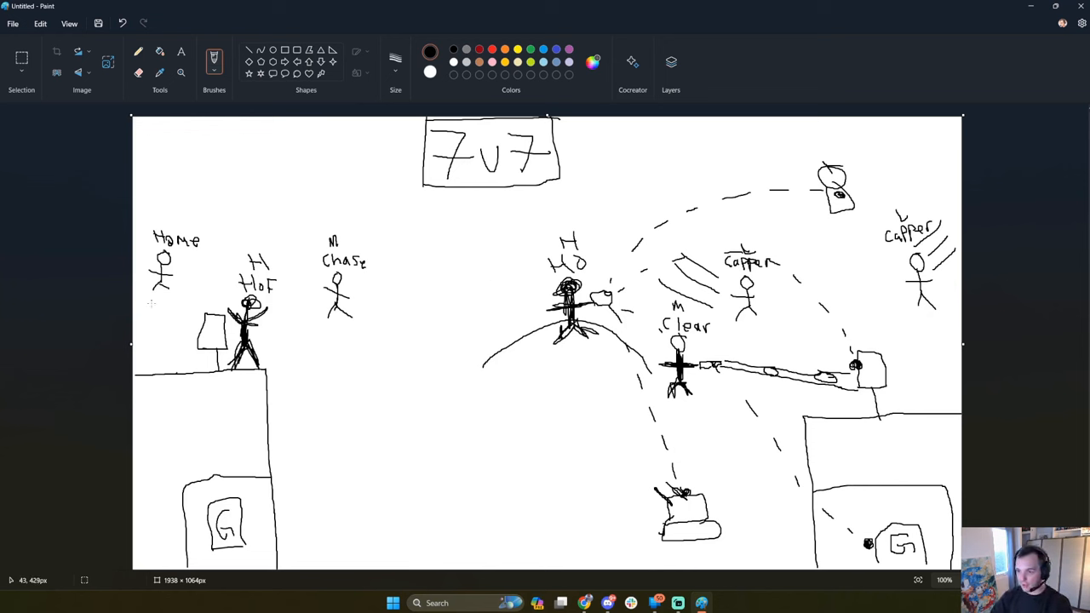
mouse_move(293, 254)
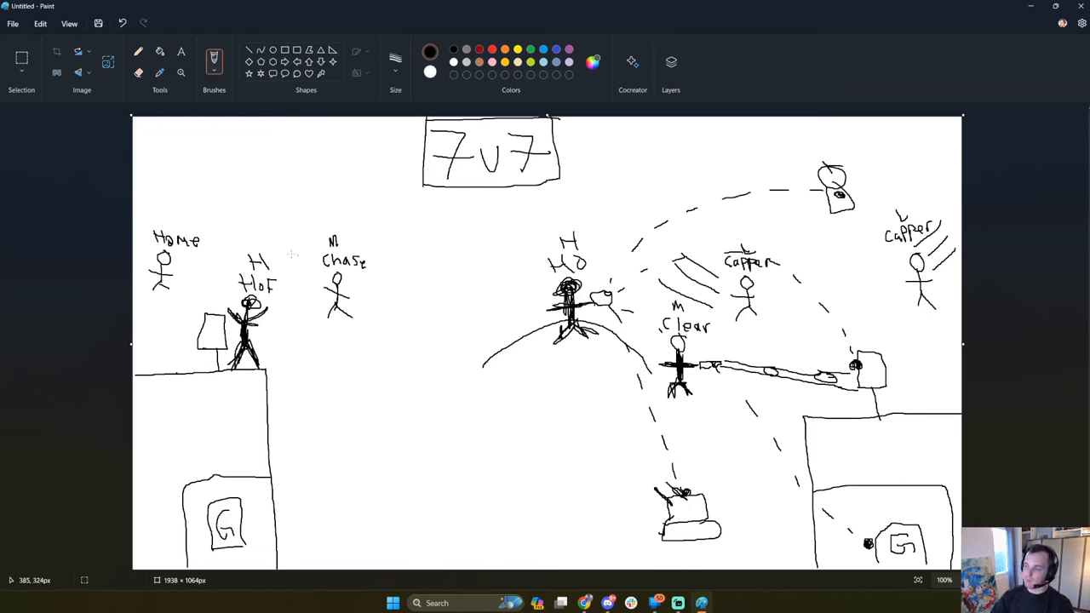
mouse_move(171, 223)
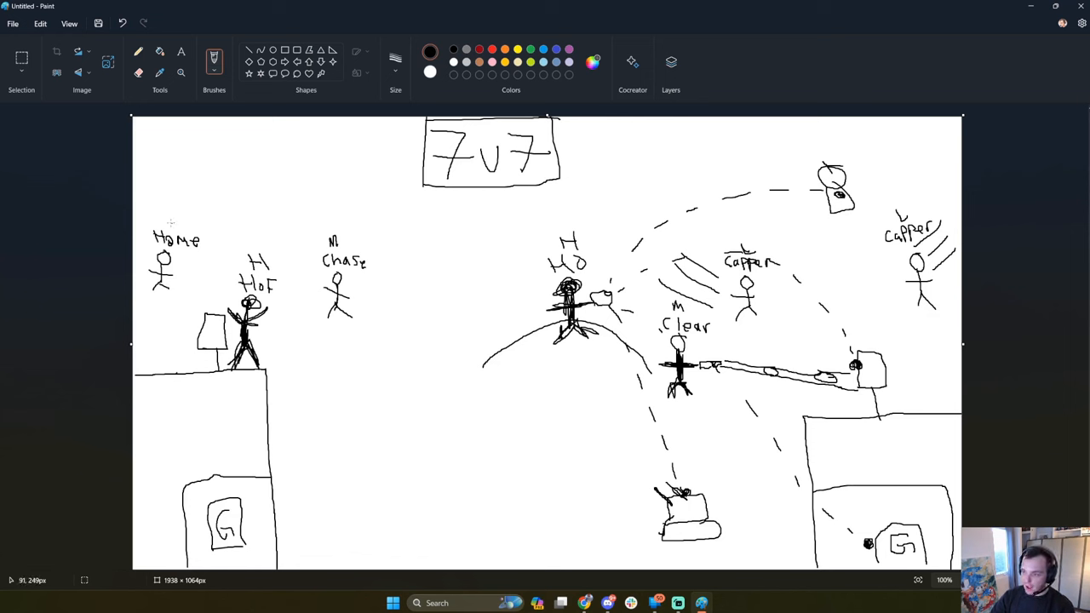
mouse_move(188, 270)
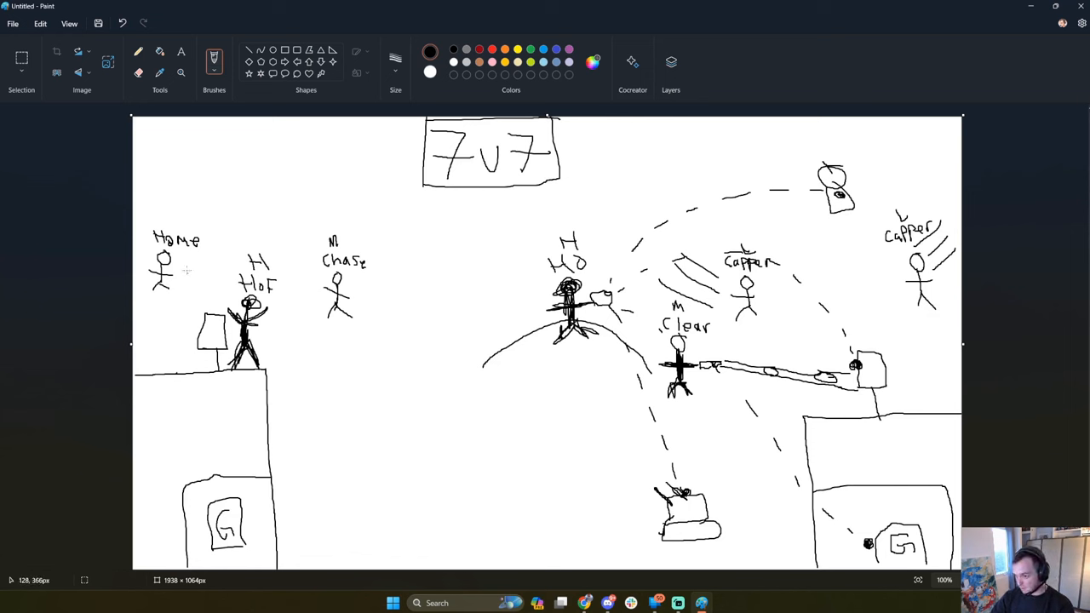
mouse_move(213, 283)
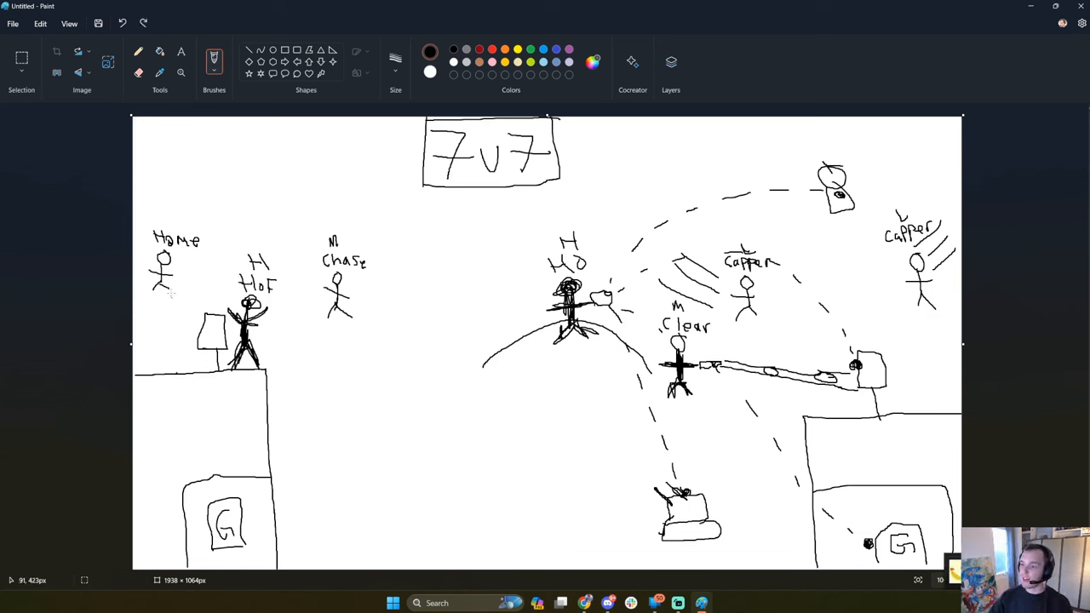
mouse_move(140, 331)
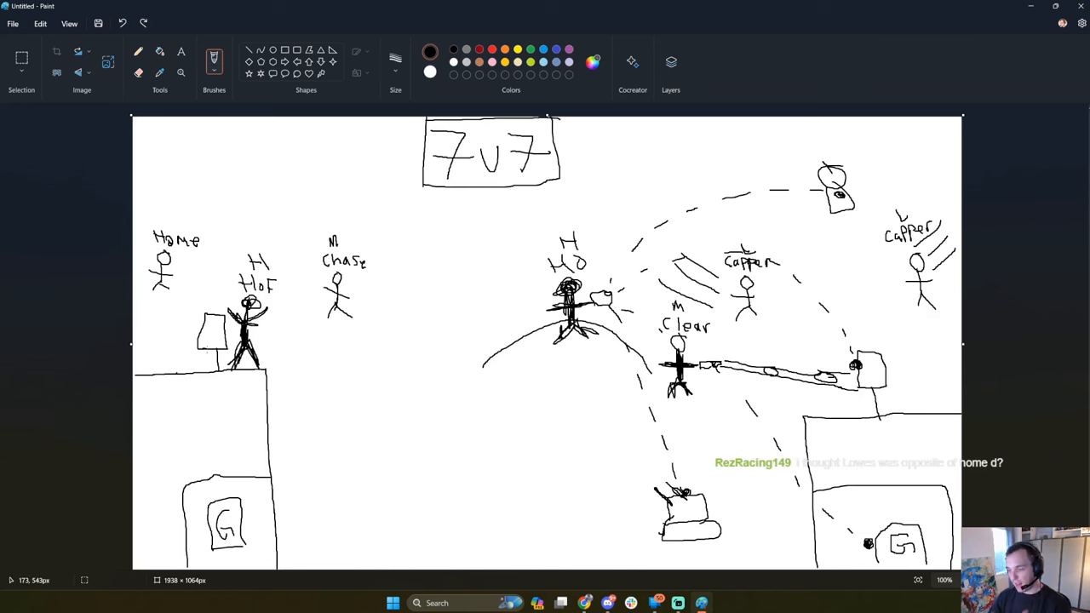
mouse_move(140, 348)
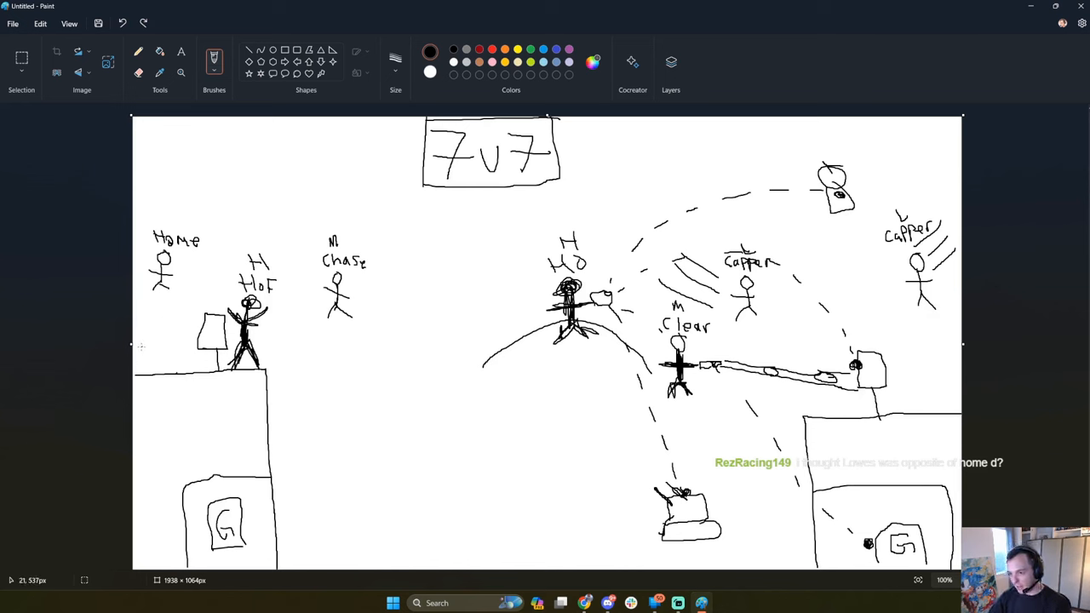
drag(139, 358, 183, 352)
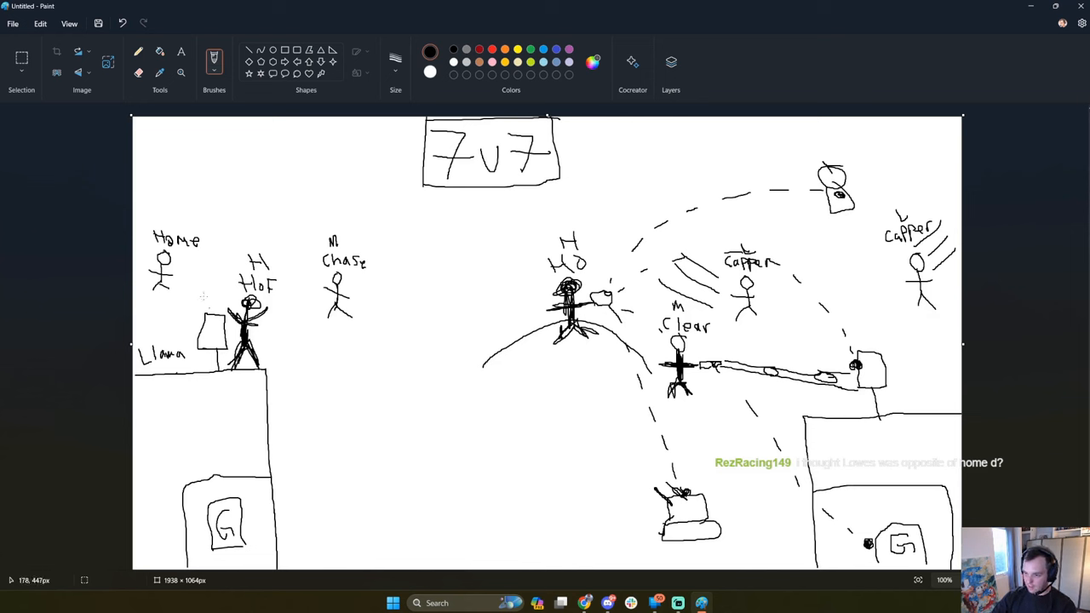
mouse_move(167, 310)
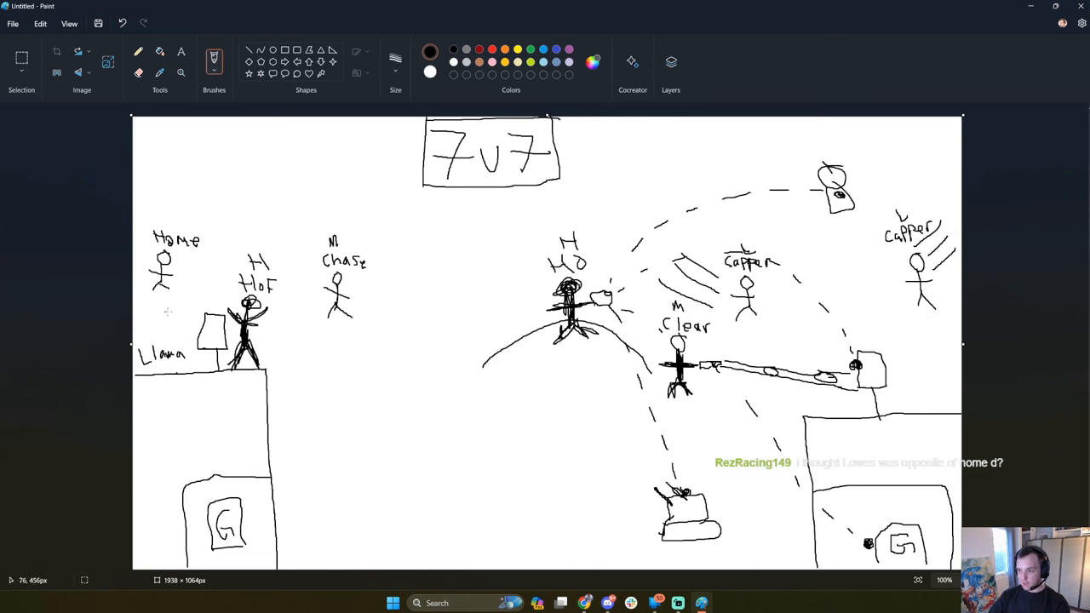
mouse_move(187, 293)
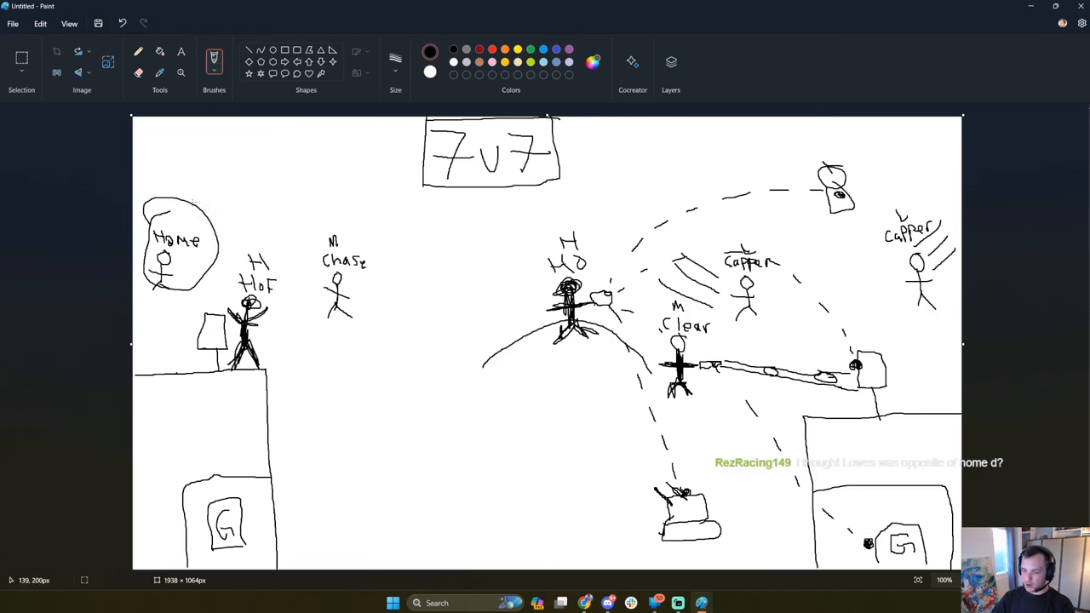
mouse_move(198, 194)
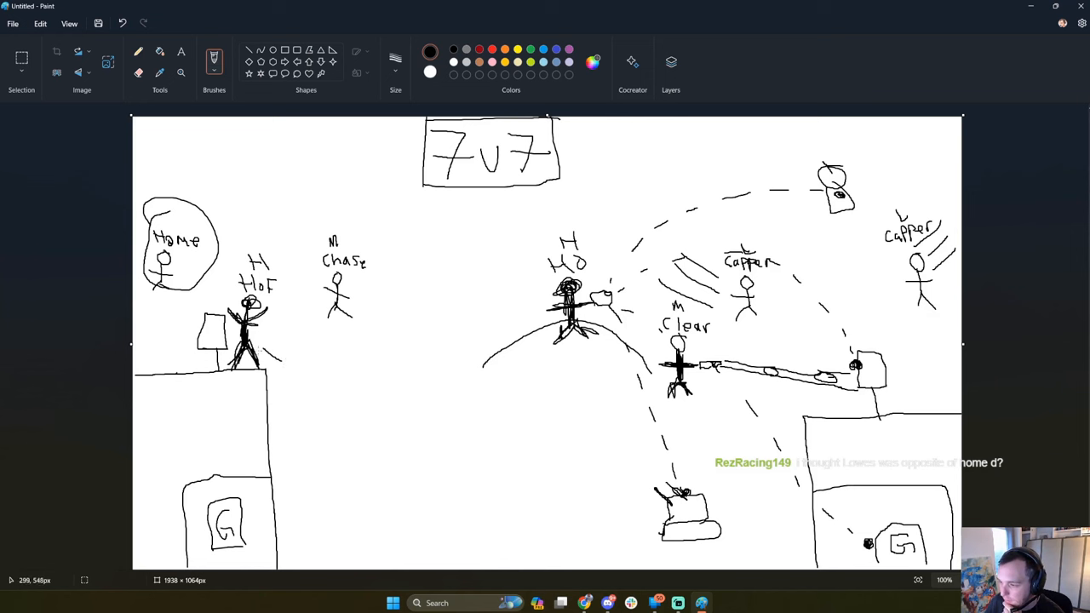
mouse_move(310, 368)
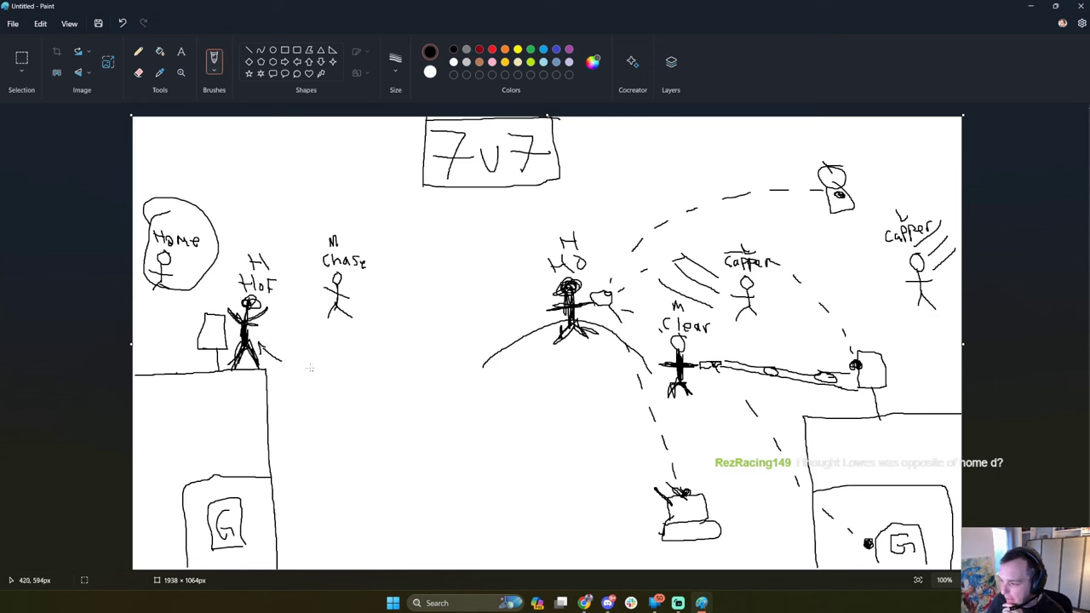
mouse_move(282, 327)
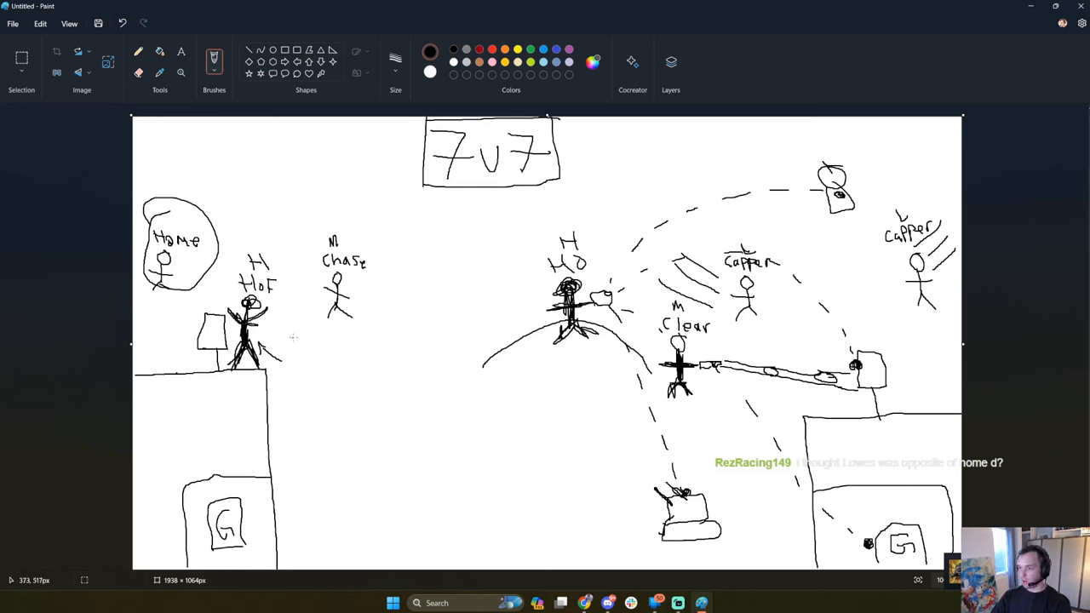
drag(327, 347, 412, 349)
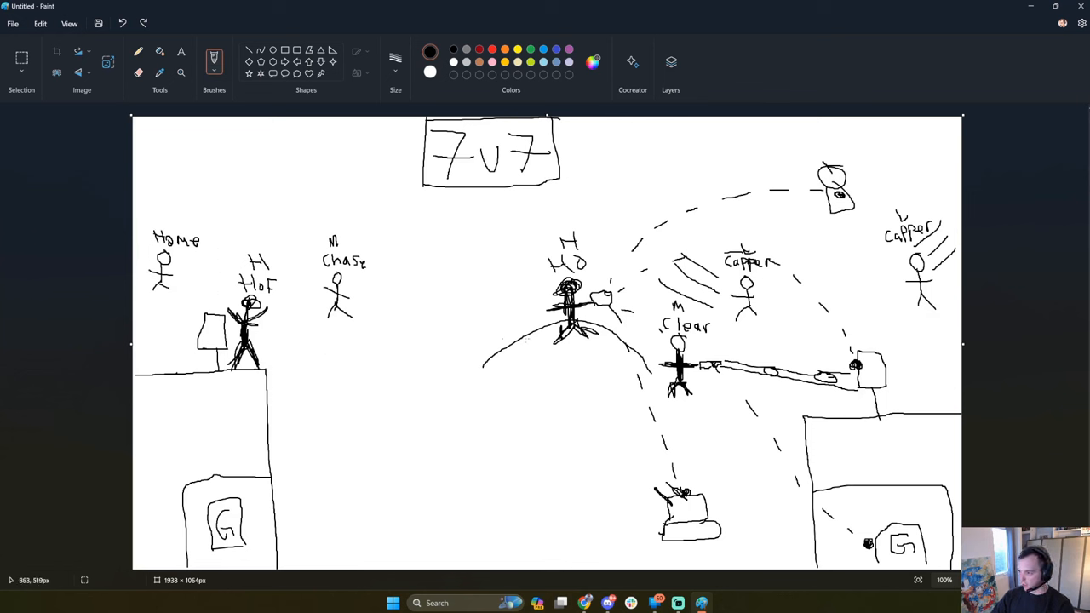
mouse_move(322, 307)
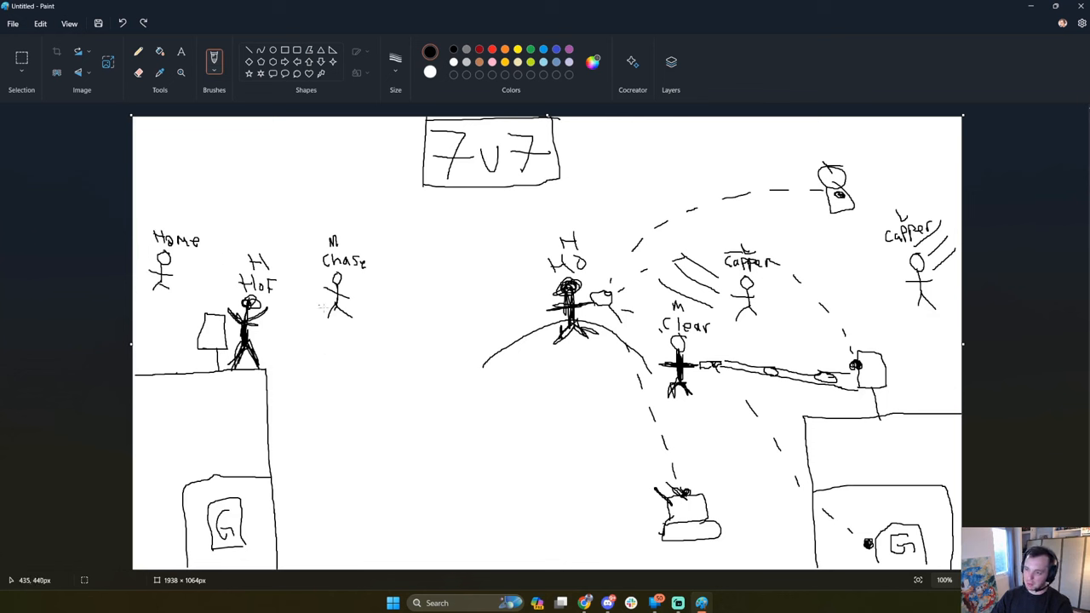
mouse_move(286, 310)
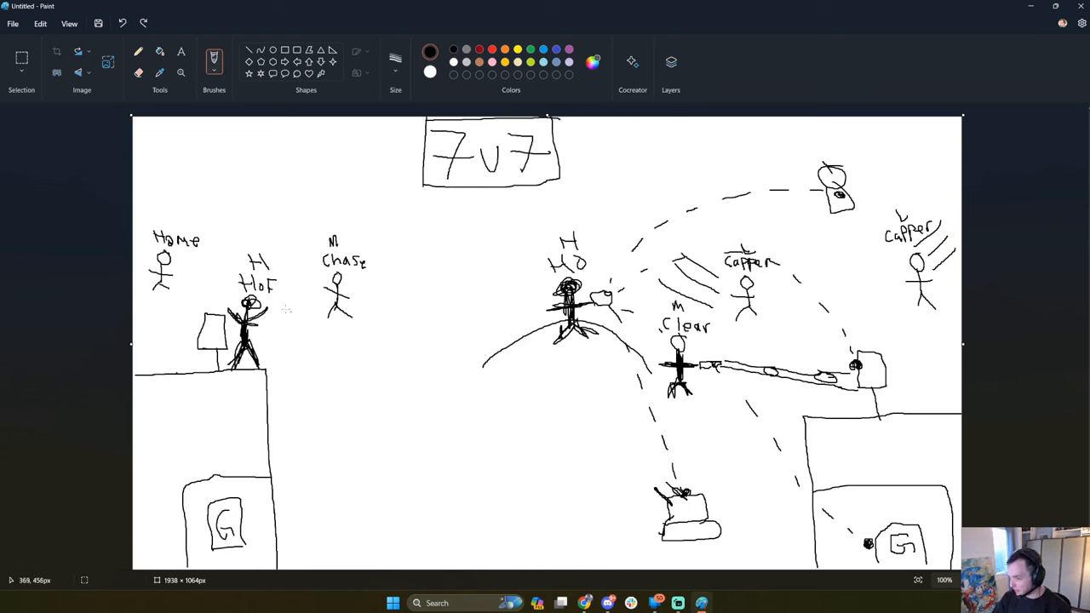
mouse_move(157, 308)
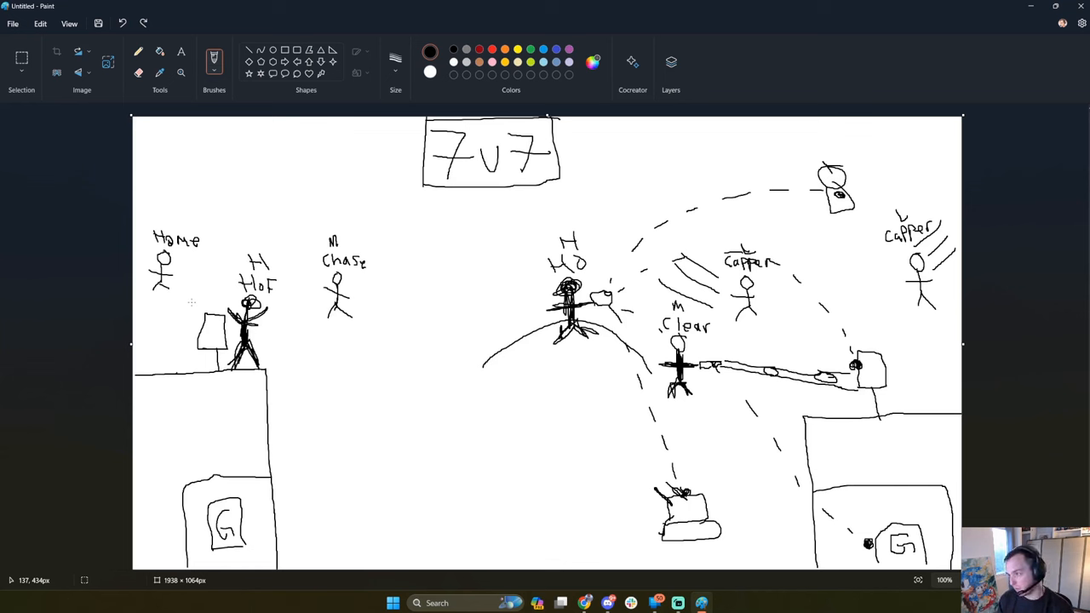
drag(381, 348, 408, 350)
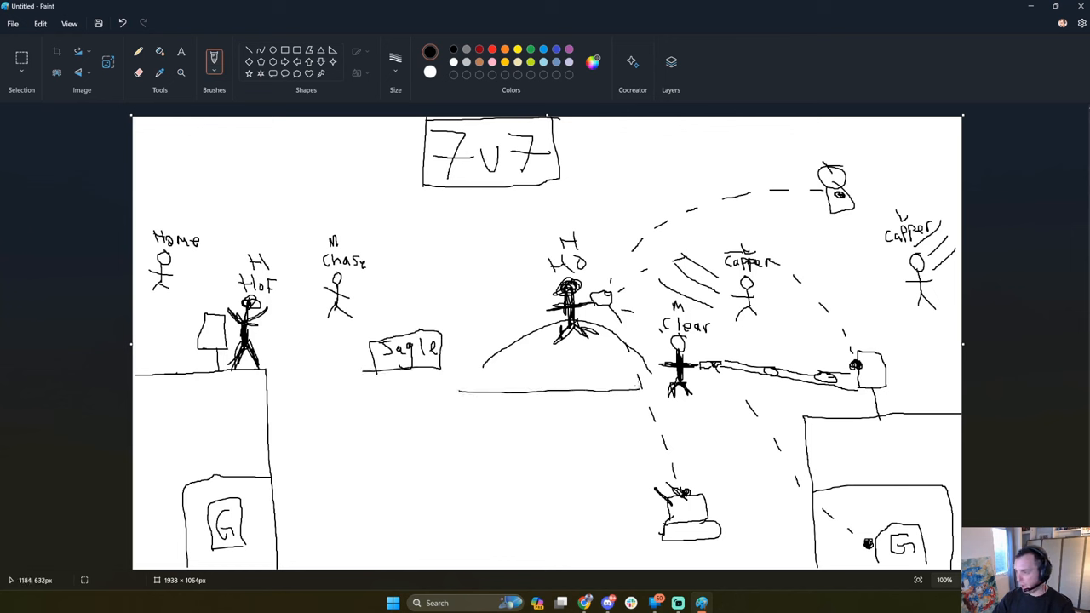
drag(446, 390, 647, 388)
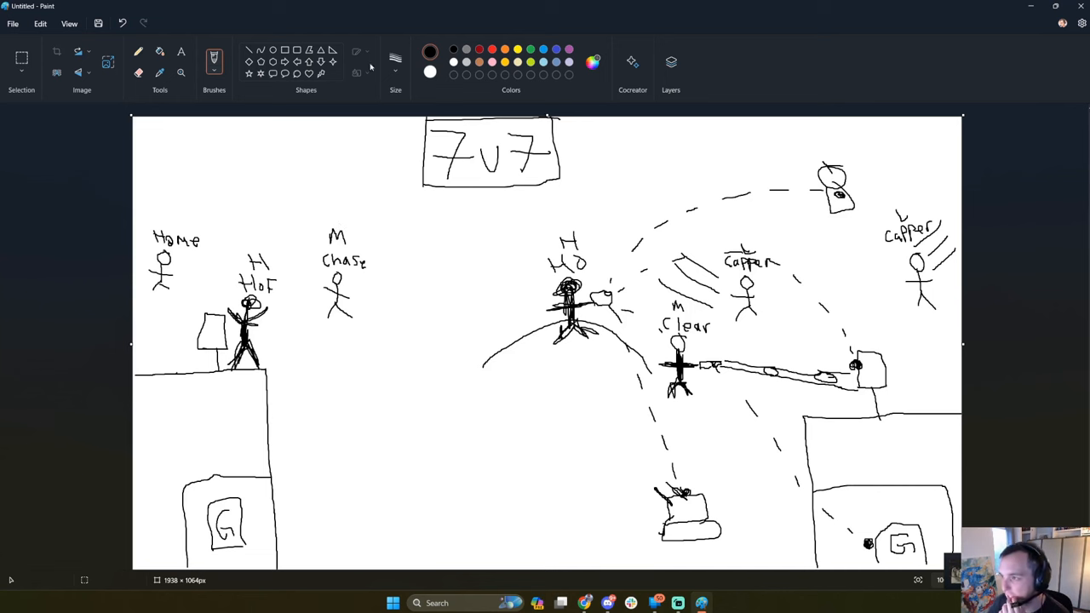
Switch the brush style to Airbrush for spraying over the Home figure.
click(215, 61)
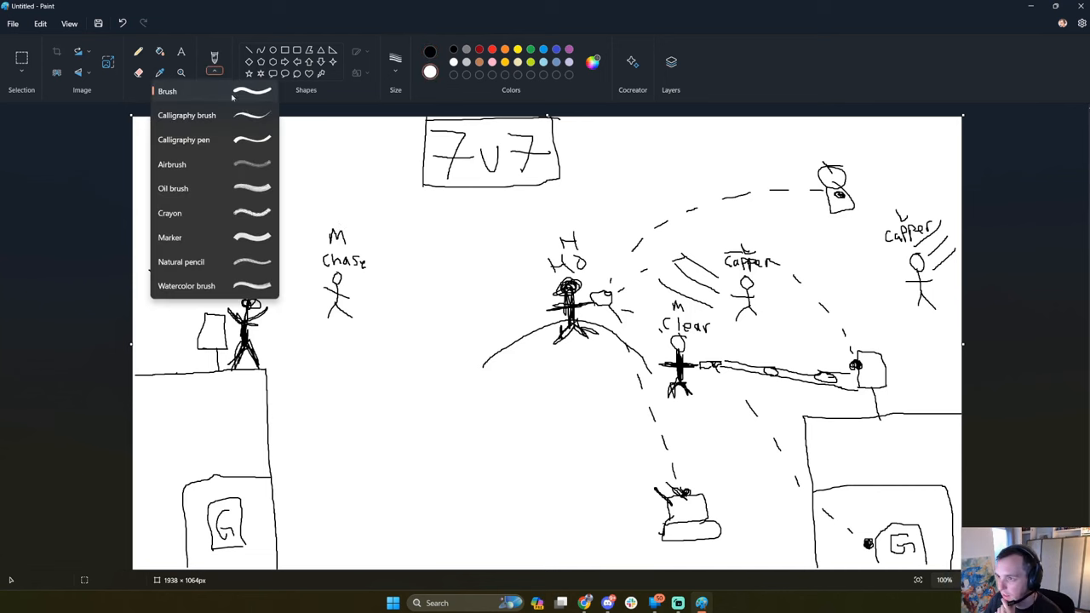
click(339, 111)
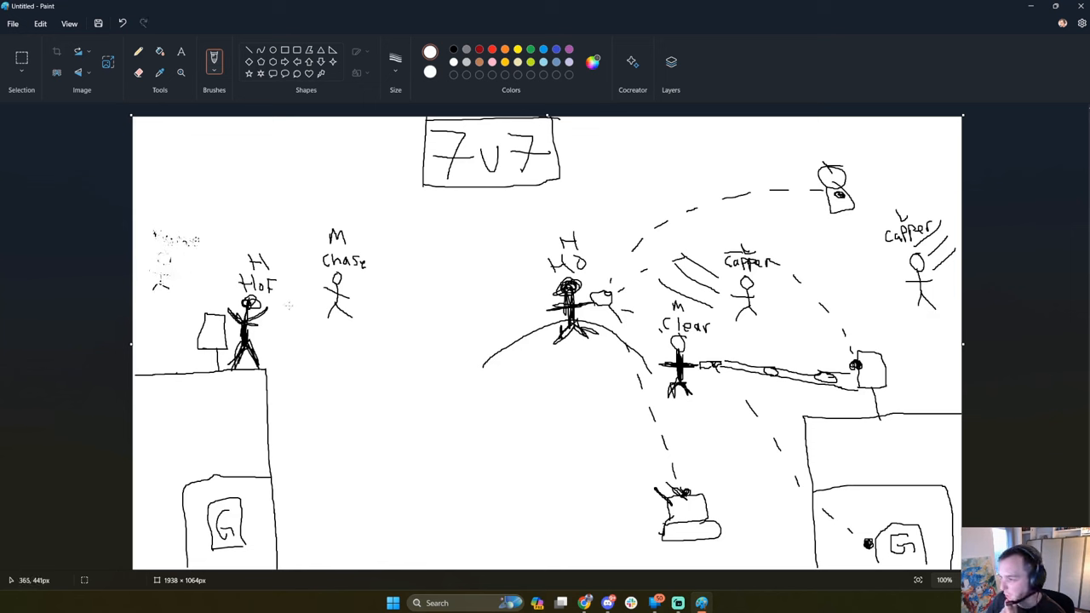
mouse_move(401, 247)
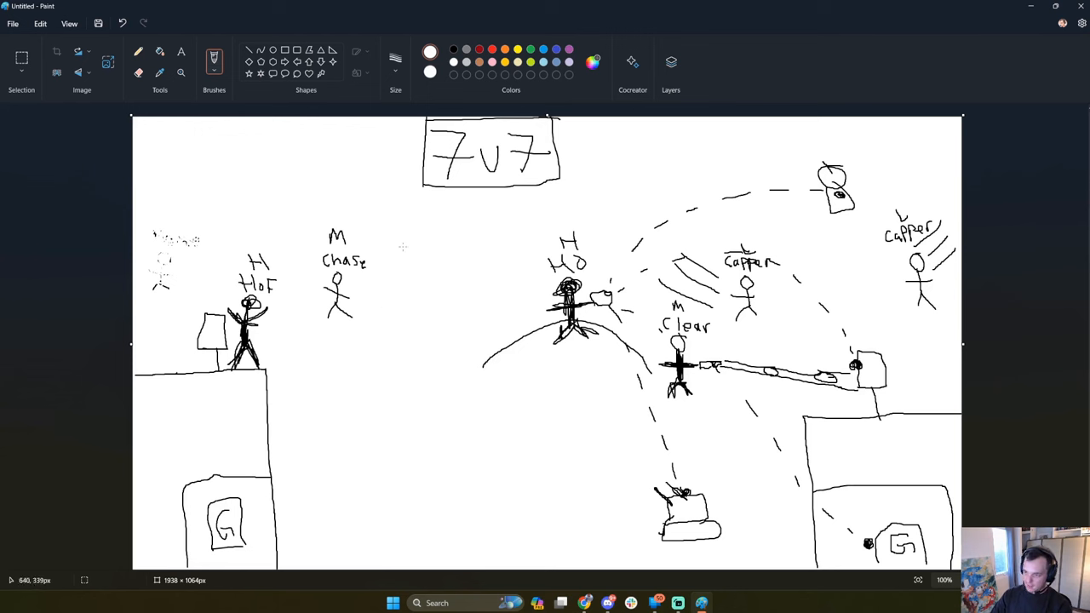
mouse_move(106, 248)
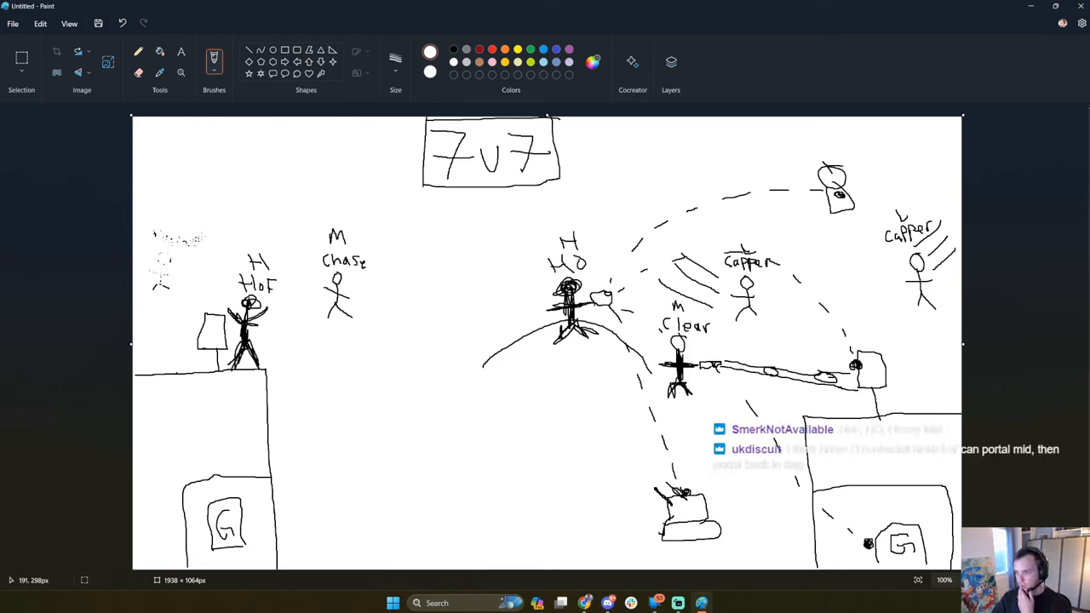
mouse_move(781, 327)
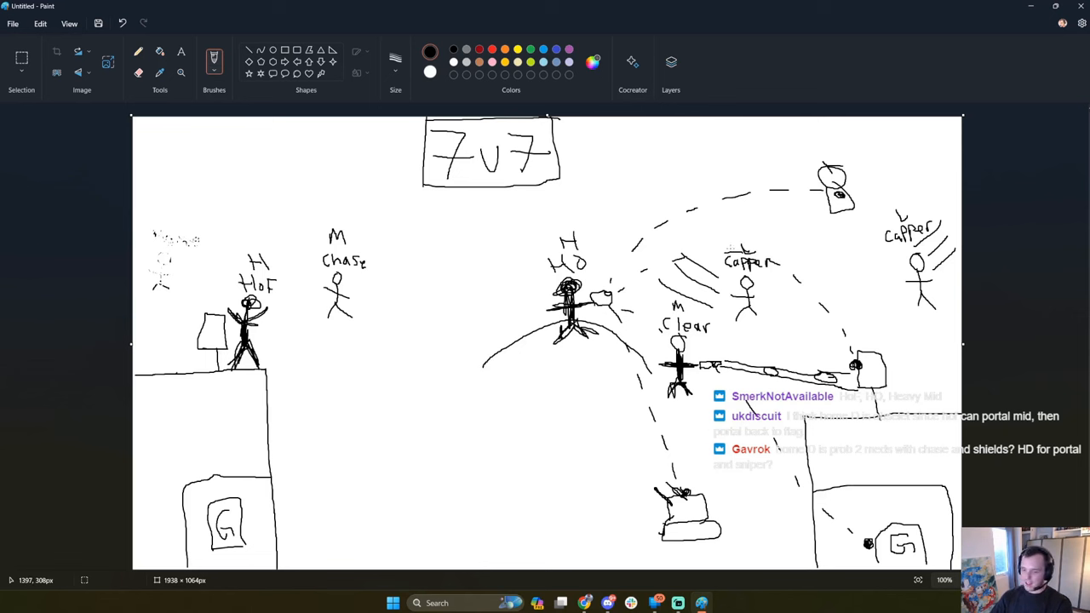
mouse_move(773, 247)
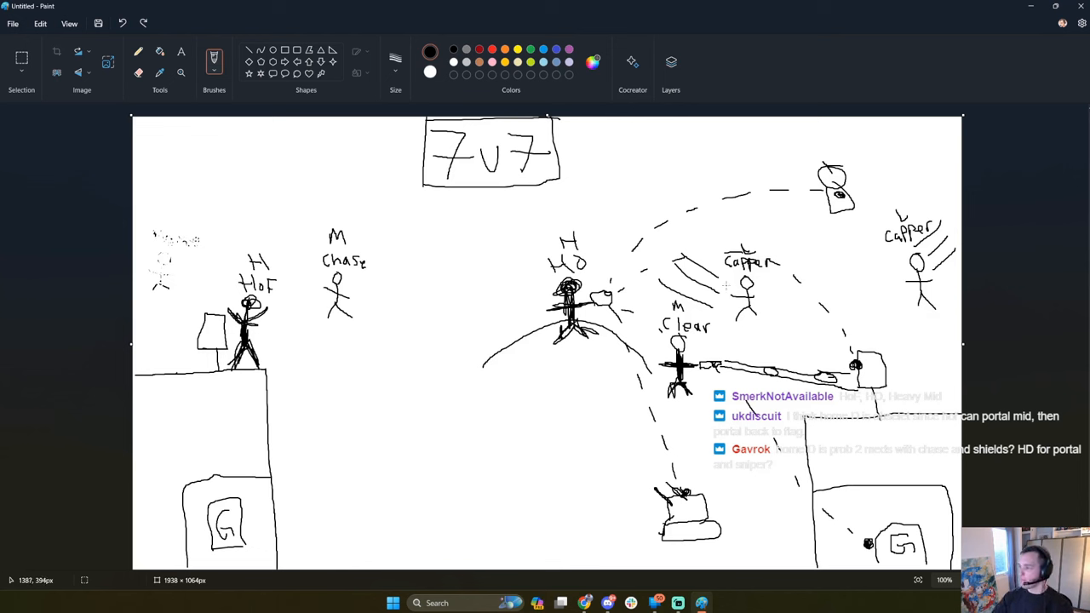
mouse_move(773, 245)
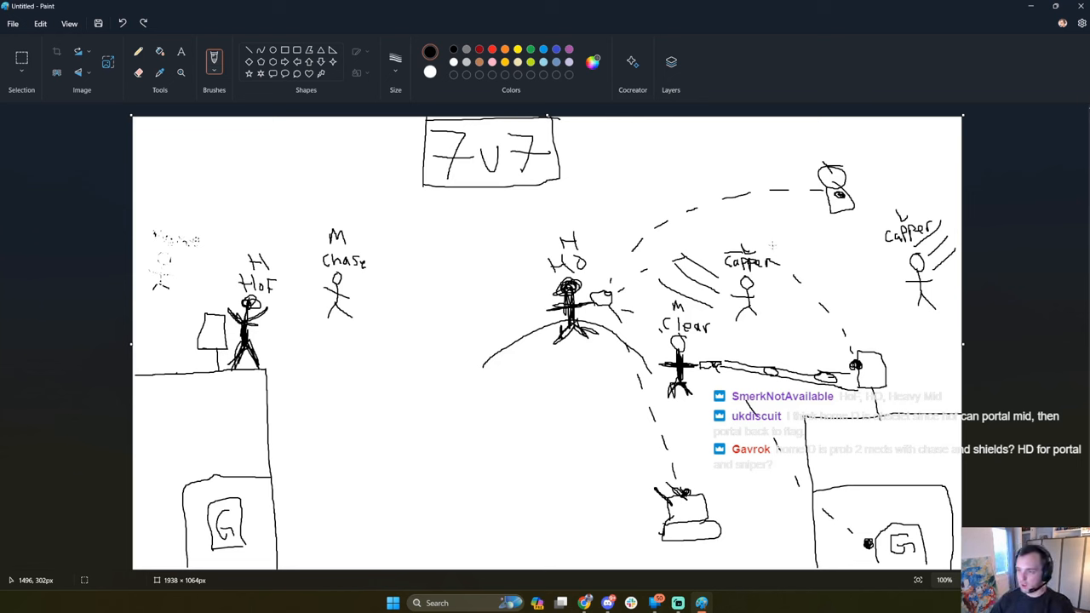
mouse_move(186, 315)
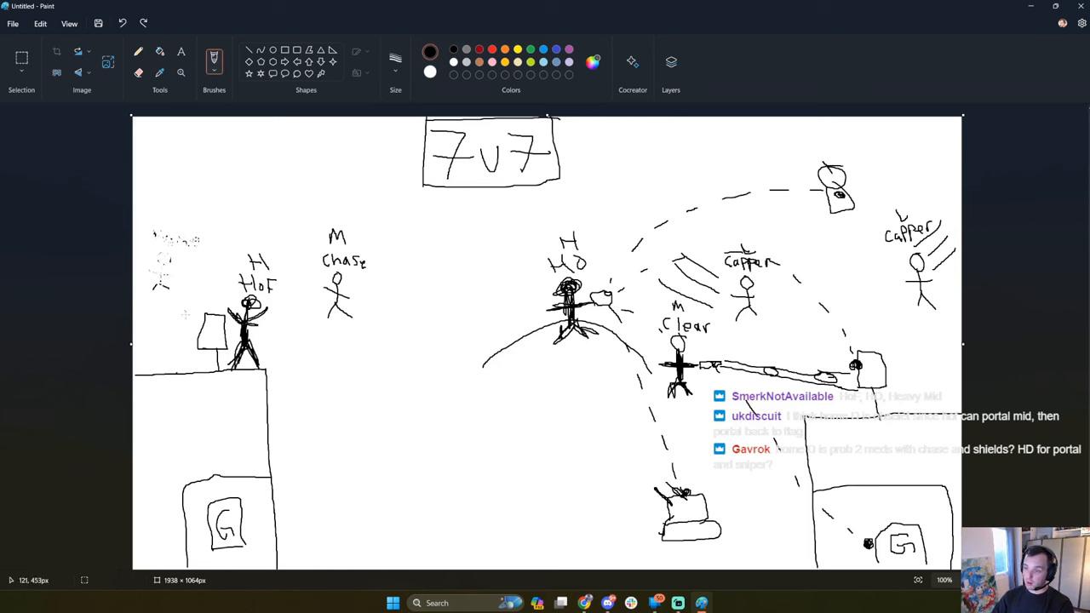
mouse_move(155, 332)
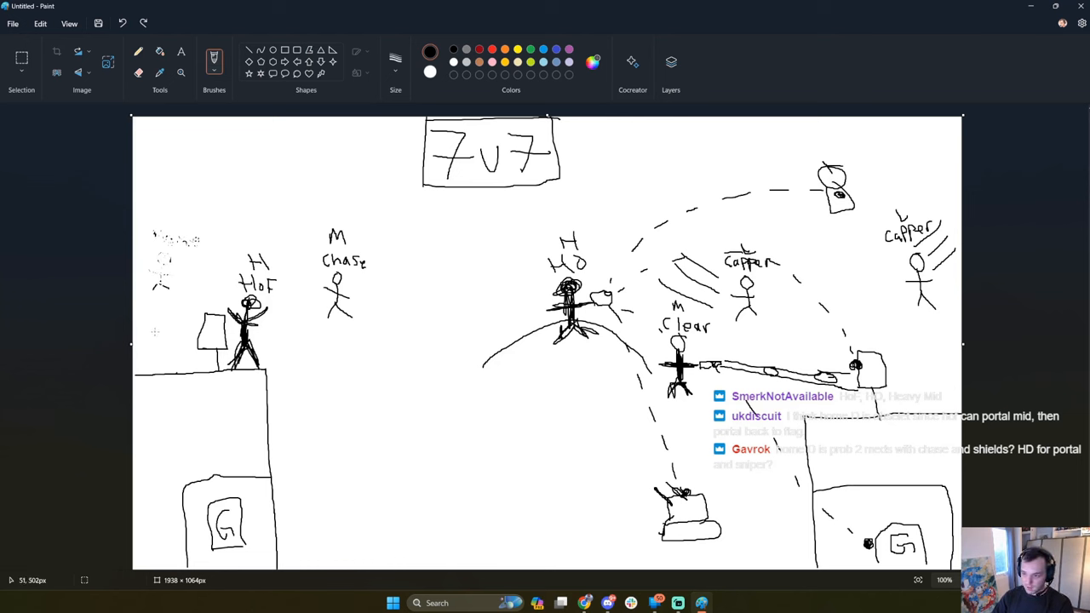
mouse_move(180, 351)
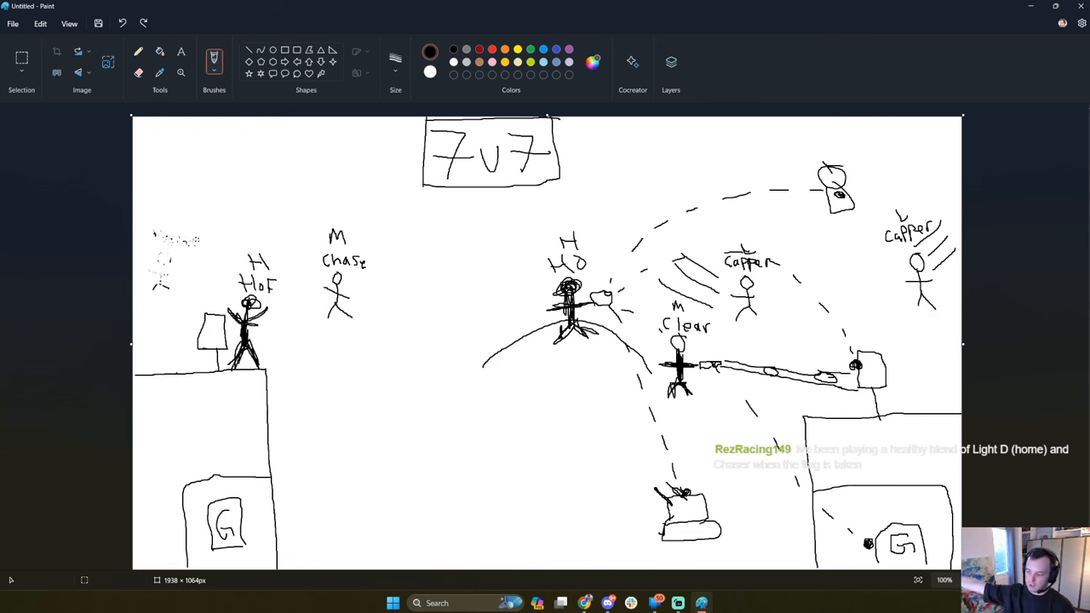
mouse_move(514, 364)
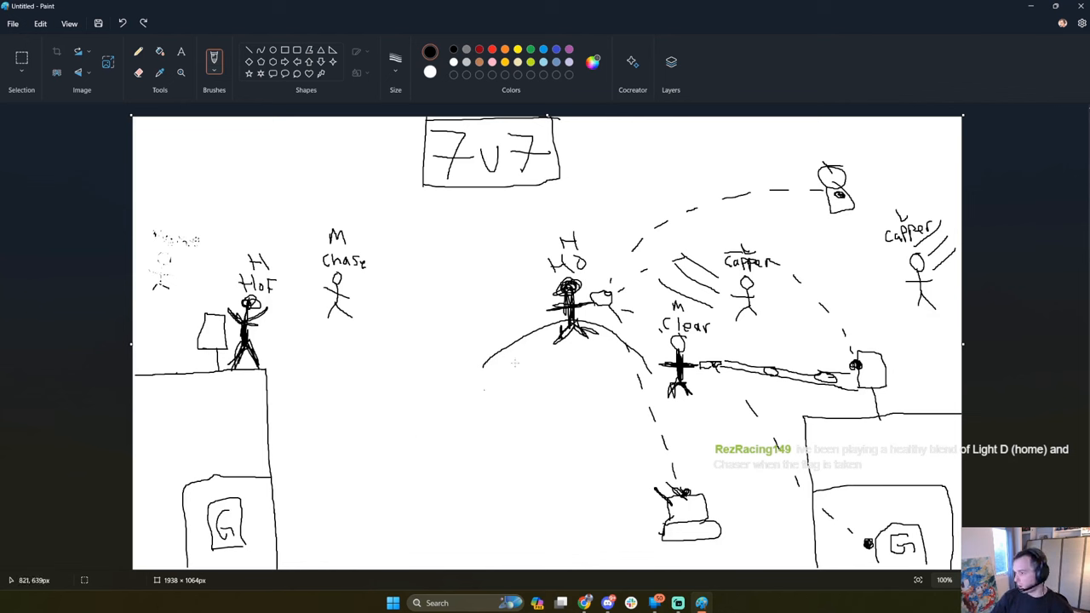
mouse_move(527, 361)
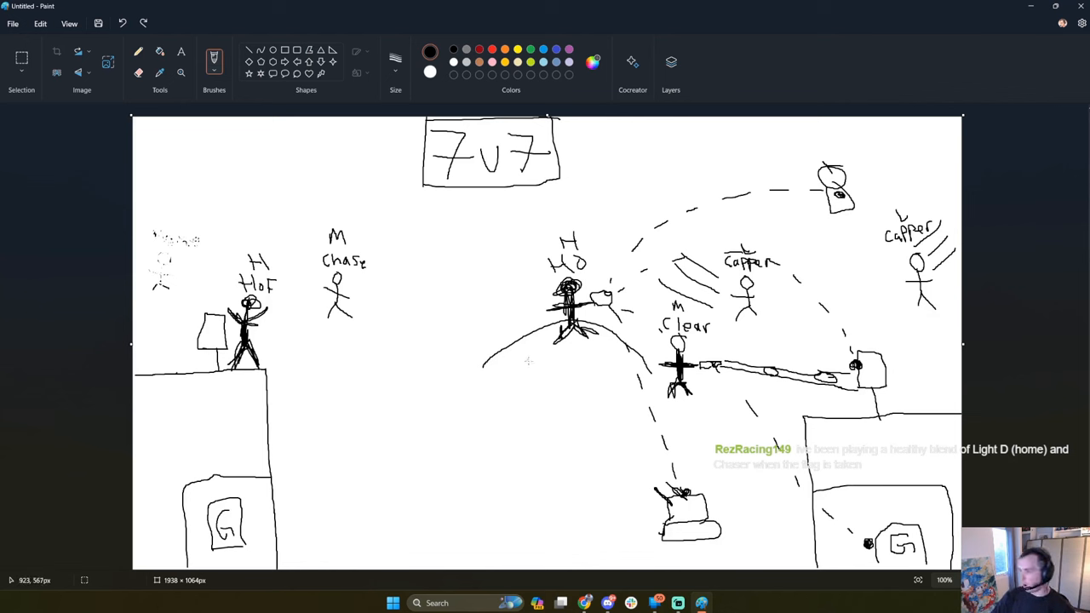
mouse_move(465, 250)
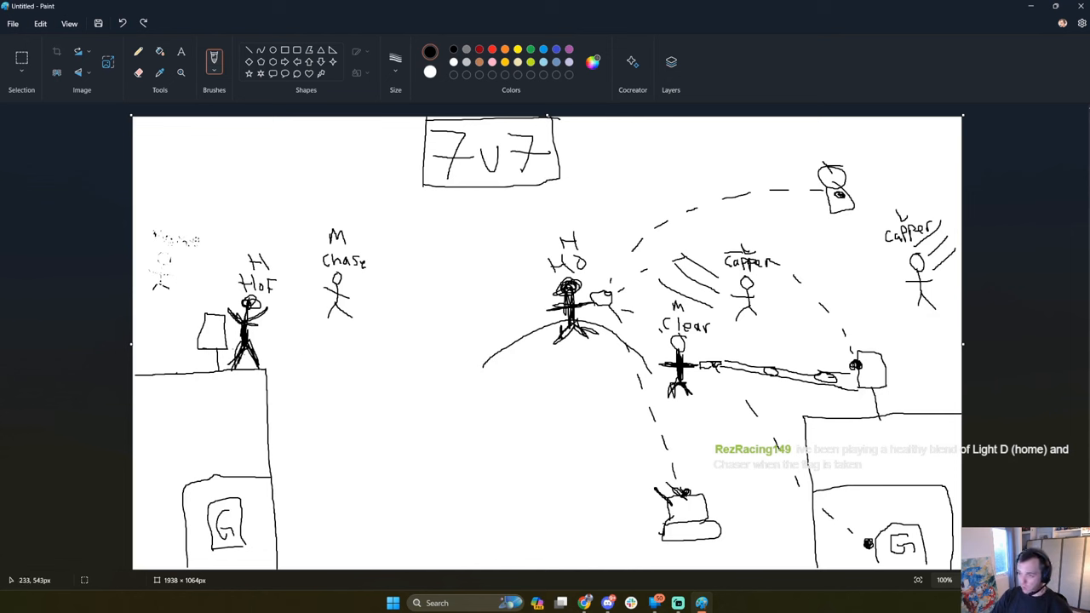
mouse_move(385, 535)
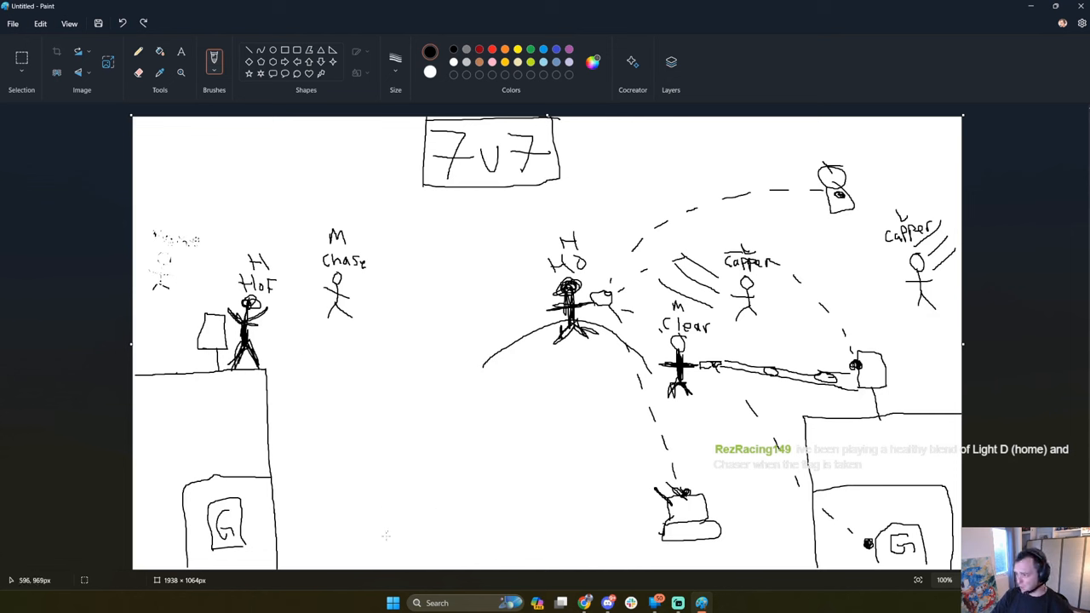
Draw a stick figure beside the left base and sketch a turret near the bottom.
drag(293, 497, 303, 531)
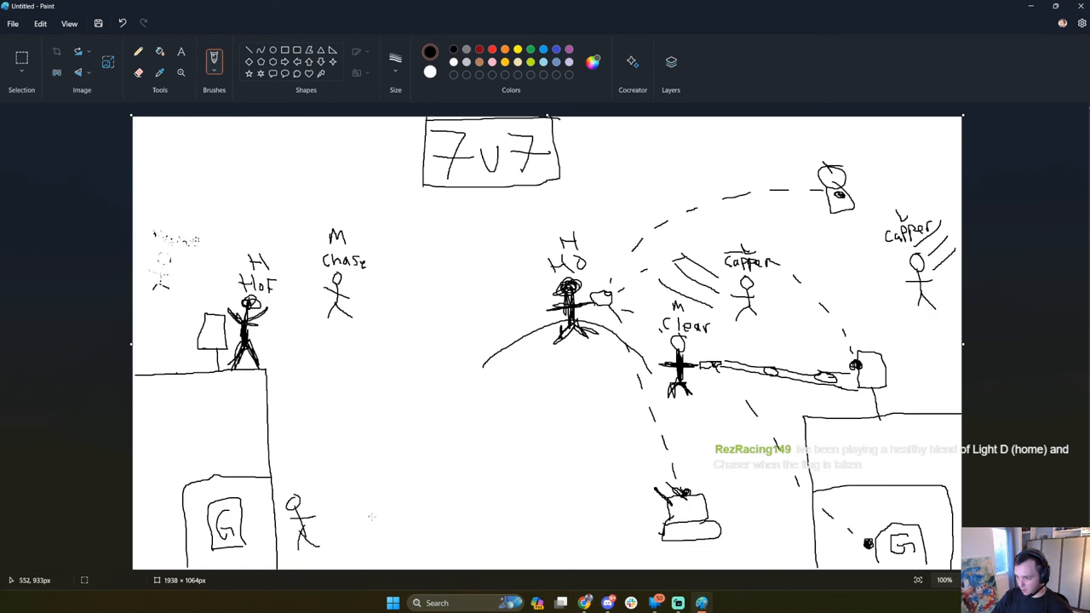
drag(358, 528, 391, 494)
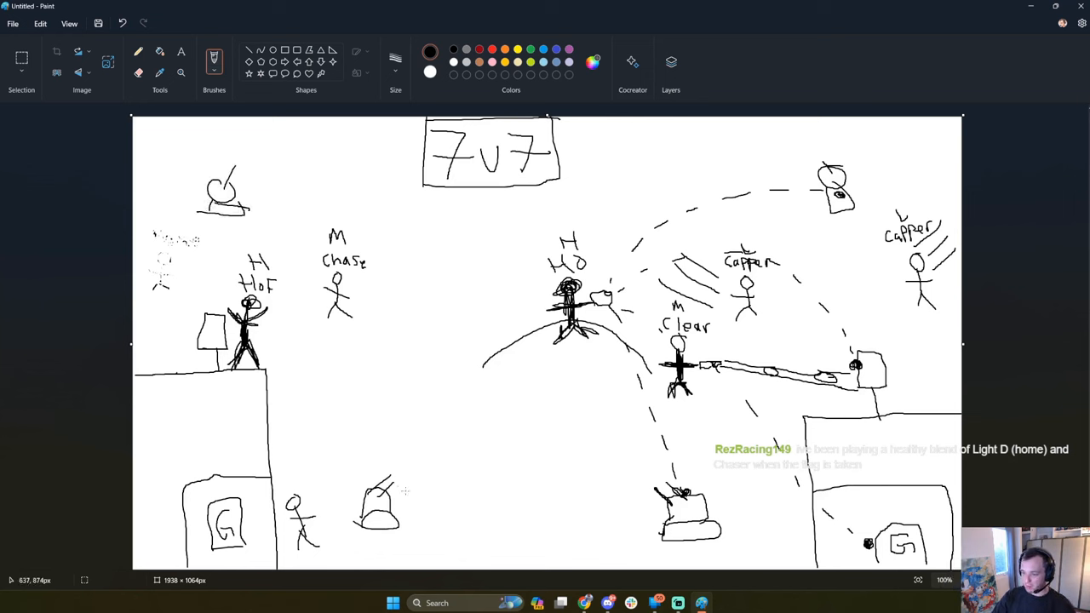
mouse_move(230, 238)
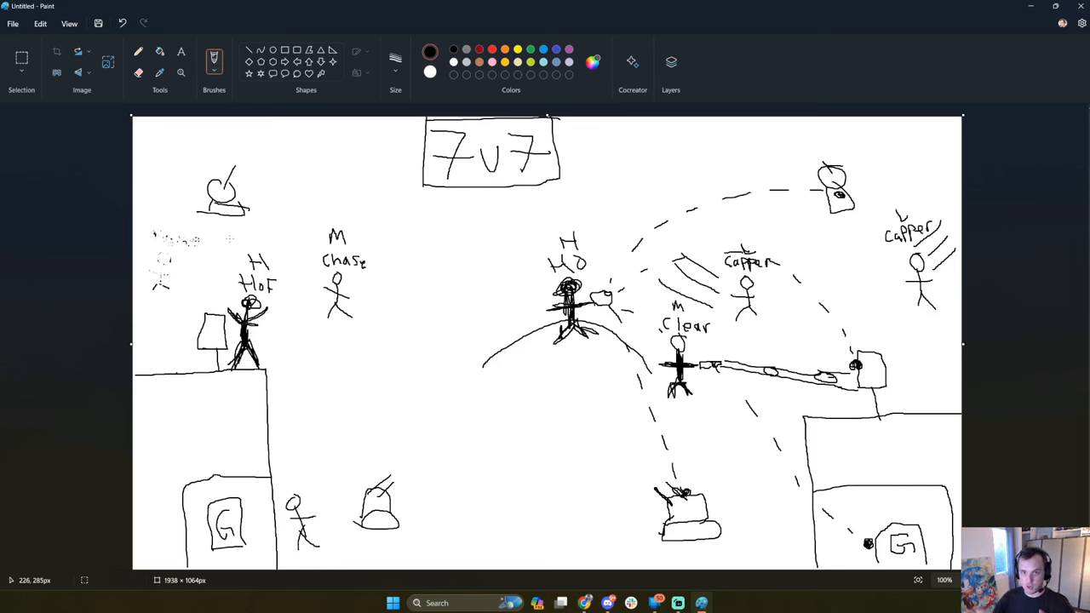
mouse_move(395, 388)
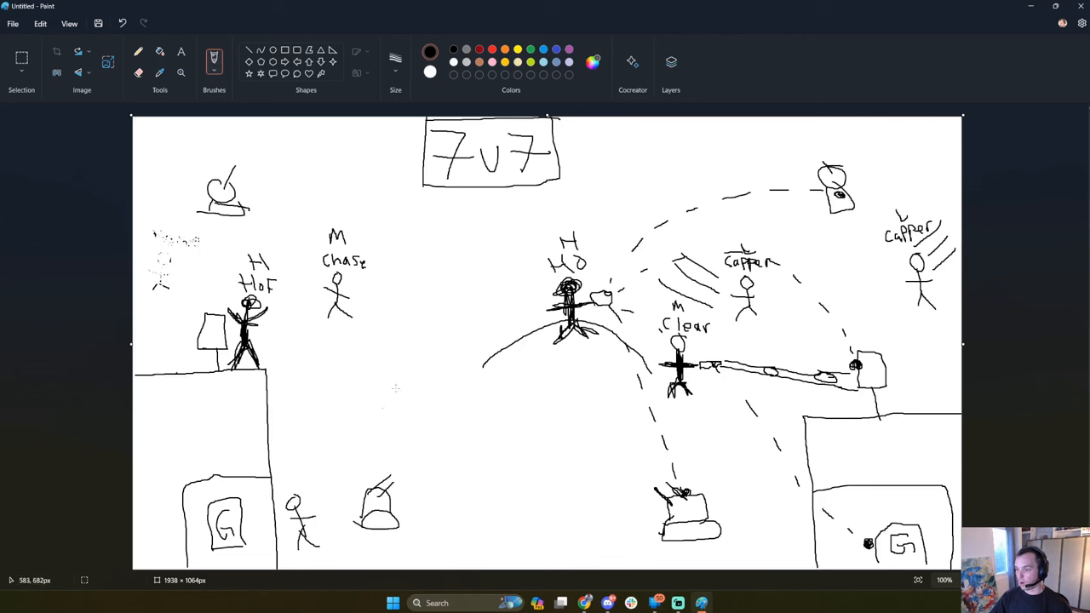
mouse_move(392, 344)
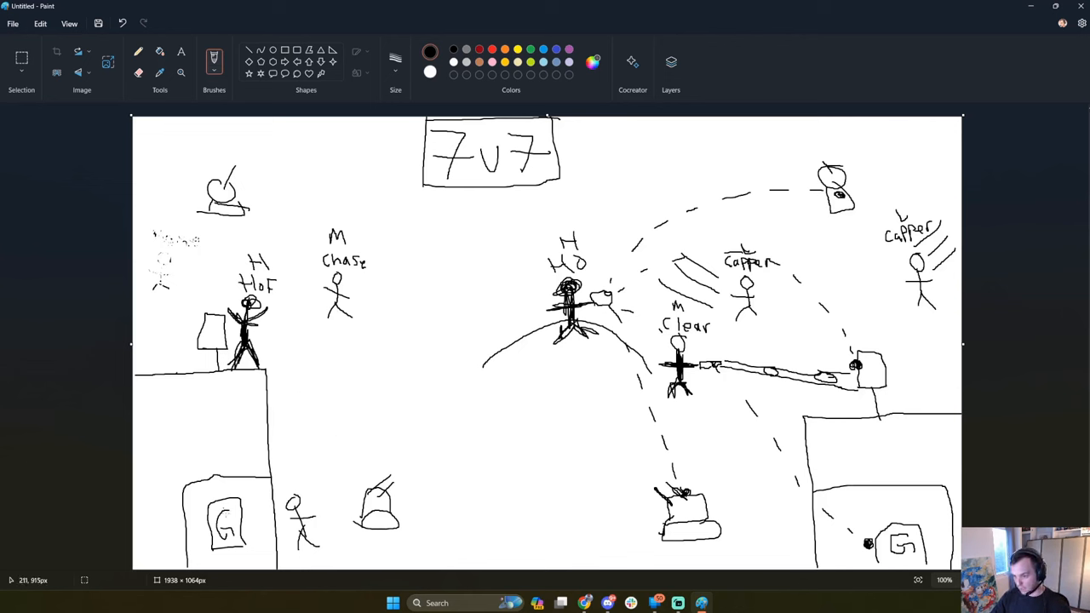
mouse_move(198, 402)
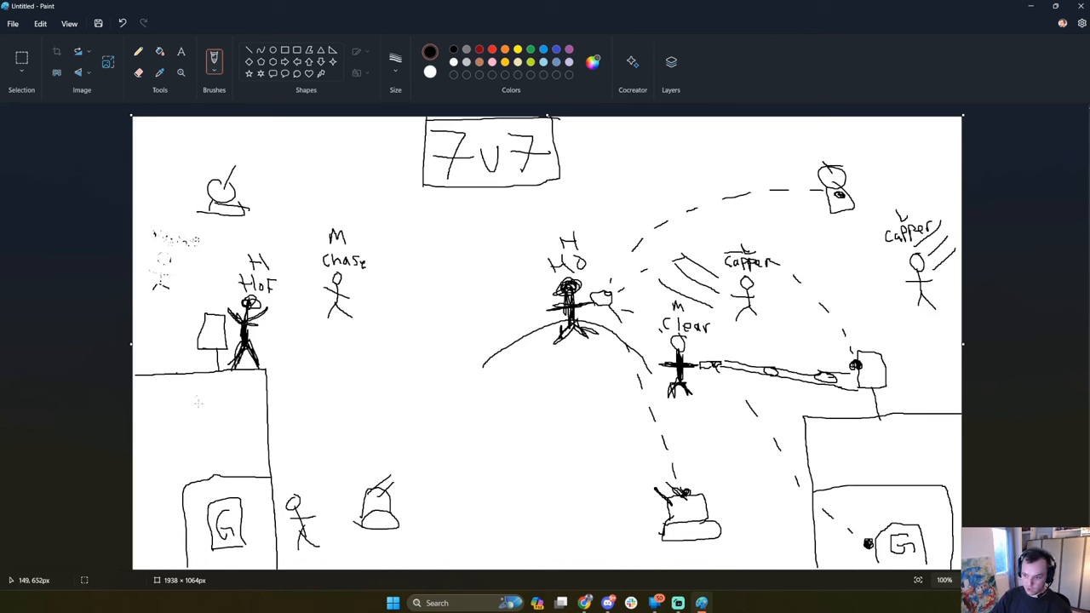
drag(201, 409, 235, 417)
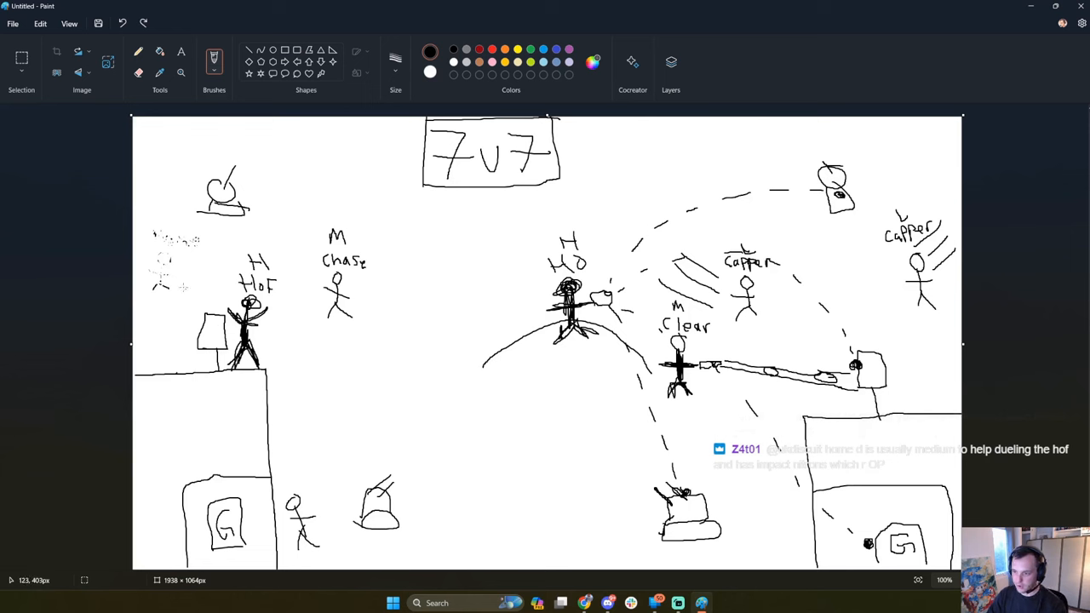
mouse_move(231, 337)
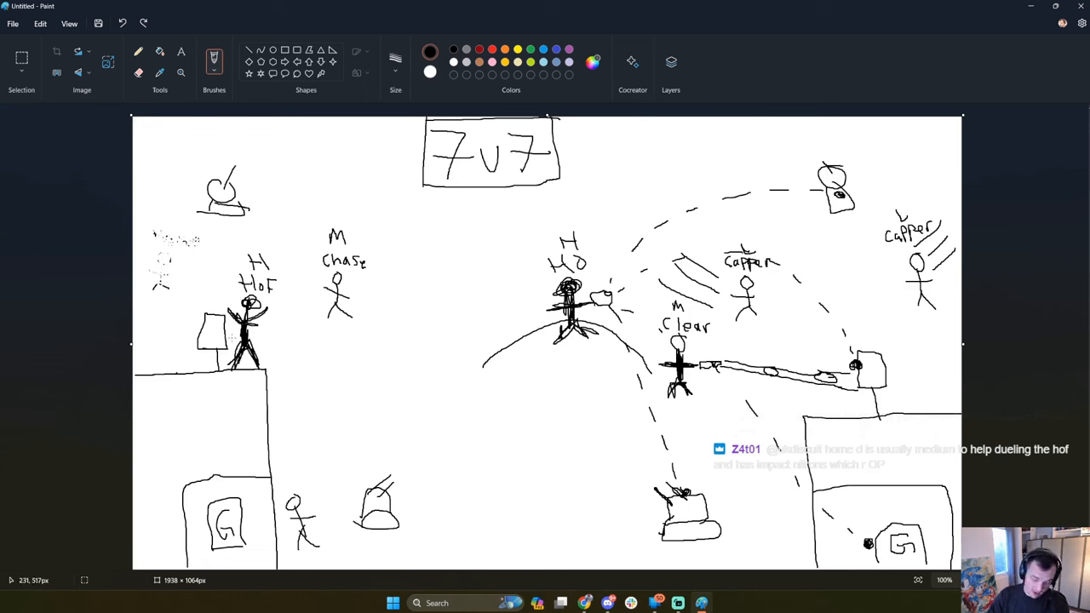
mouse_move(174, 330)
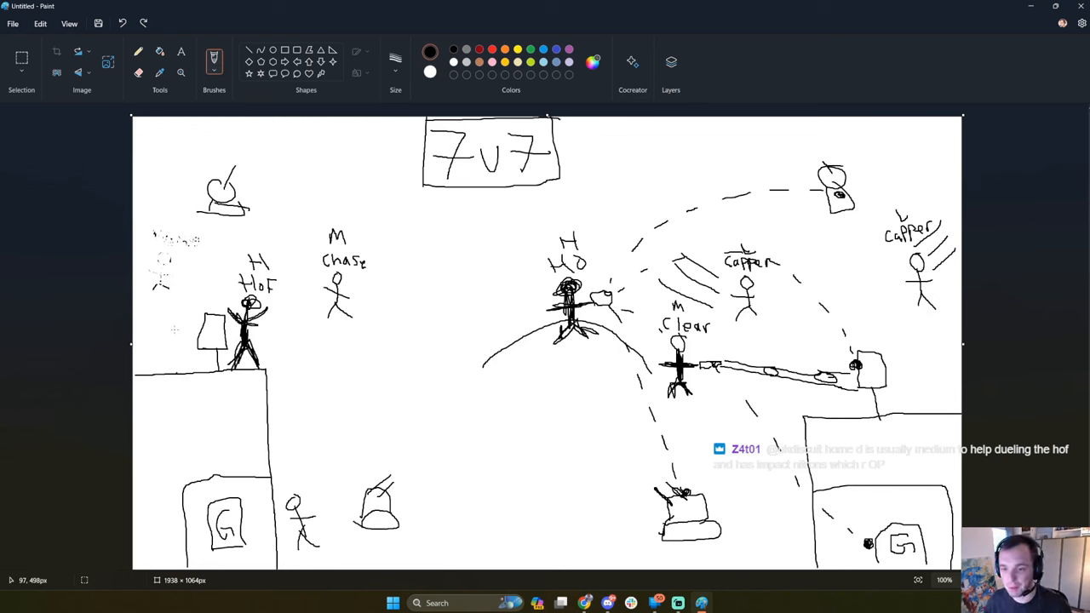
mouse_move(305, 201)
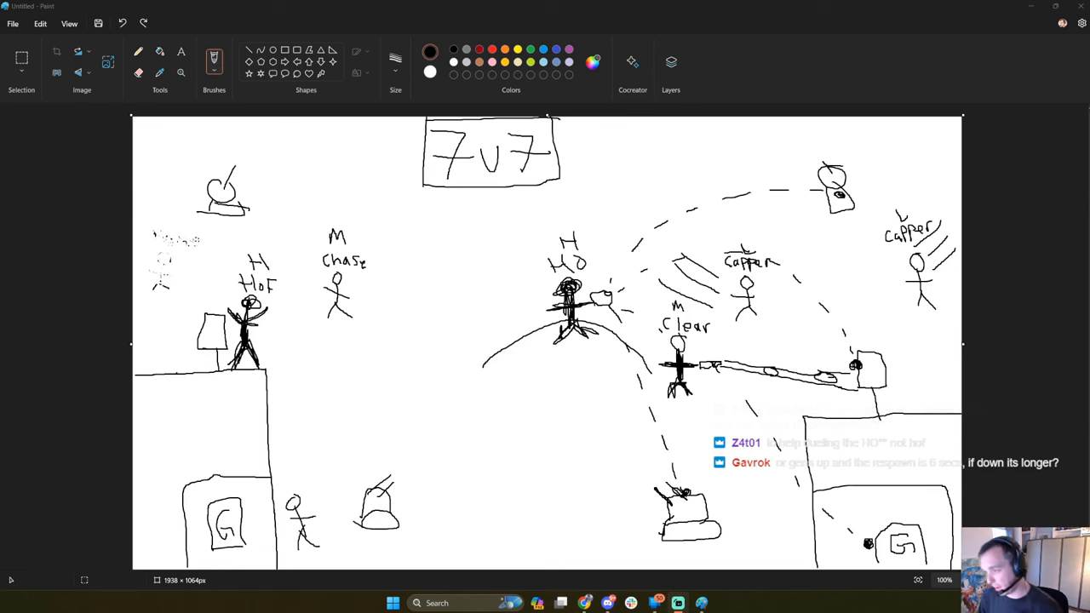
mouse_move(225, 252)
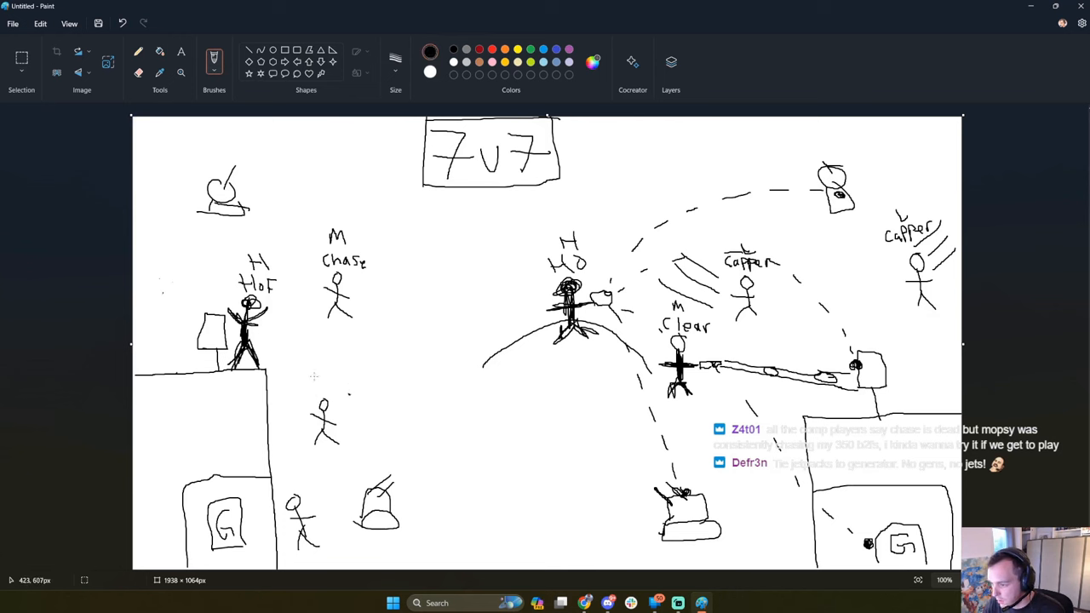
Place a 'Midfield' text label above the new left-side figure.
text(Midfield)
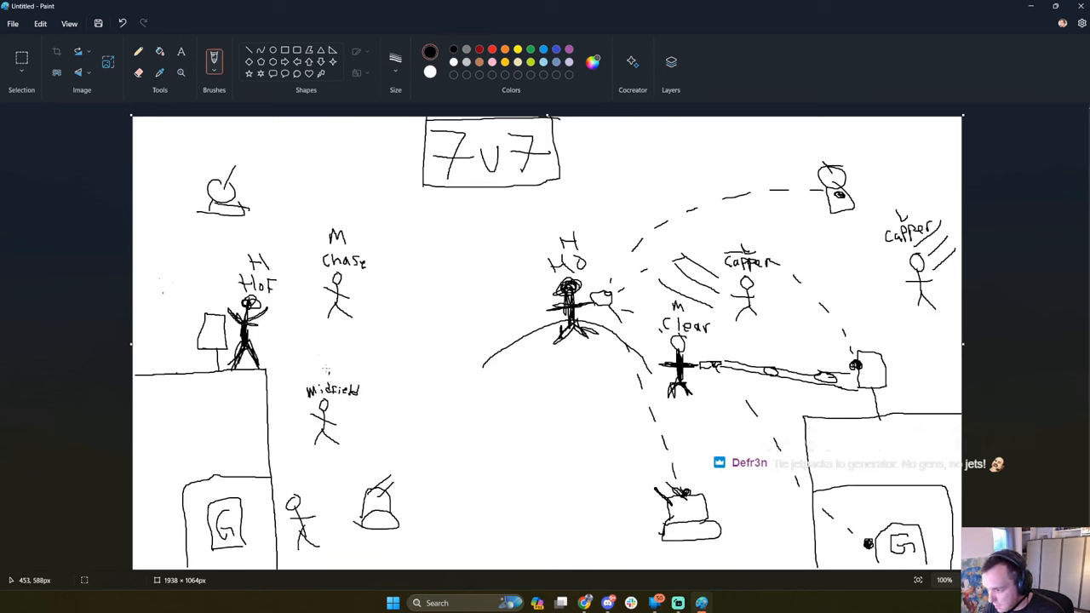
click(325, 373)
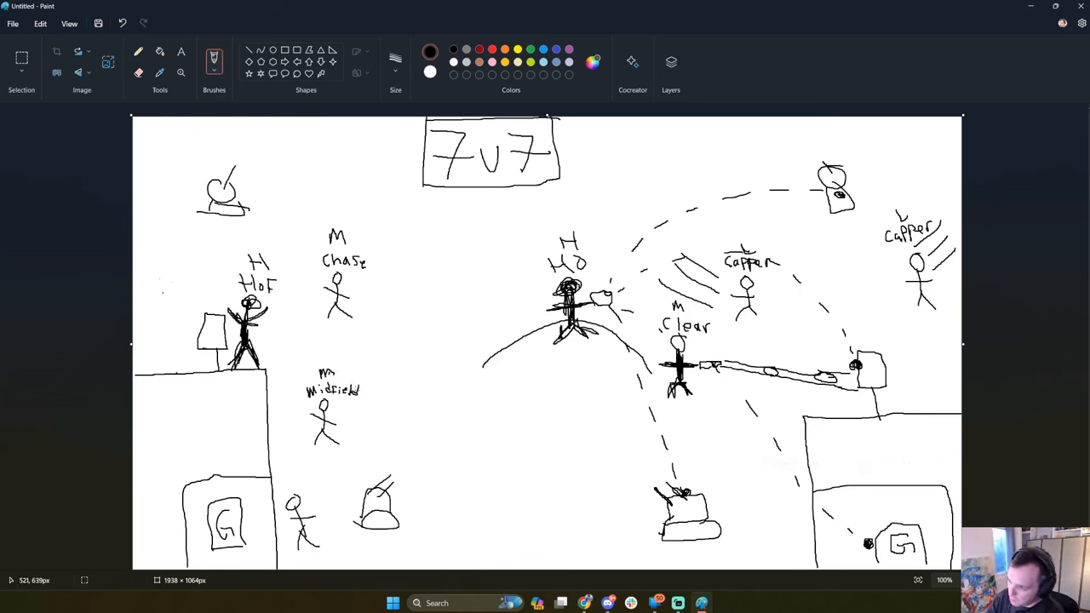
Draw test lines across the middle of the map and pencil in the m/H mark.
drag(393, 419, 616, 417)
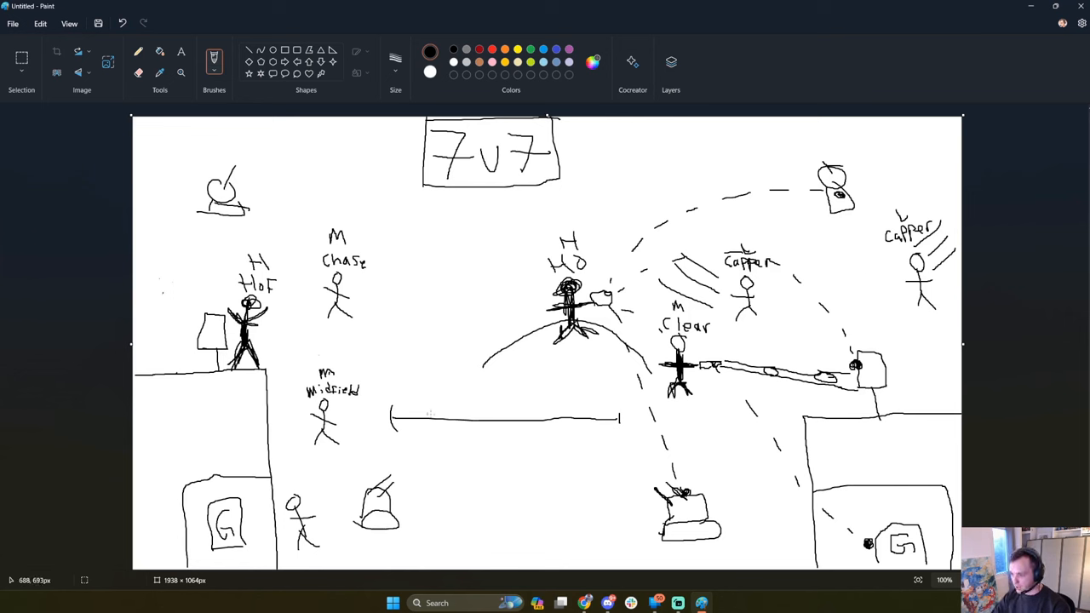
mouse_move(708, 401)
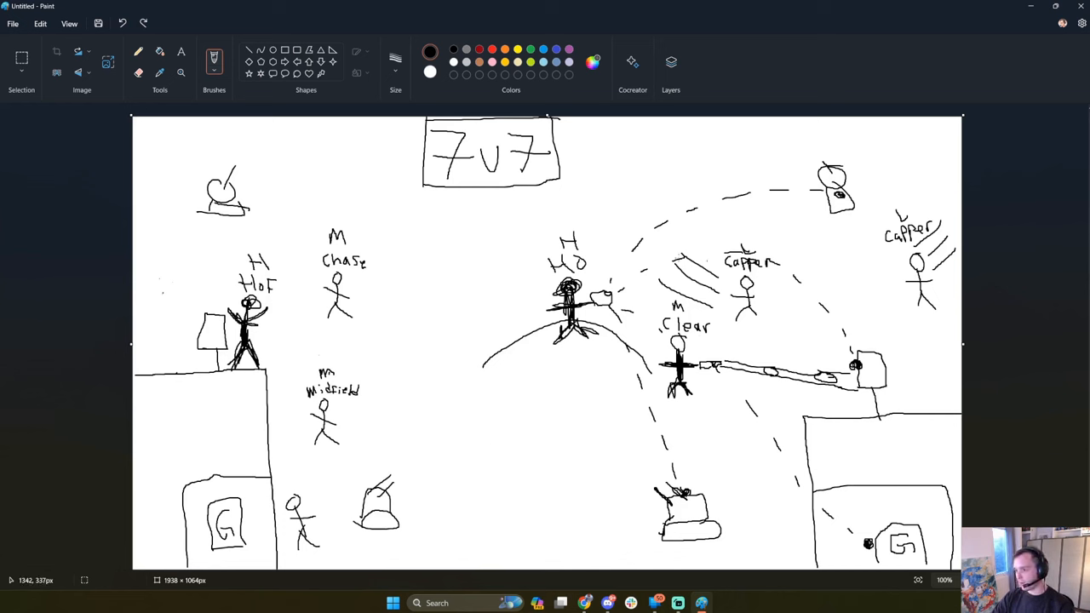
mouse_move(425, 409)
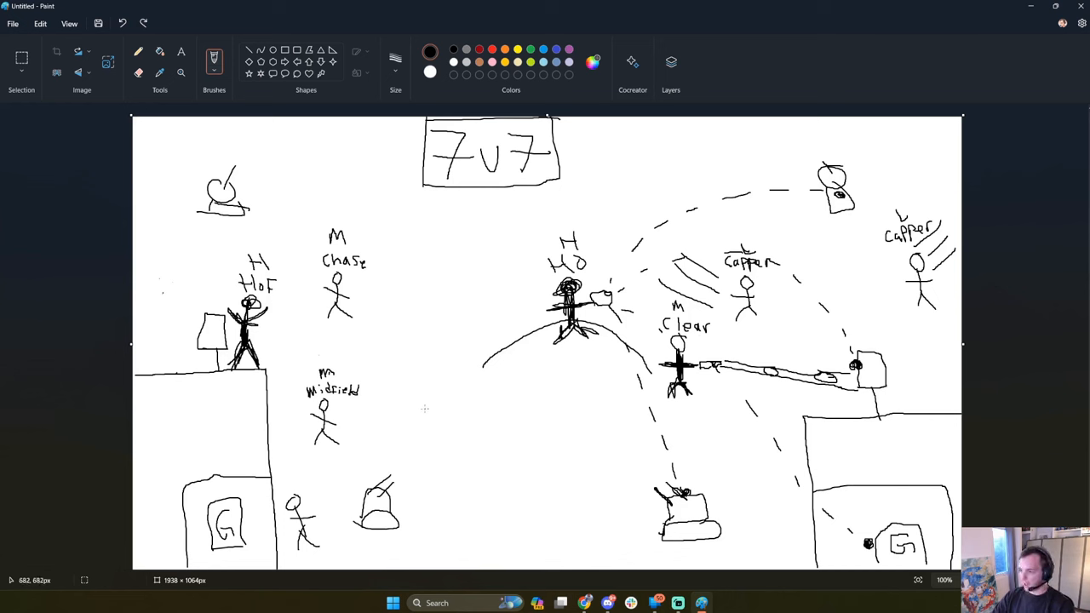
drag(407, 399, 597, 395)
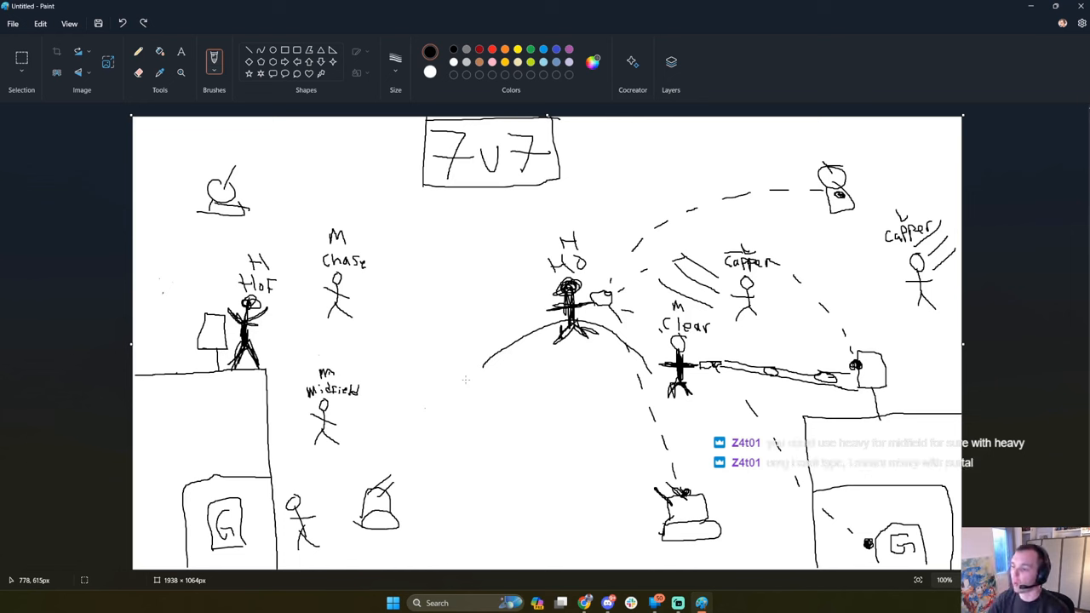
mouse_move(388, 303)
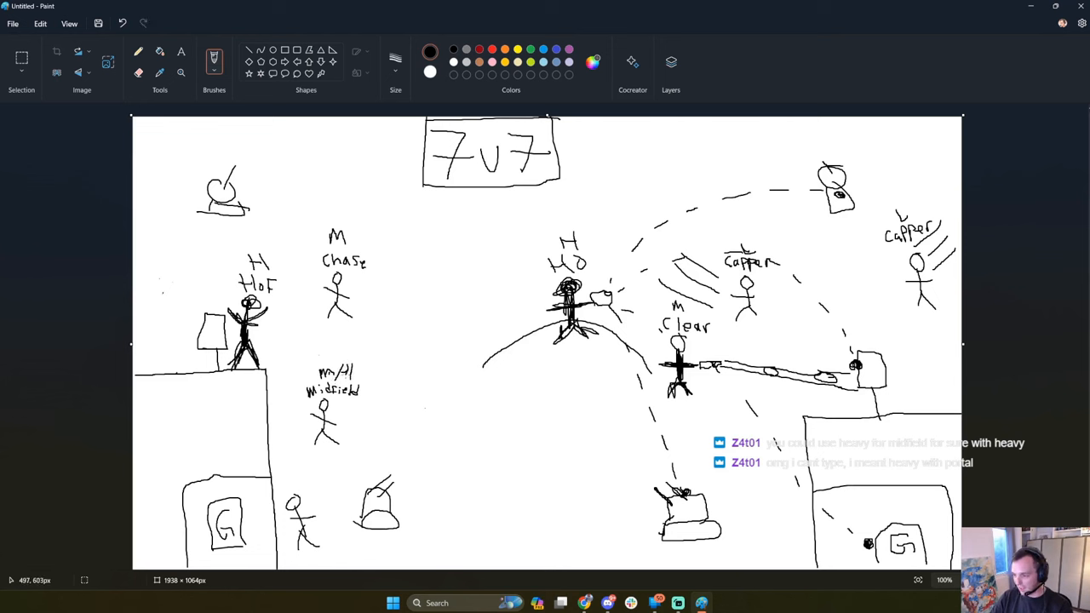
drag(361, 425, 549, 426)
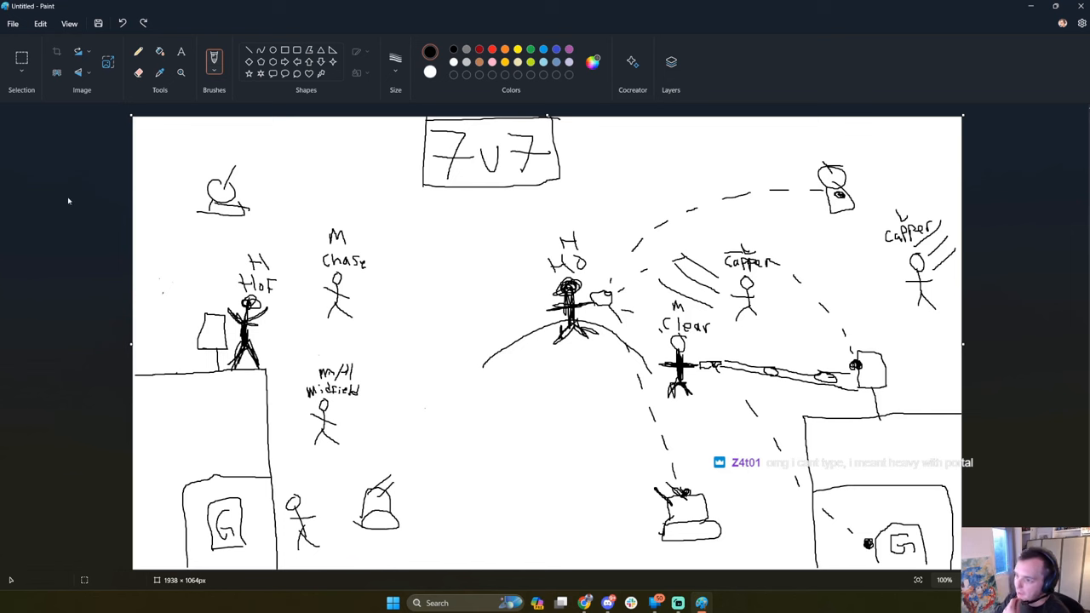
mouse_move(725, 320)
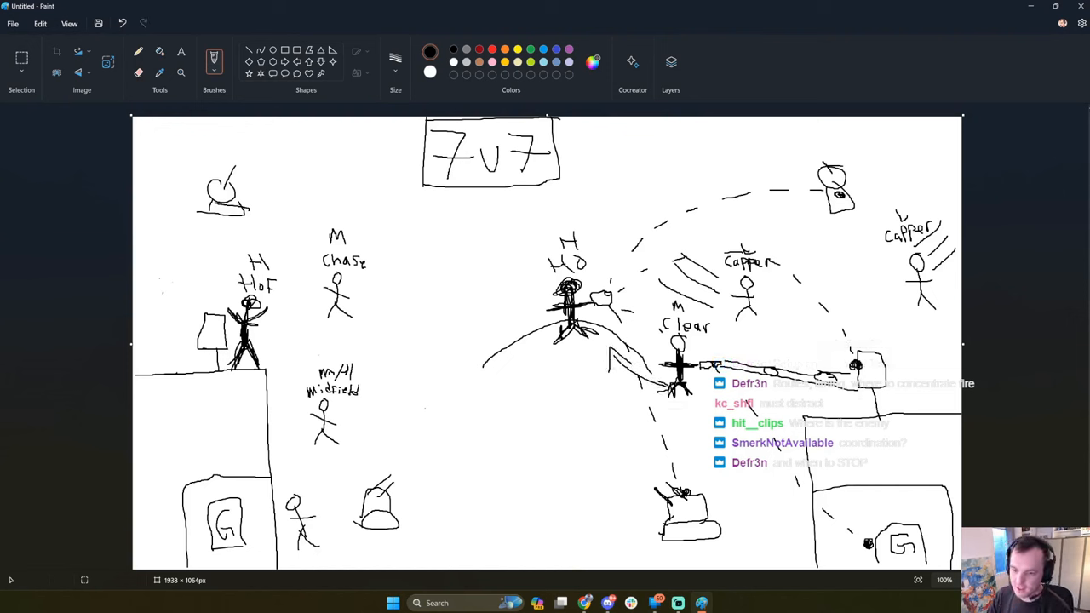
mouse_move(801, 392)
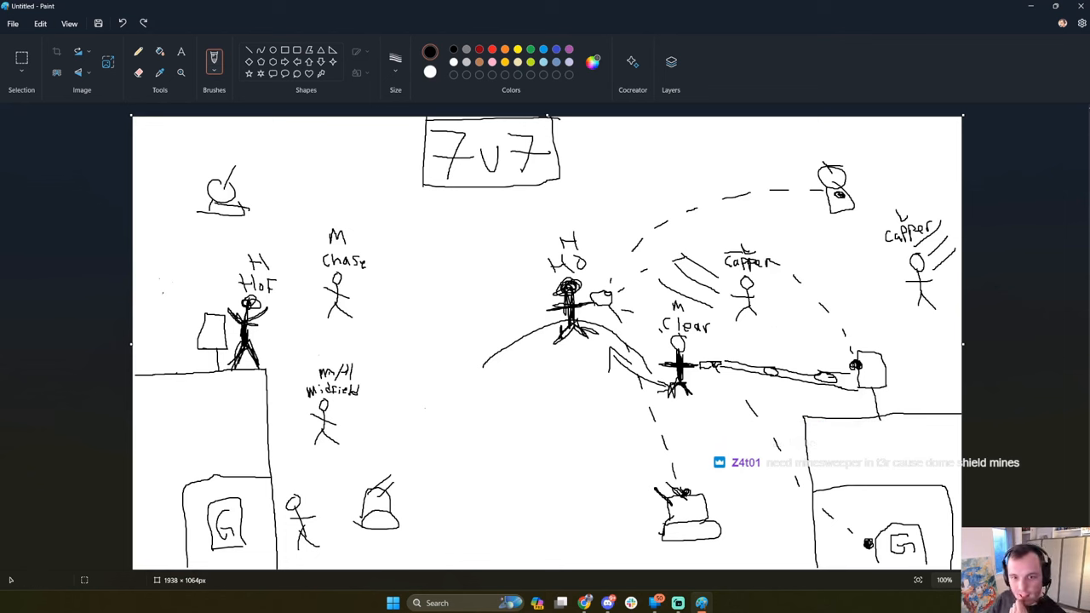
click(756, 234)
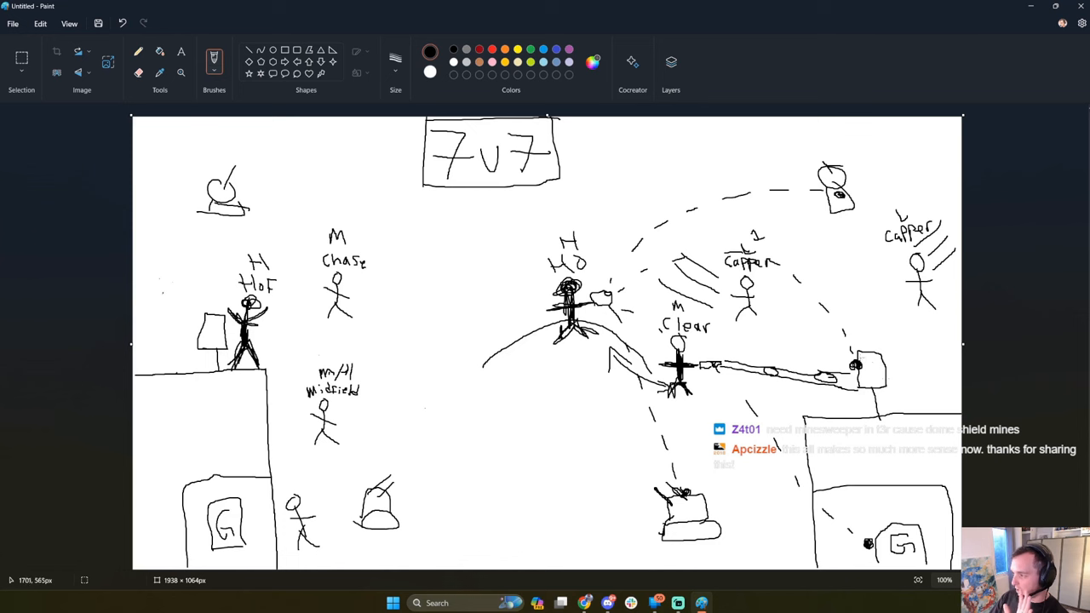
mouse_move(896, 385)
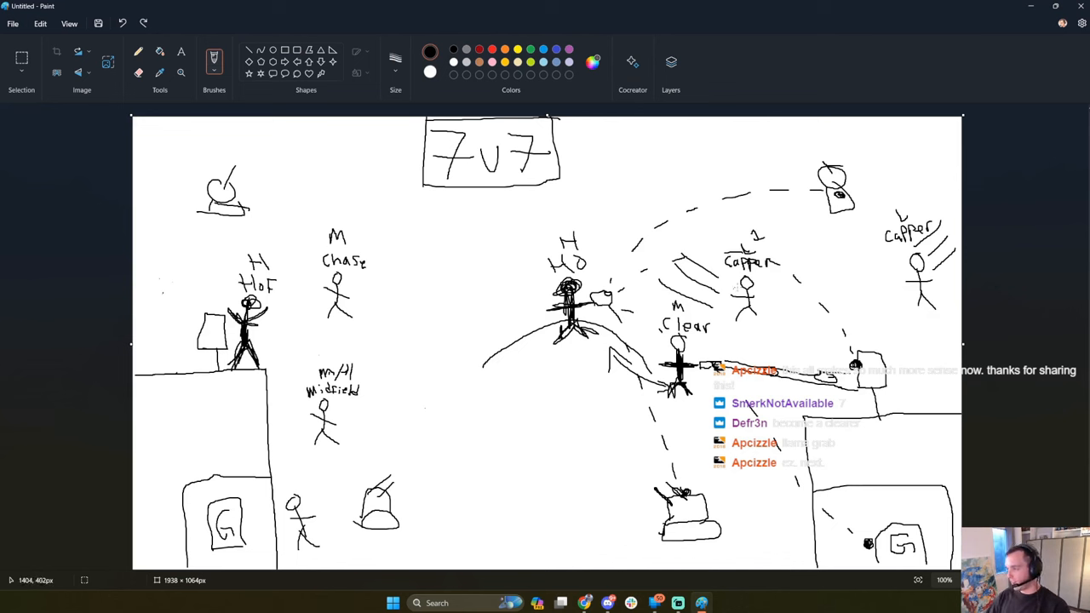
mouse_move(899, 184)
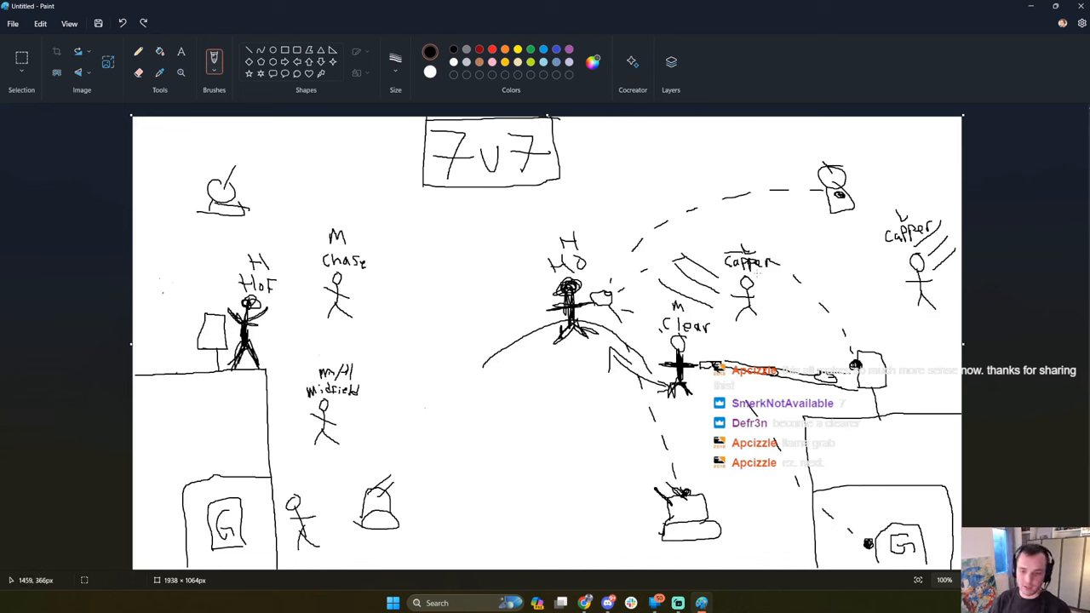
mouse_move(786, 352)
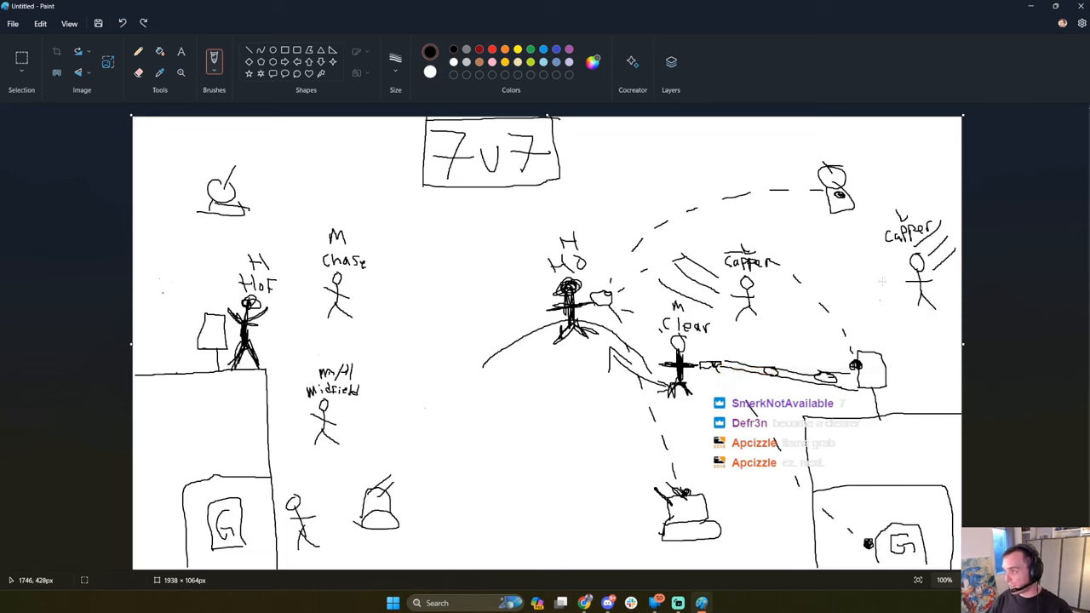
mouse_move(443, 366)
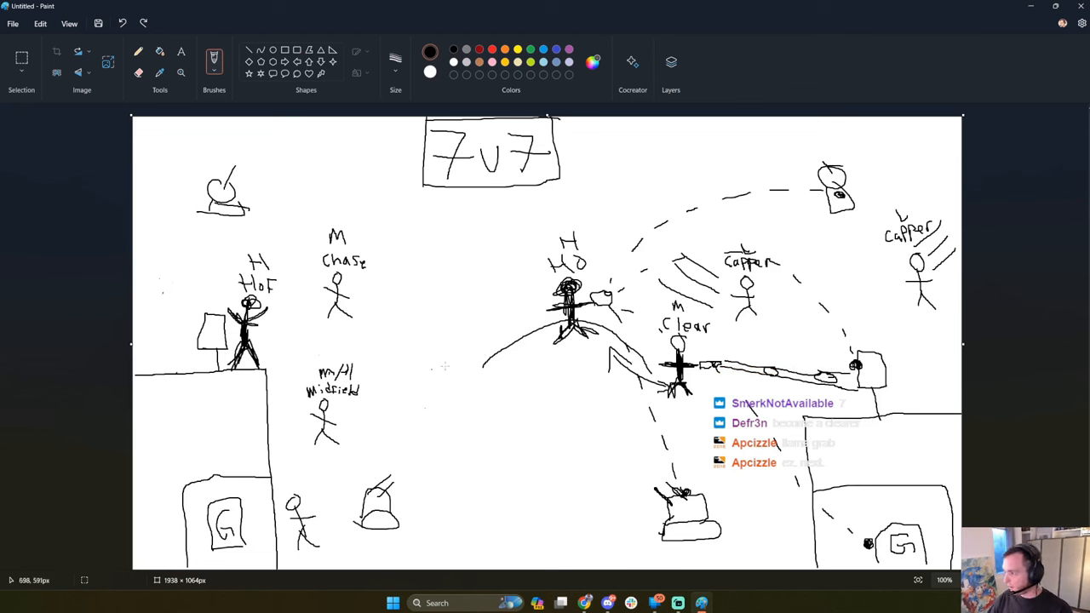
mouse_move(765, 332)
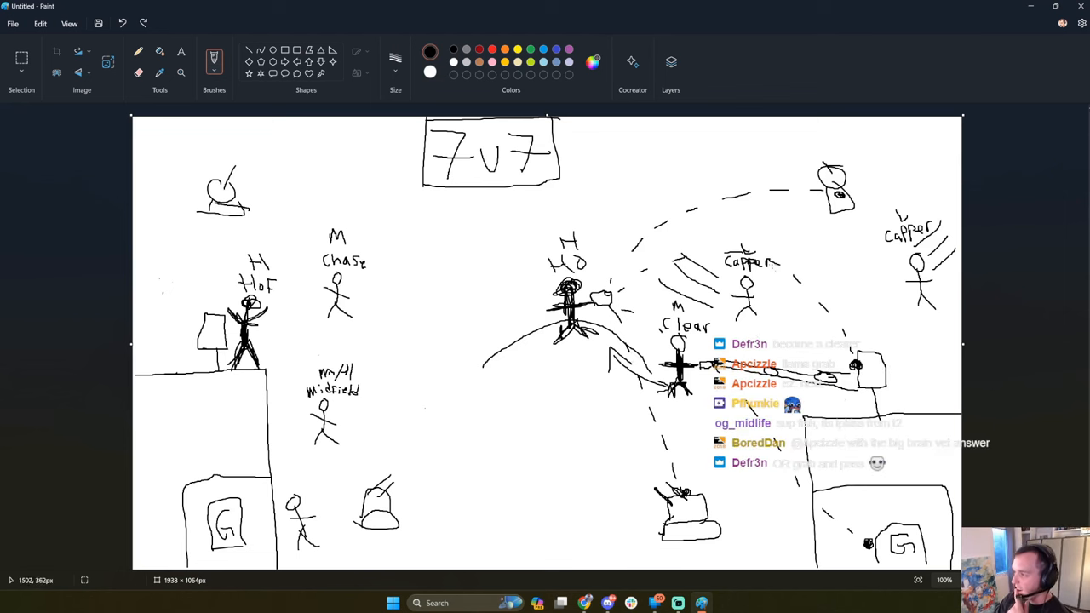
mouse_move(756, 235)
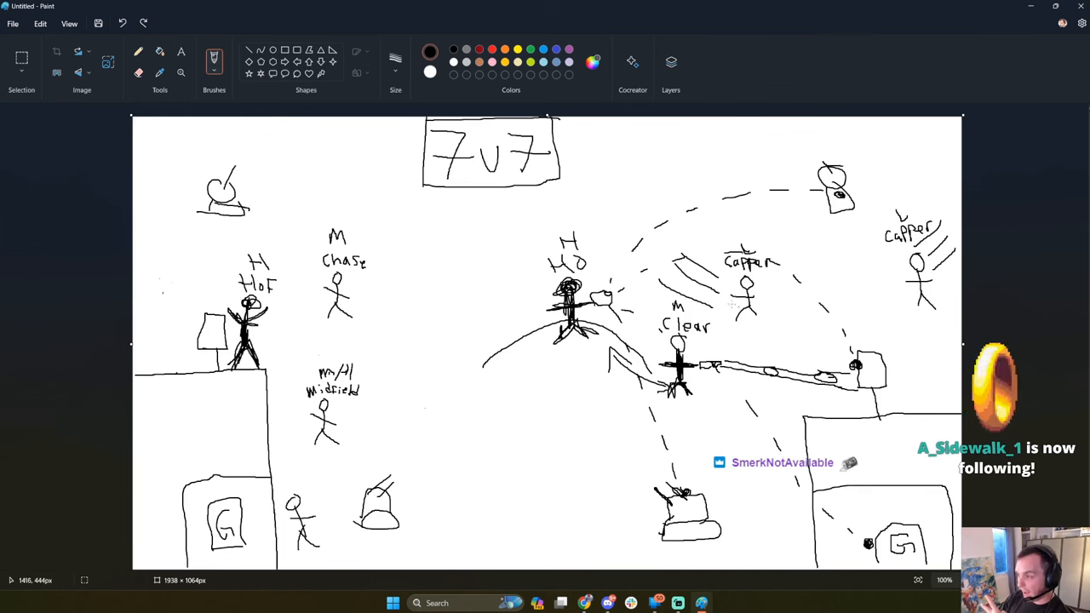
mouse_move(775, 296)
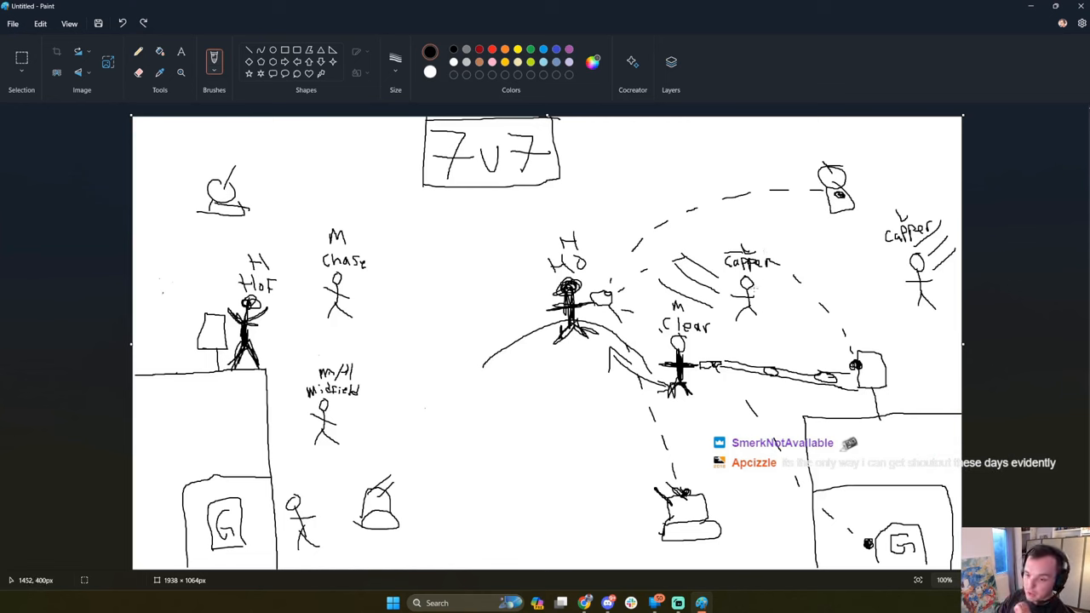
mouse_move(785, 327)
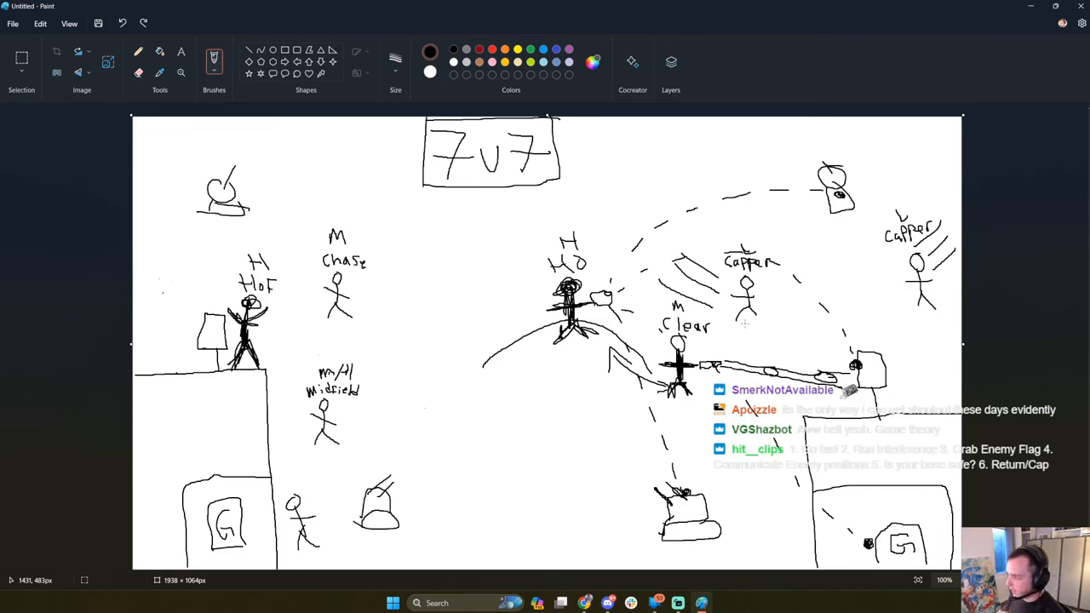
mouse_move(736, 223)
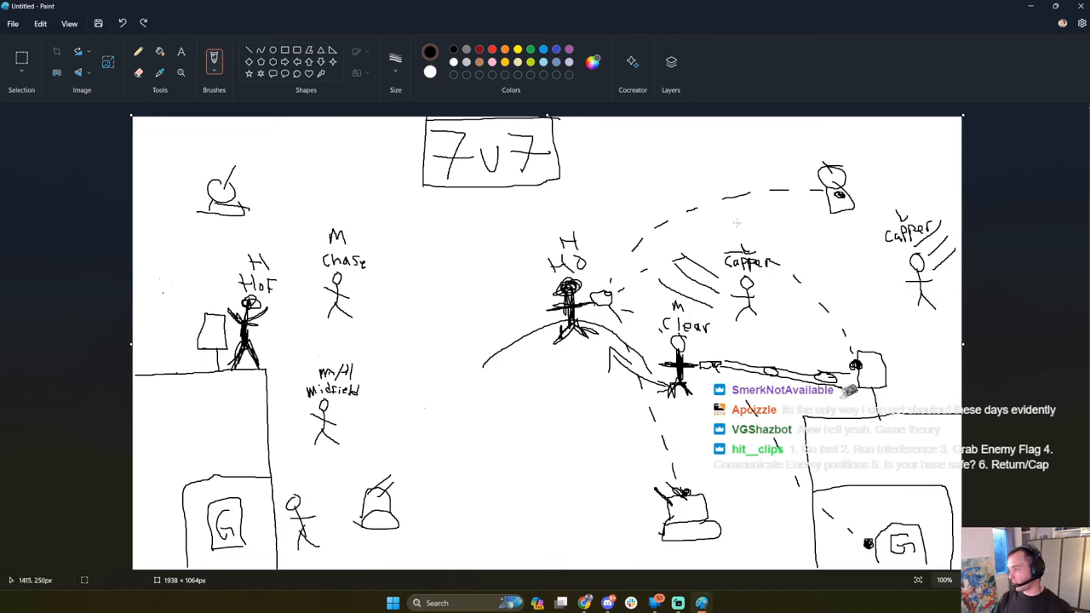
mouse_move(906, 194)
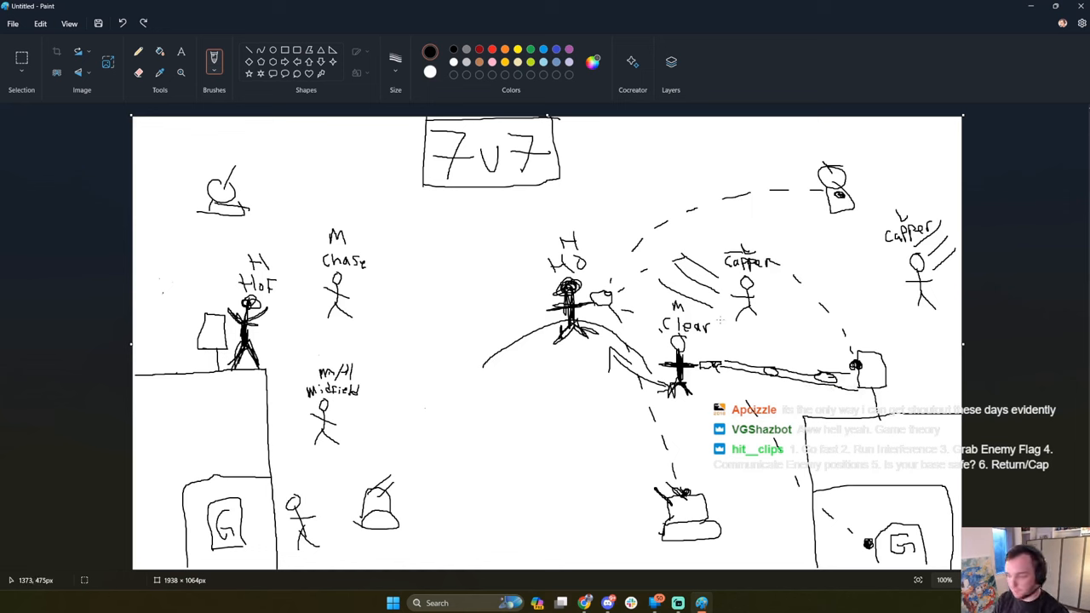
mouse_move(698, 289)
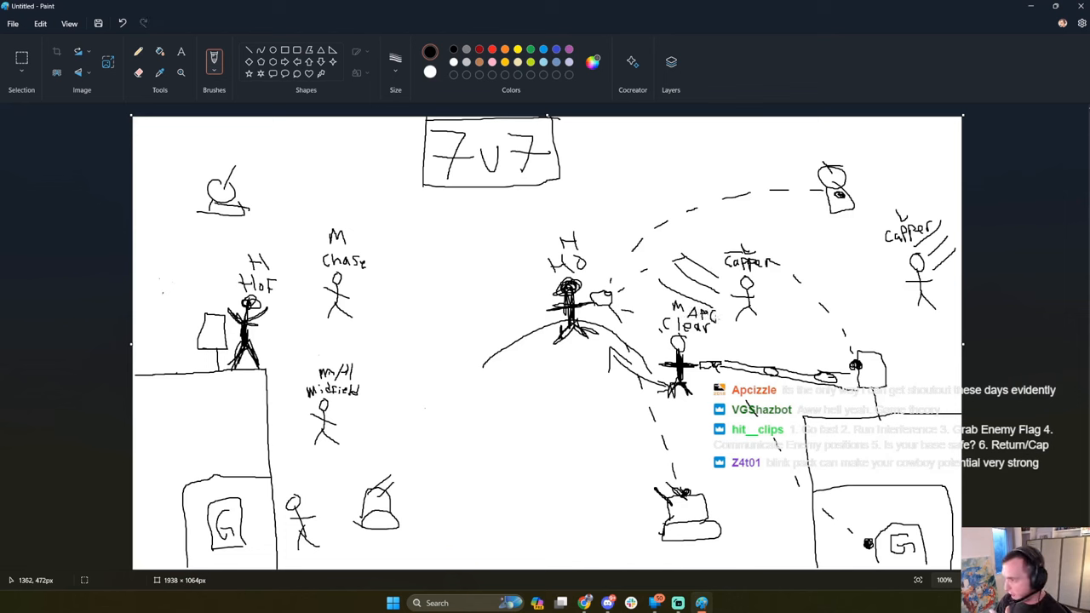
mouse_move(719, 324)
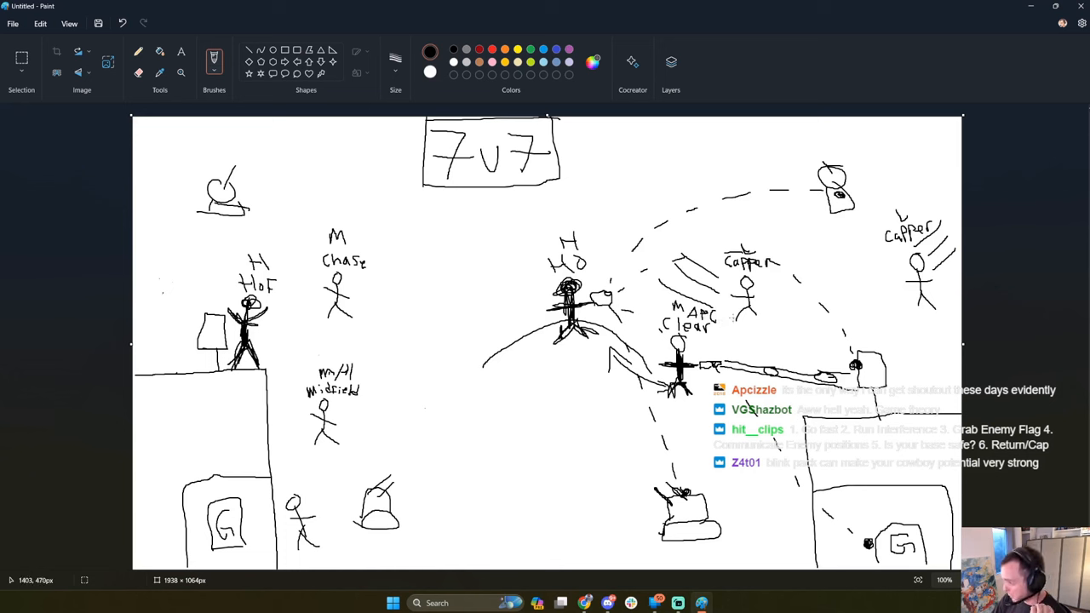
mouse_move(724, 300)
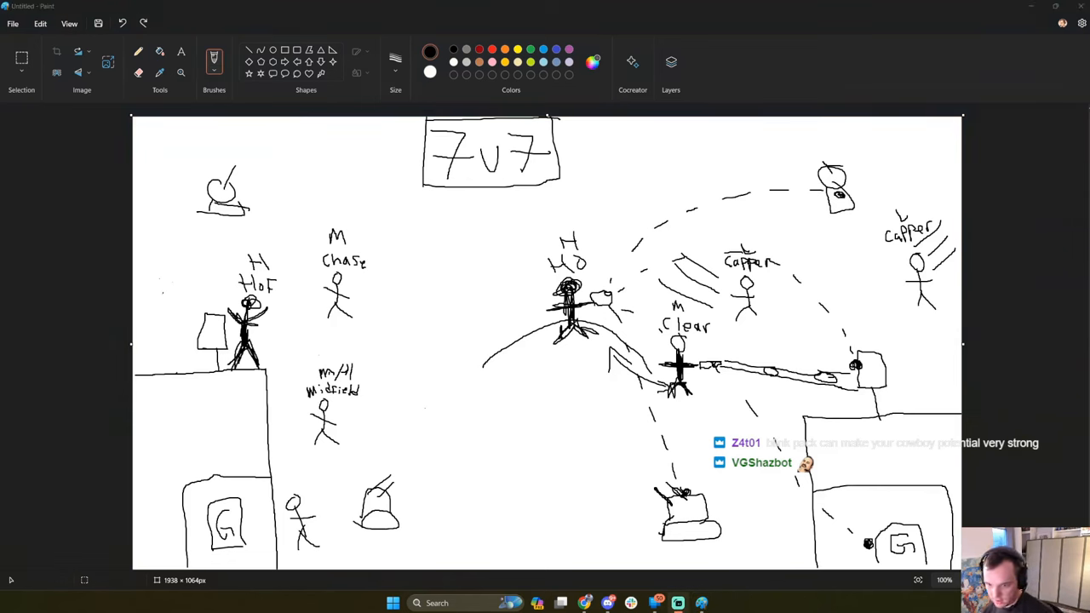
mouse_move(276, 371)
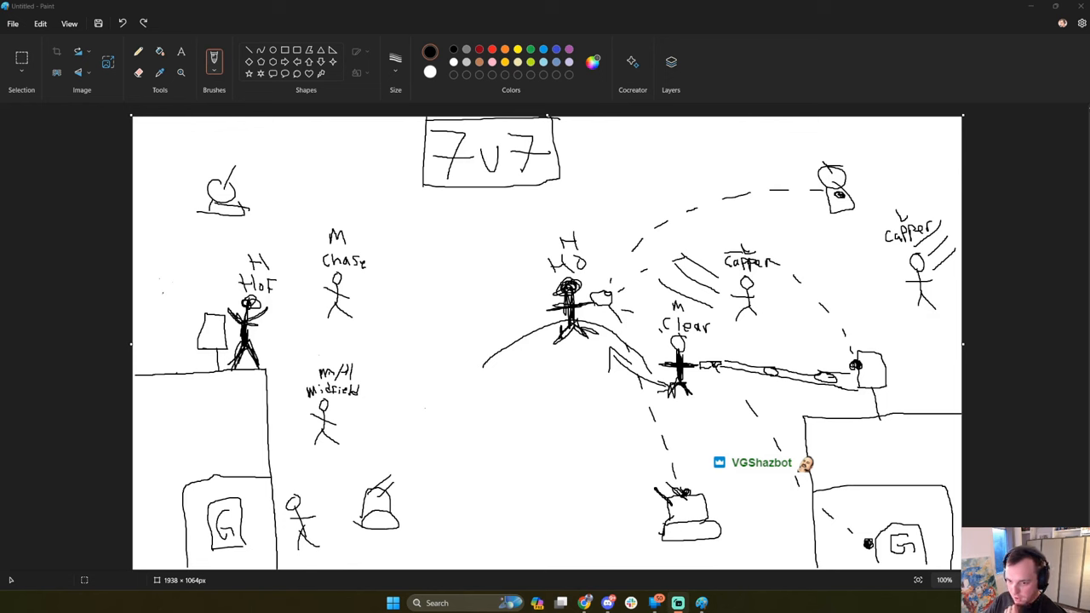
mouse_move(553, 376)
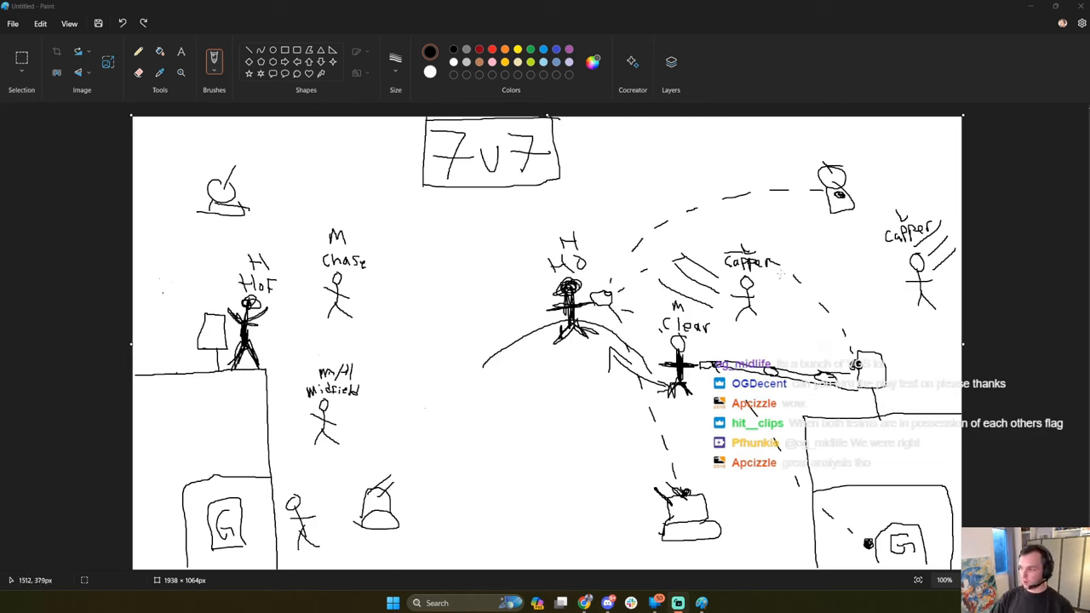
mouse_move(831, 281)
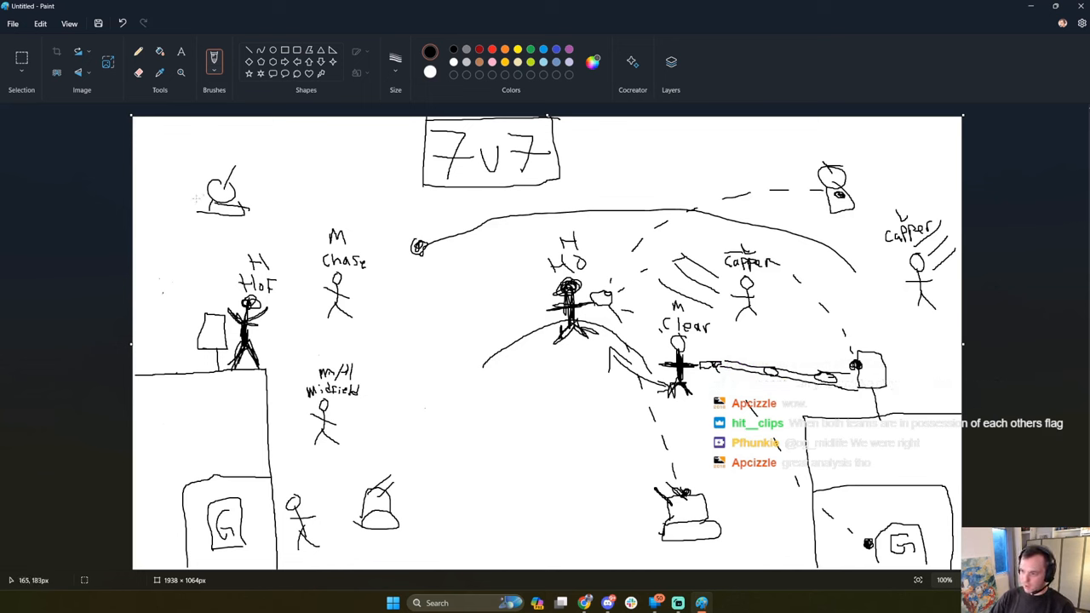
mouse_move(320, 466)
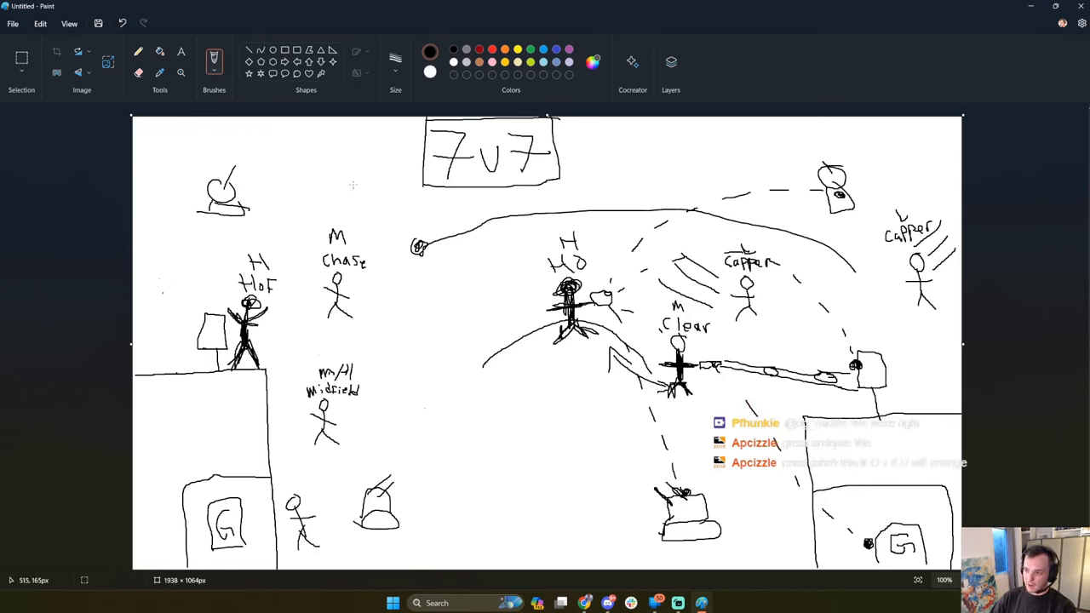
mouse_move(57, 480)
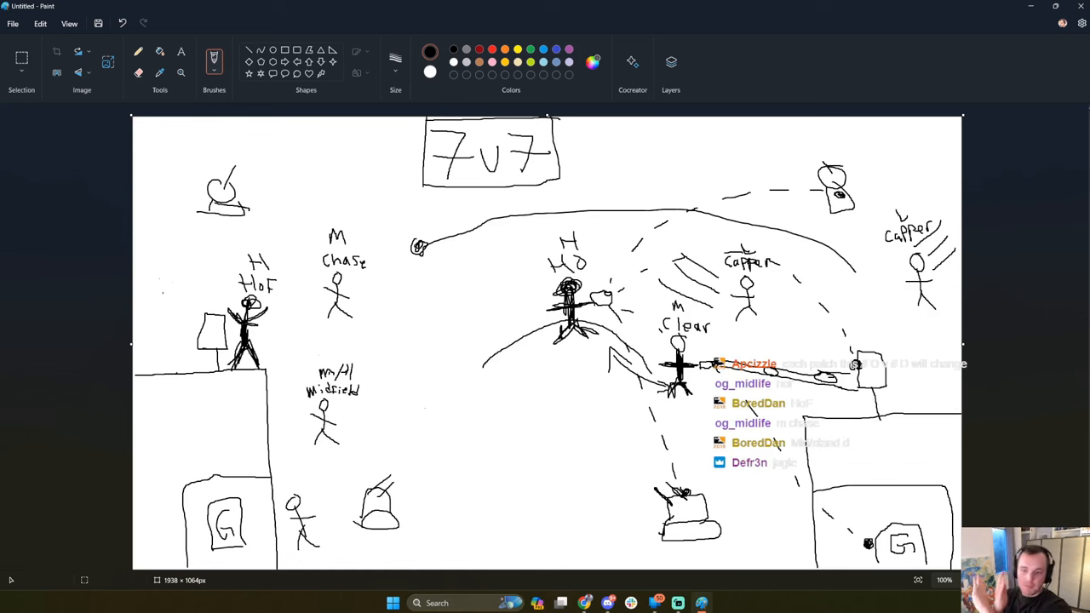
mouse_move(402, 345)
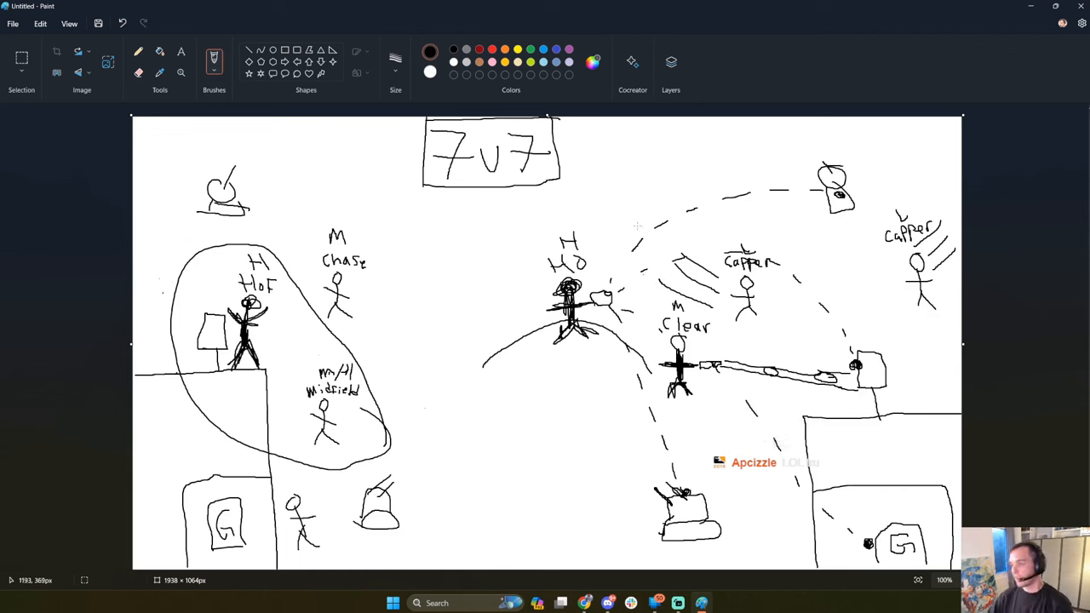
mouse_move(698, 233)
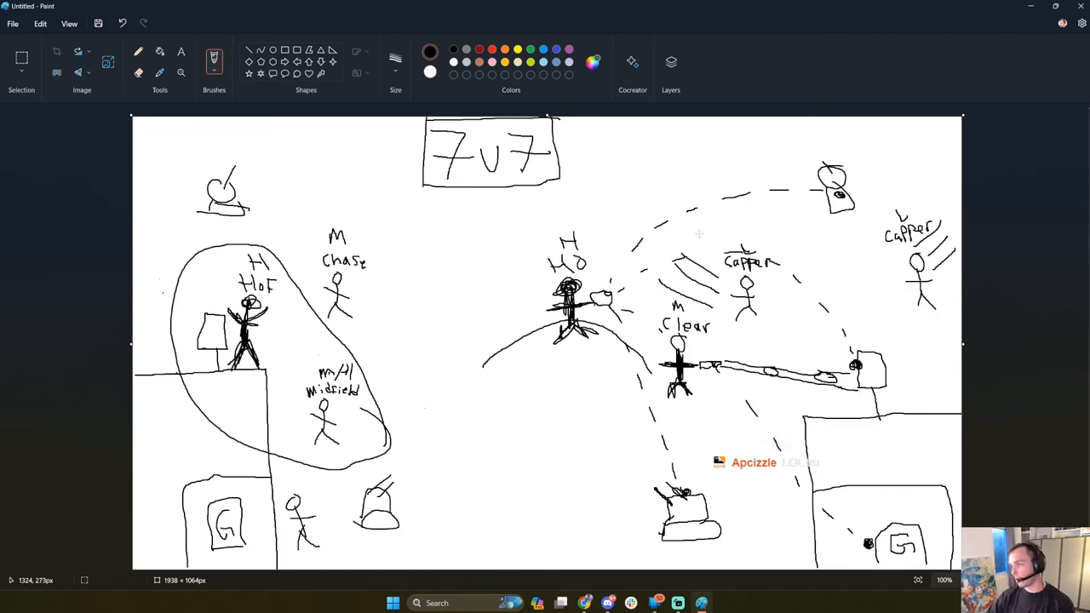
mouse_move(855, 338)
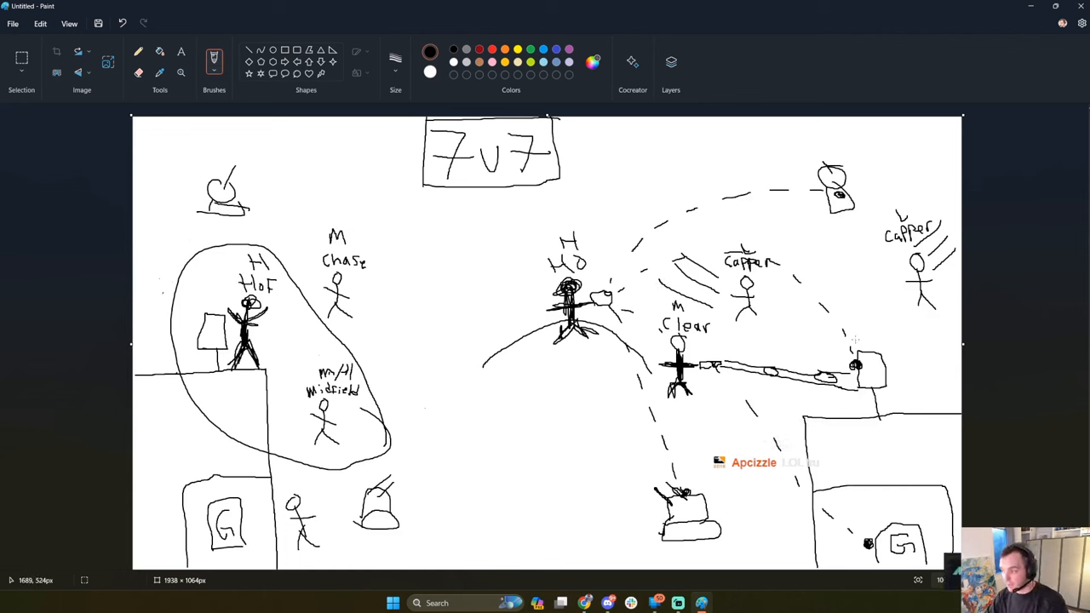
mouse_move(324, 336)
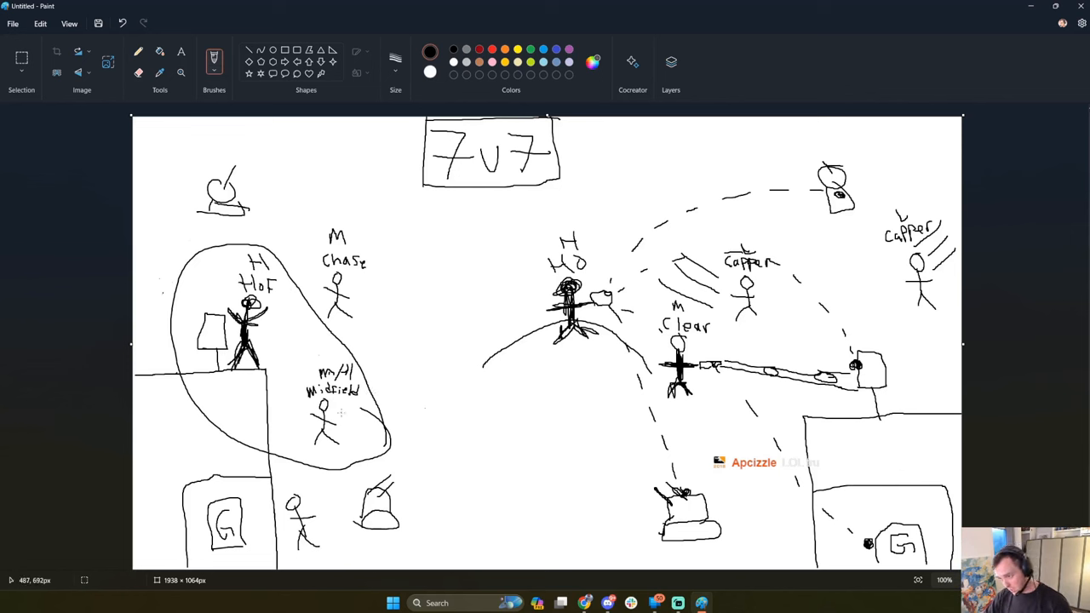
mouse_move(305, 311)
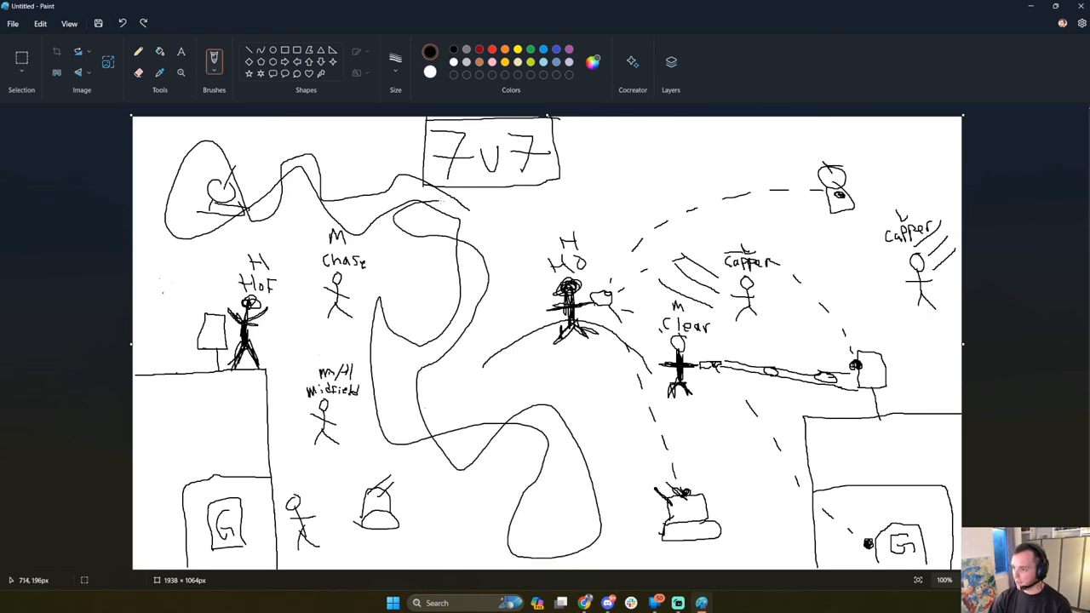
Undo the winding scribble, restoring the clean diagram with both bases and routes.
drag(439, 201, 451, 293)
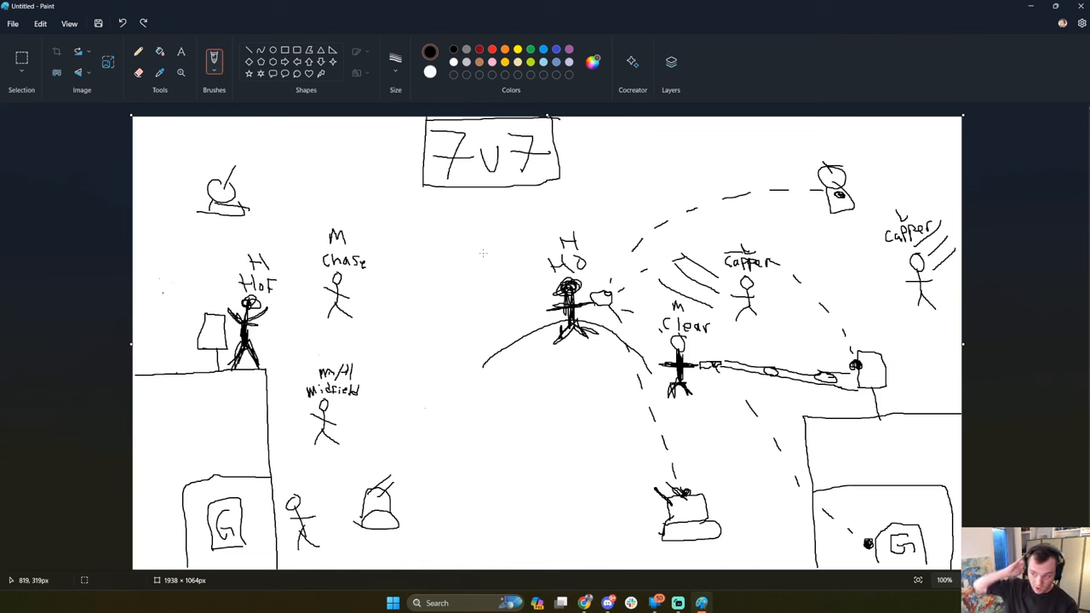
mouse_move(141, 306)
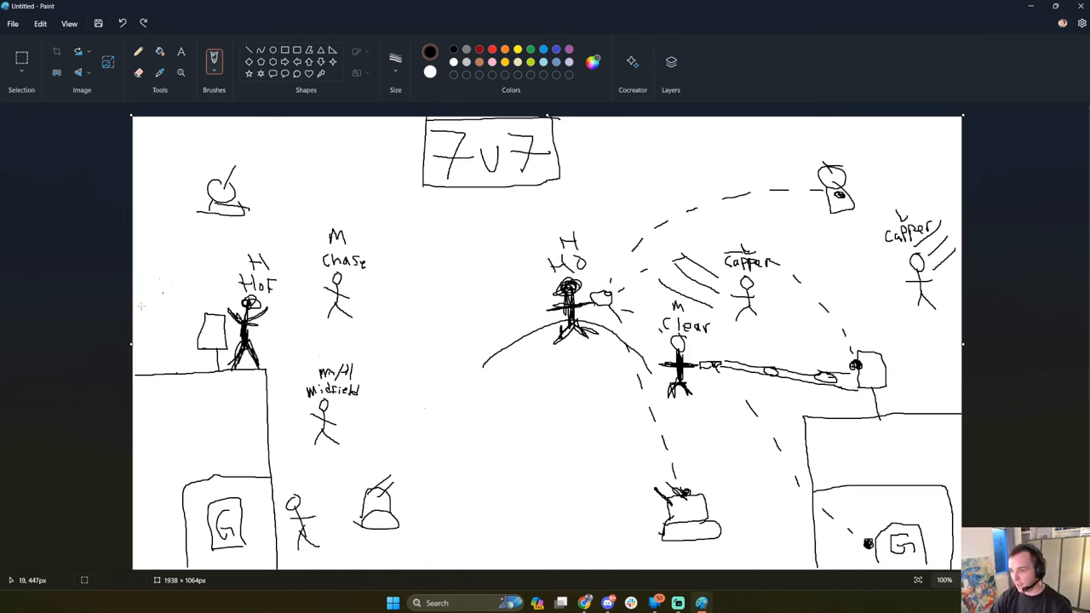
mouse_move(157, 250)
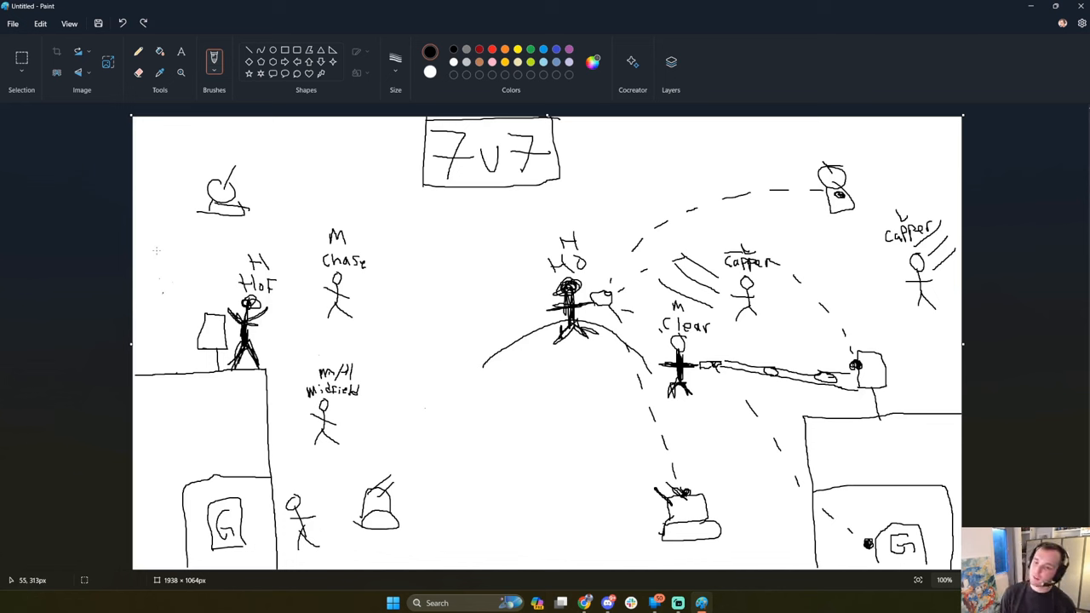
Brush a short role-label stroke near the left base of the 7v7 diagram.
drag(164, 211, 164, 252)
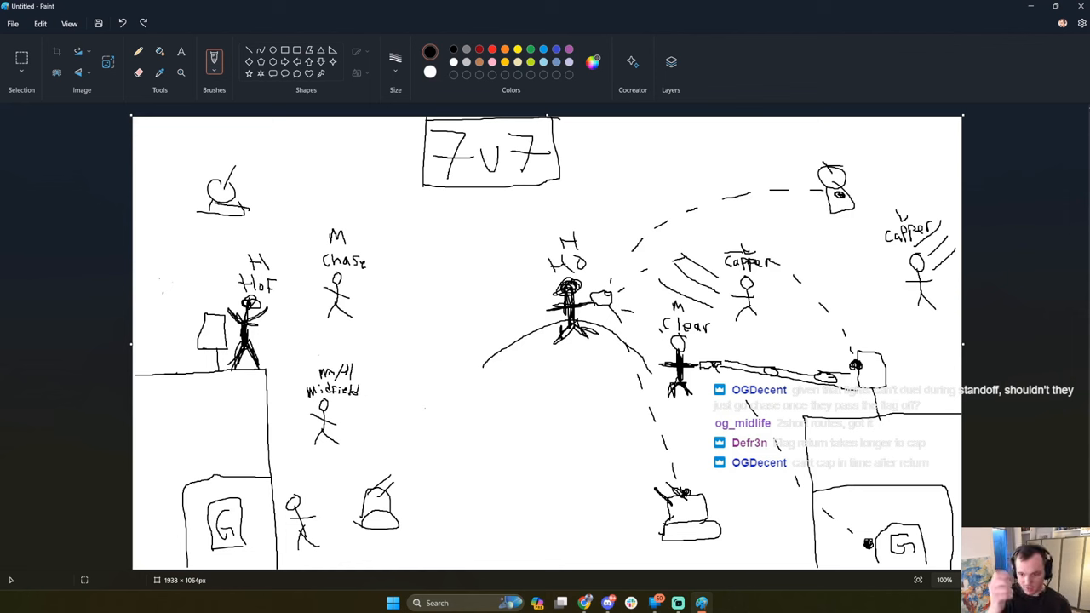
mouse_move(715, 196)
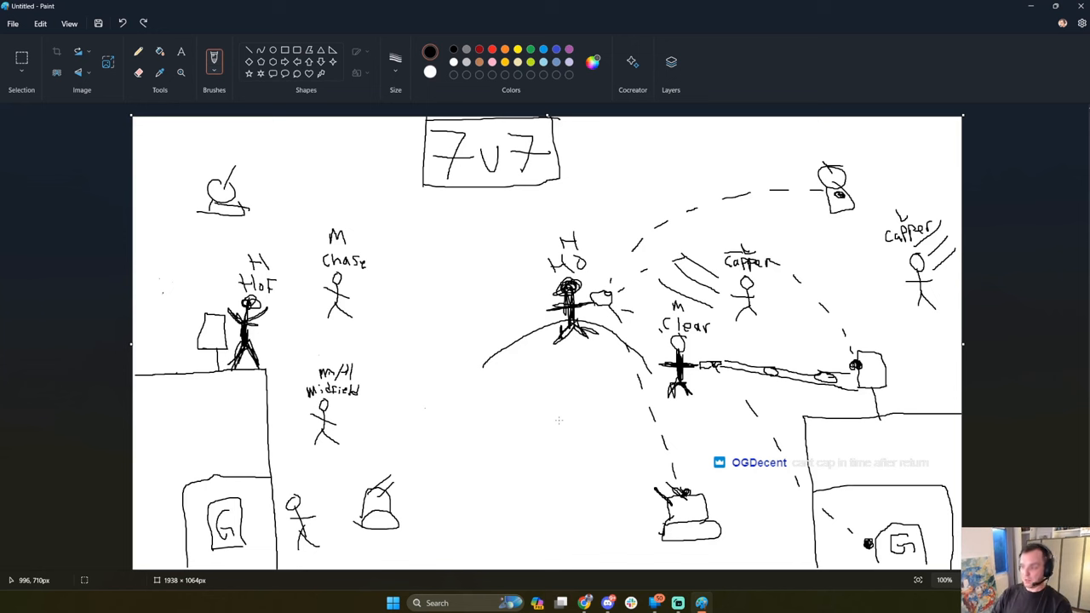
mouse_move(184, 330)
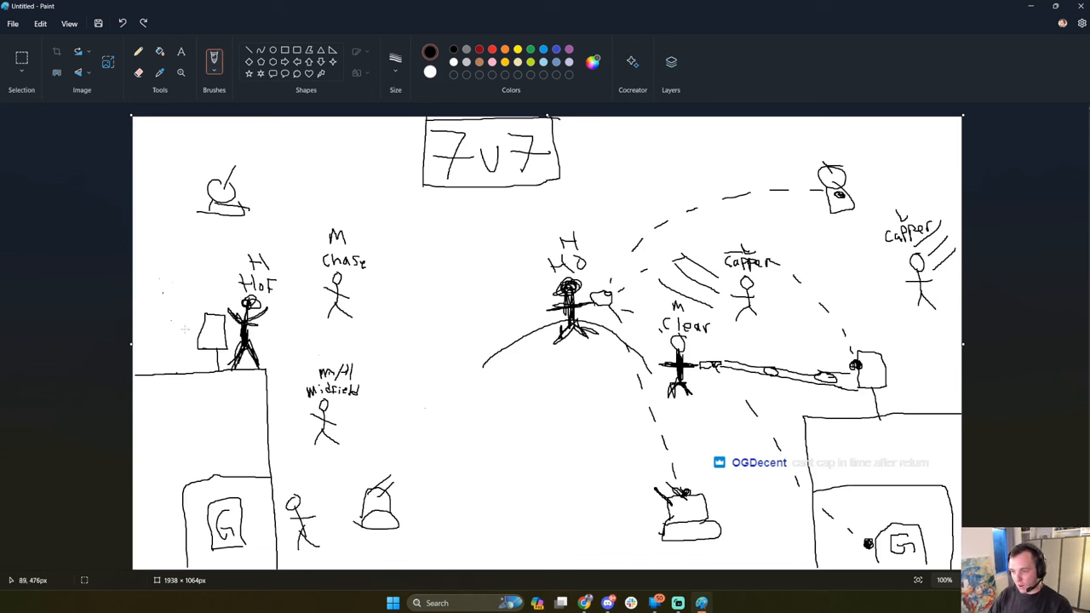
mouse_move(300, 346)
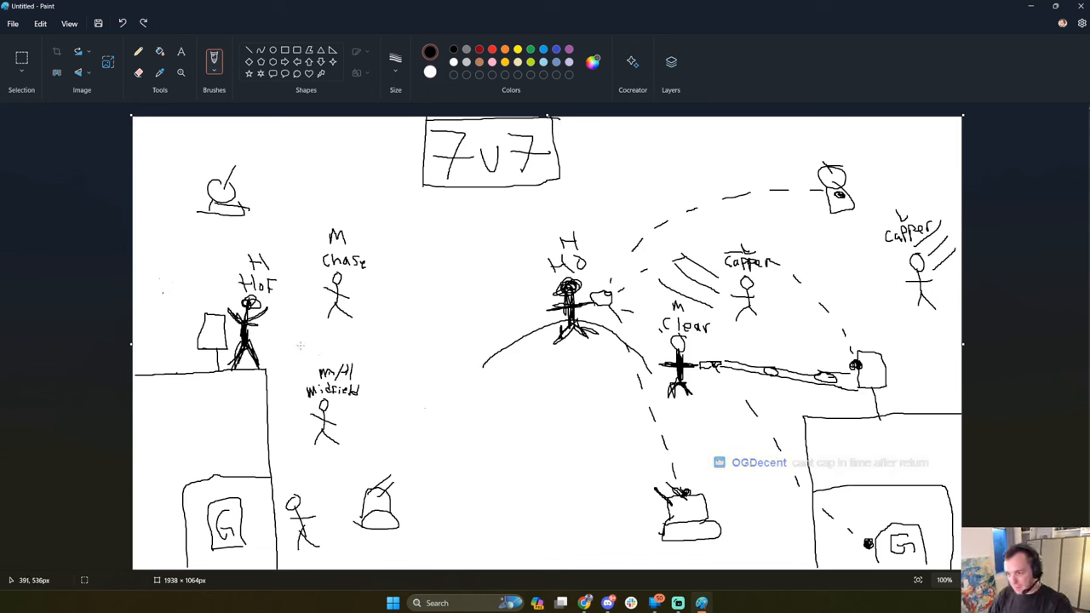
mouse_move(204, 271)
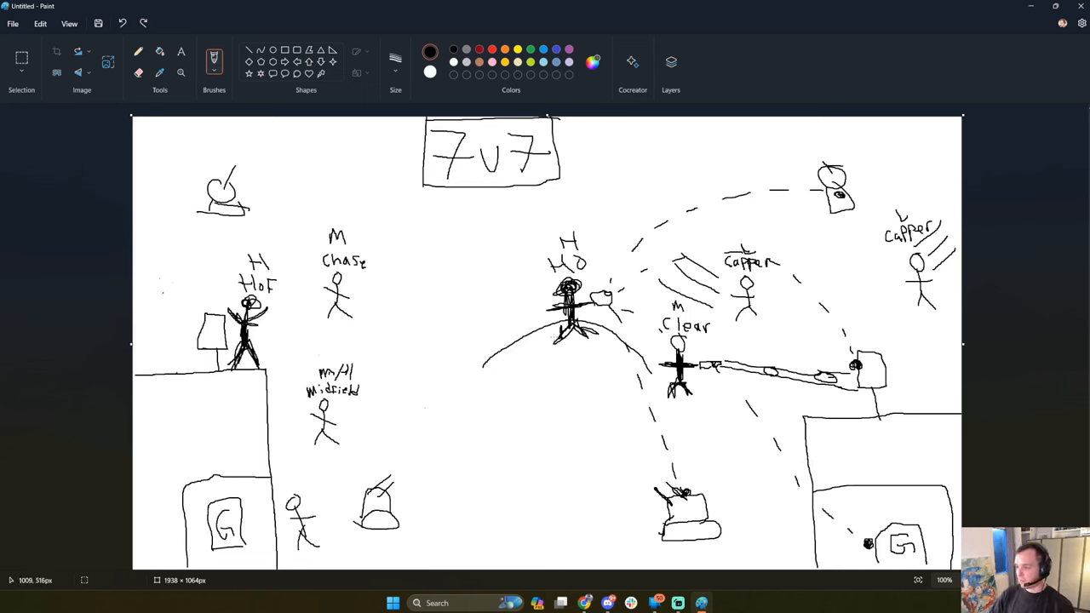
mouse_move(304, 328)
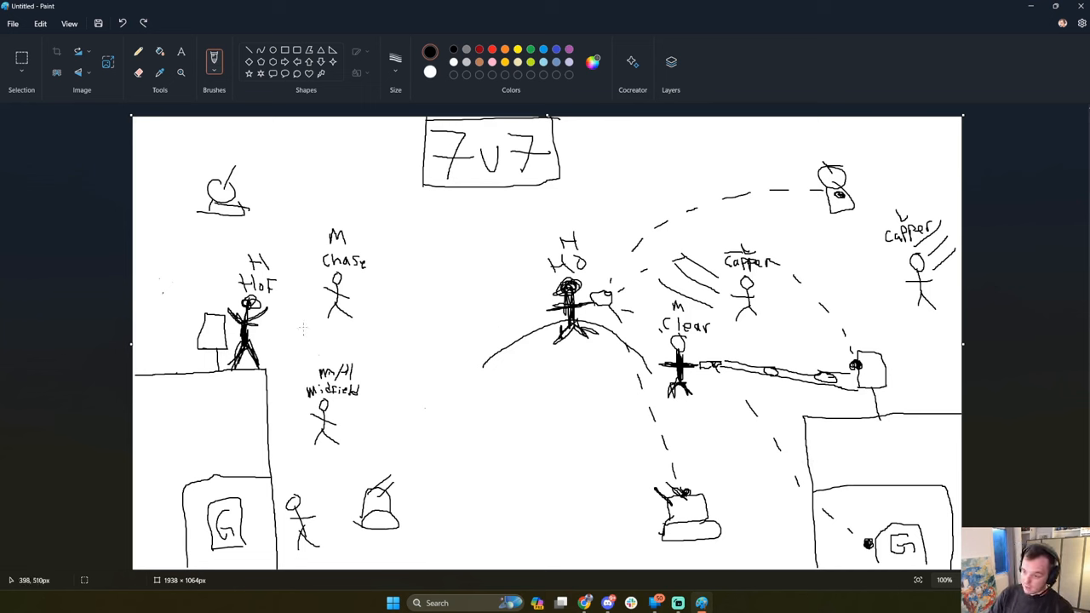
mouse_move(442, 296)
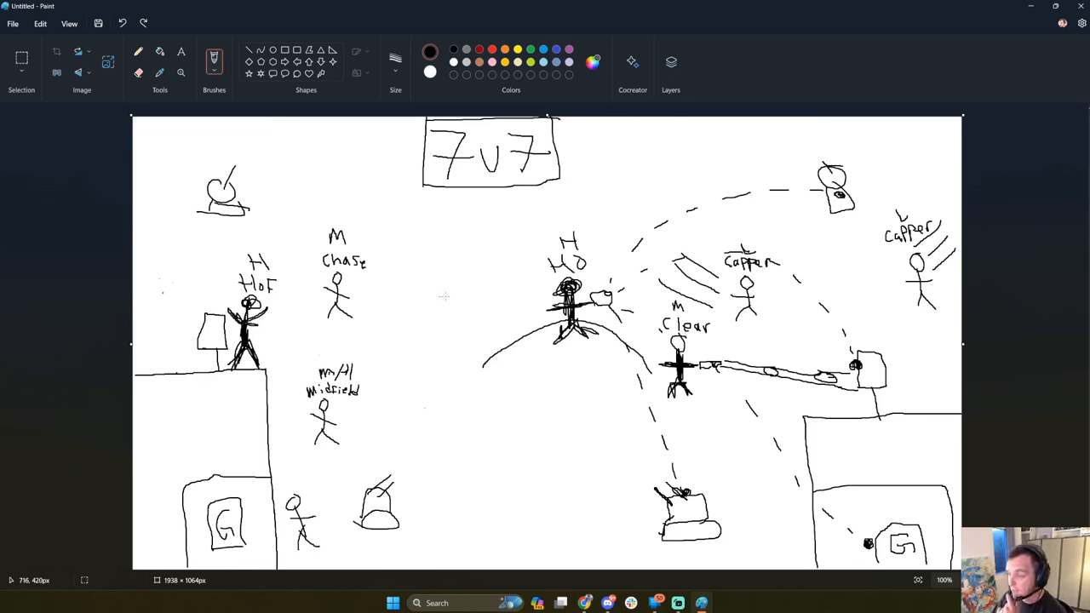
mouse_move(281, 471)
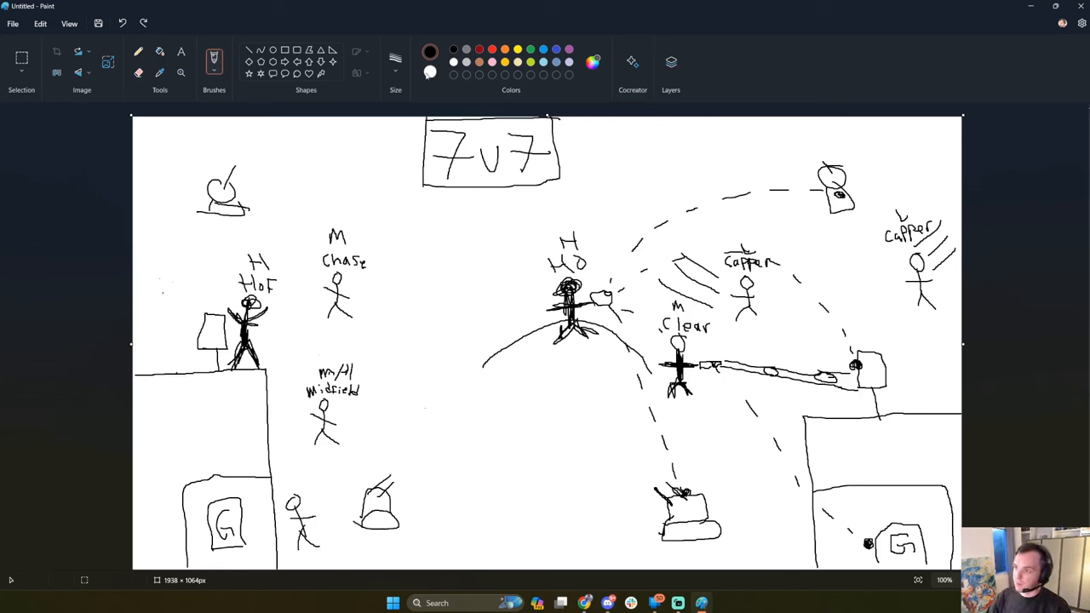
Undo twice to remove the stick figure, then draw an arrow from the turret to the generator.
click(429, 72)
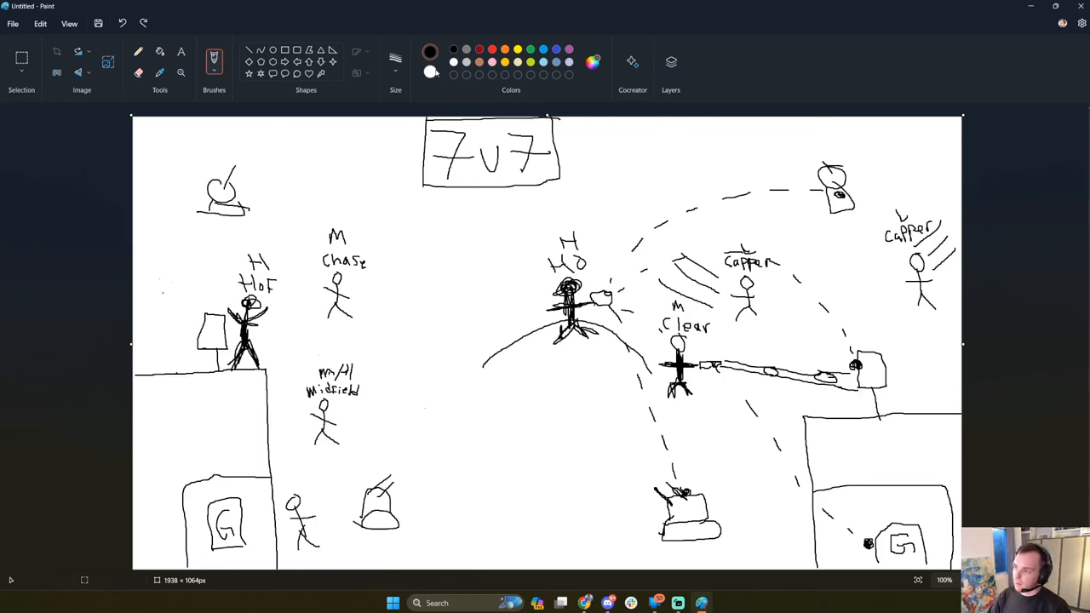
click(430, 51)
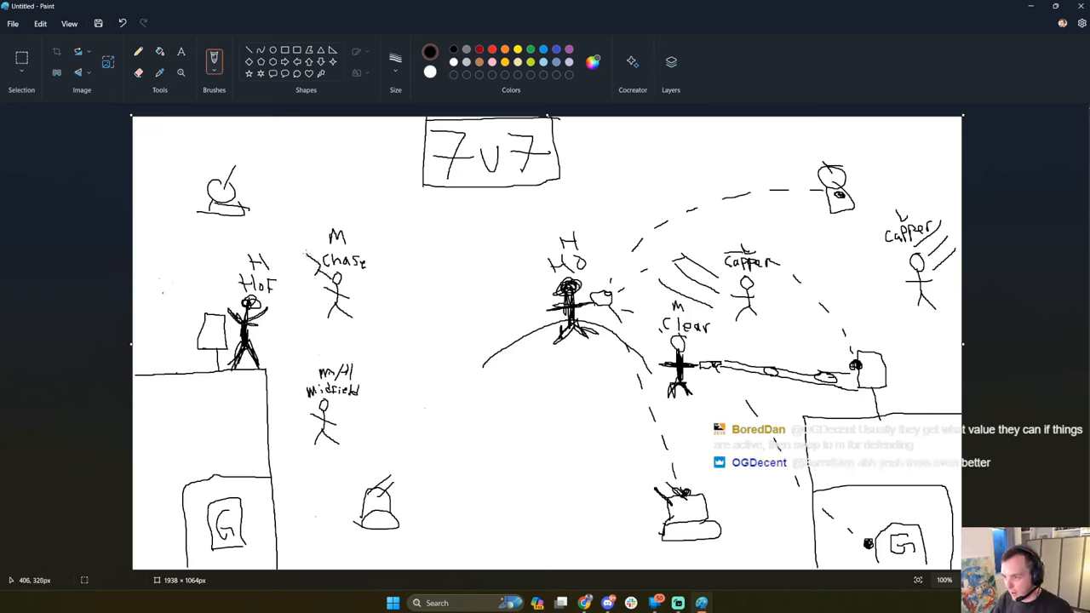
drag(298, 255, 315, 276)
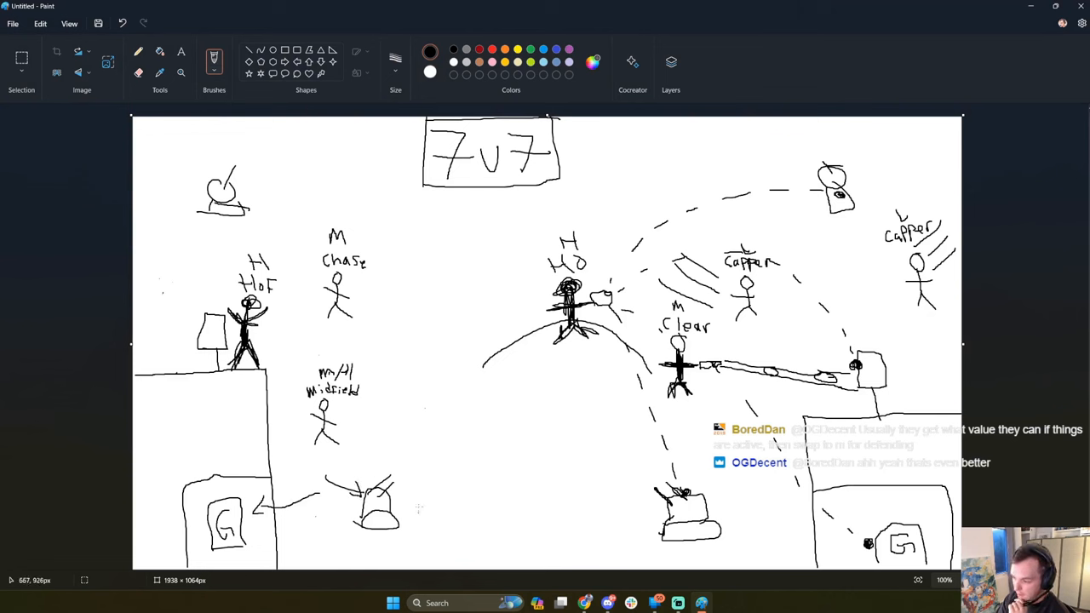
mouse_move(371, 468)
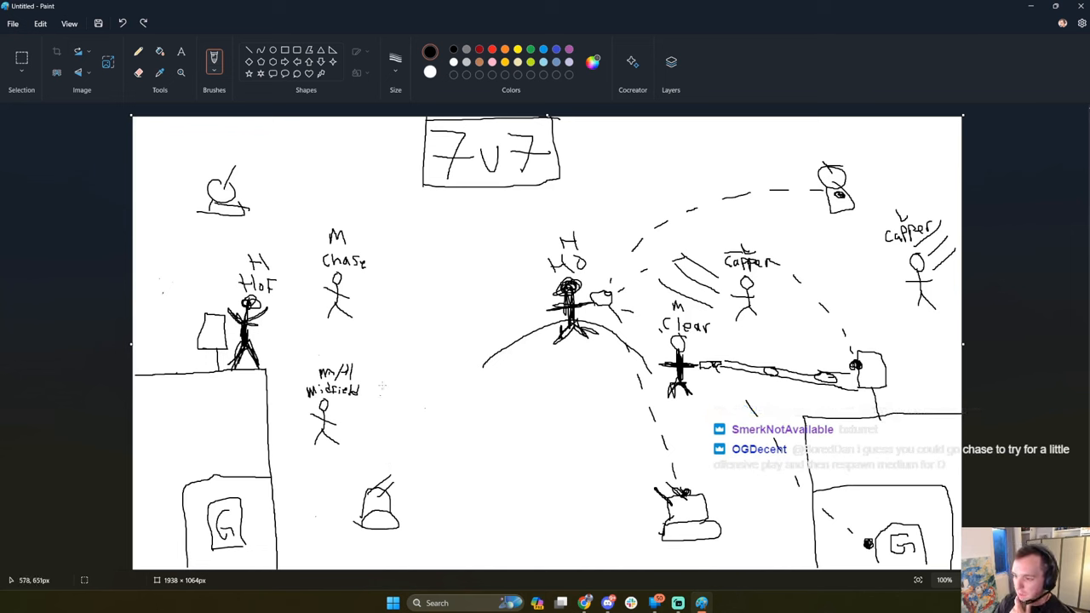
mouse_move(378, 408)
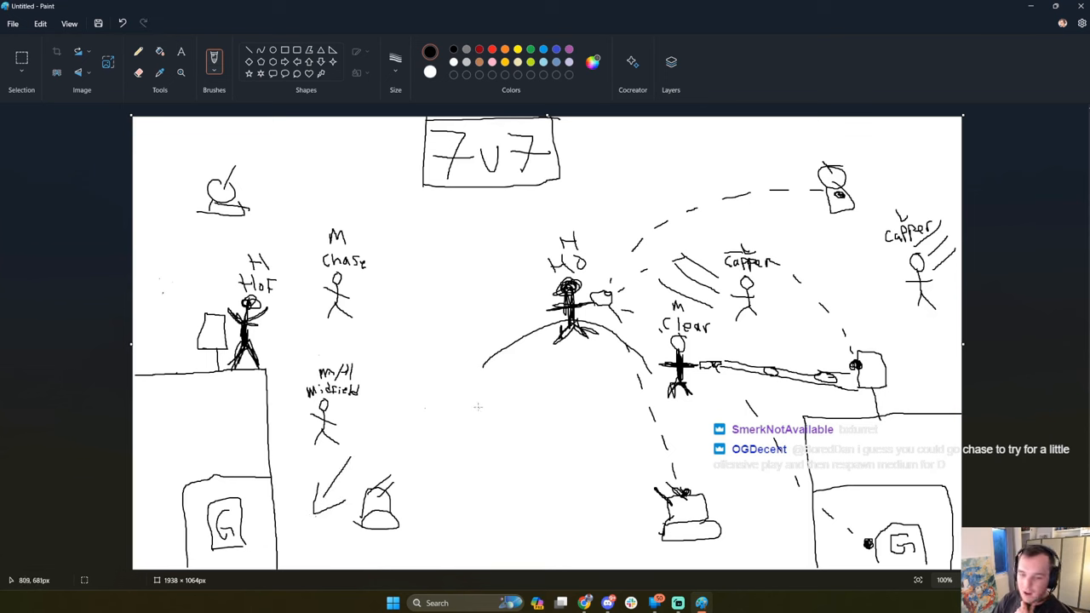
mouse_move(499, 439)
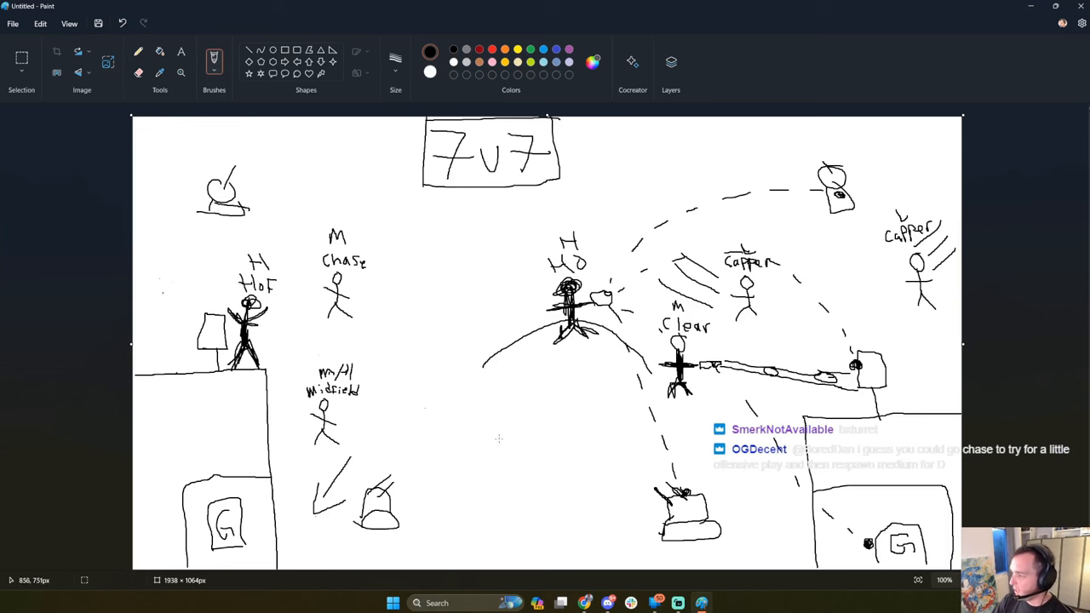
mouse_move(467, 405)
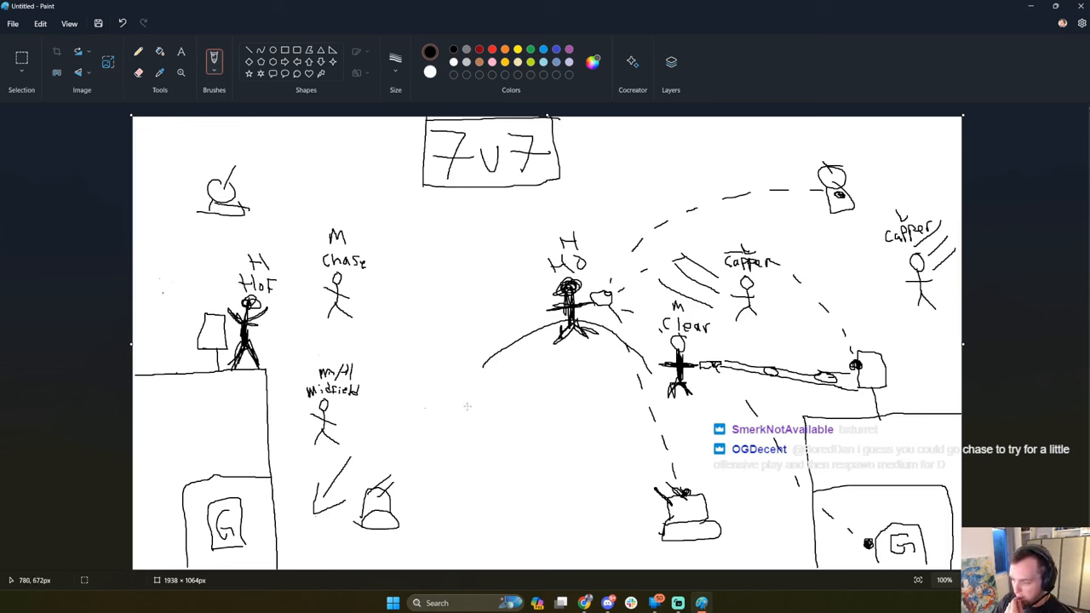
mouse_move(400, 474)
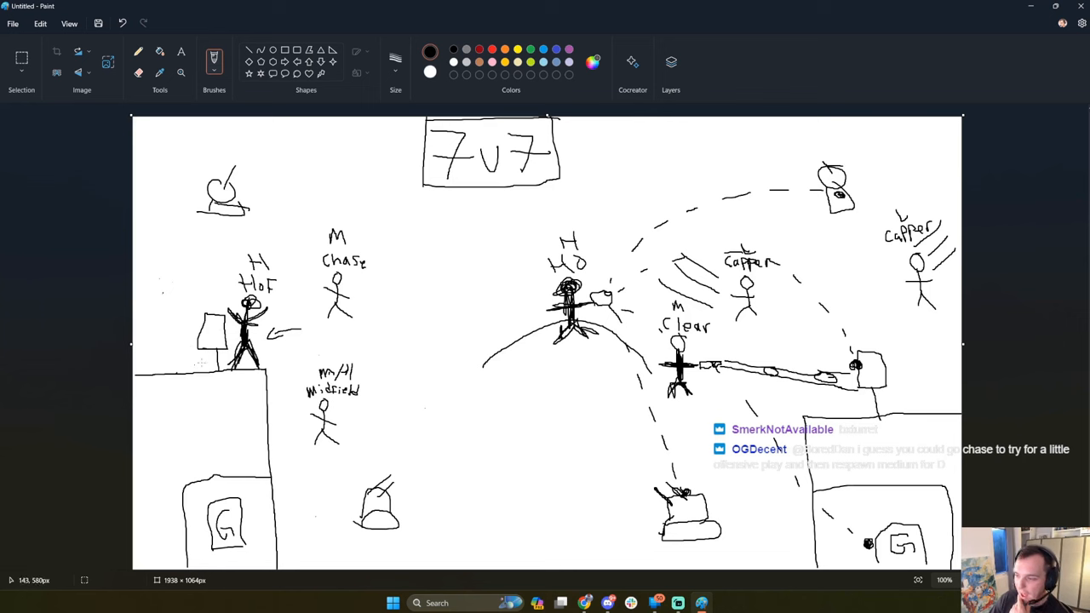
mouse_move(303, 373)
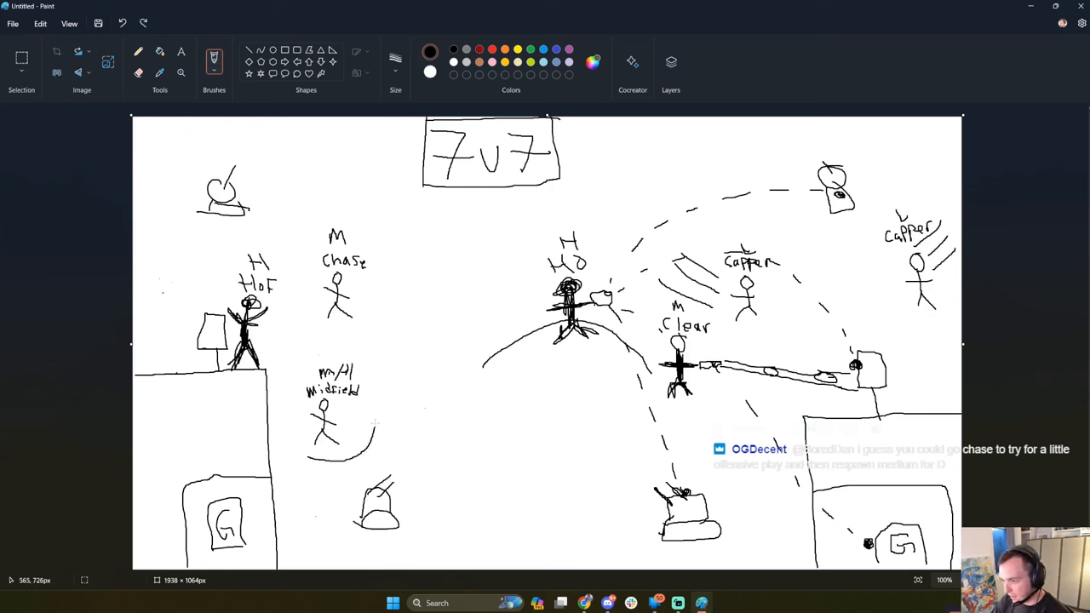
drag(293, 349, 378, 468)
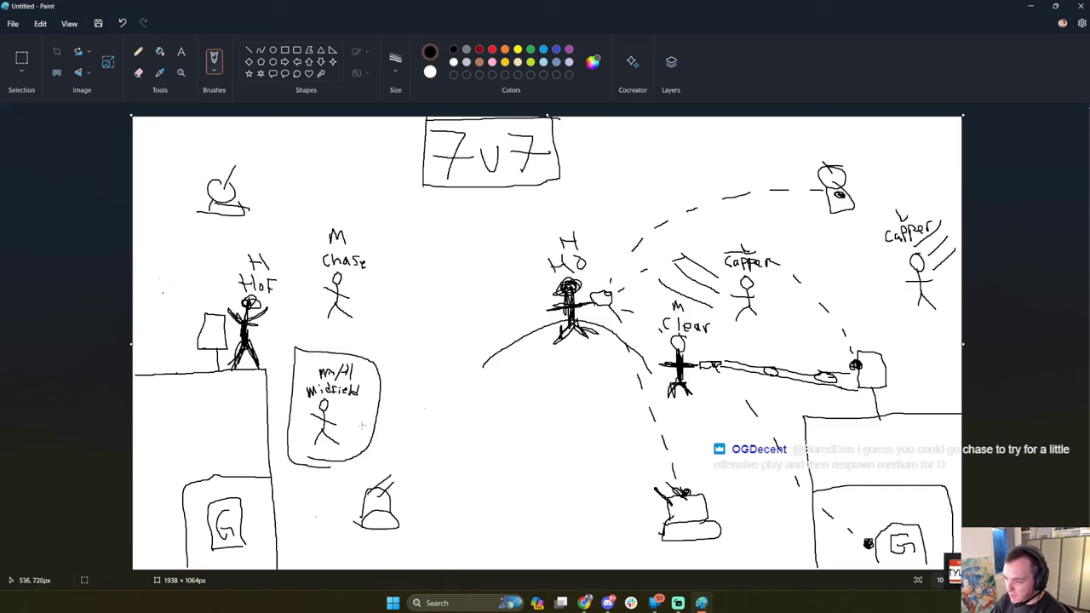
mouse_move(395, 397)
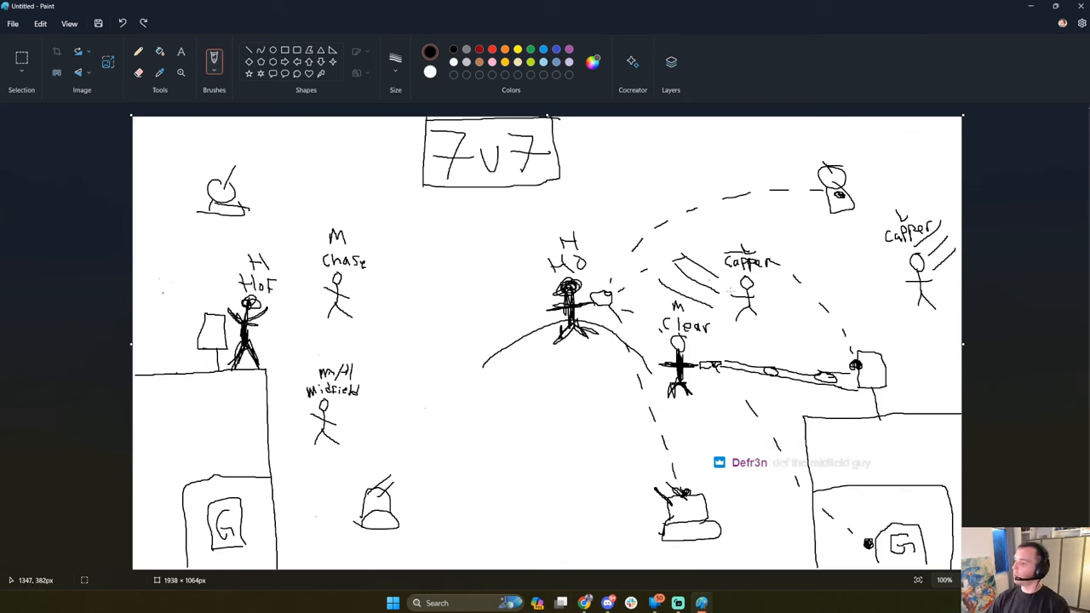
mouse_move(453, 327)
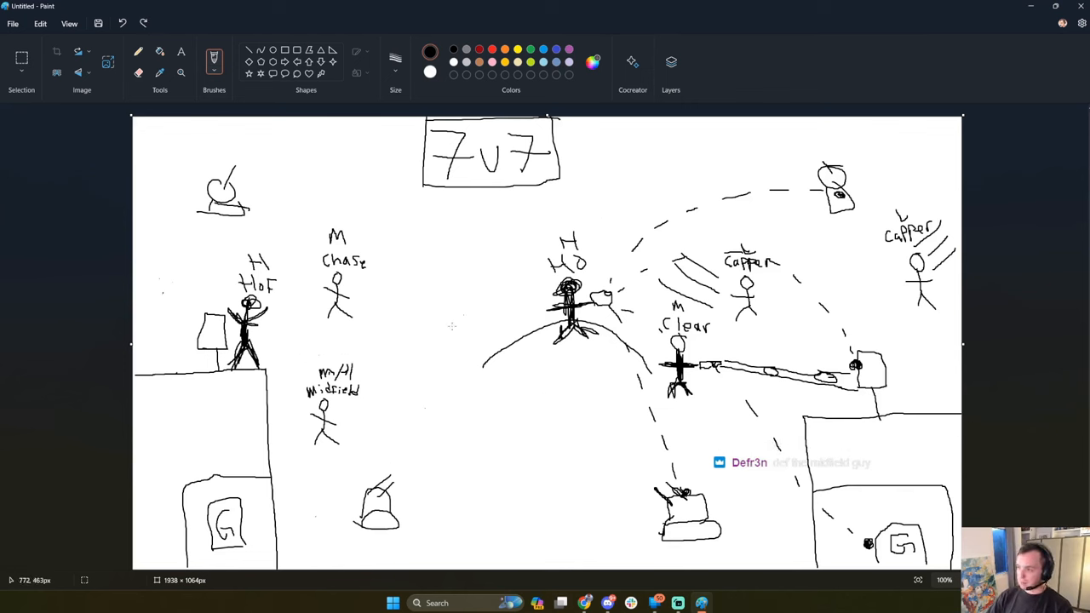
mouse_move(477, 398)
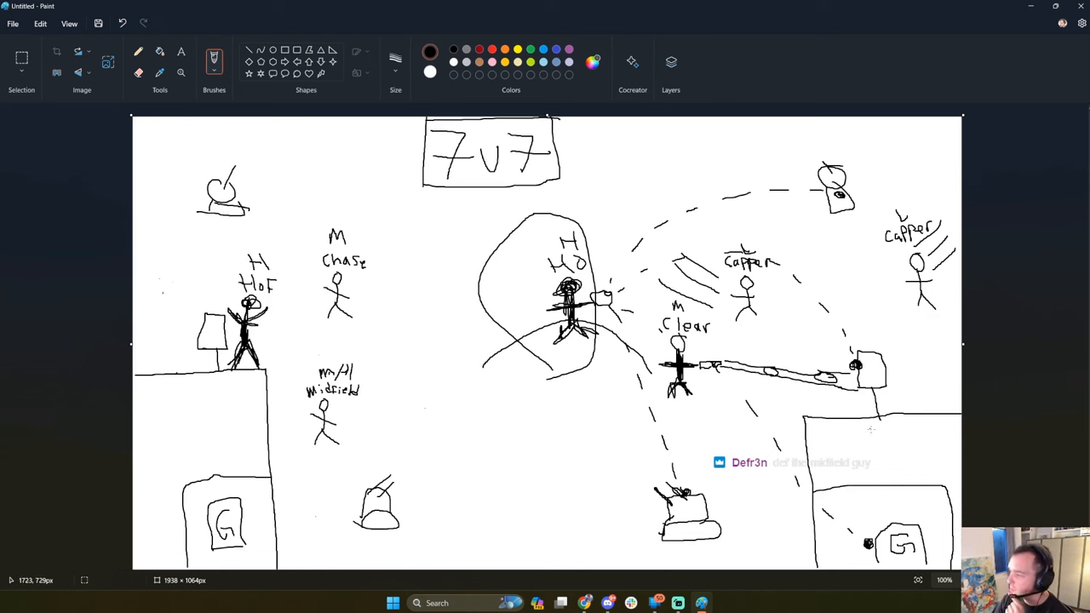
mouse_move(441, 381)
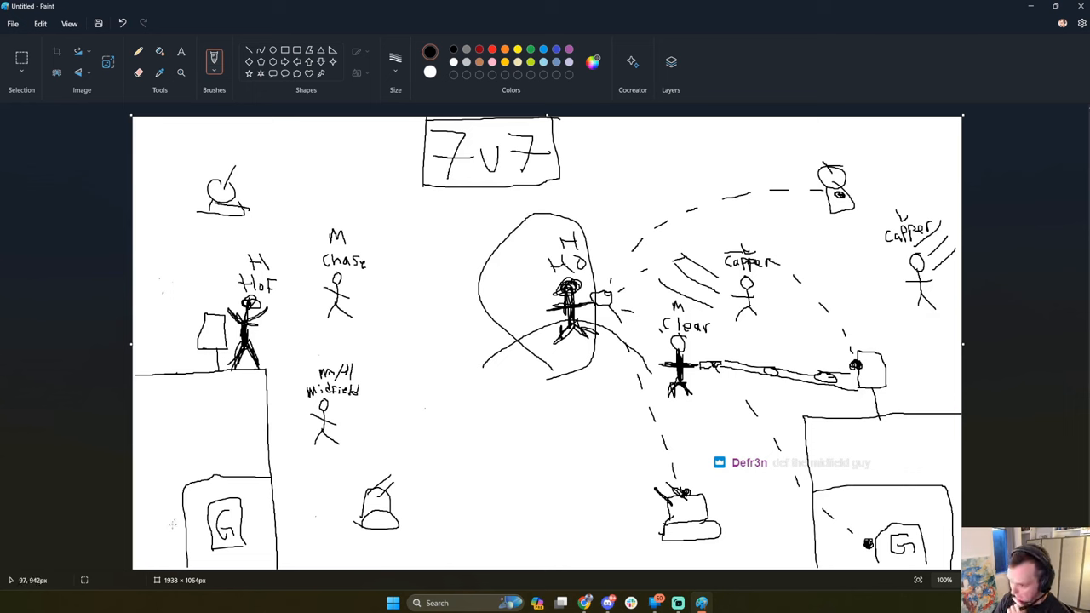
mouse_move(453, 368)
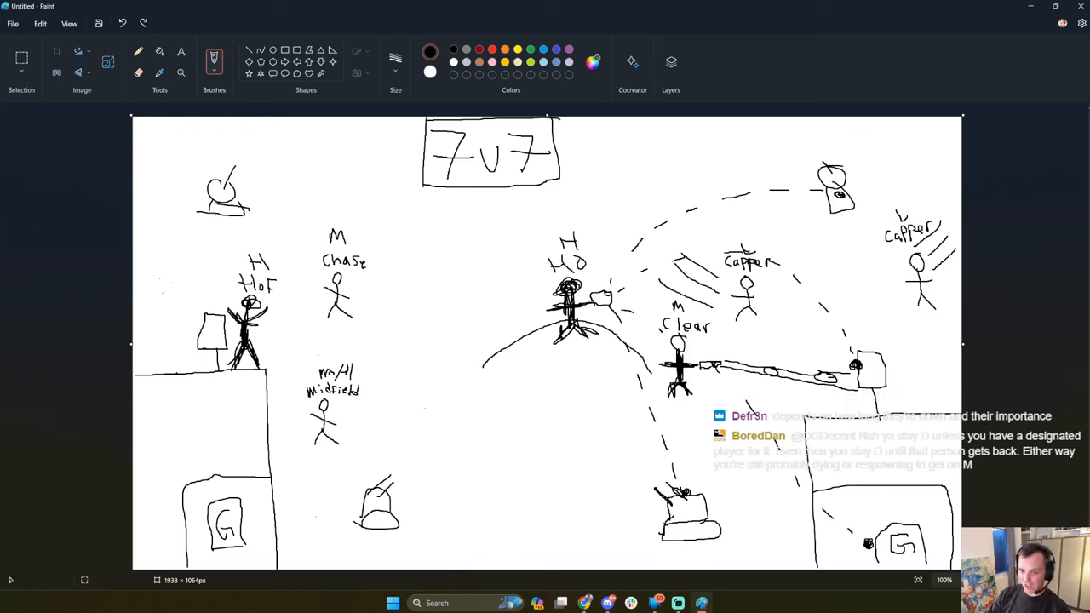
mouse_move(77, 252)
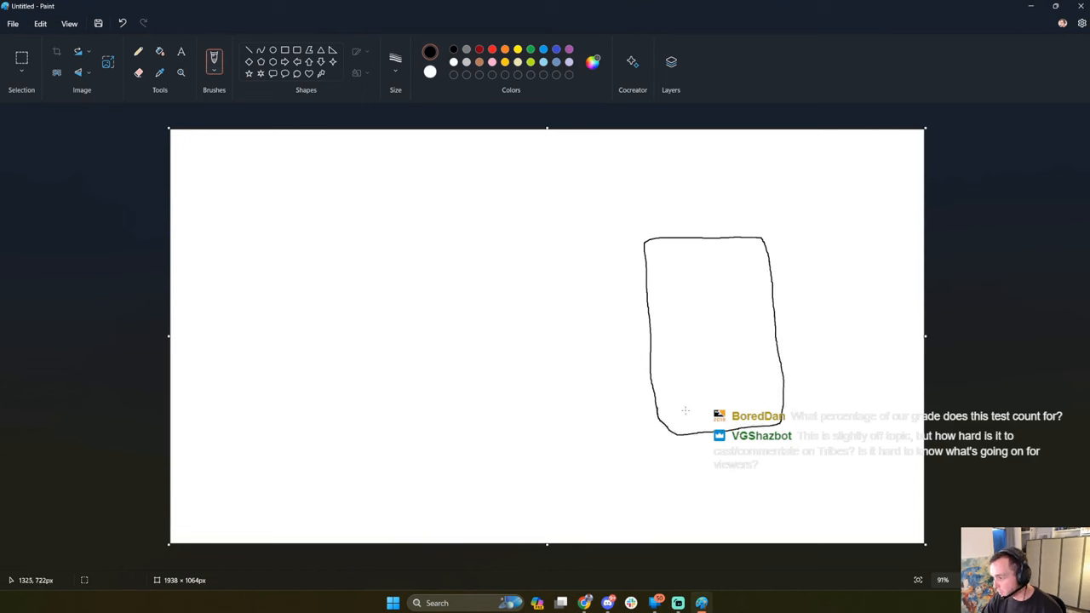
mouse_move(801, 378)
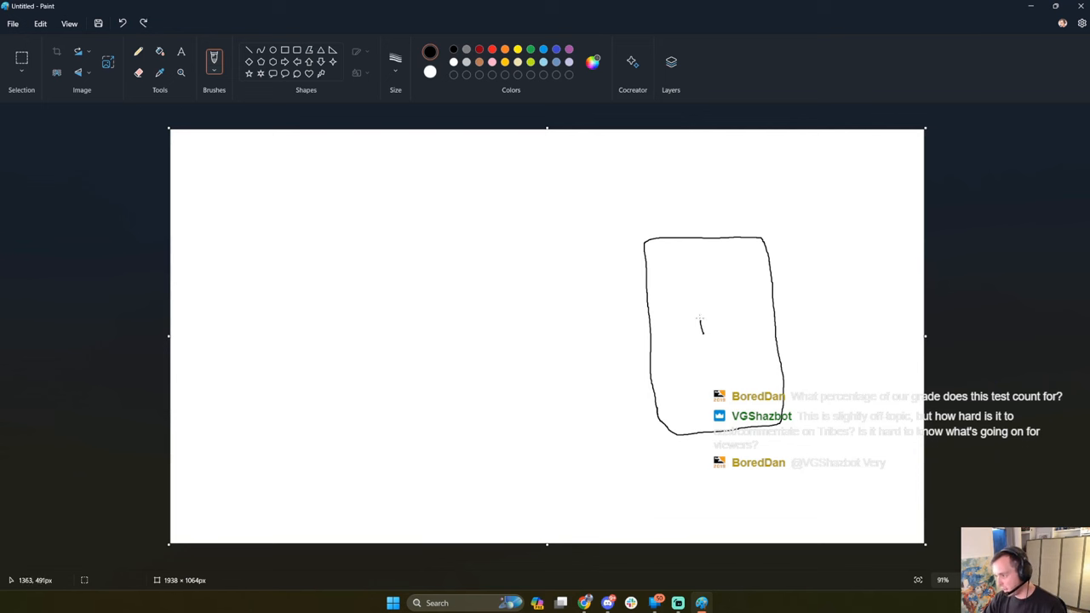
Write a capital F inside the tall rounded flag-stand box.
drag(711, 313, 700, 334)
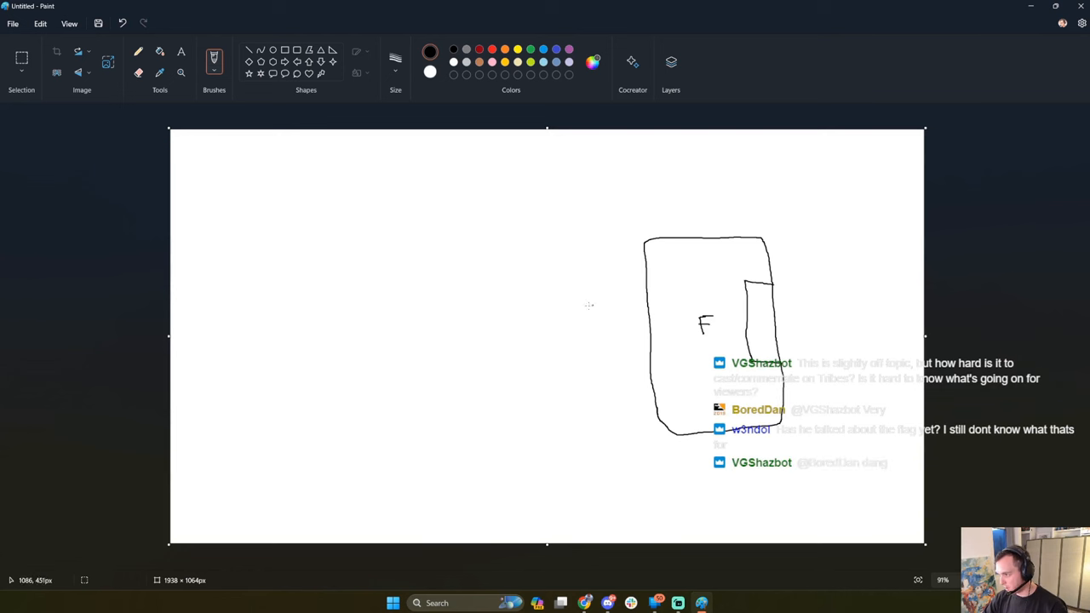
drag(530, 316, 644, 322)
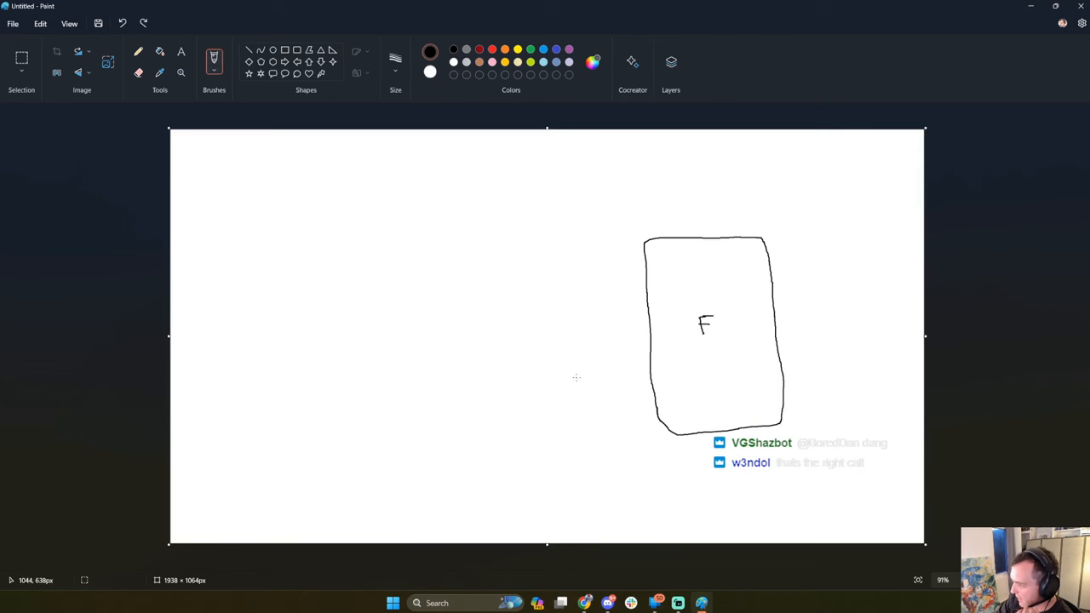
mouse_move(562, 357)
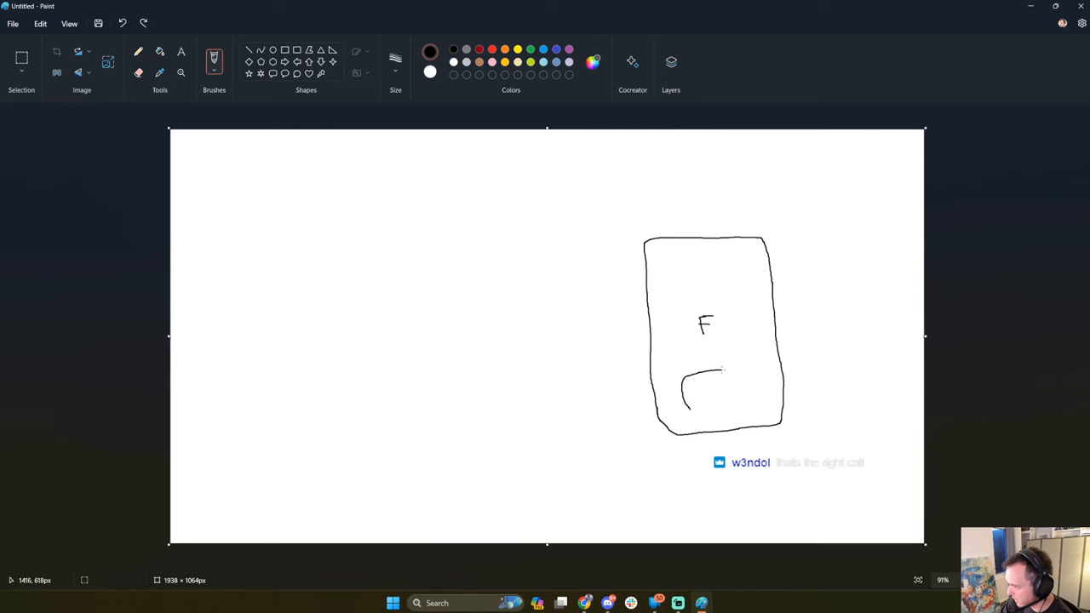
Undo the stray stroke and draw the second F flag-stand box.
key(ctrl+z)
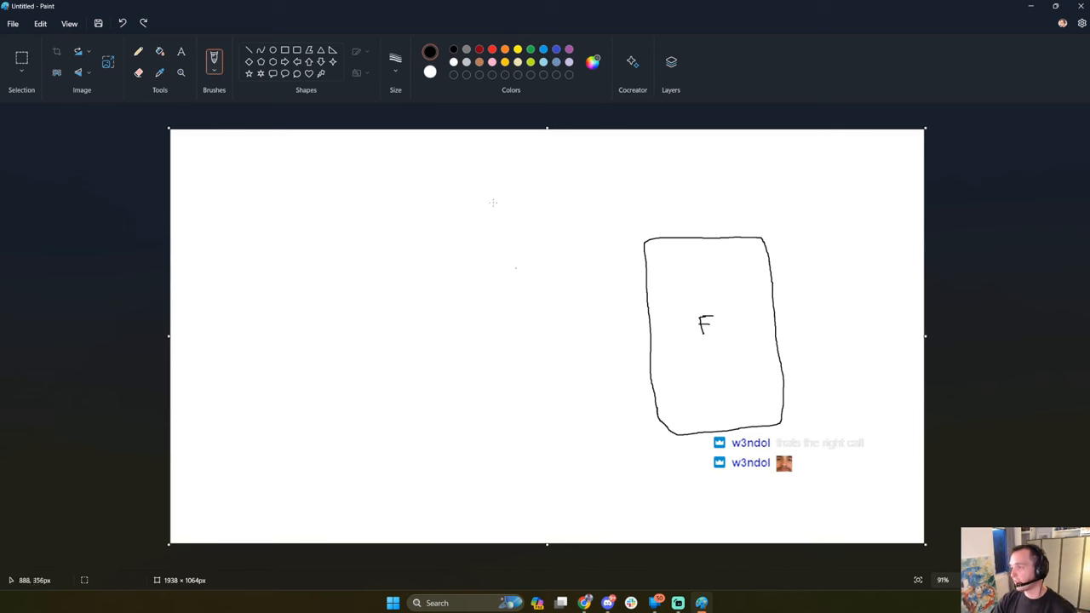
mouse_move(572, 152)
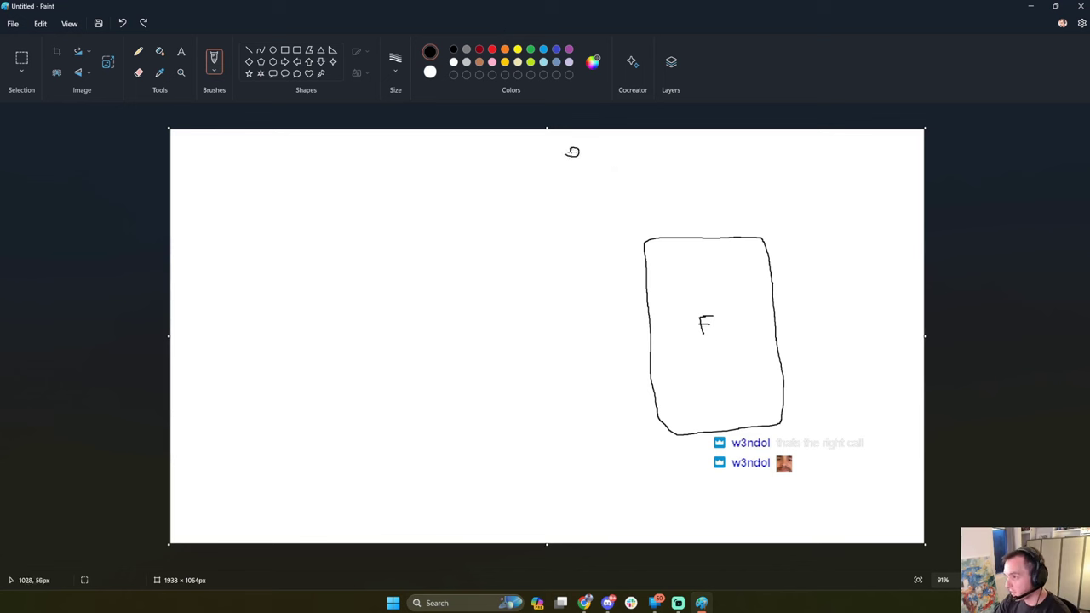
drag(596, 167, 673, 230)
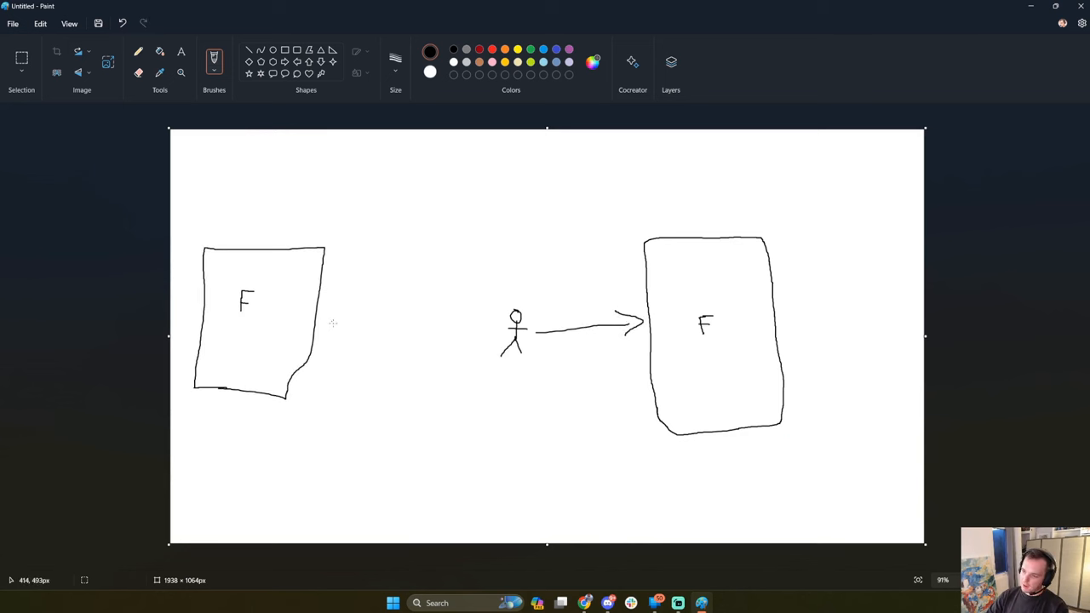
mouse_move(339, 342)
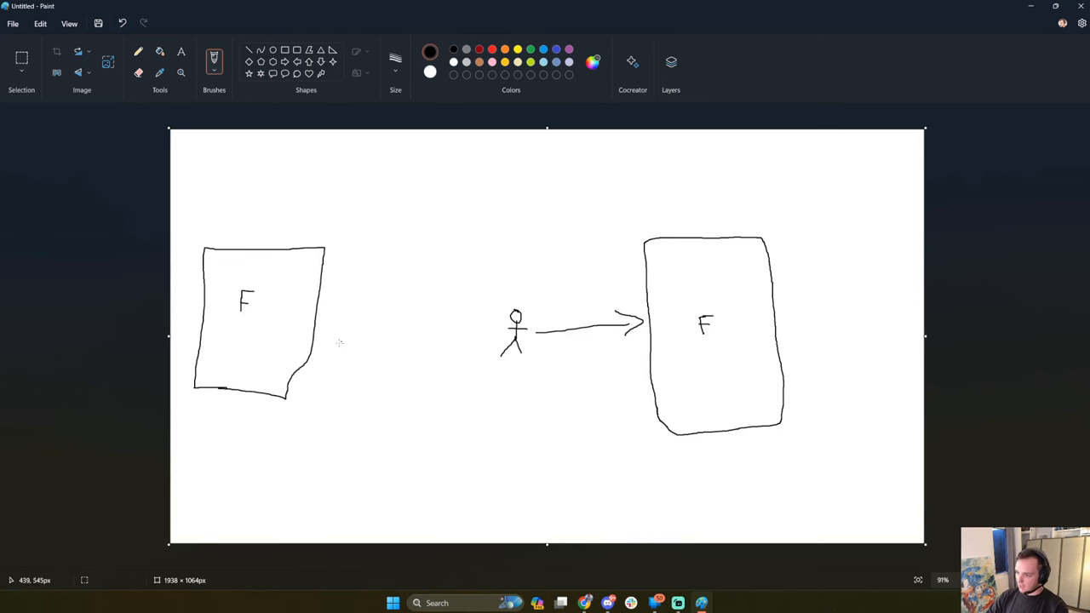
drag(327, 327, 459, 307)
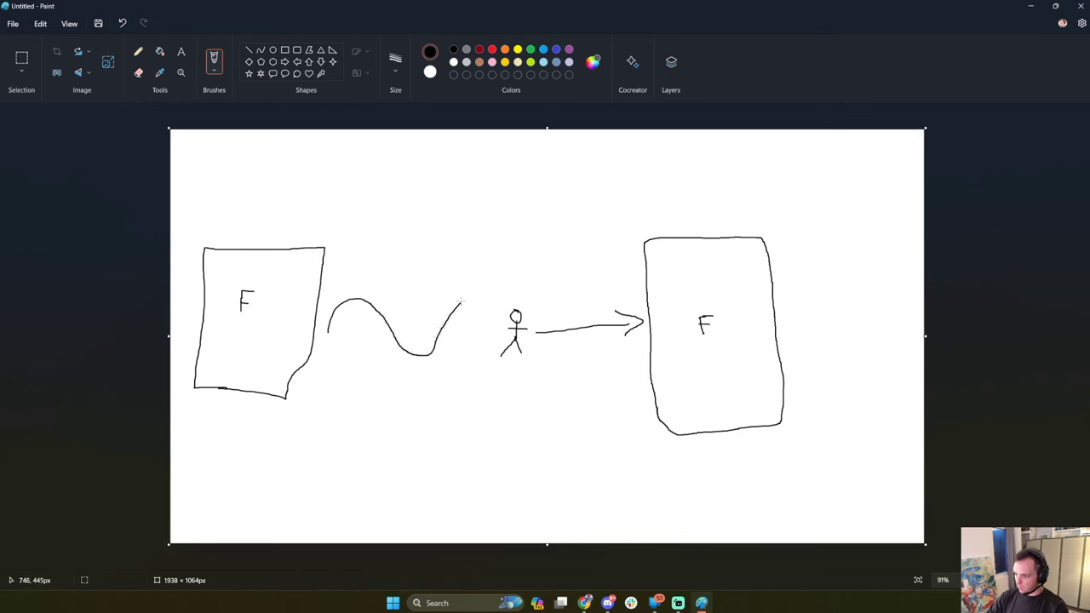
click(123, 24)
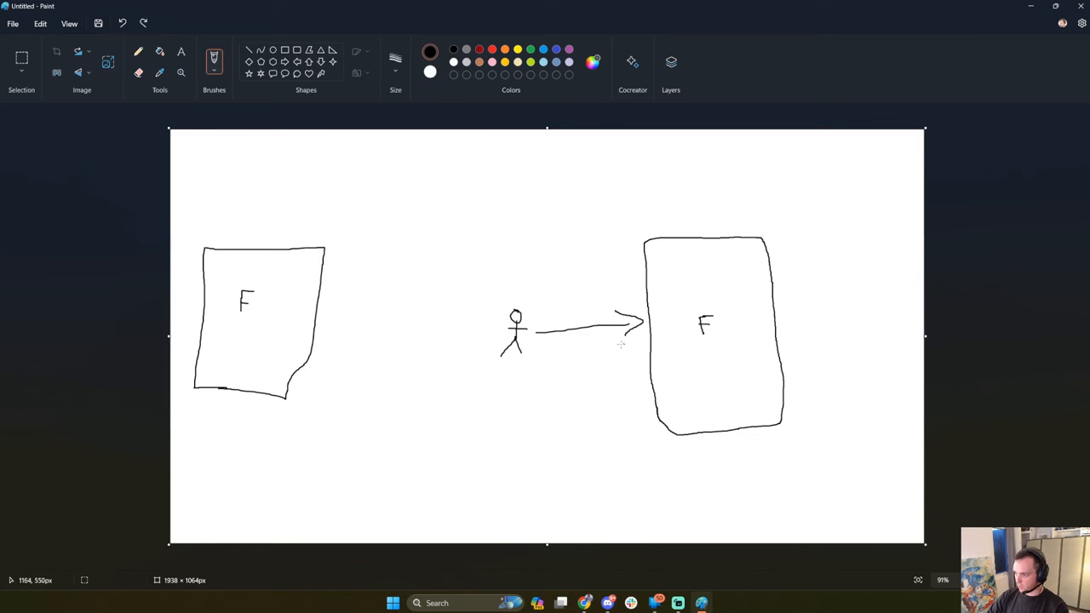
mouse_move(766, 358)
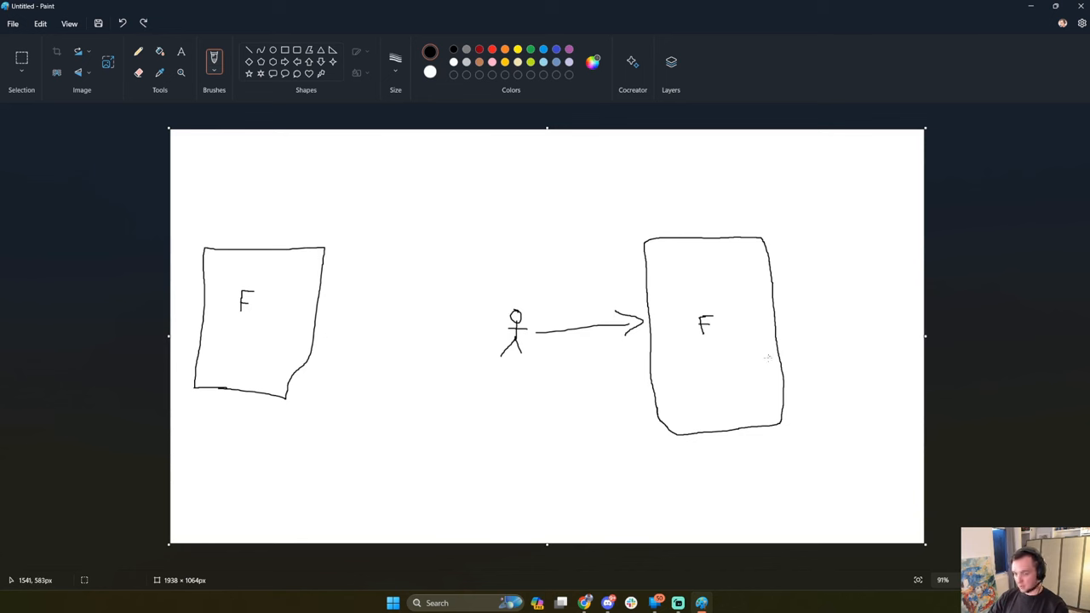
mouse_move(298, 325)
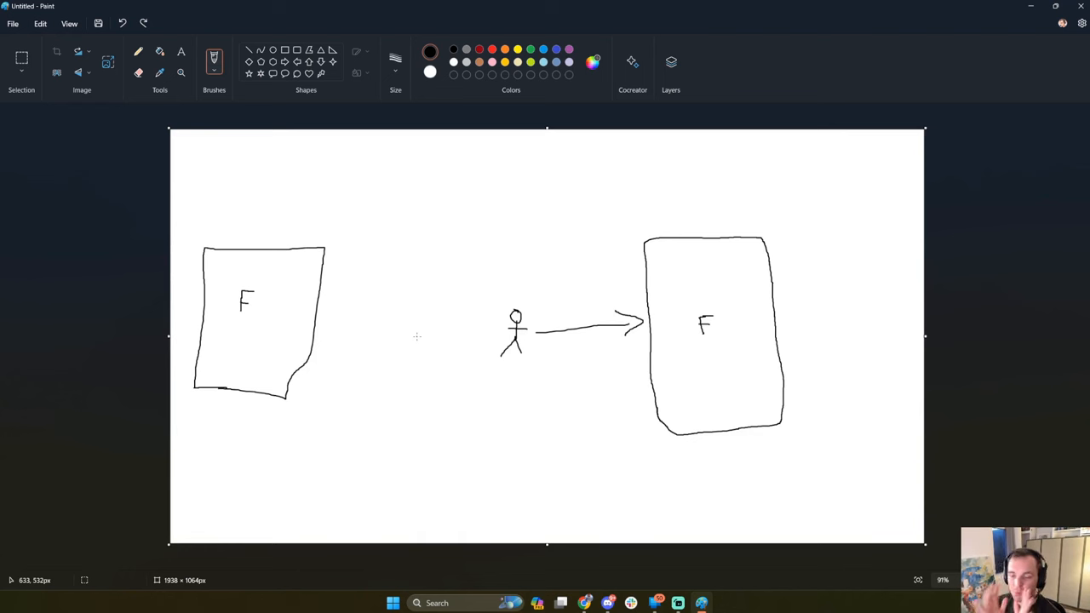
mouse_move(749, 342)
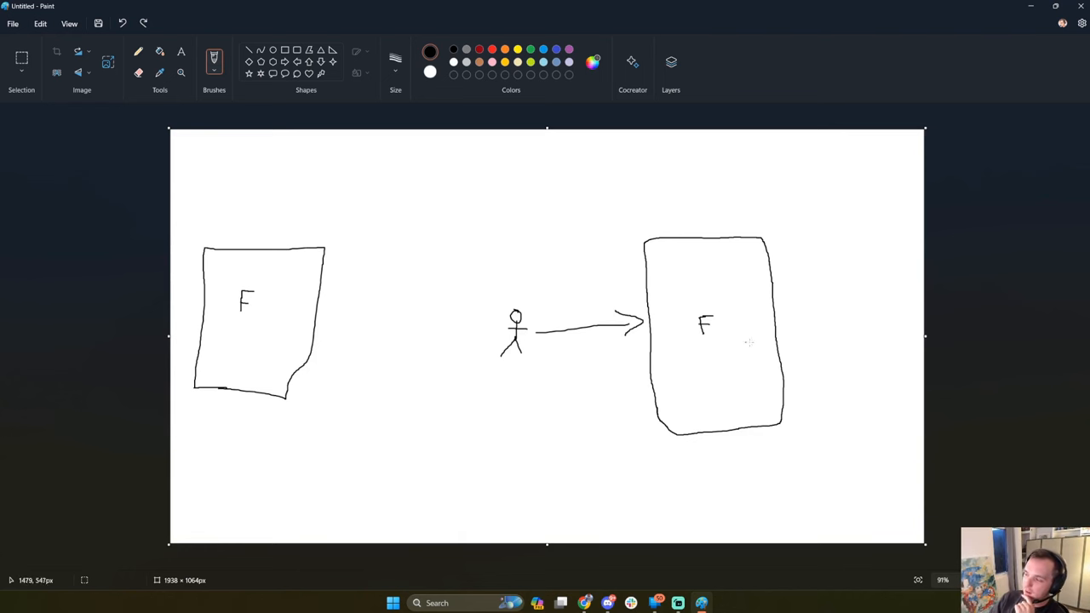
mouse_move(308, 375)
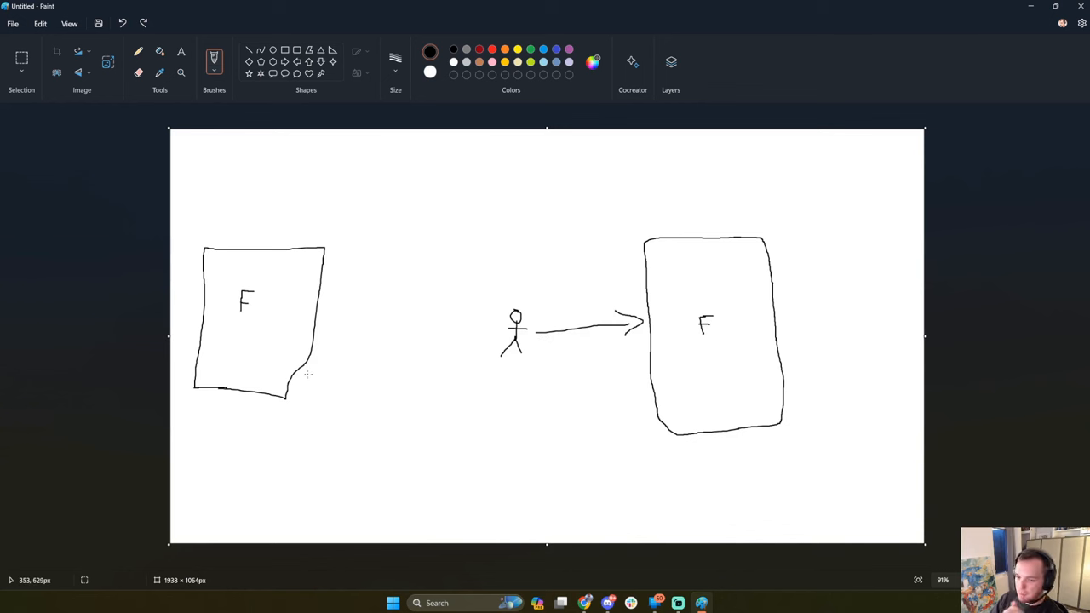
mouse_move(325, 337)
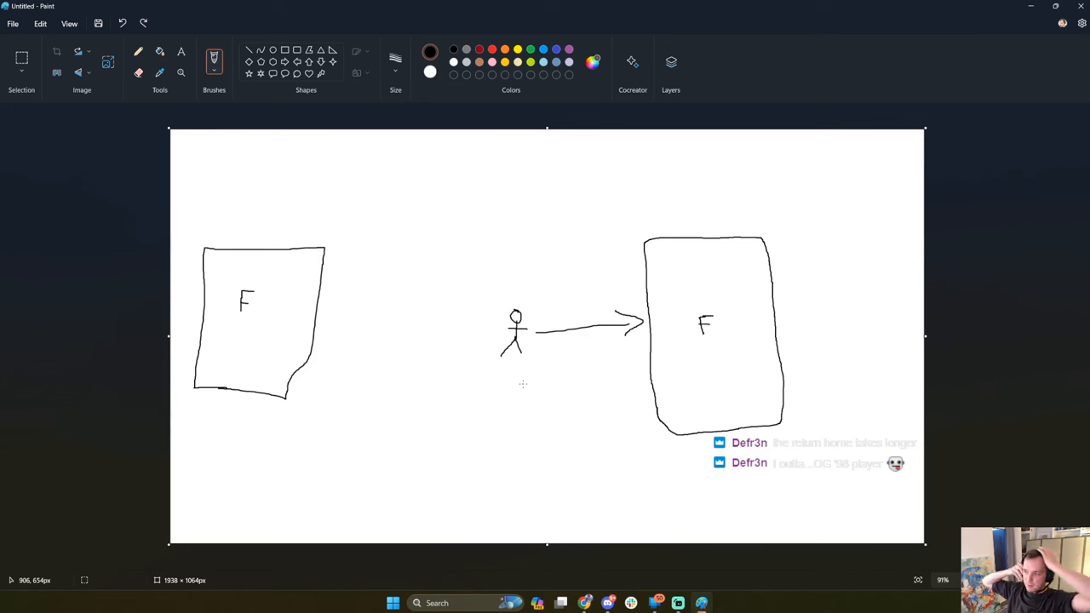
mouse_move(919, 303)
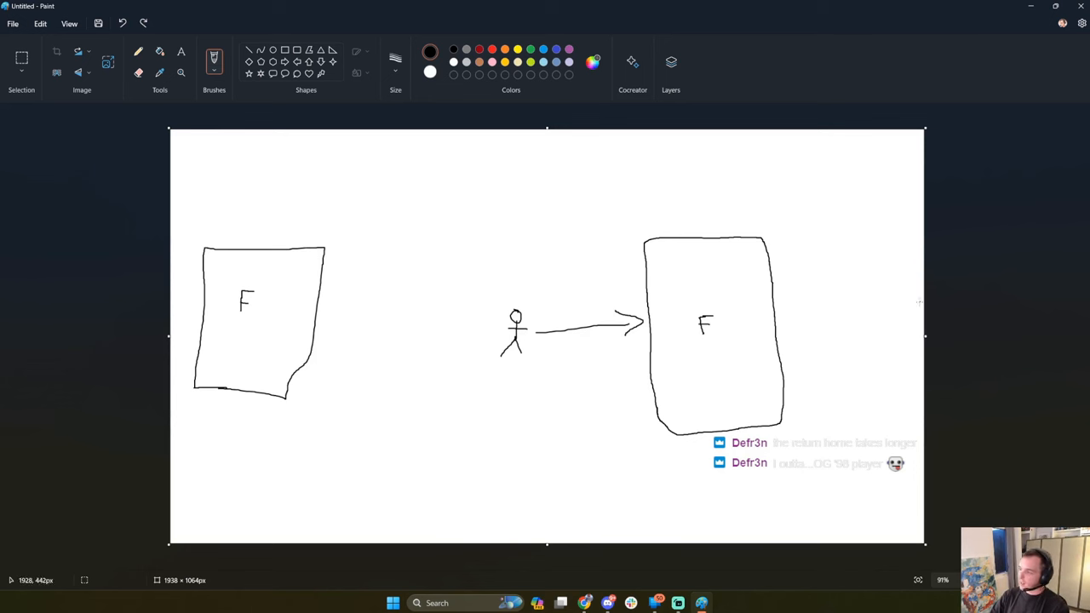
mouse_move(916, 320)
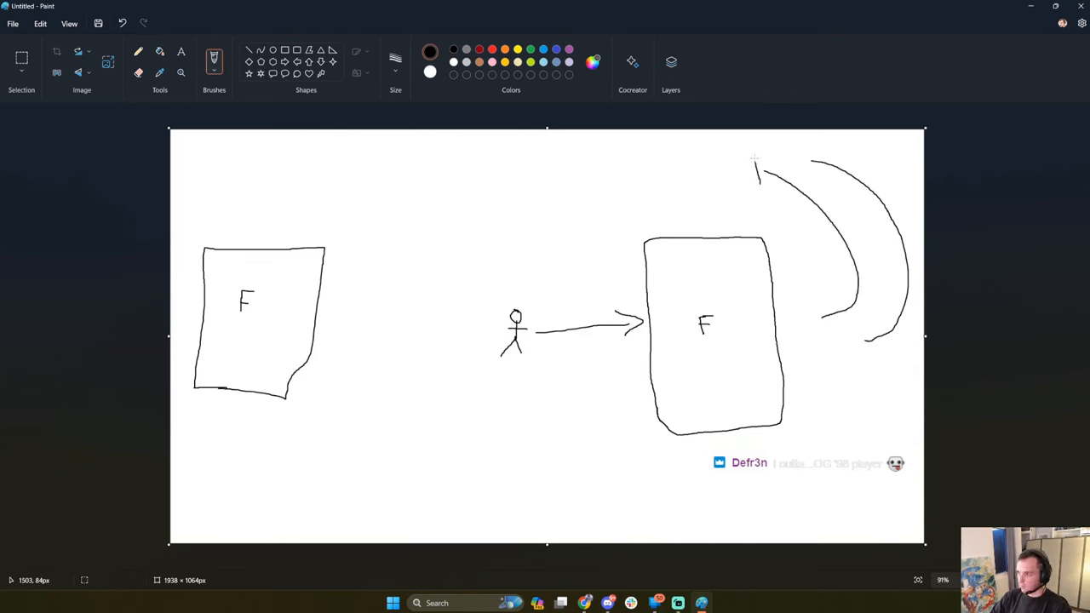
click(122, 24)
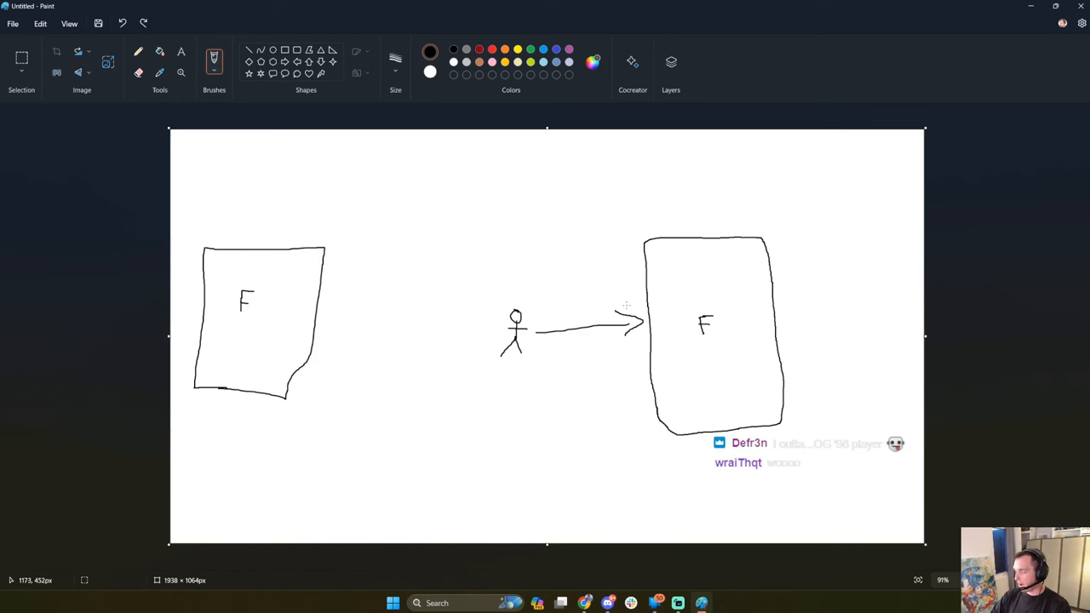
mouse_move(685, 265)
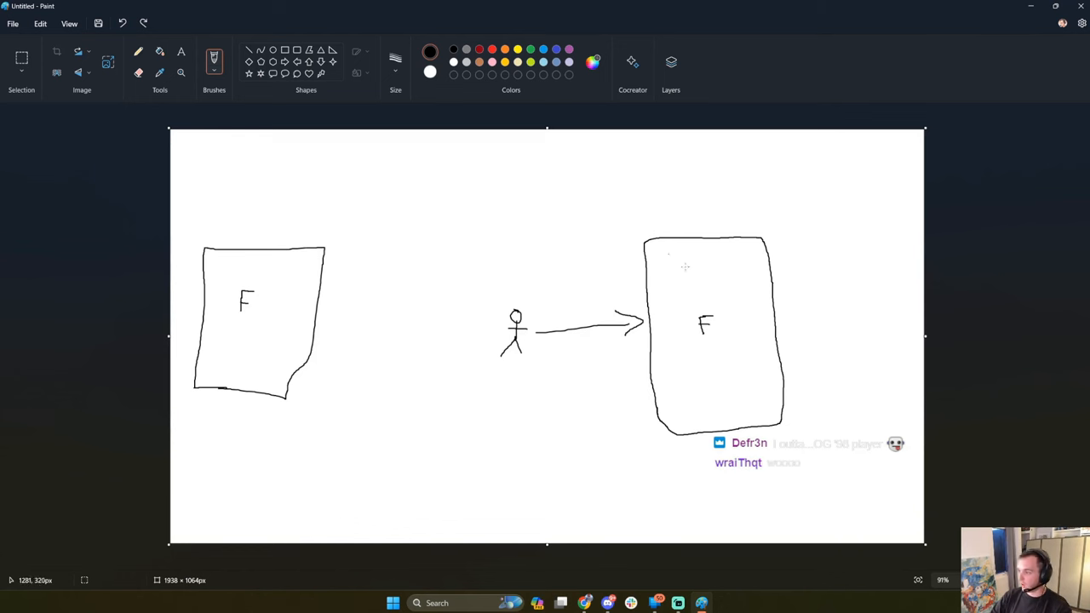
drag(838, 203, 800, 337)
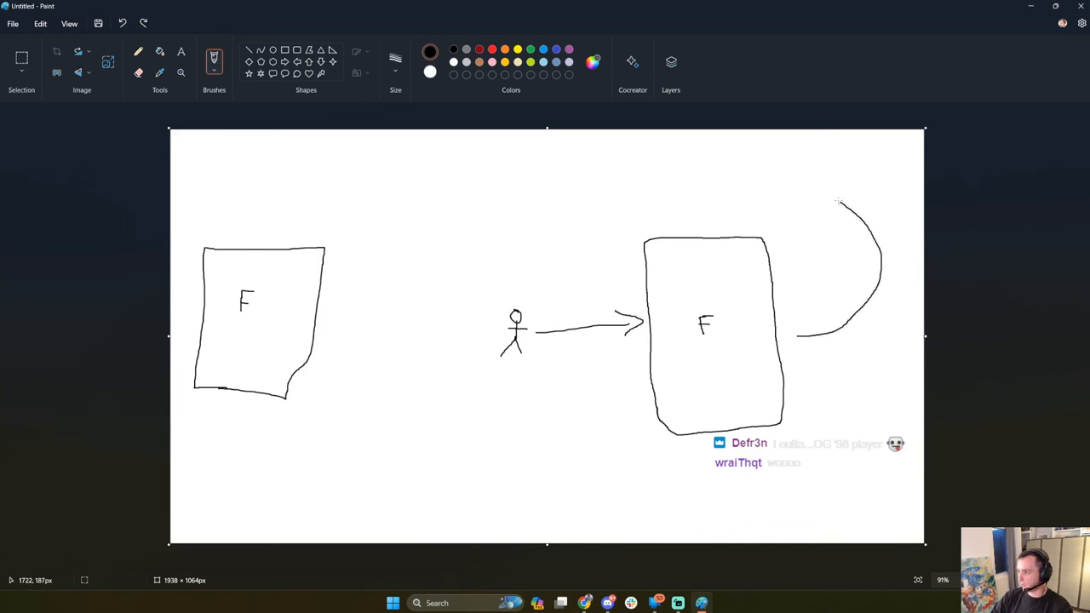
drag(837, 201, 341, 239)
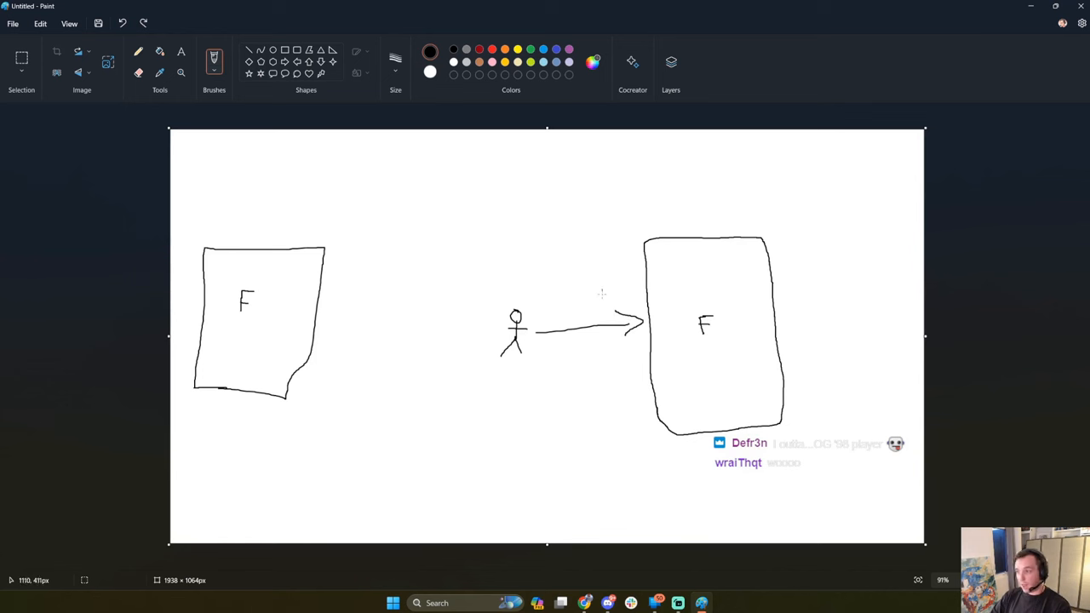
mouse_move(551, 367)
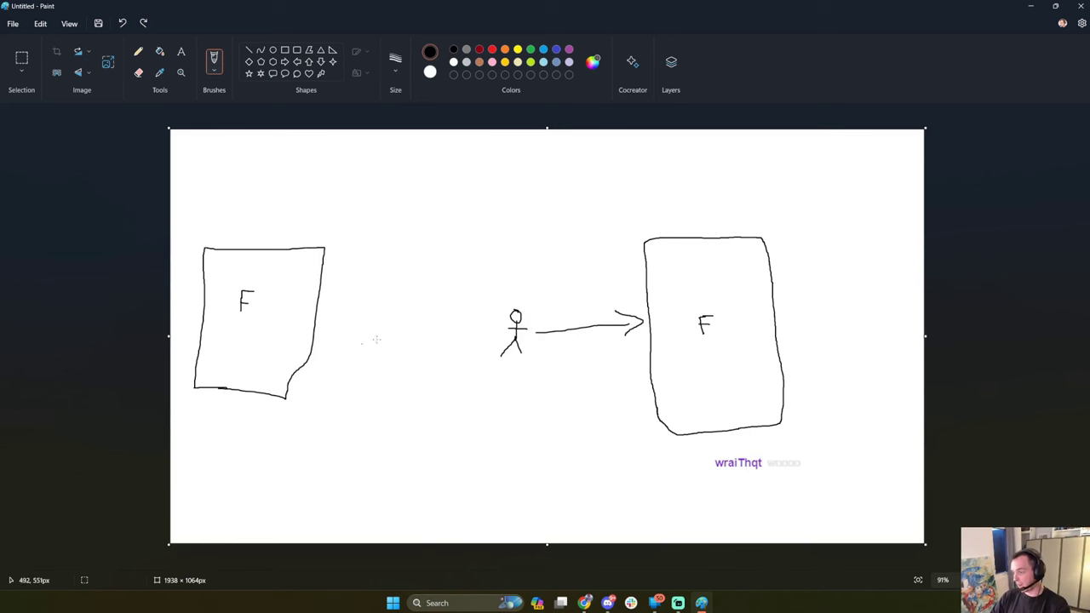
mouse_move(538, 339)
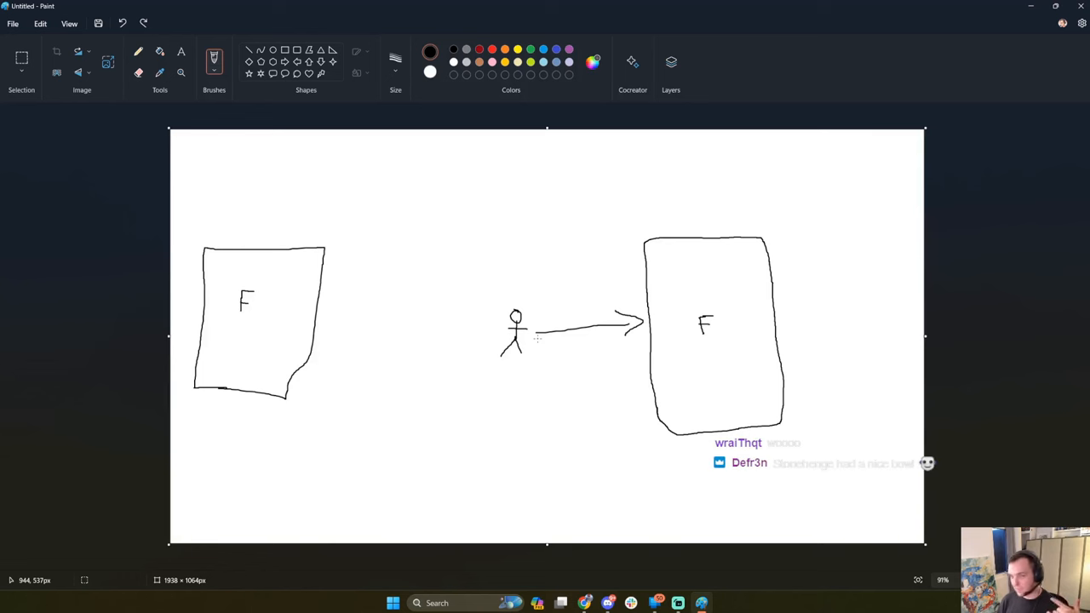
Draw an arc from the left base over to the right, undo the stray curve, add a riding figure.
drag(341, 252, 698, 204)
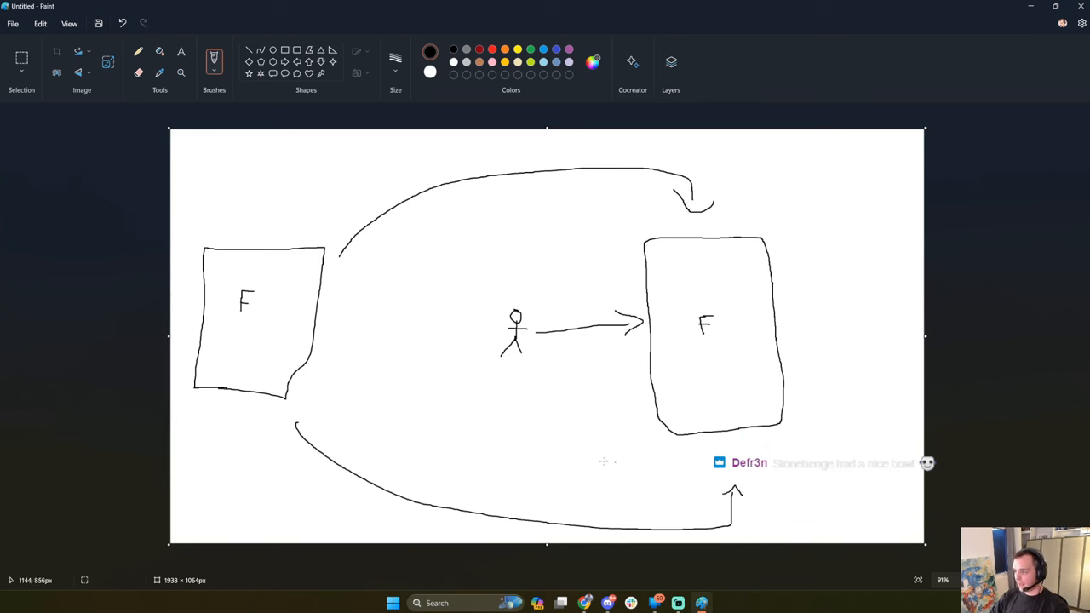
mouse_move(895, 330)
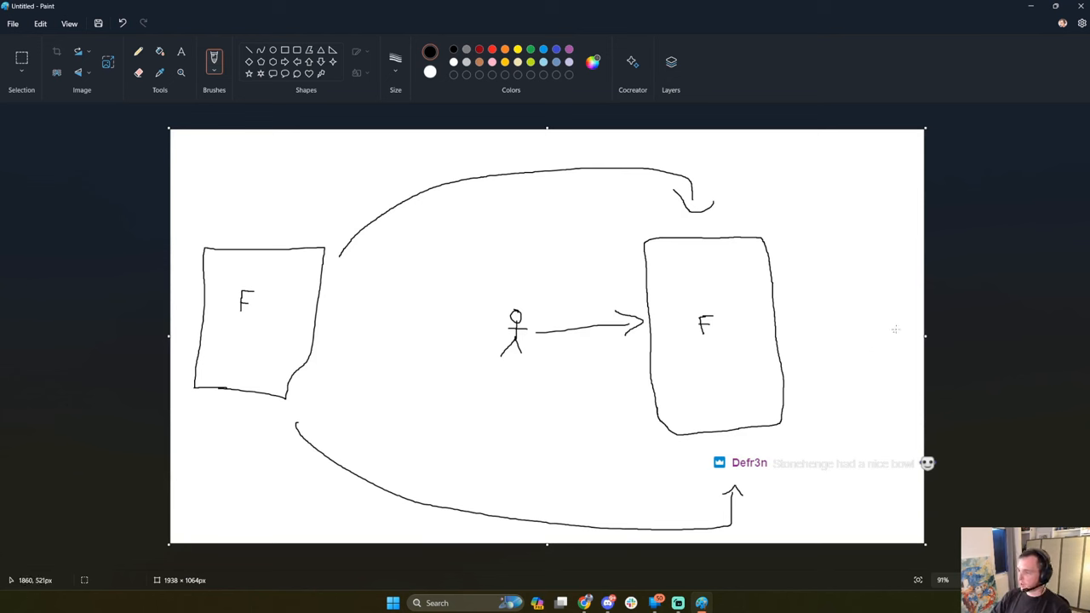
key(ctrl+z)
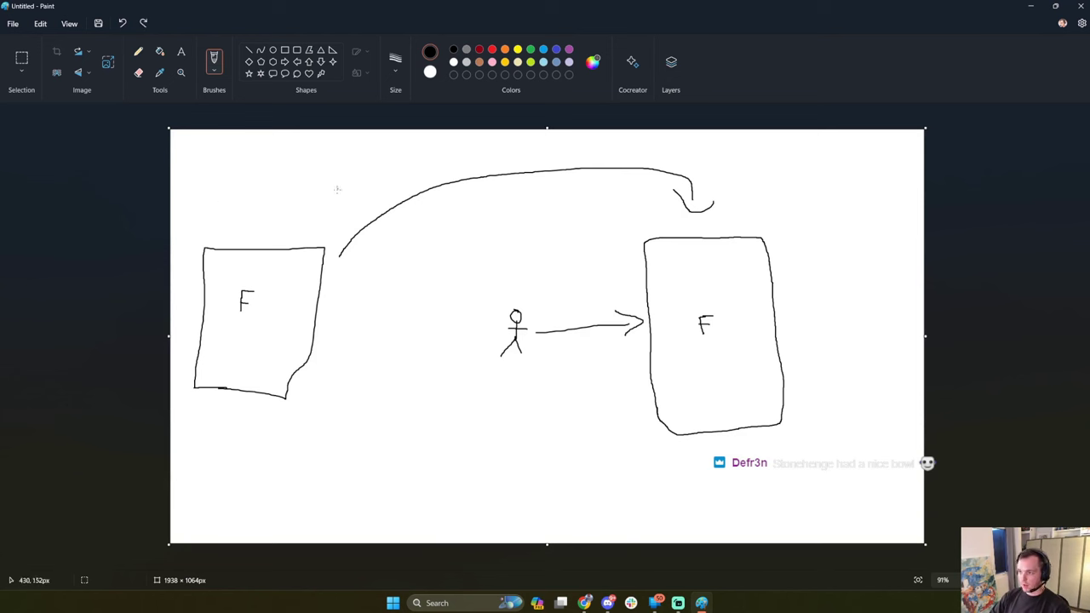
mouse_move(353, 221)
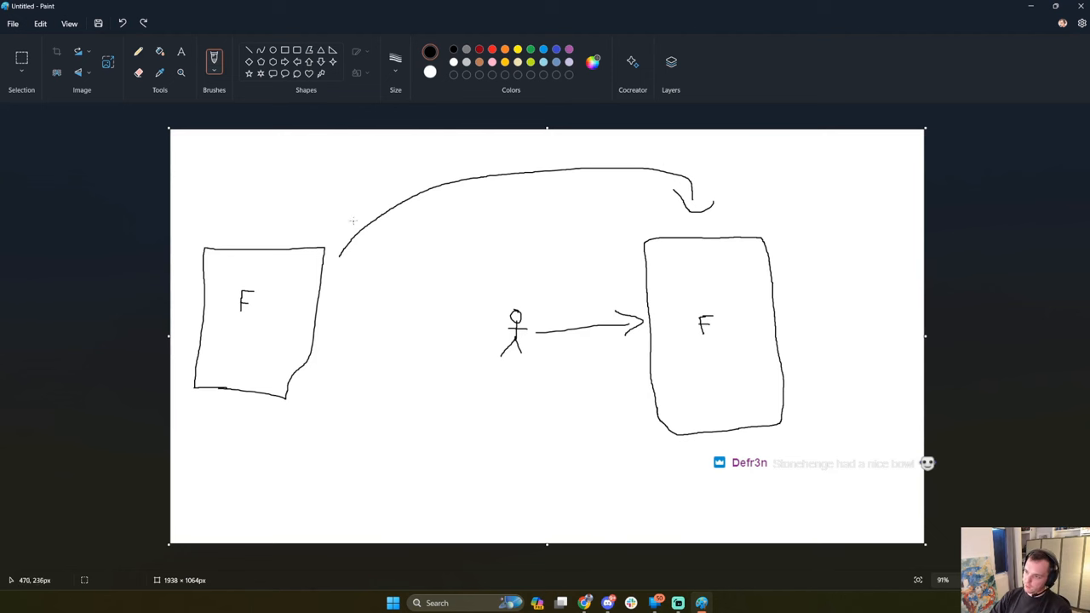
drag(395, 184, 425, 225)
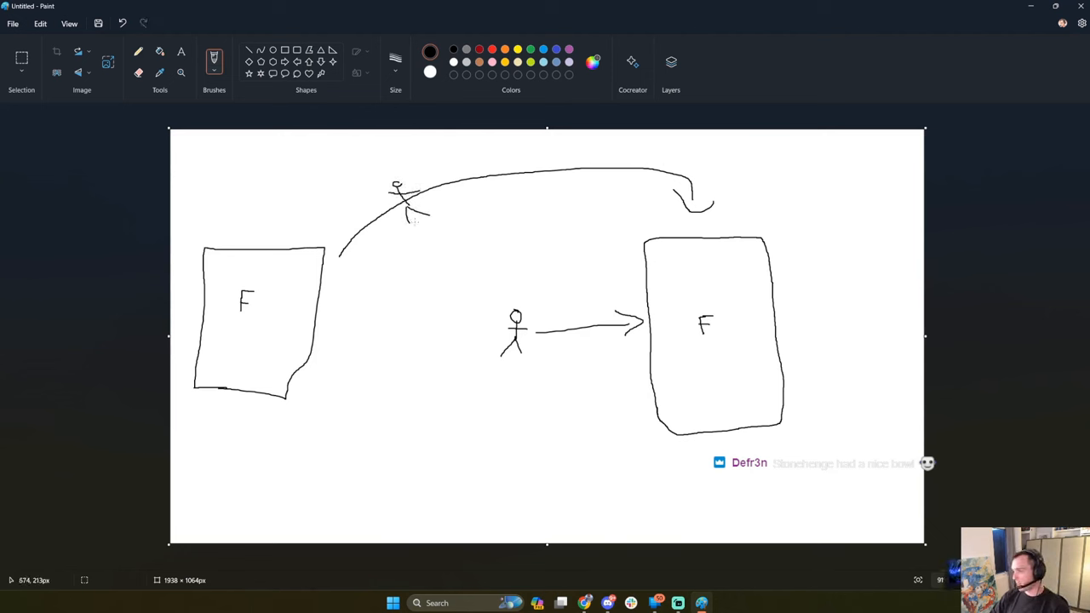
mouse_move(531, 276)
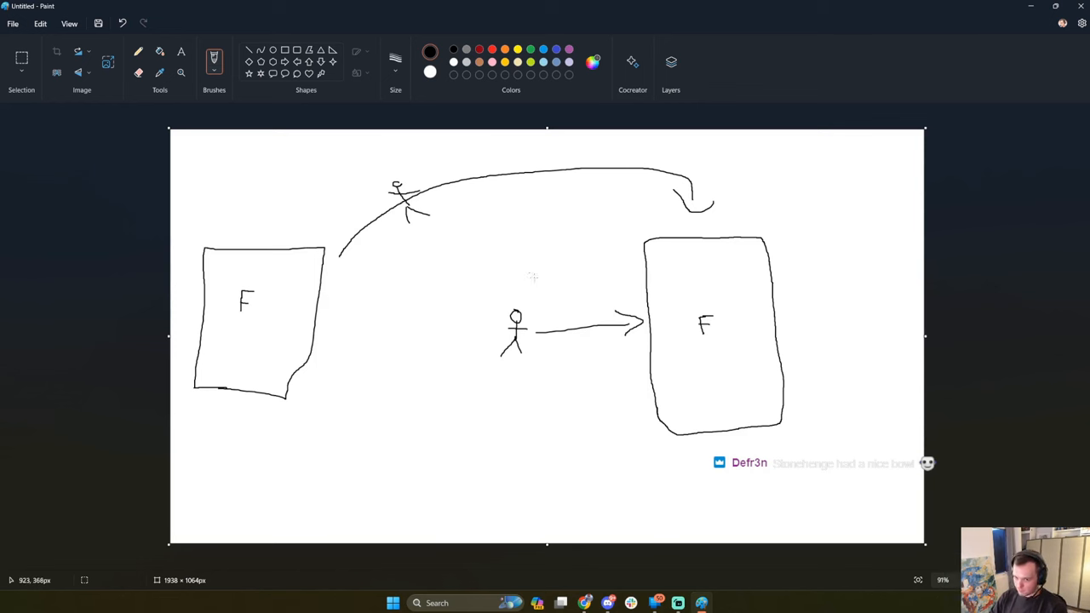
mouse_move(579, 153)
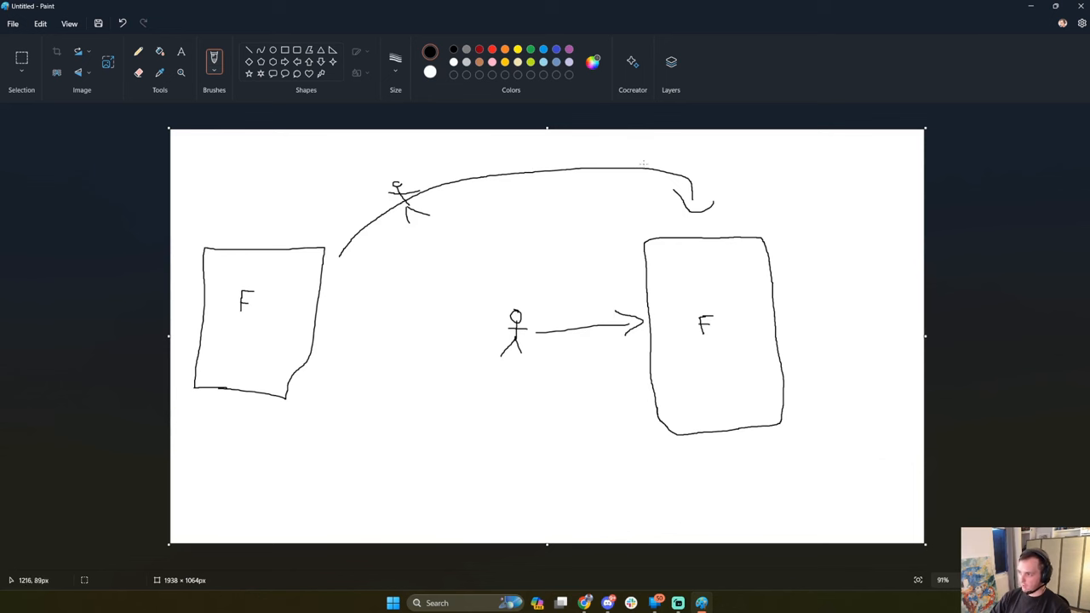
mouse_move(395, 504)
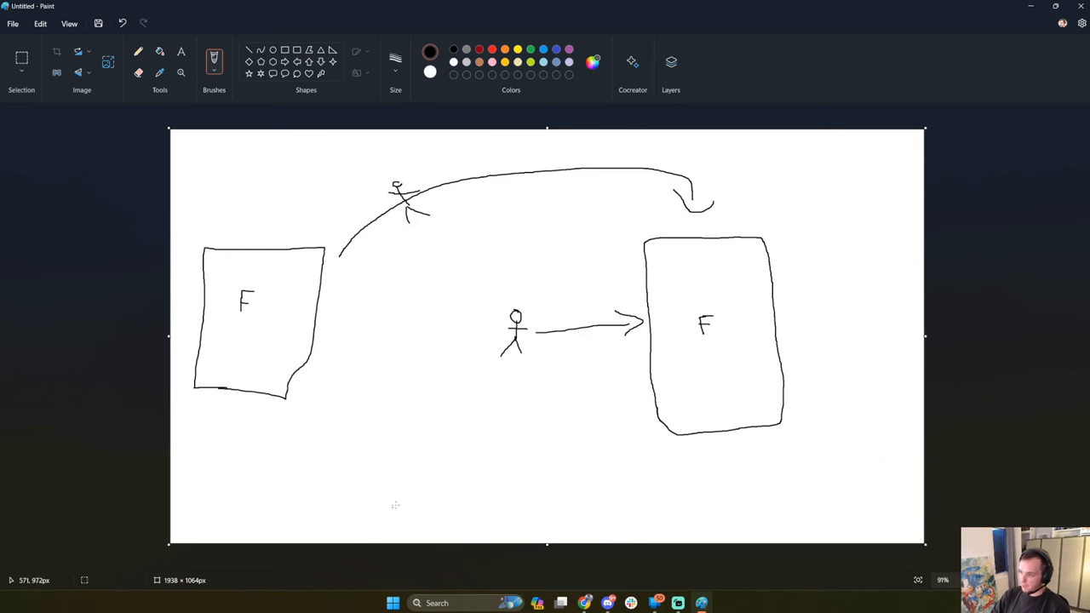
mouse_move(463, 215)
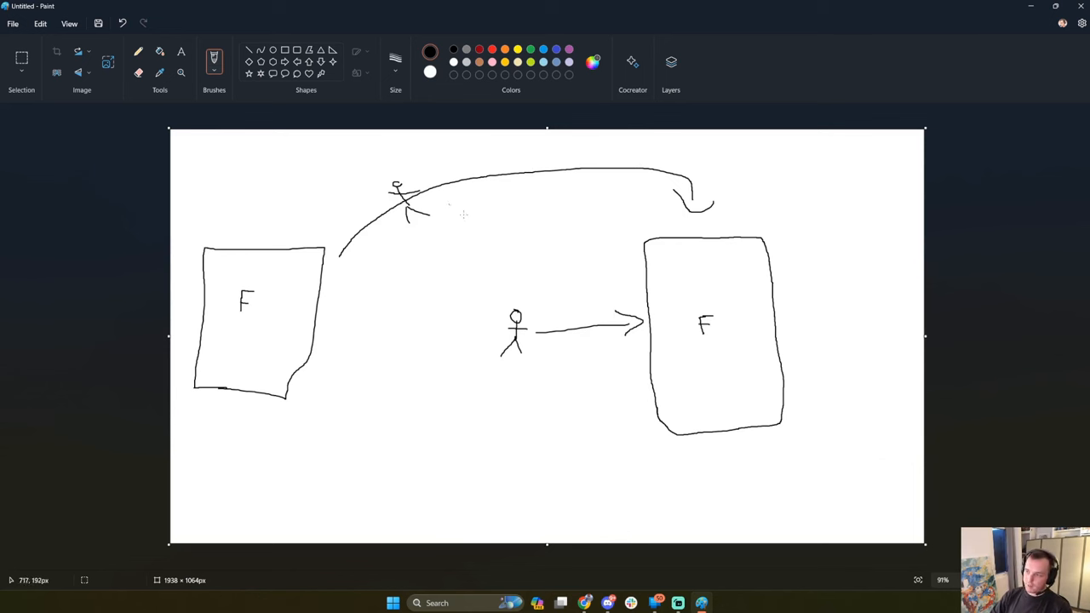
Draw the lower route looping into the right base and handwrite a route label beside it.
drag(549, 315, 570, 320)
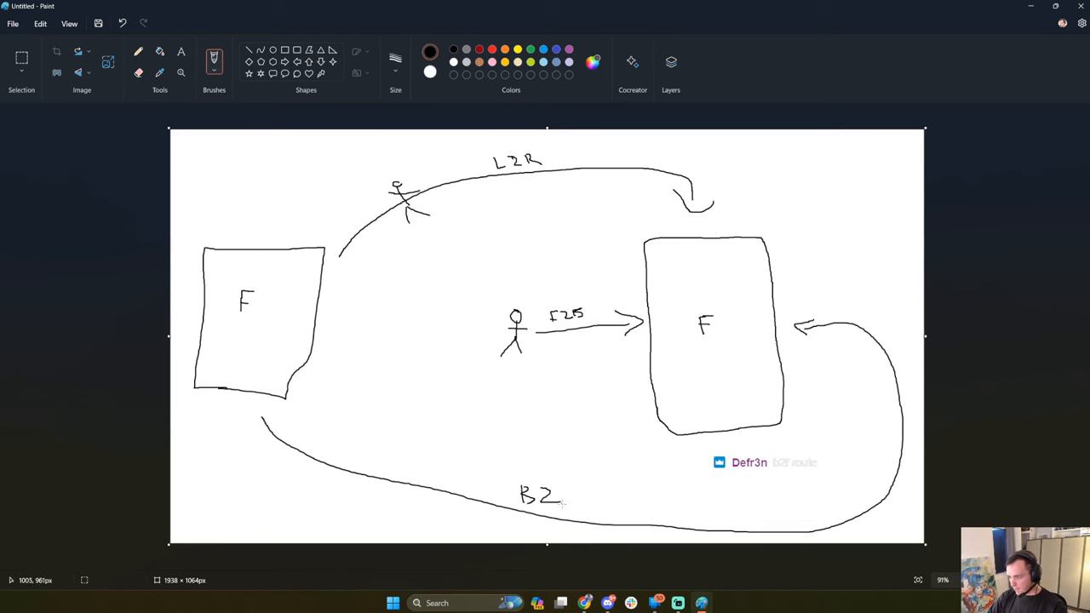
drag(562, 491, 576, 511)
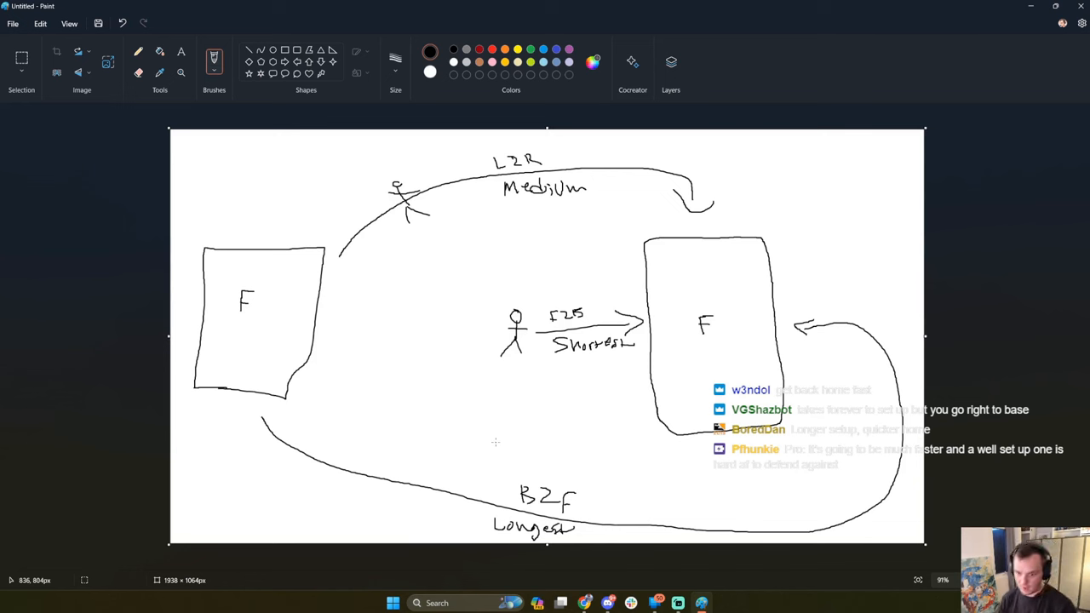
mouse_move(521, 150)
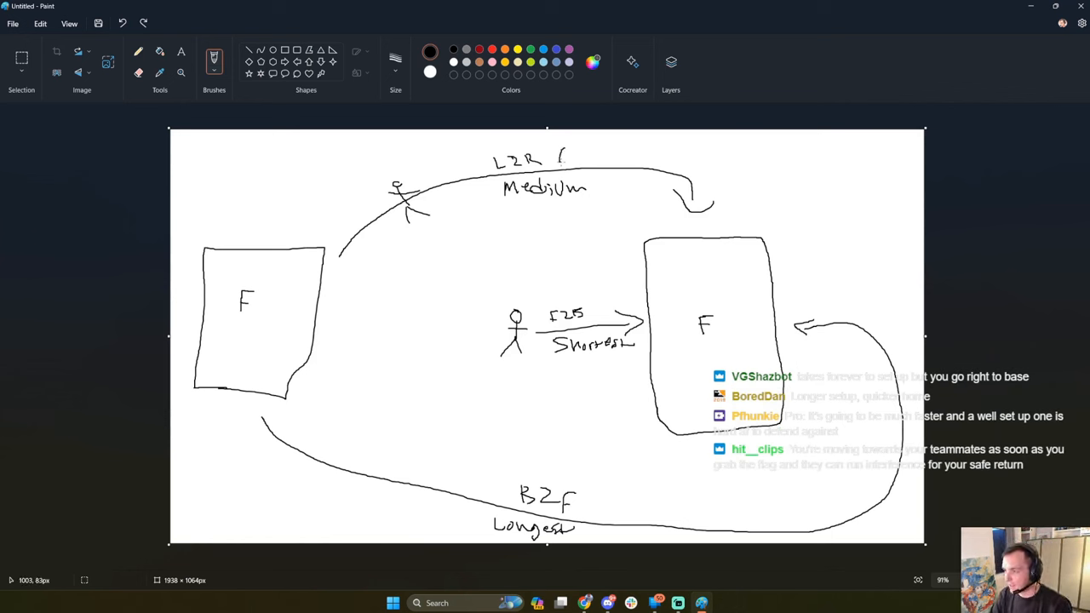
Write 68% after the LZR label and position for the next percentage.
text(68%)
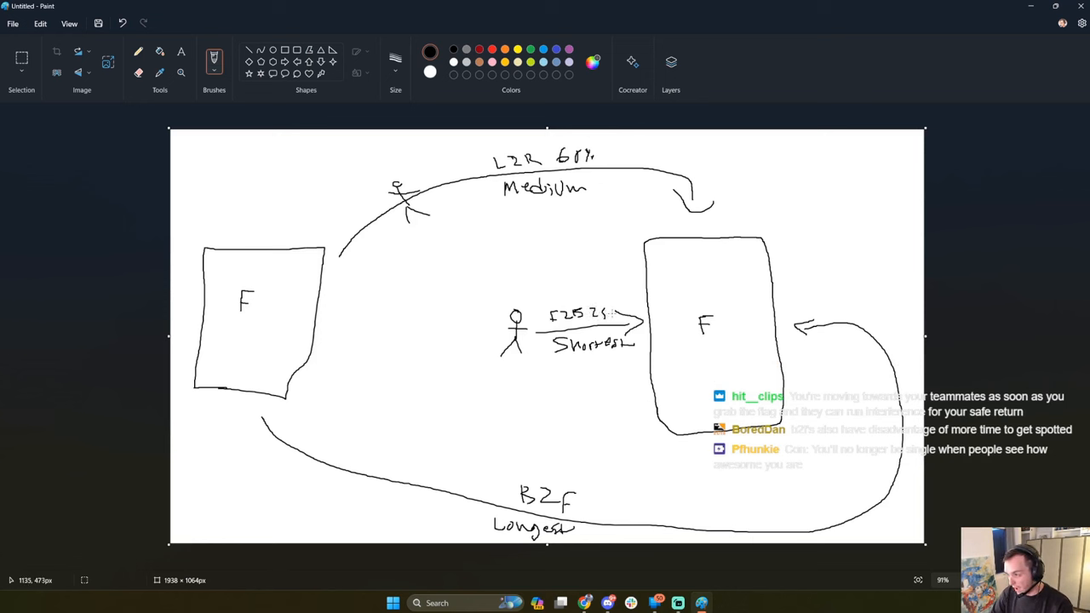
mouse_move(593, 293)
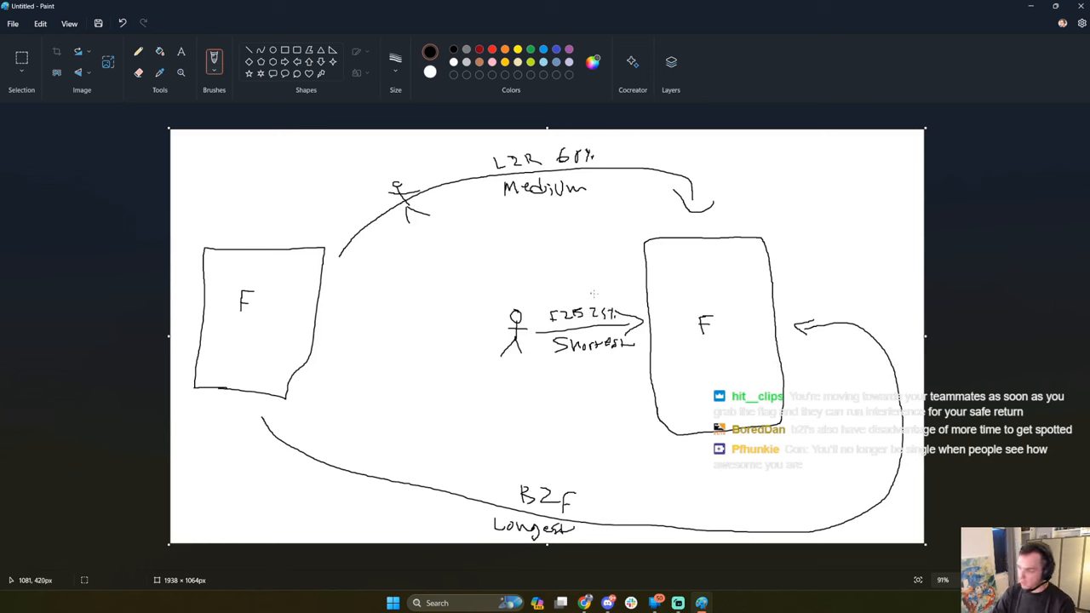
click(589, 500)
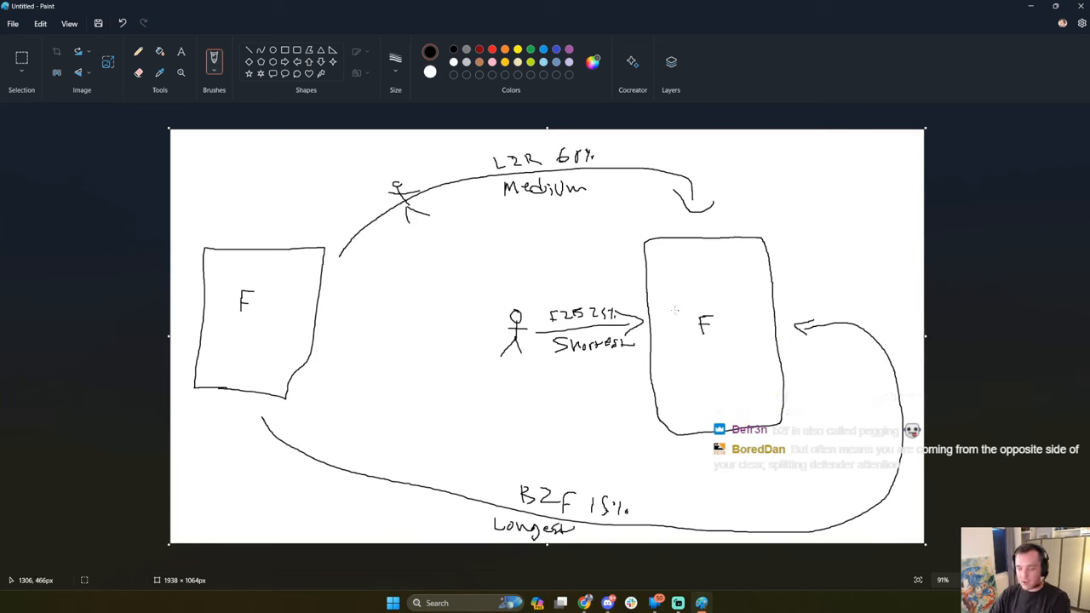
mouse_move(390, 348)
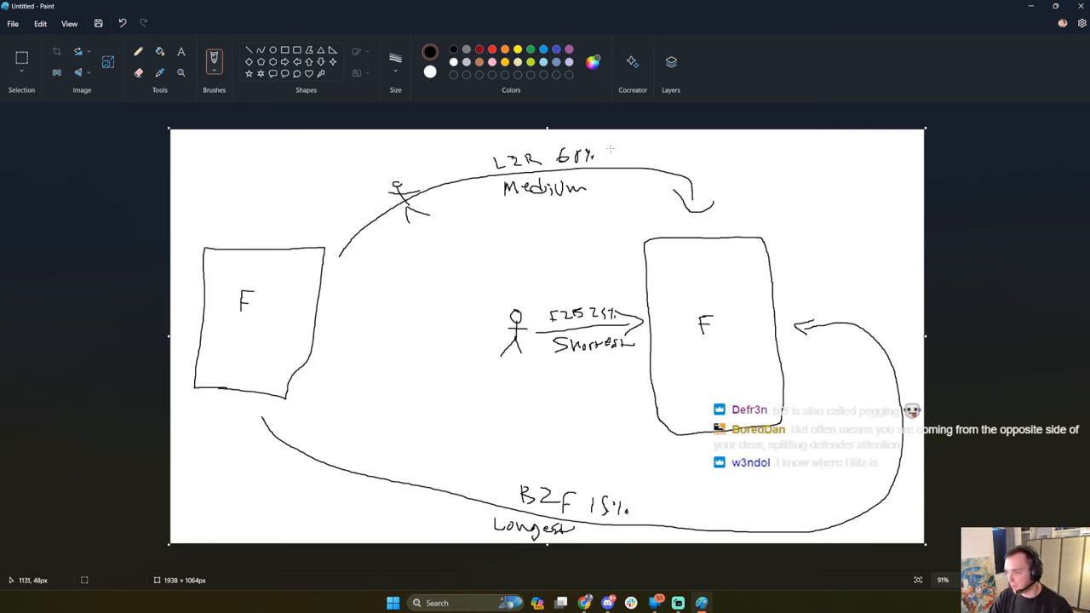
drag(256, 417, 247, 451)
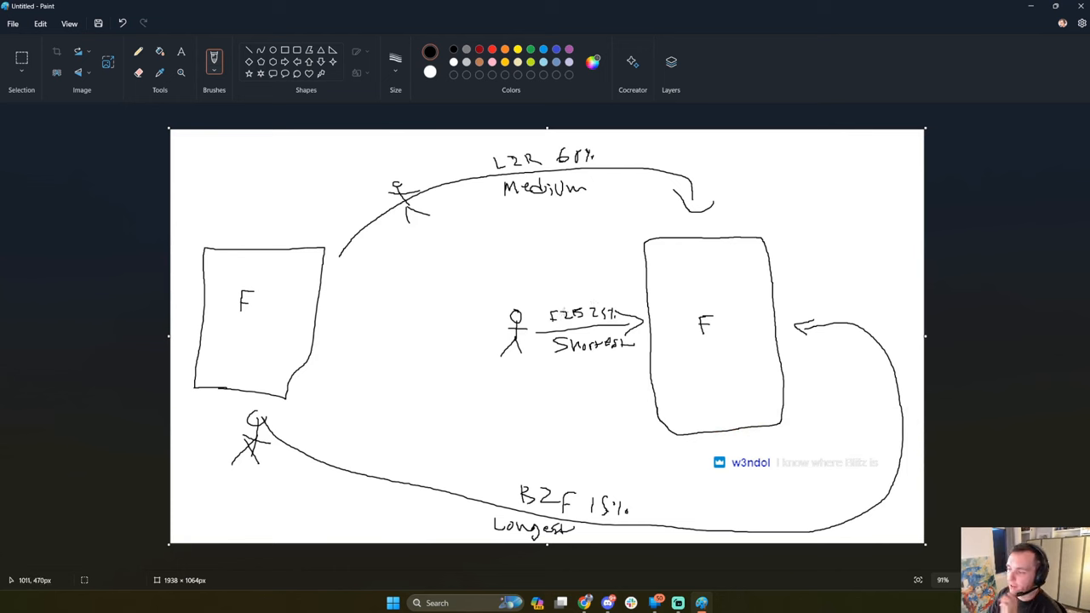
mouse_move(630, 353)
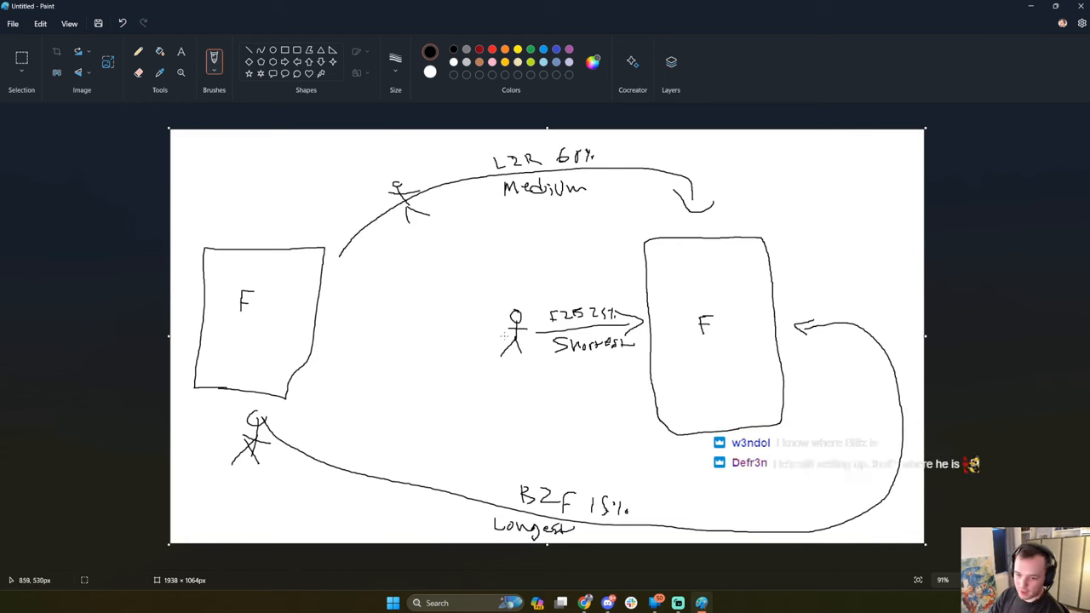
mouse_move(710, 395)
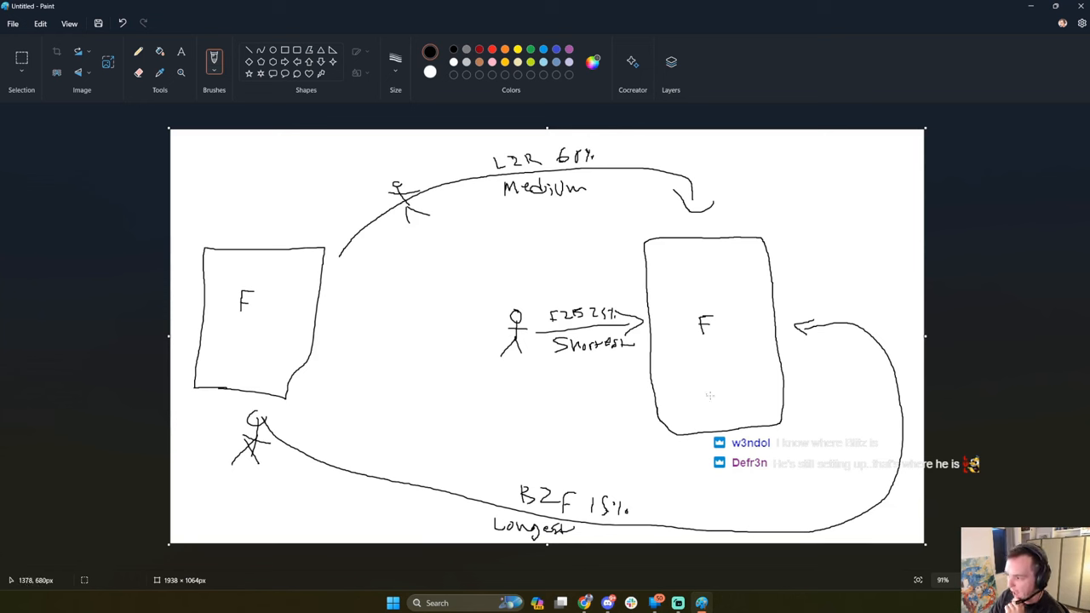
mouse_move(722, 387)
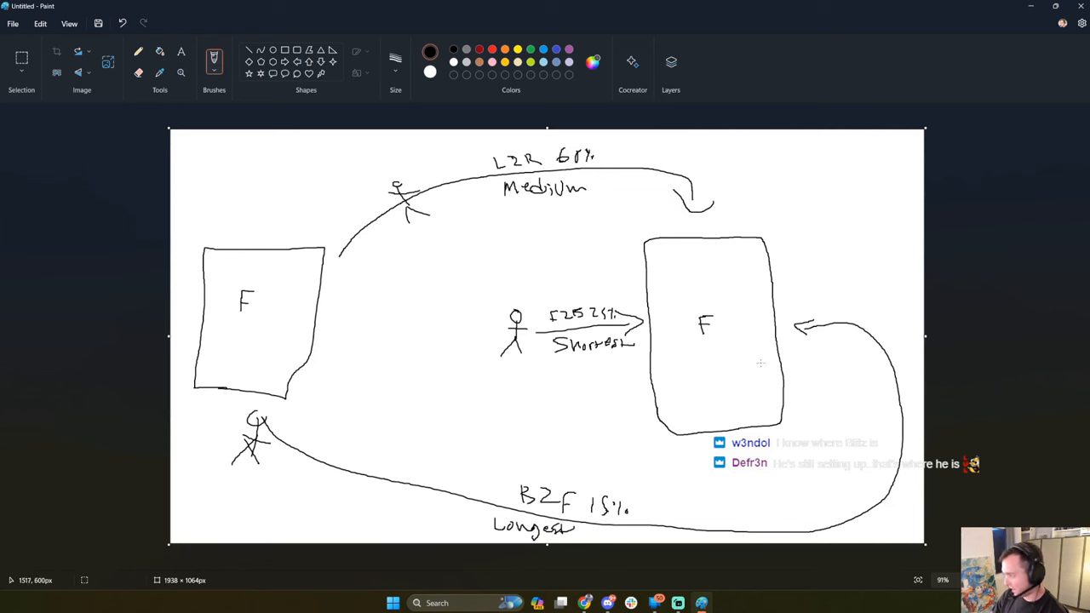
mouse_move(760, 365)
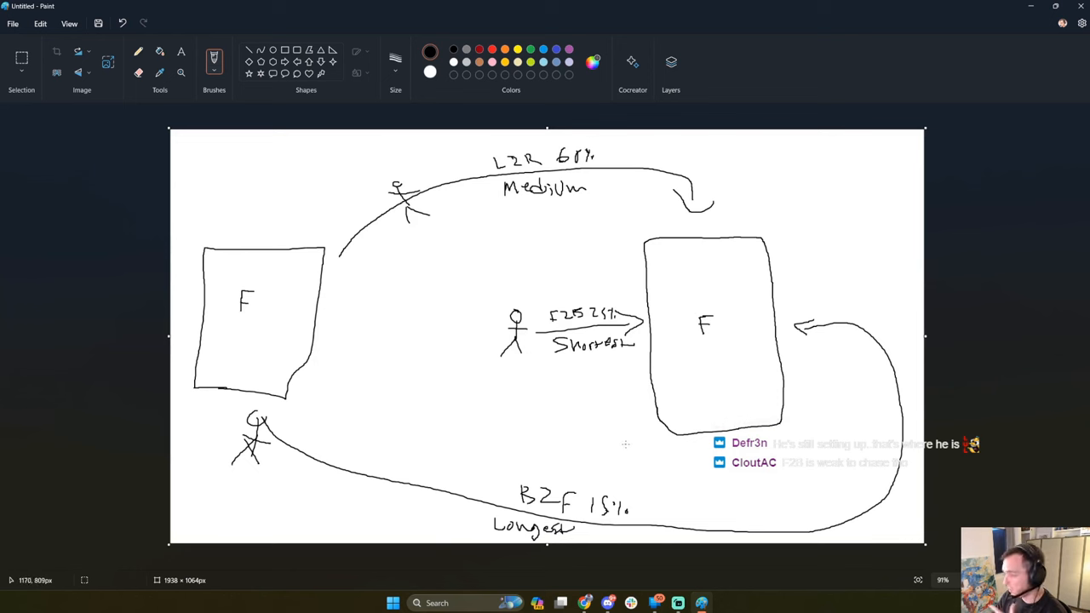
mouse_move(536, 456)
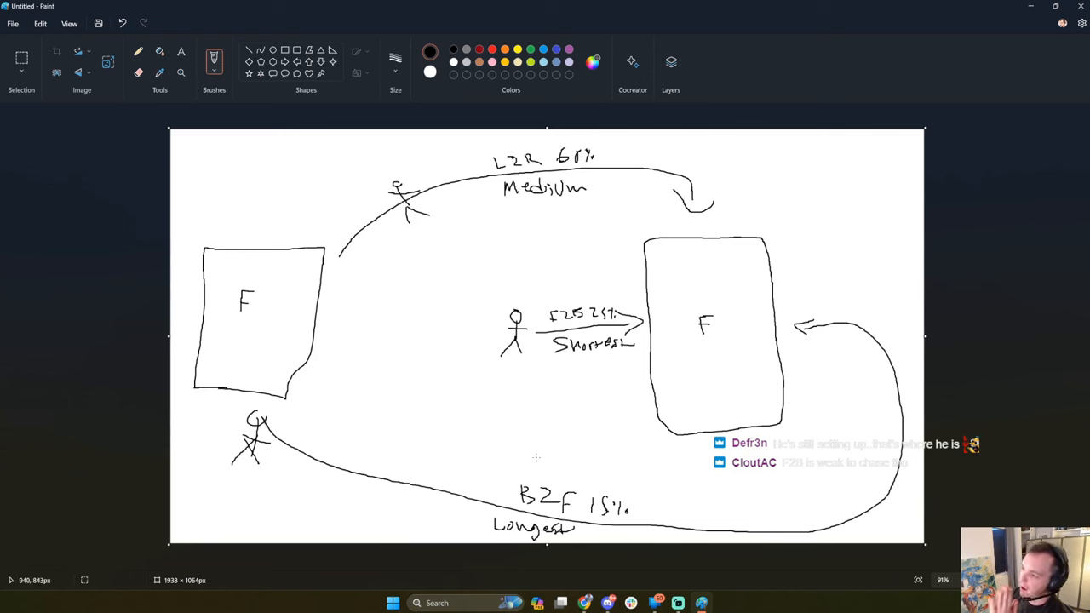
mouse_move(567, 256)
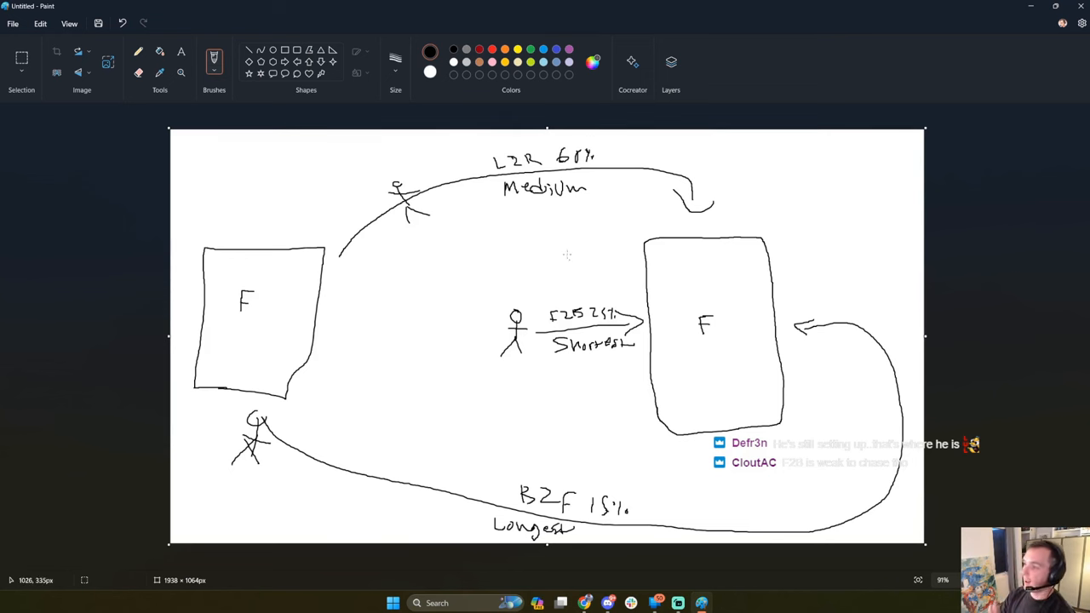
mouse_move(381, 249)
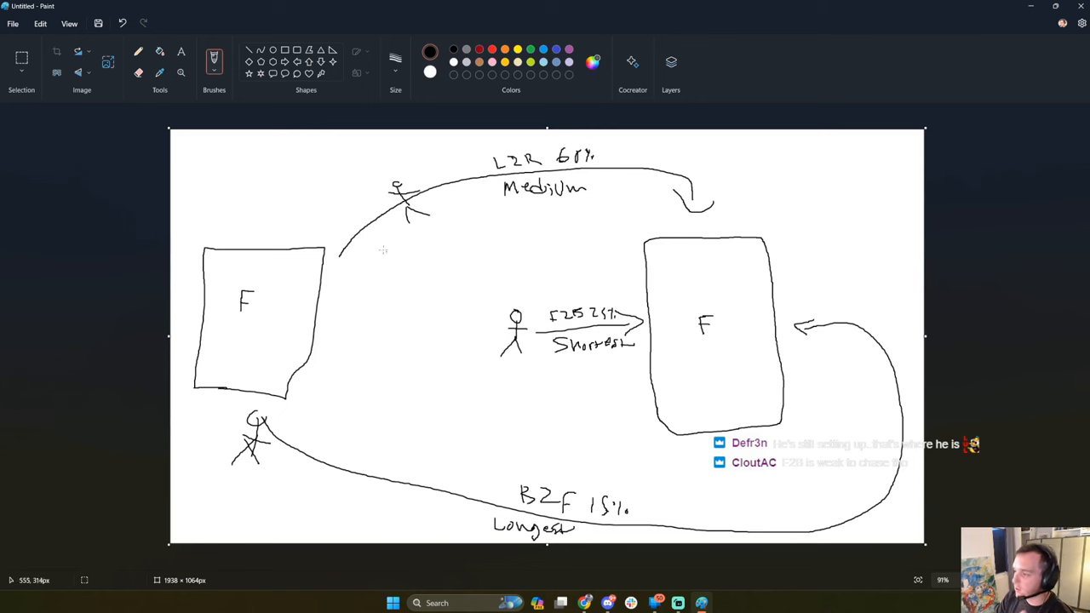
mouse_move(324, 241)
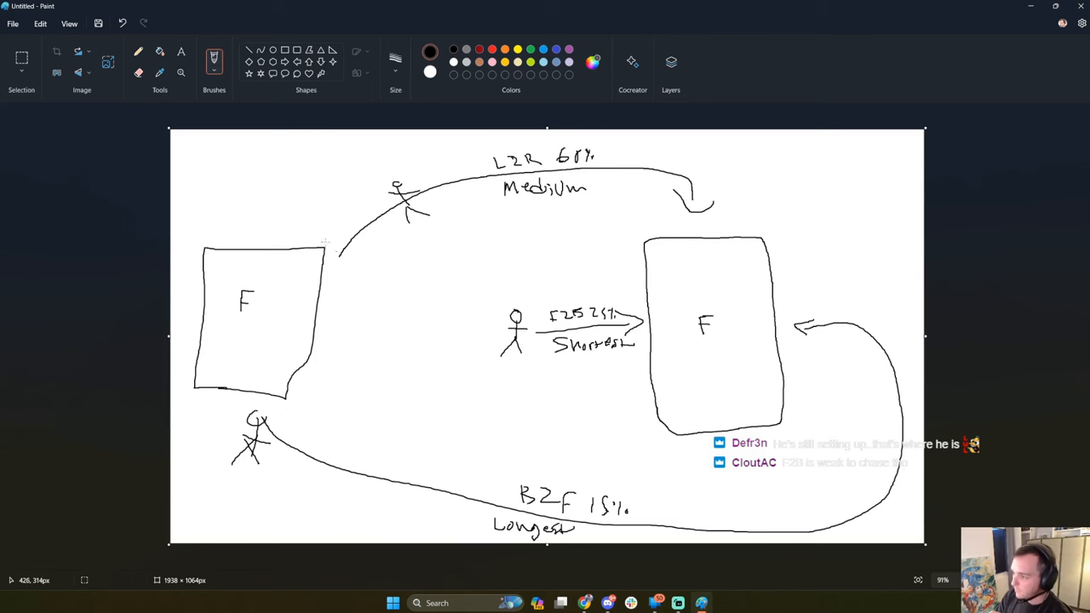
mouse_move(445, 196)
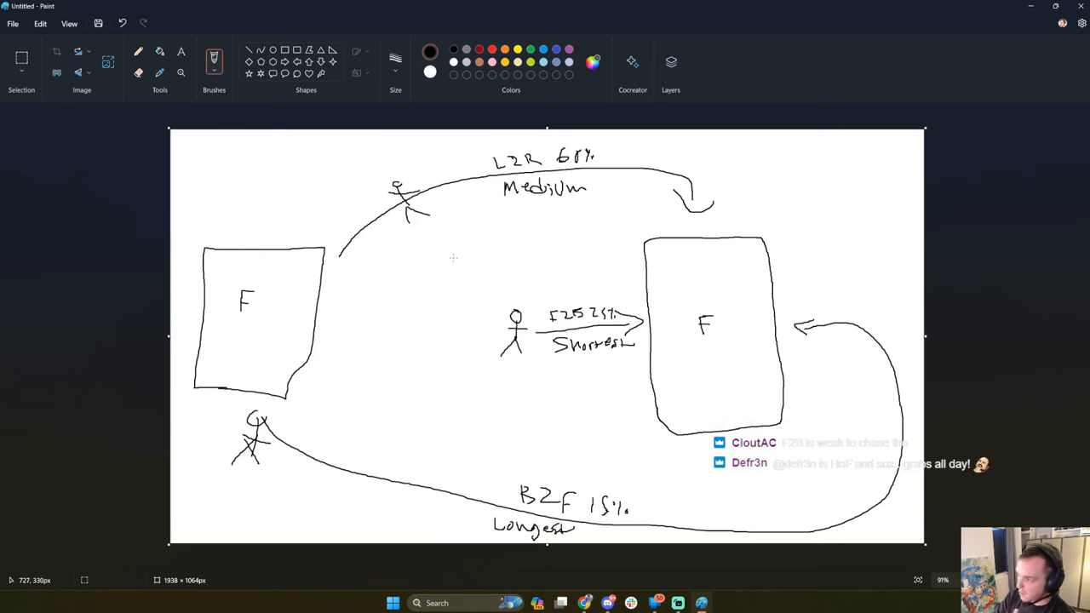
mouse_move(349, 218)
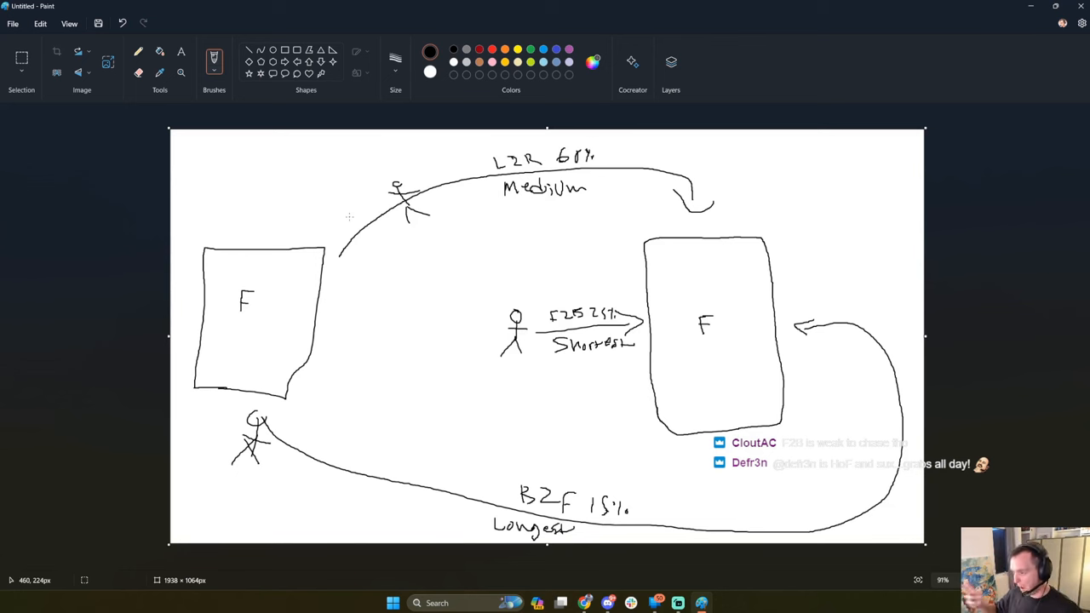
mouse_move(441, 216)
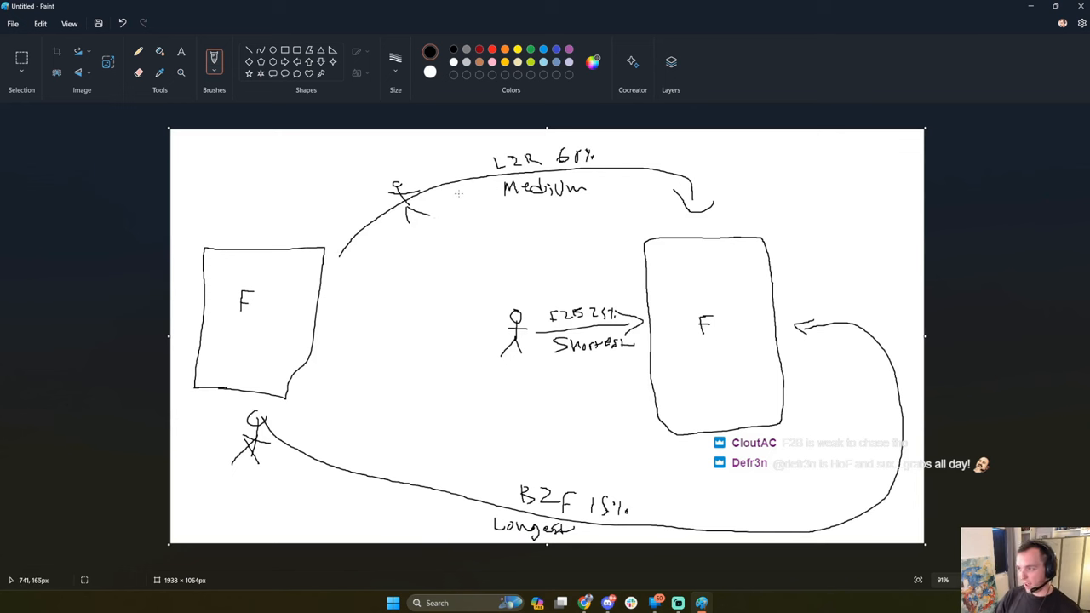
mouse_move(310, 242)
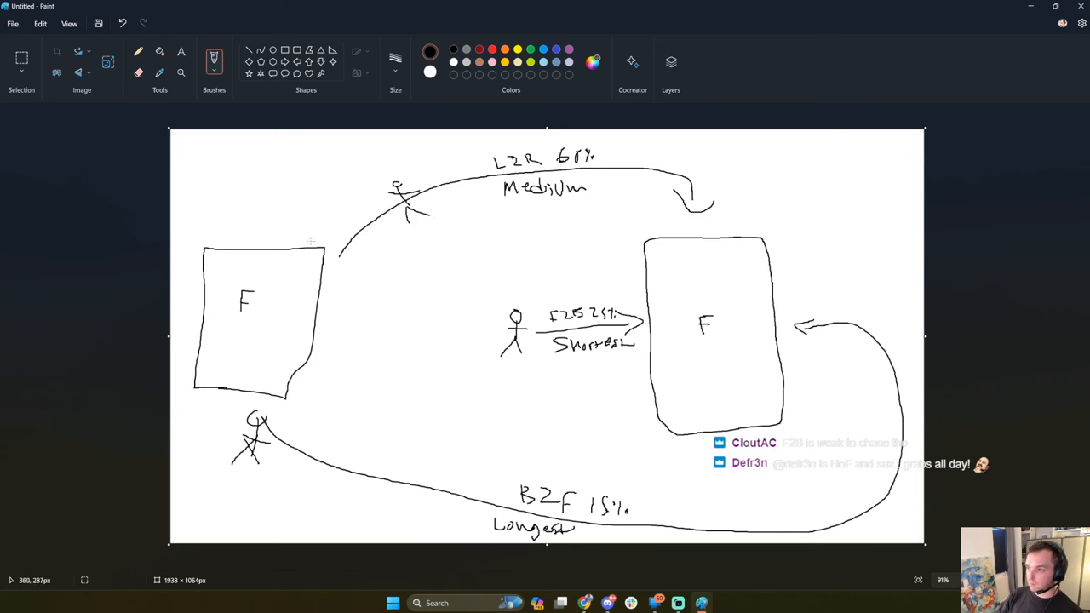
mouse_move(507, 299)
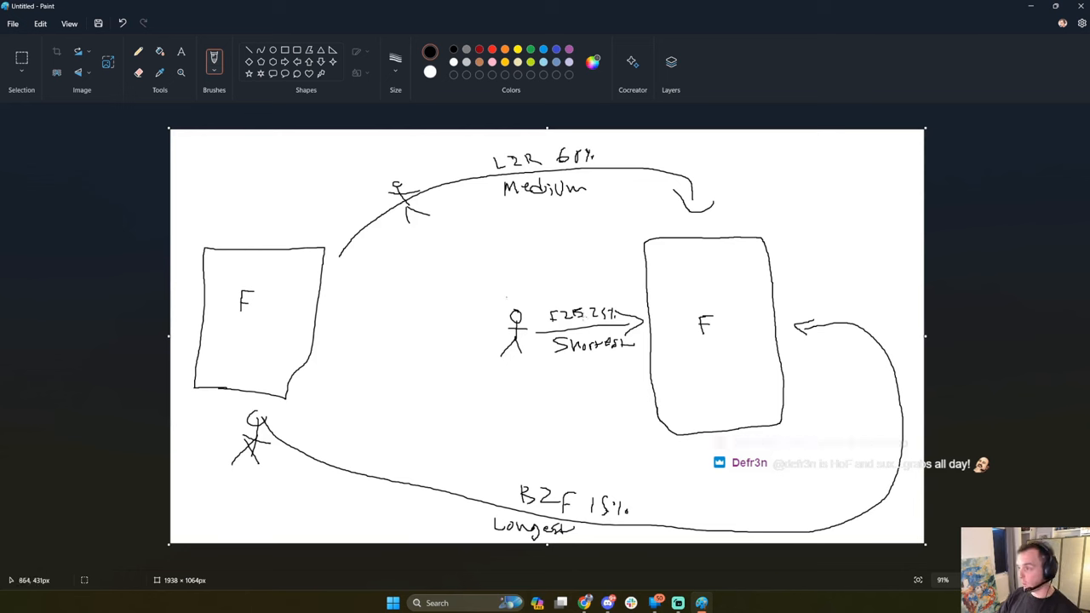
mouse_move(637, 514)
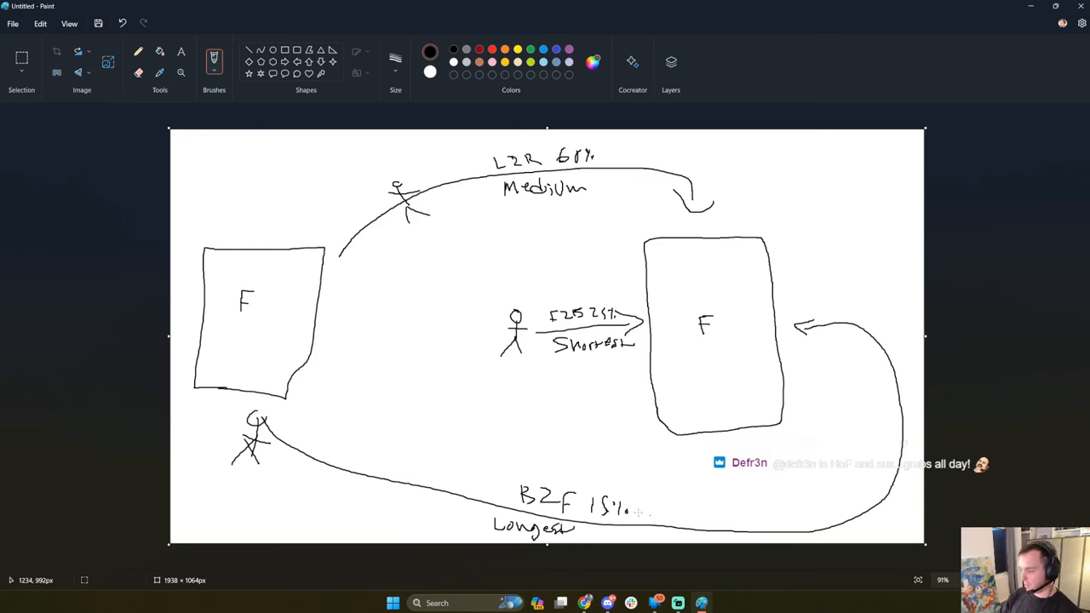
mouse_move(937, 446)
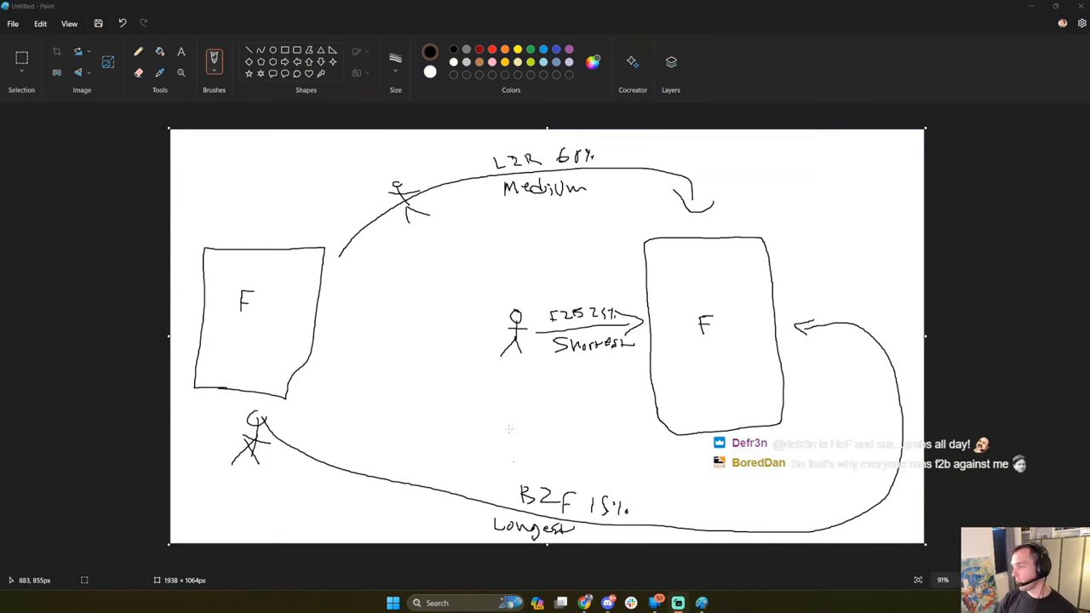
mouse_move(693, 327)
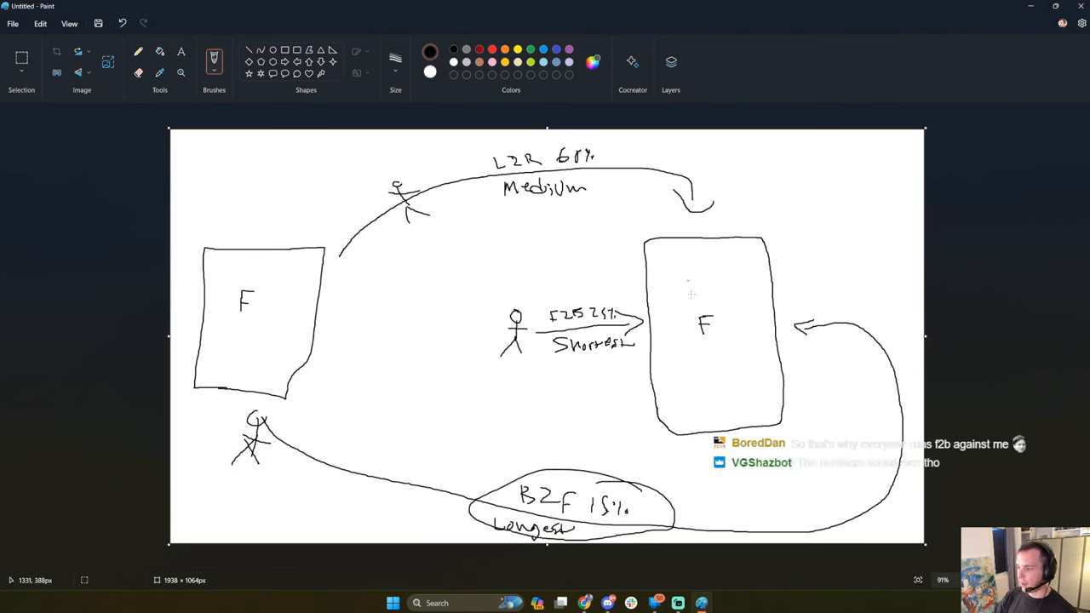
mouse_move(693, 344)
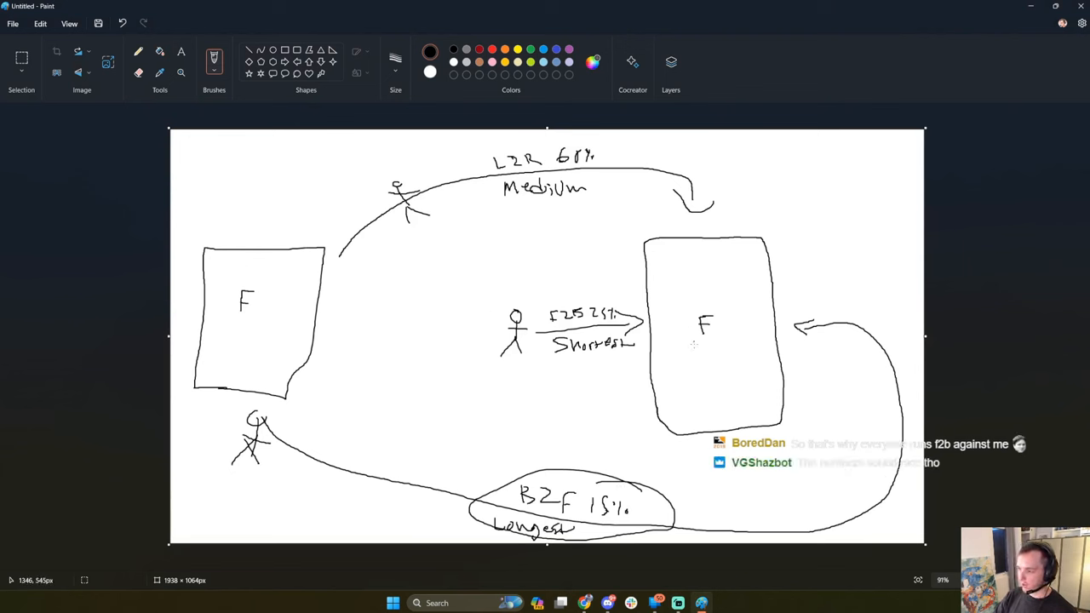
mouse_move(211, 436)
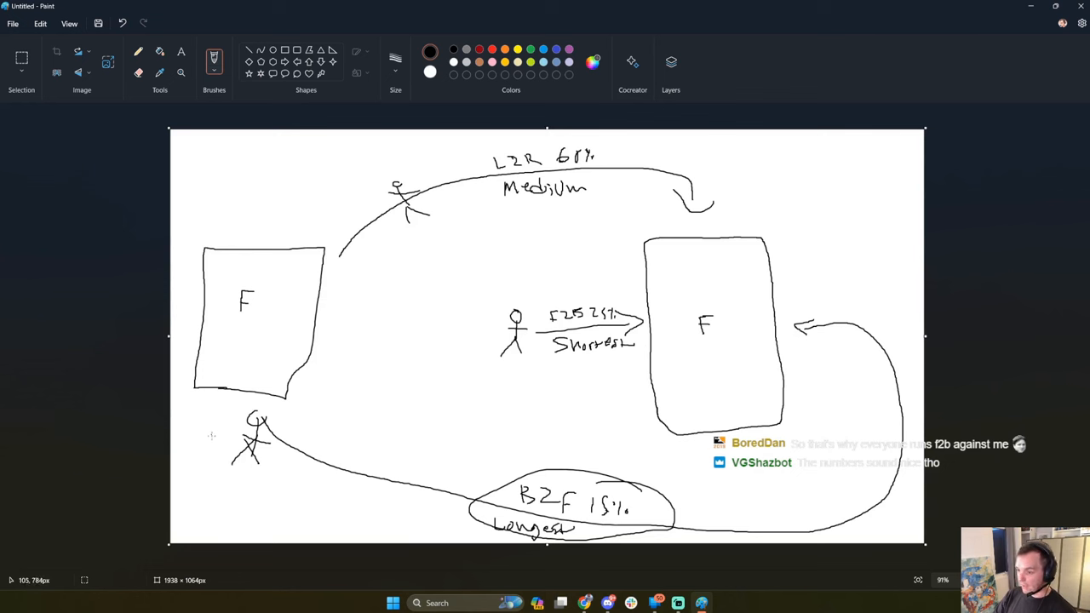
mouse_move(444, 286)
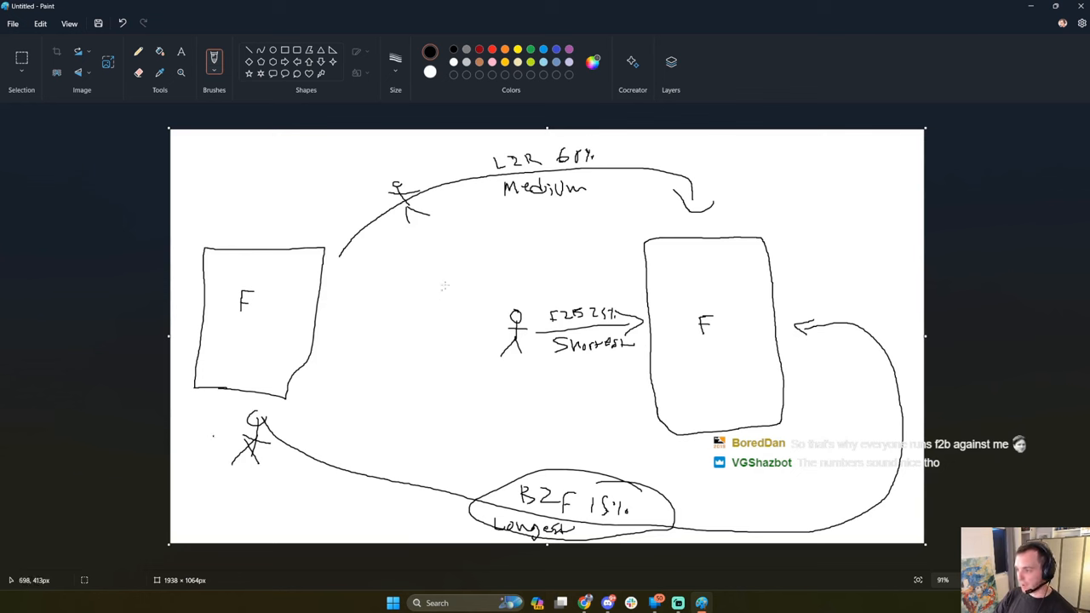
mouse_move(502, 421)
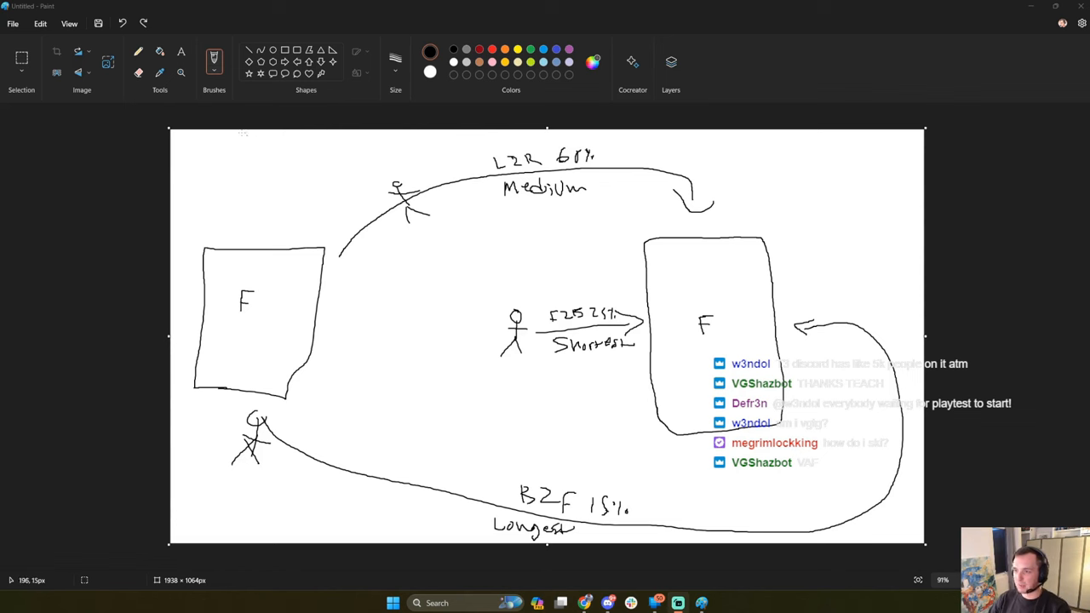
Select the whole canvas to clear the previous route diagram.
key(Ctrl+A)
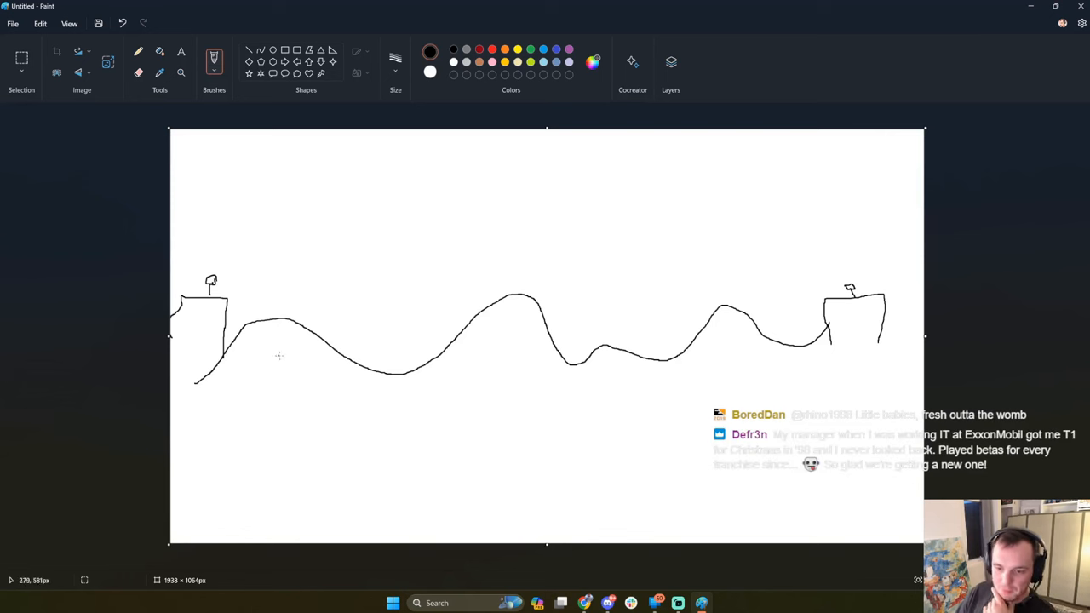
mouse_move(289, 409)
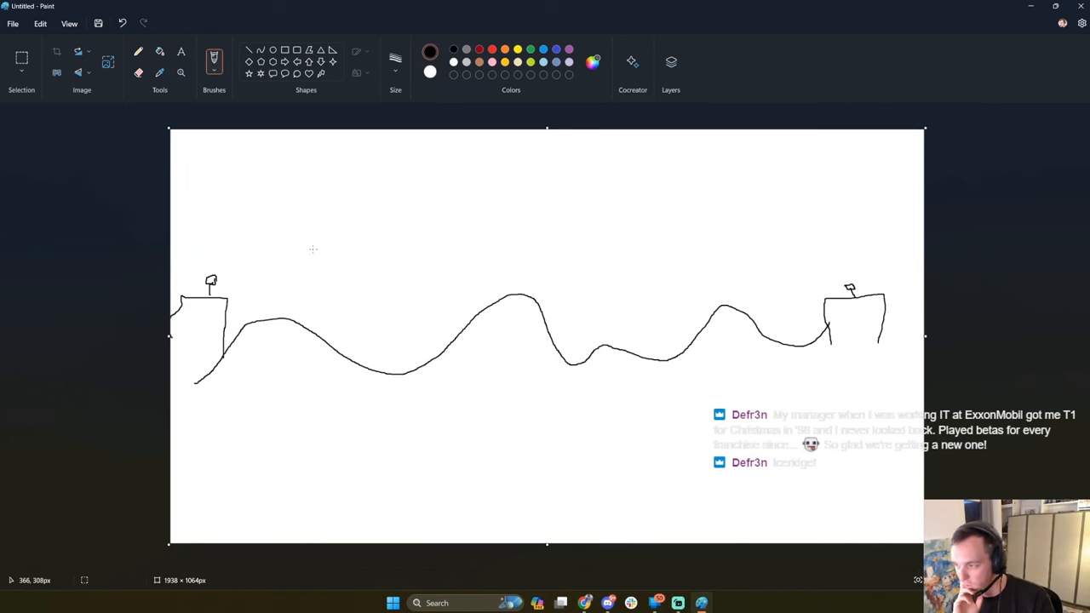
mouse_move(228, 237)
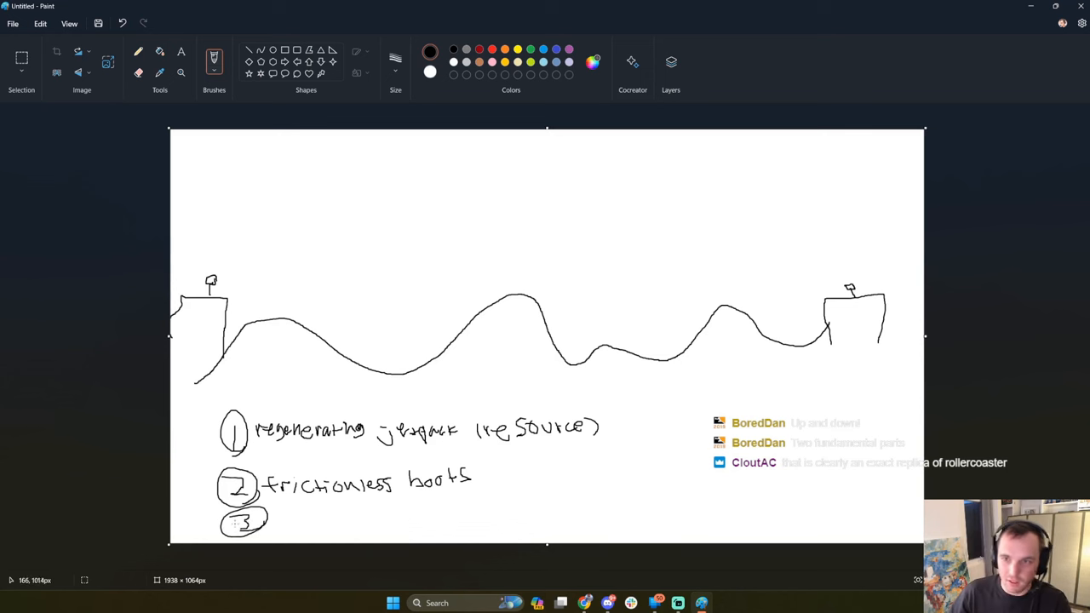
mouse_move(282, 518)
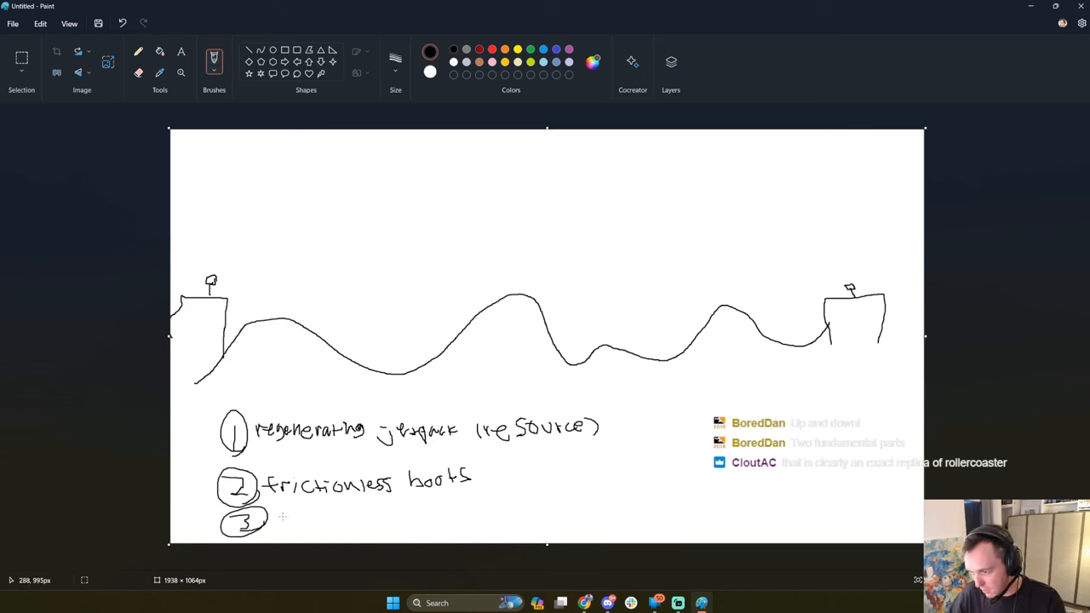
Write 'gravity' beside item 3 in the list under the terrain.
drag(272, 521, 349, 521)
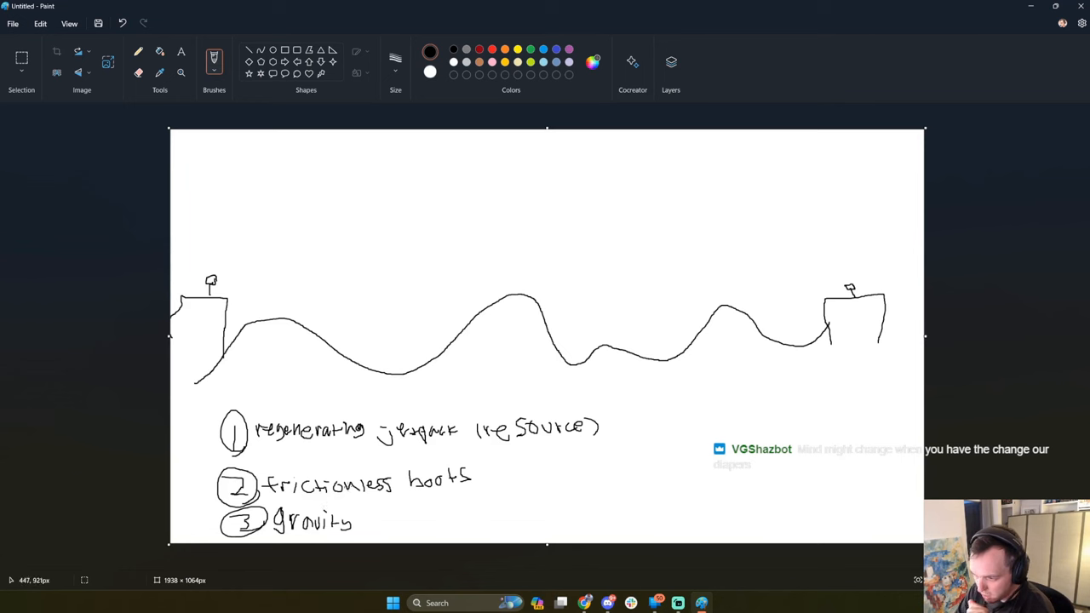
mouse_move(238, 299)
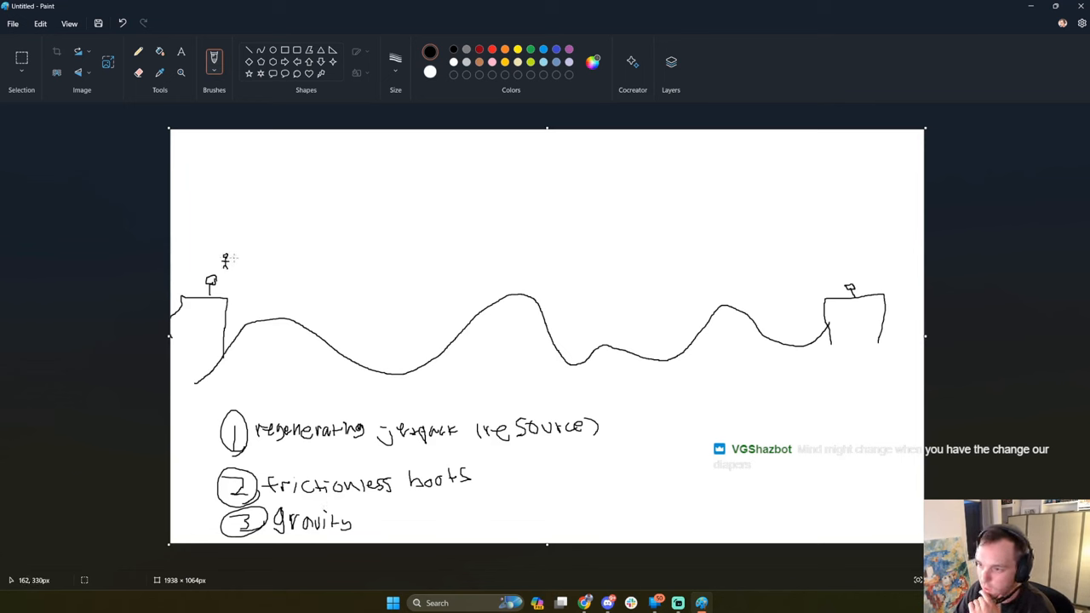
mouse_move(194, 263)
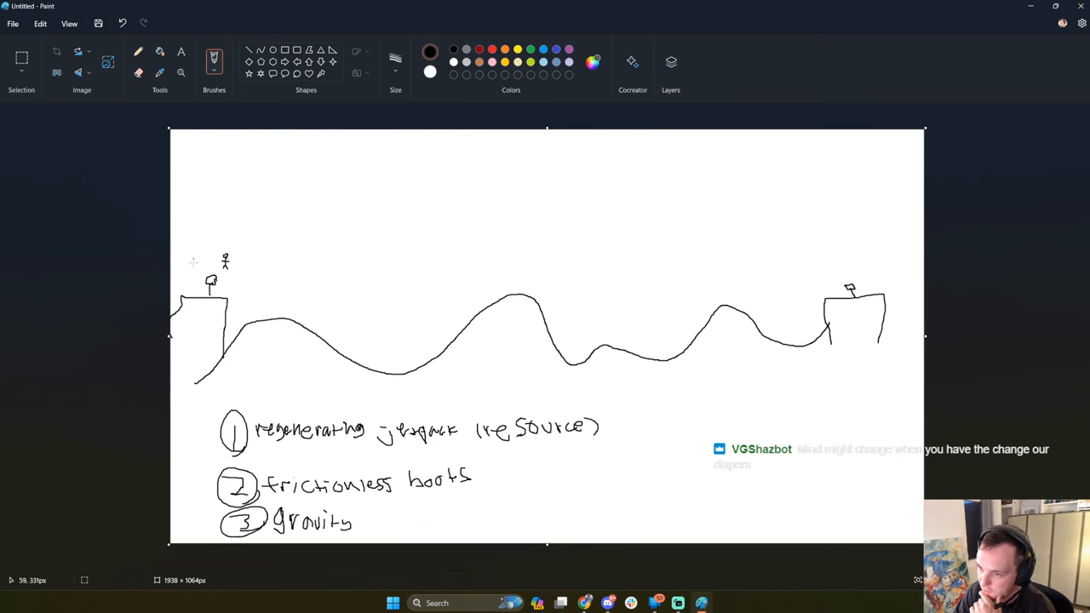
mouse_move(215, 341)
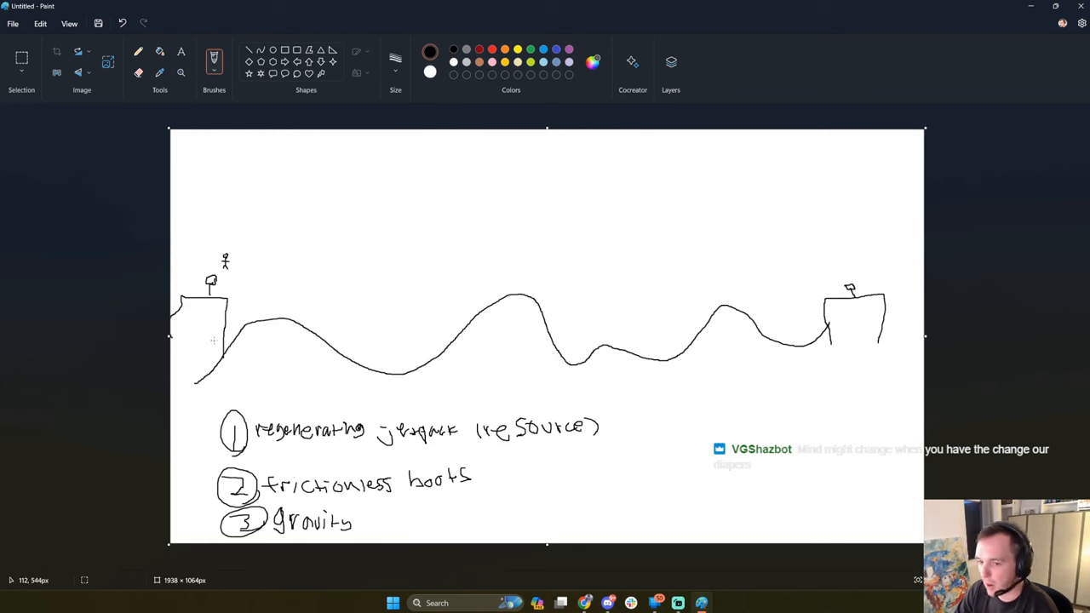
Sketch the J-labelled jetpack climb, start the dashed arc over the hill, and note '(skiing)' on item 2.
drag(228, 238, 228, 256)
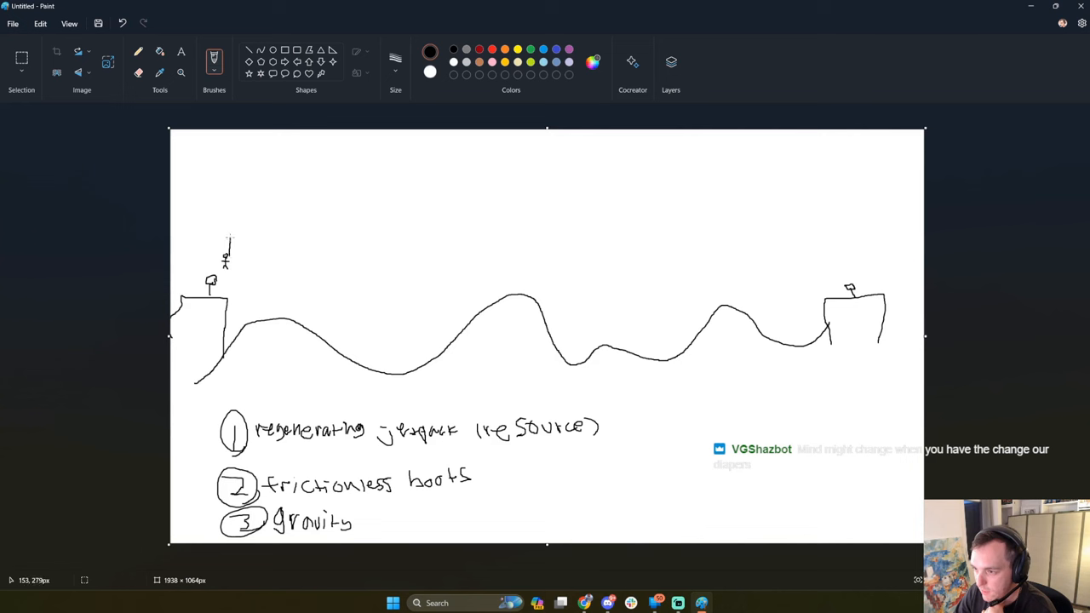
drag(225, 256, 235, 191)
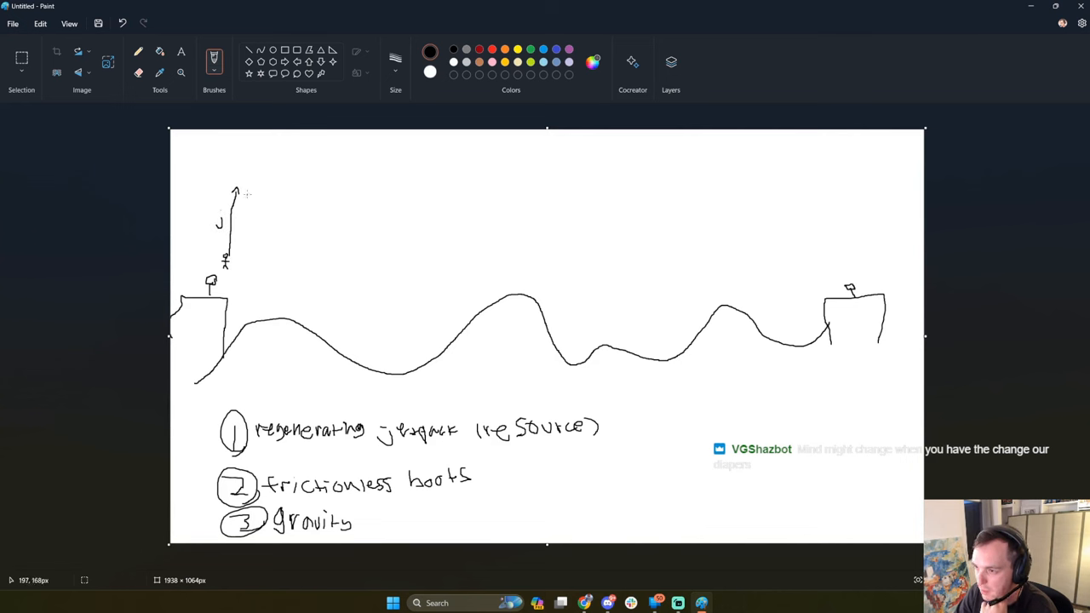
drag(247, 190, 320, 306)
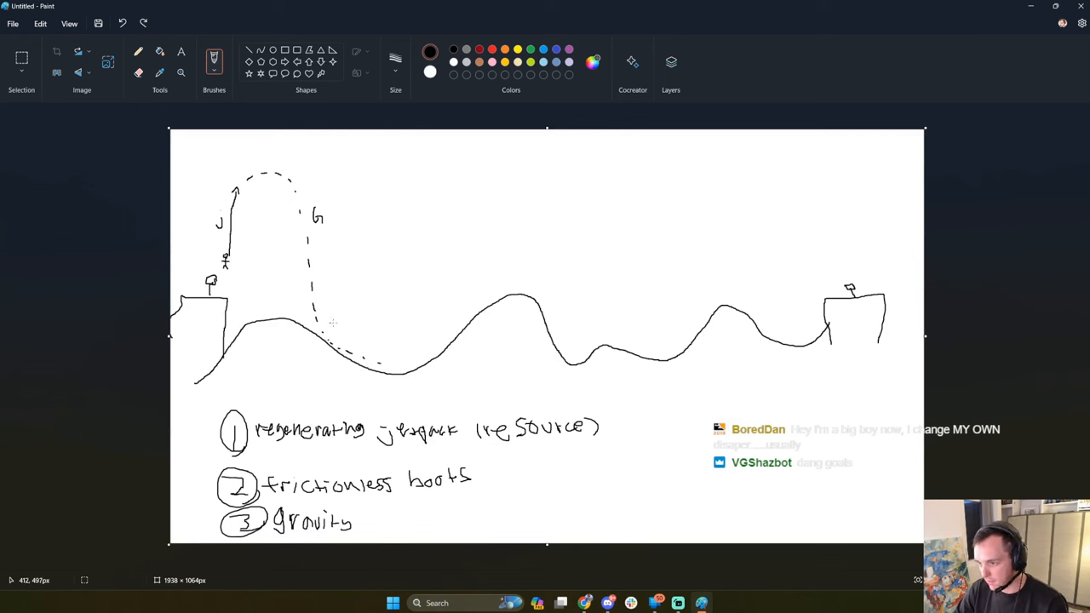
text((skiing))
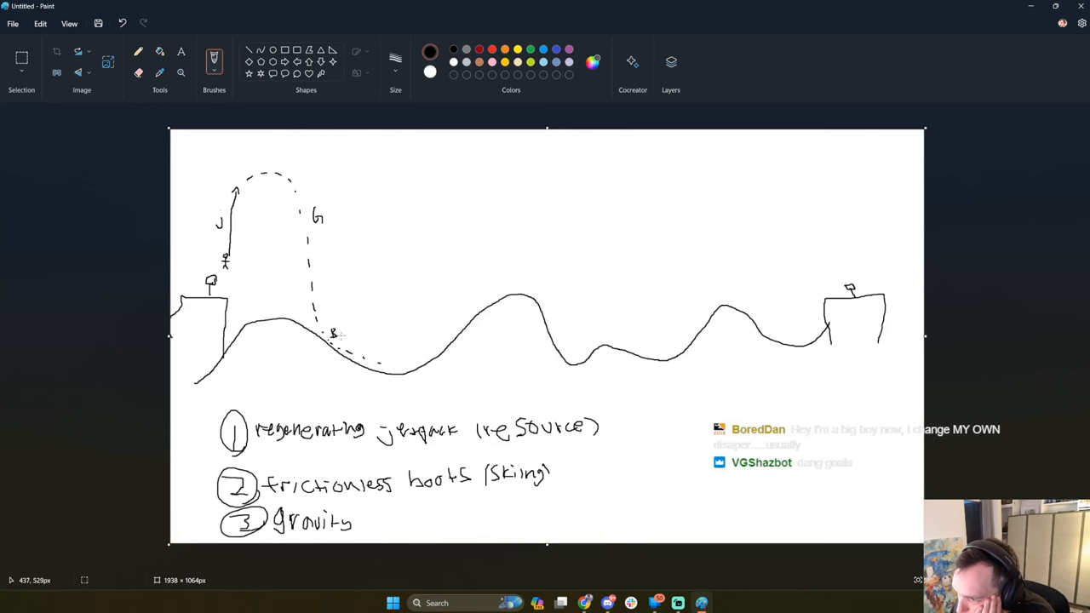
mouse_move(218, 201)
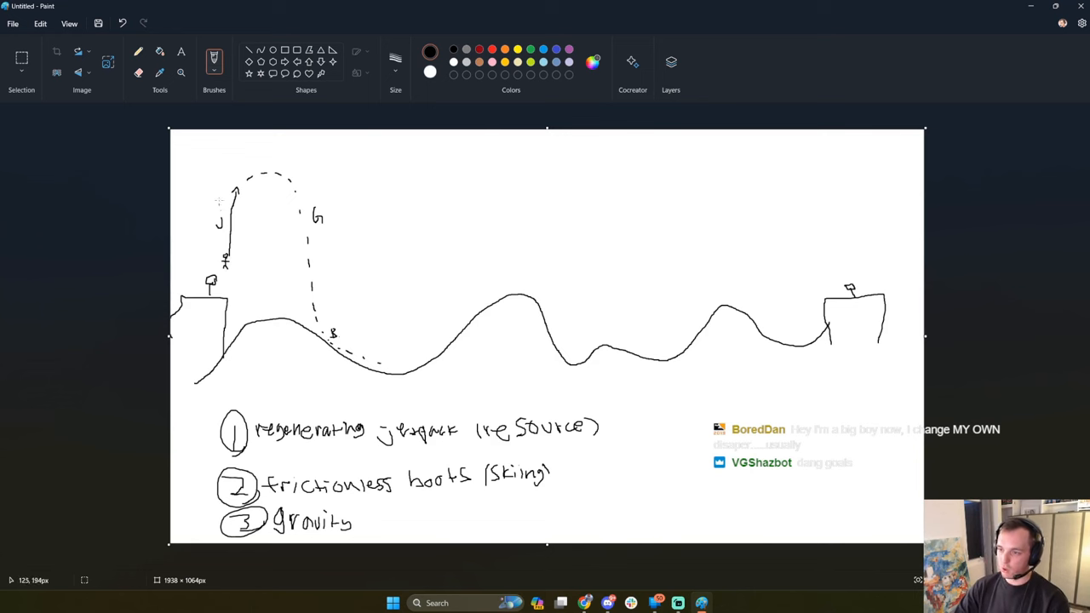
mouse_move(200, 199)
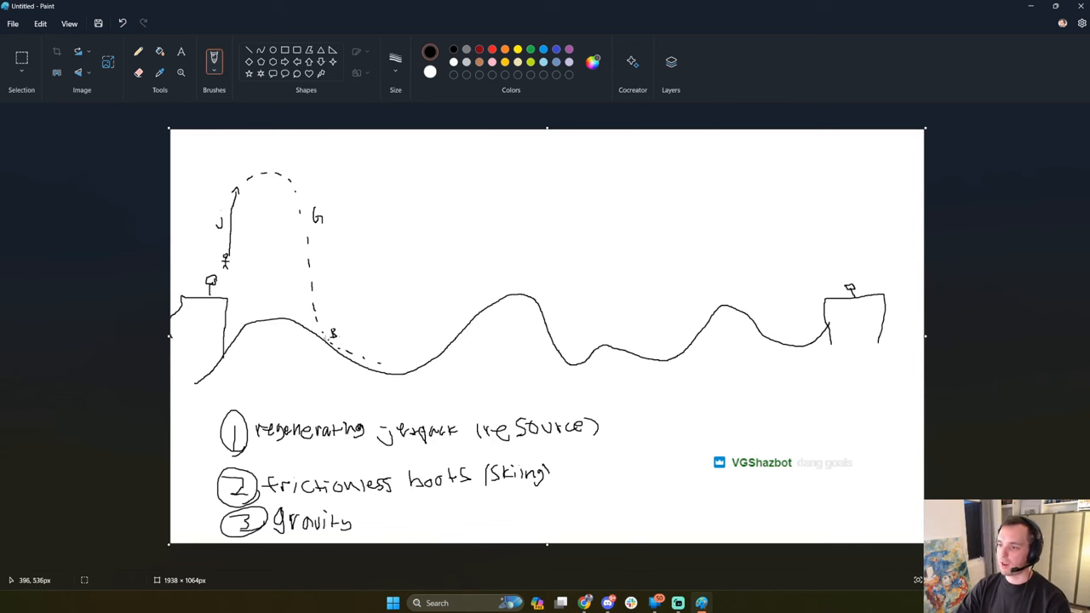
mouse_move(332, 349)
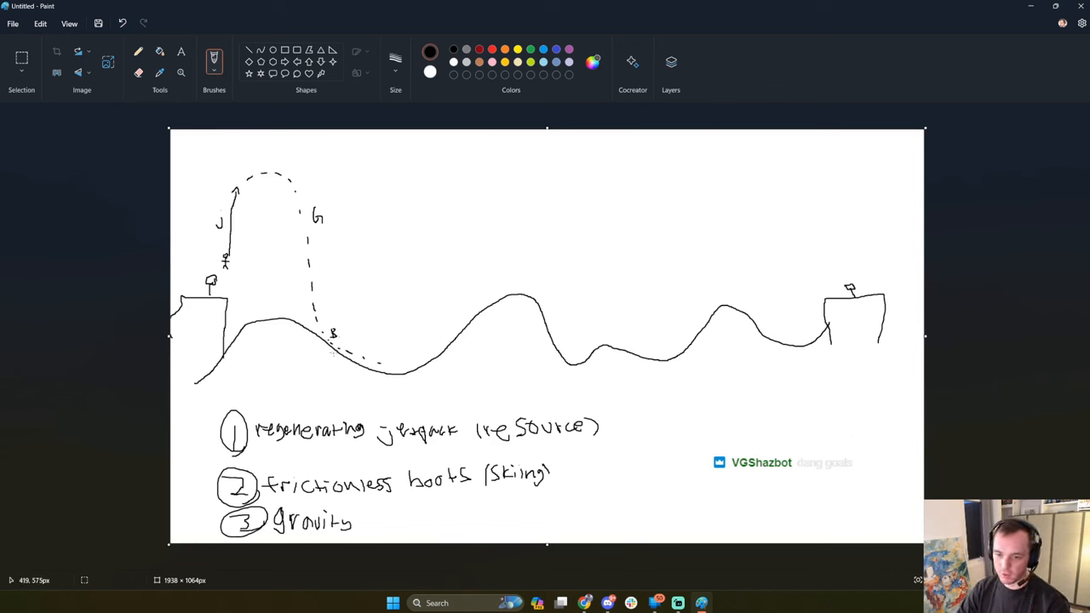
mouse_move(357, 332)
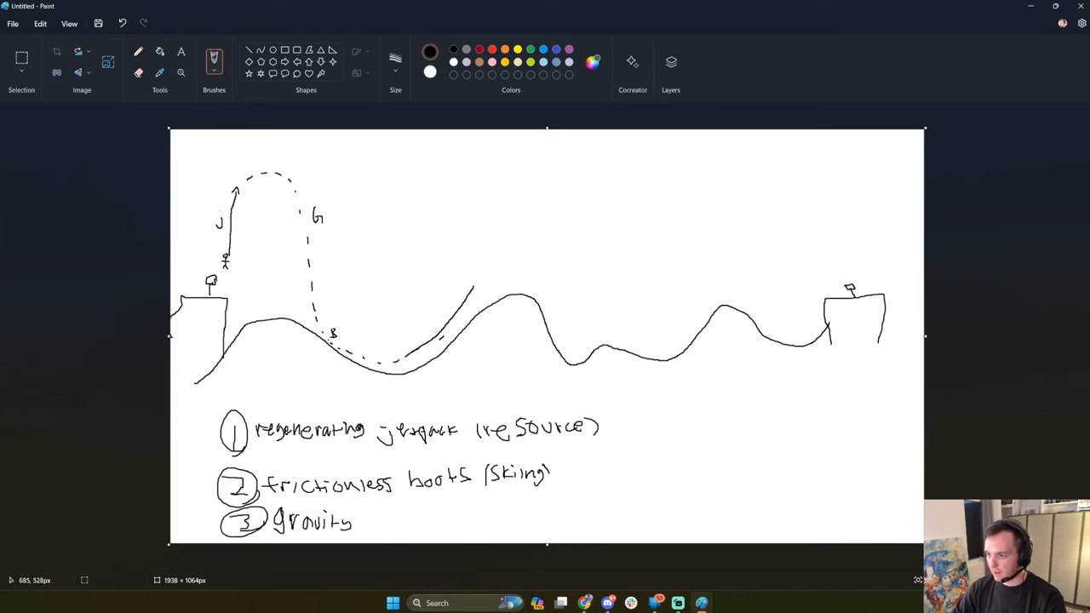
mouse_move(434, 327)
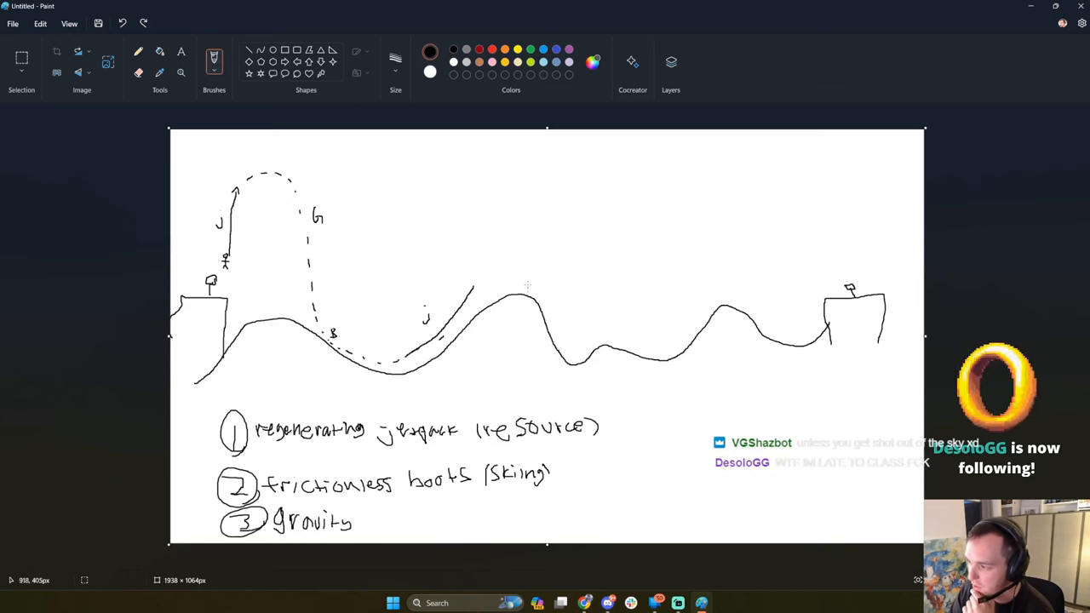
mouse_move(538, 283)
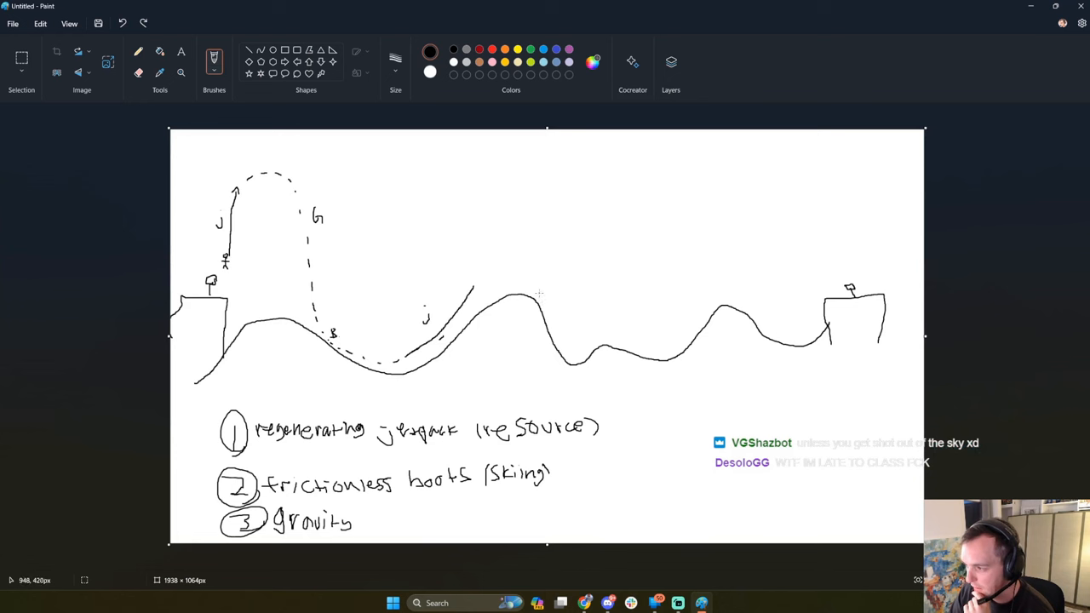
mouse_move(528, 276)
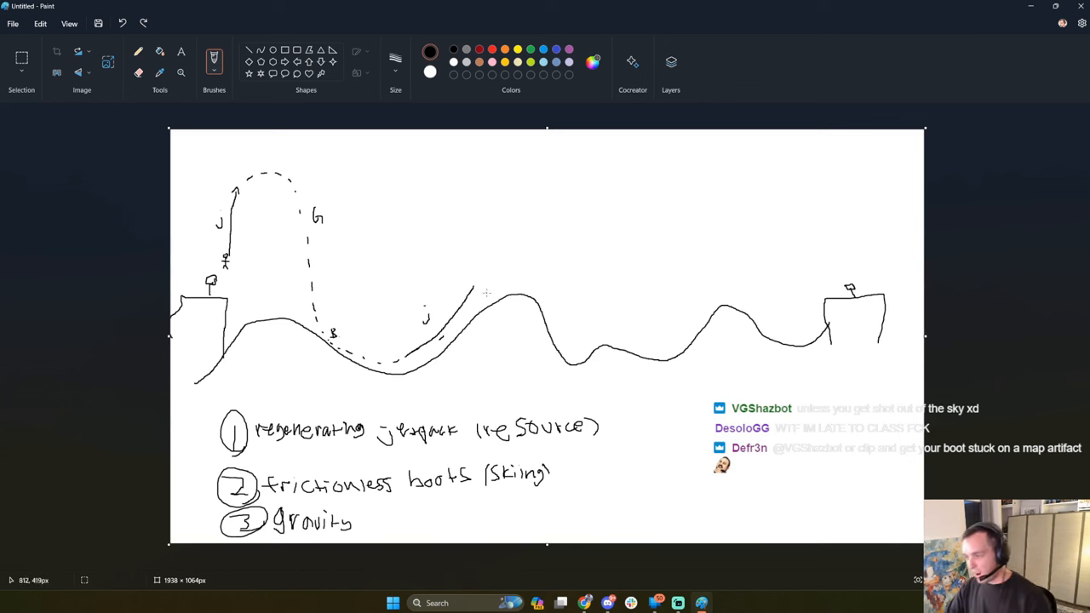
mouse_move(540, 272)
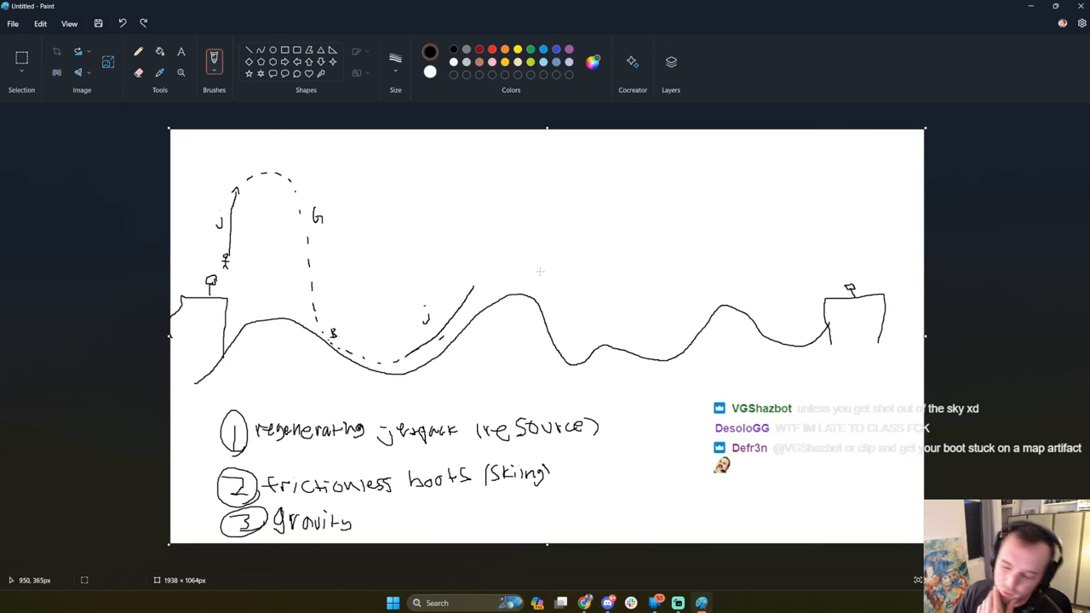
mouse_move(473, 275)
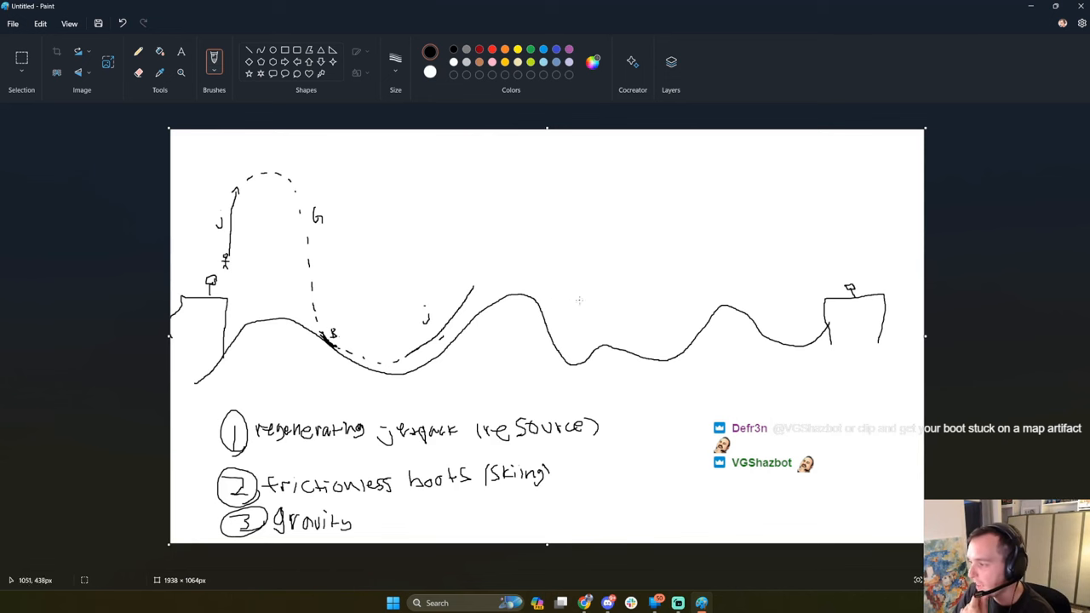
mouse_move(479, 278)
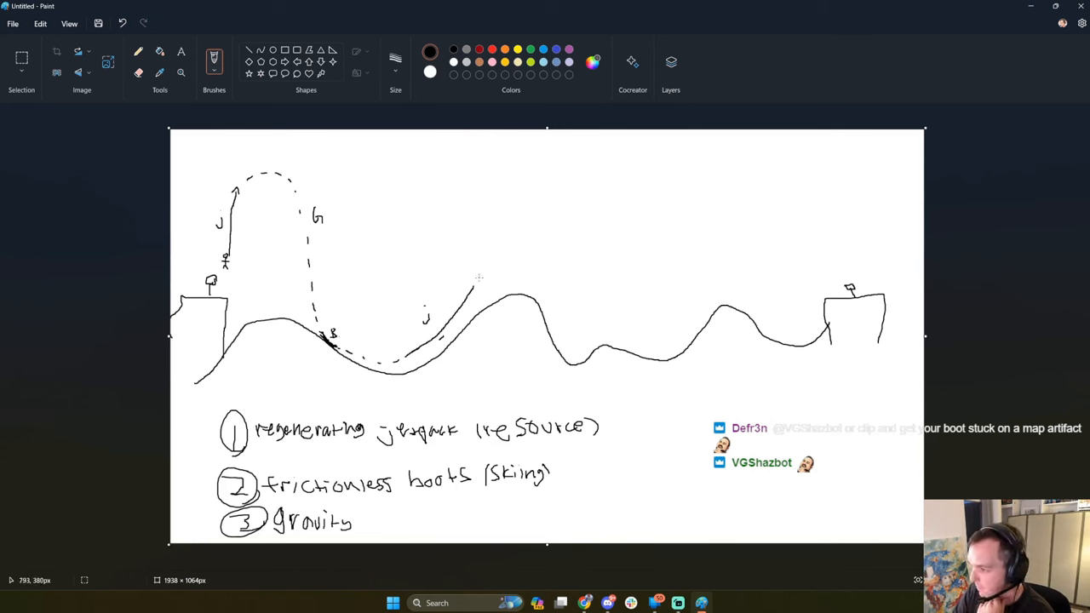
Draw the dash-dot airborne arc over the second hill.
drag(476, 276, 536, 265)
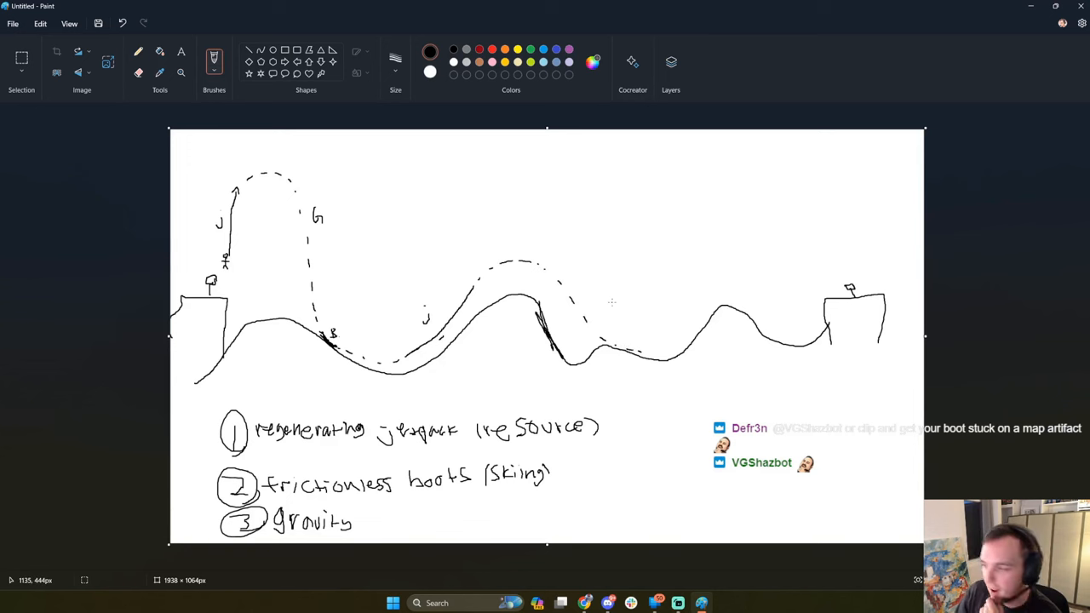
mouse_move(705, 293)
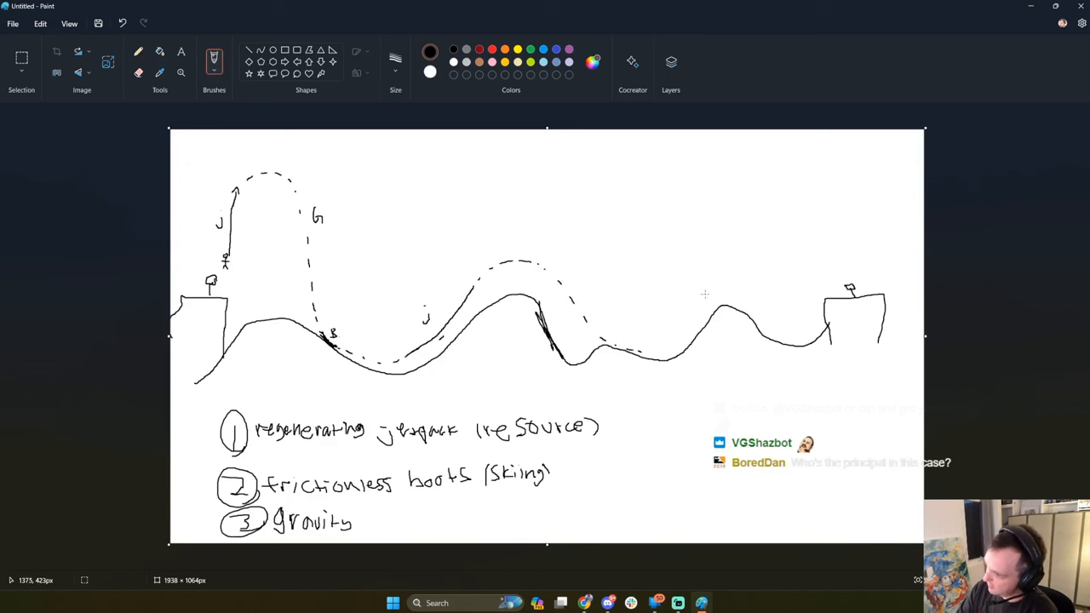
mouse_move(502, 332)
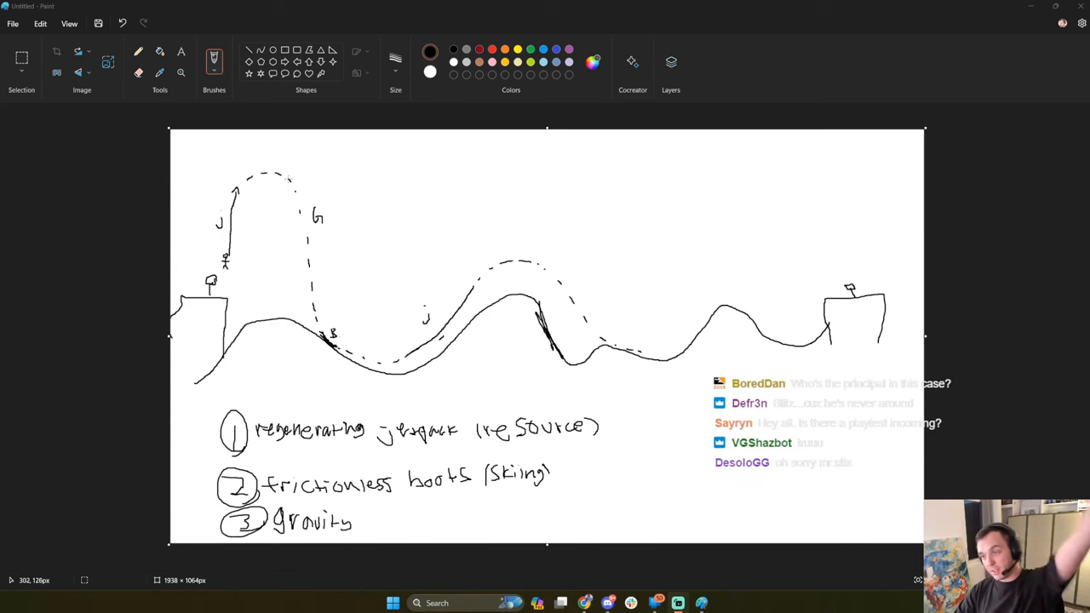
mouse_move(310, 225)
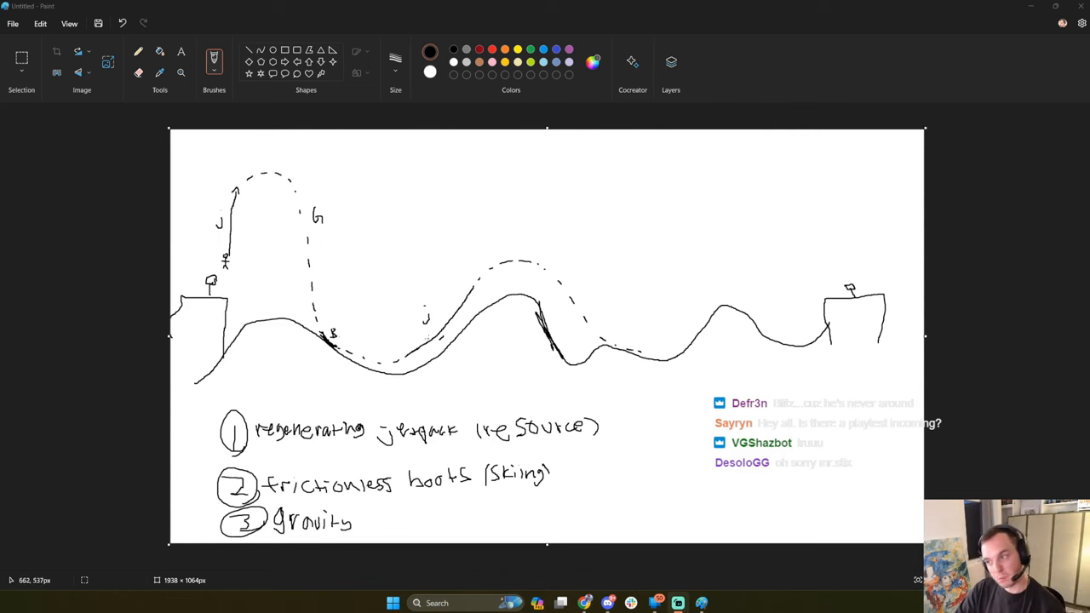
mouse_move(674, 241)
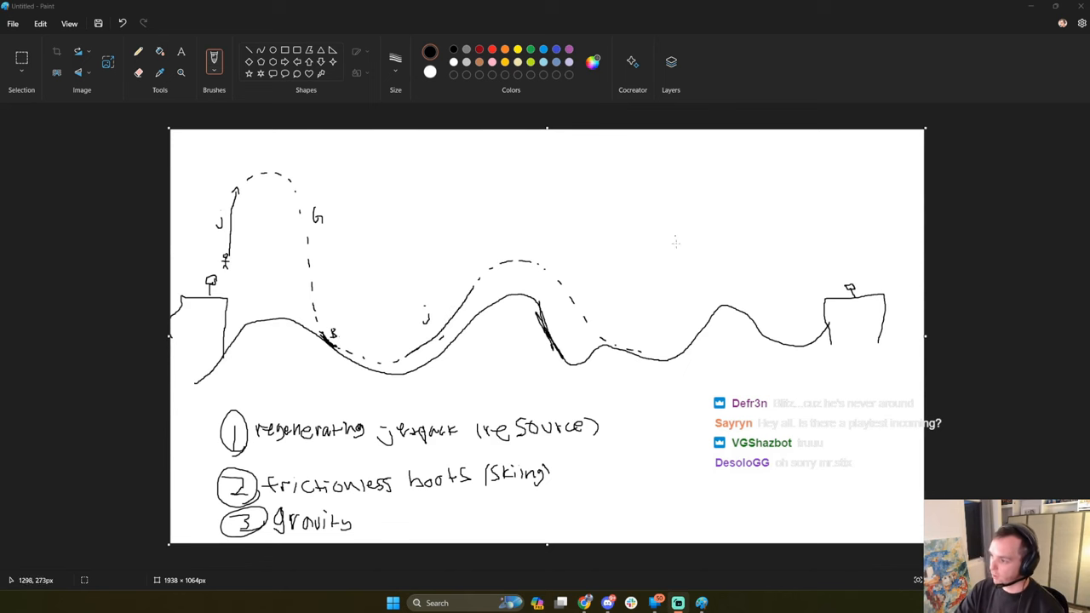
mouse_move(654, 332)
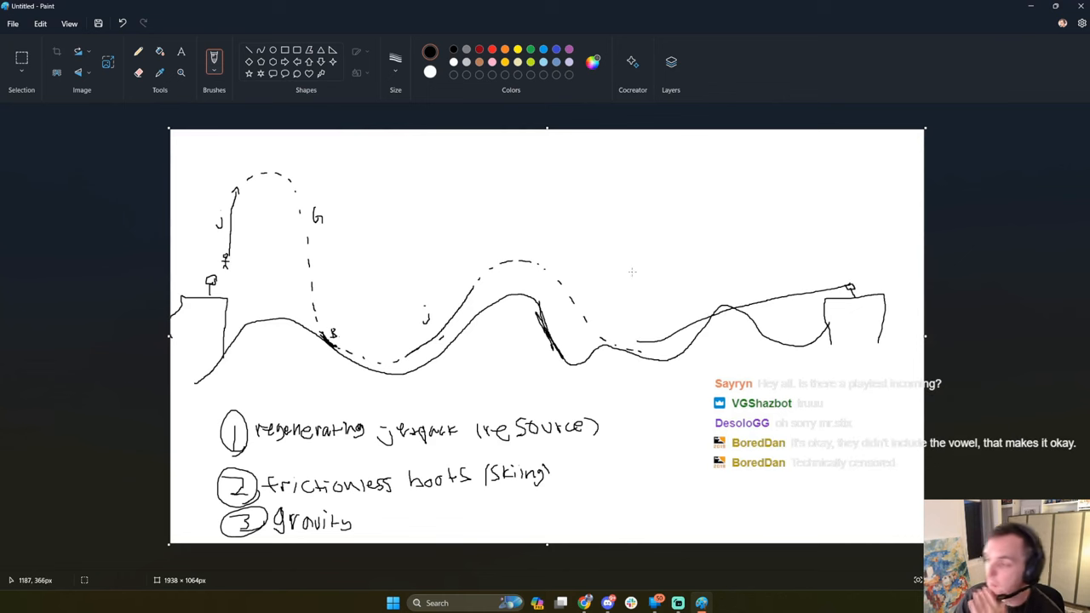
mouse_move(587, 340)
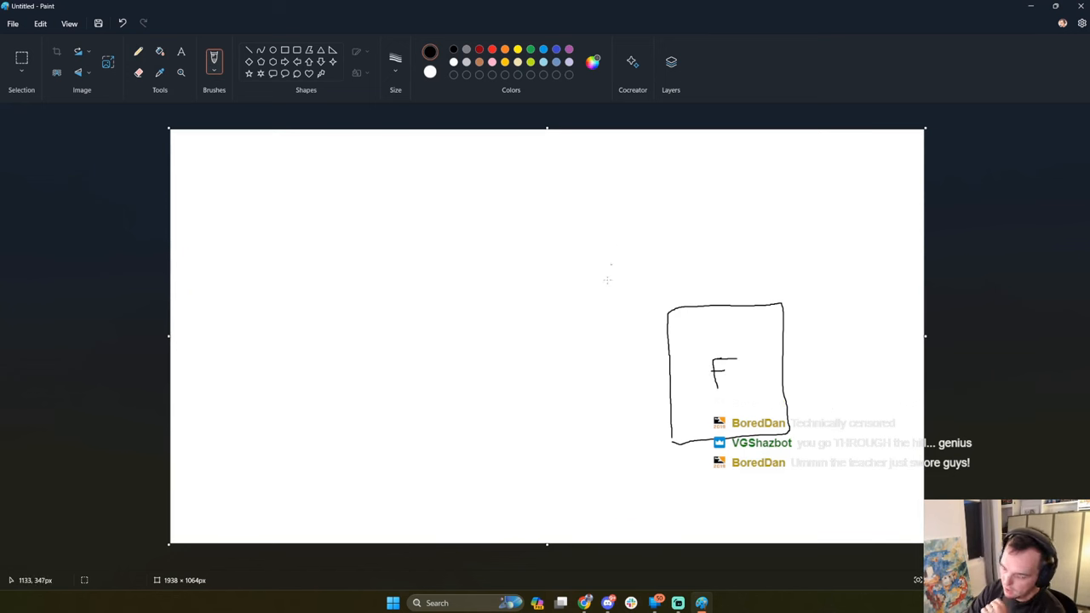
mouse_move(342, 342)
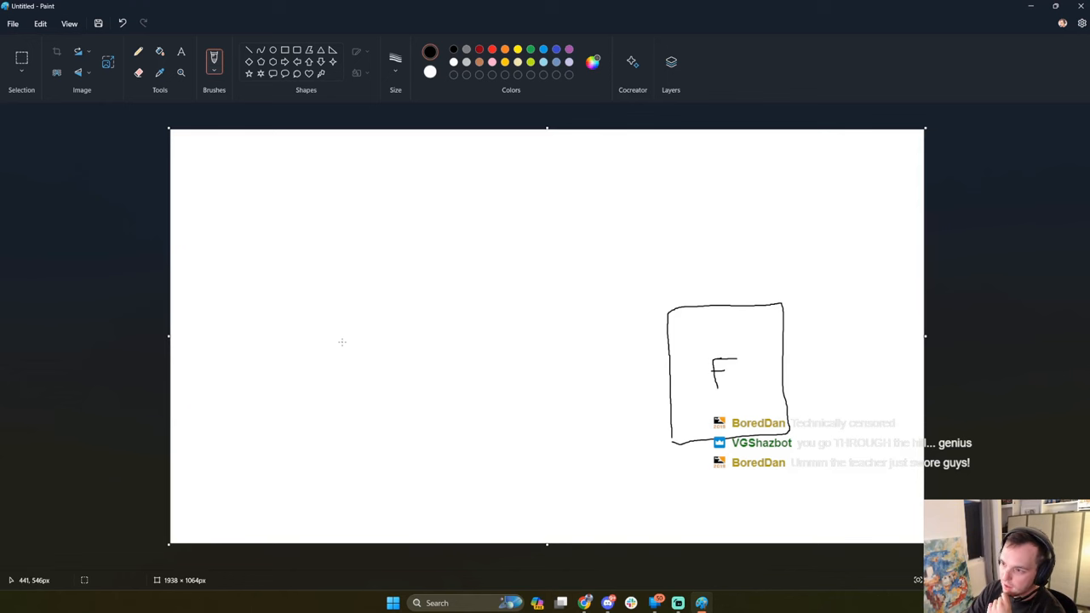
mouse_move(489, 298)
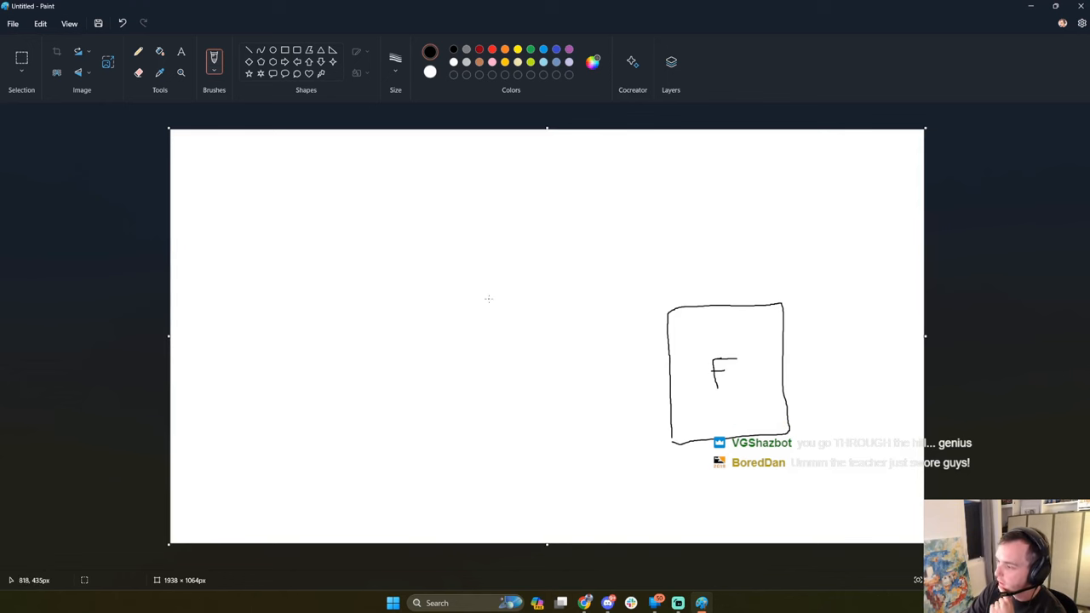
mouse_move(468, 286)
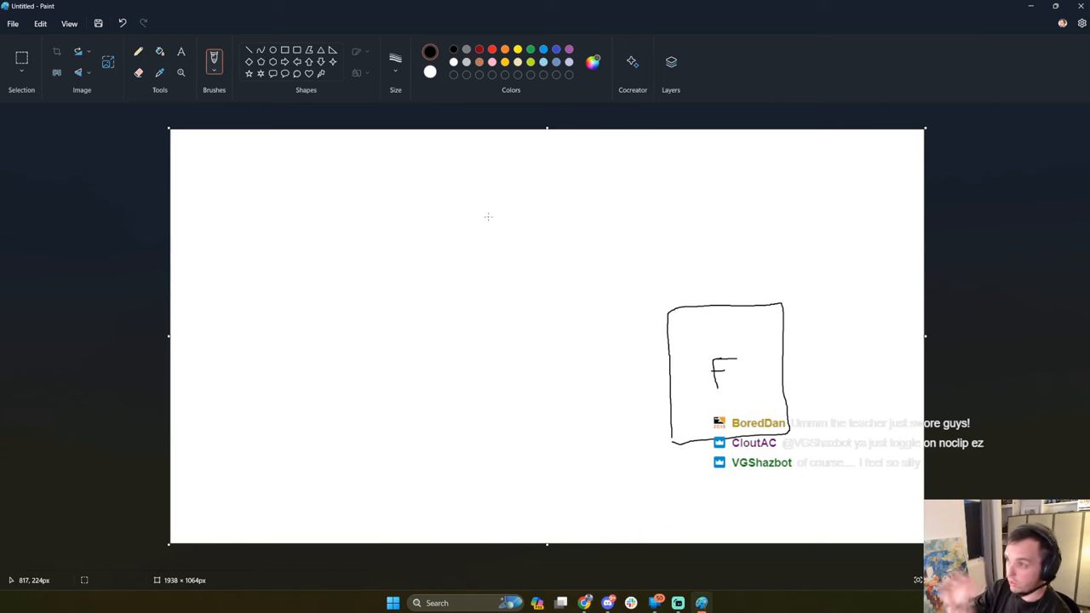
mouse_move(497, 208)
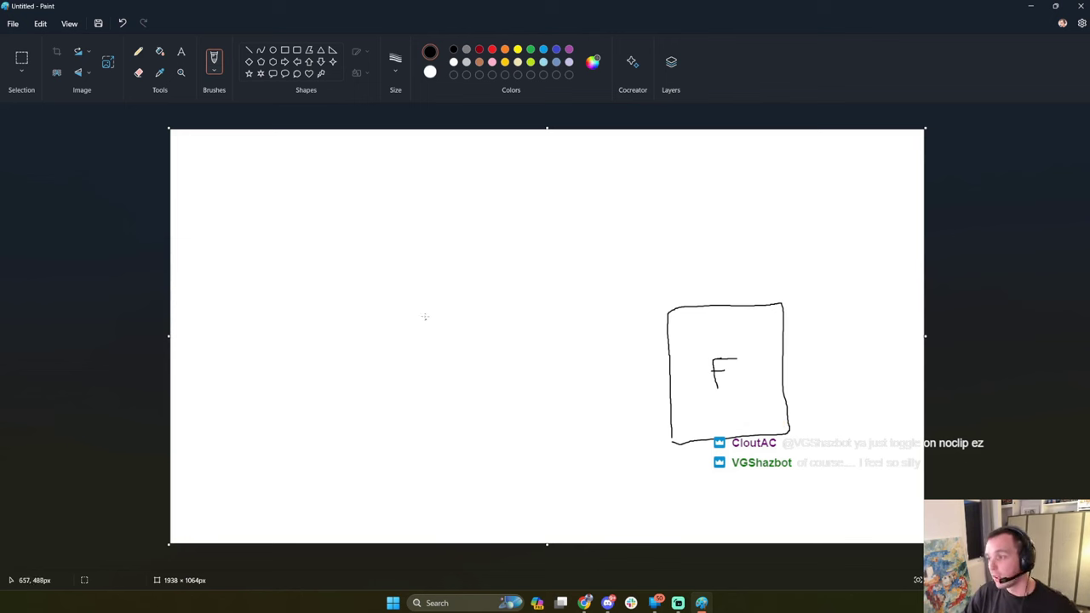
mouse_move(448, 235)
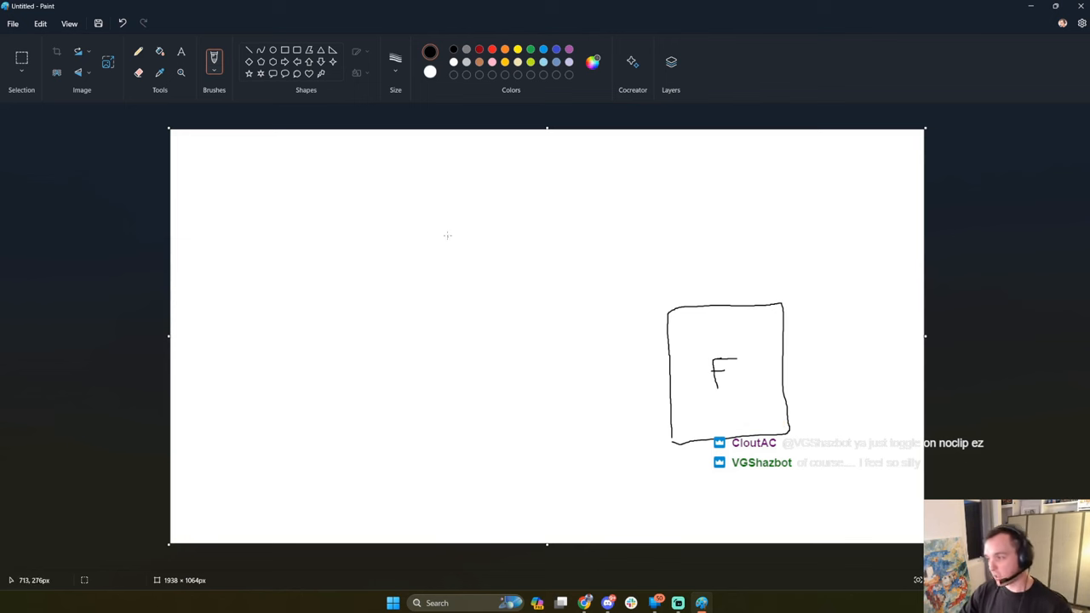
Draw the left stand box, a rising route, the dashed airborne stretch and an arrowed arc down to the right stand.
drag(221, 293, 315, 409)
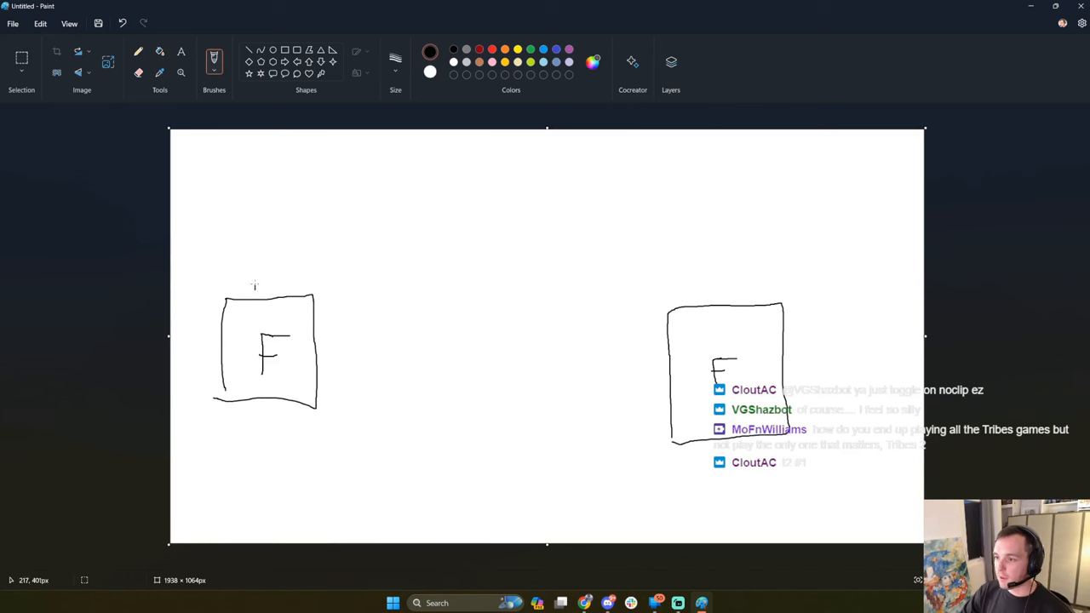
drag(256, 286, 356, 196)
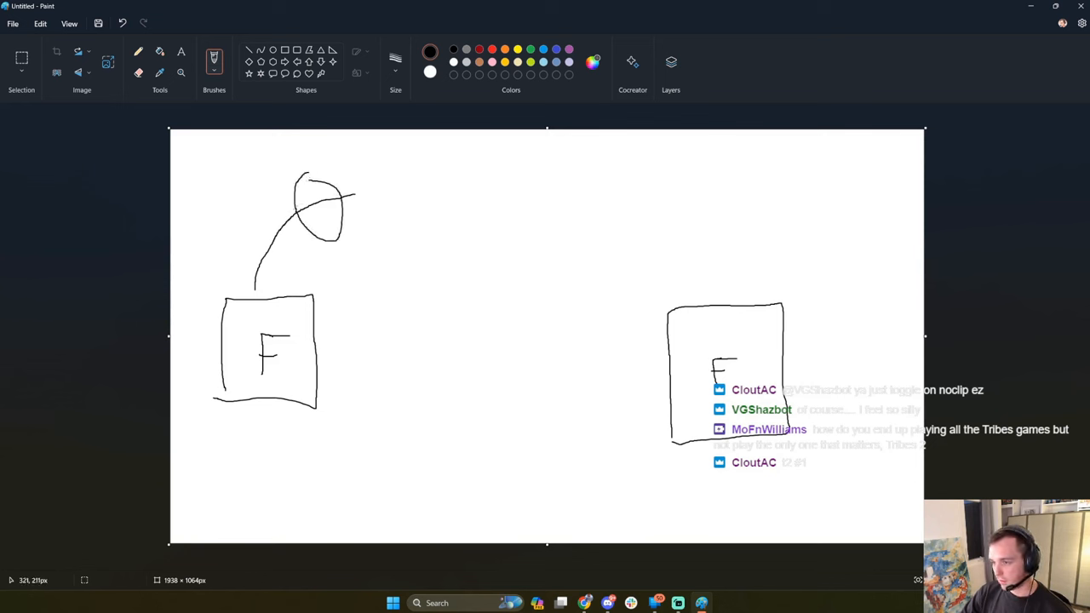
drag(412, 184, 525, 177)
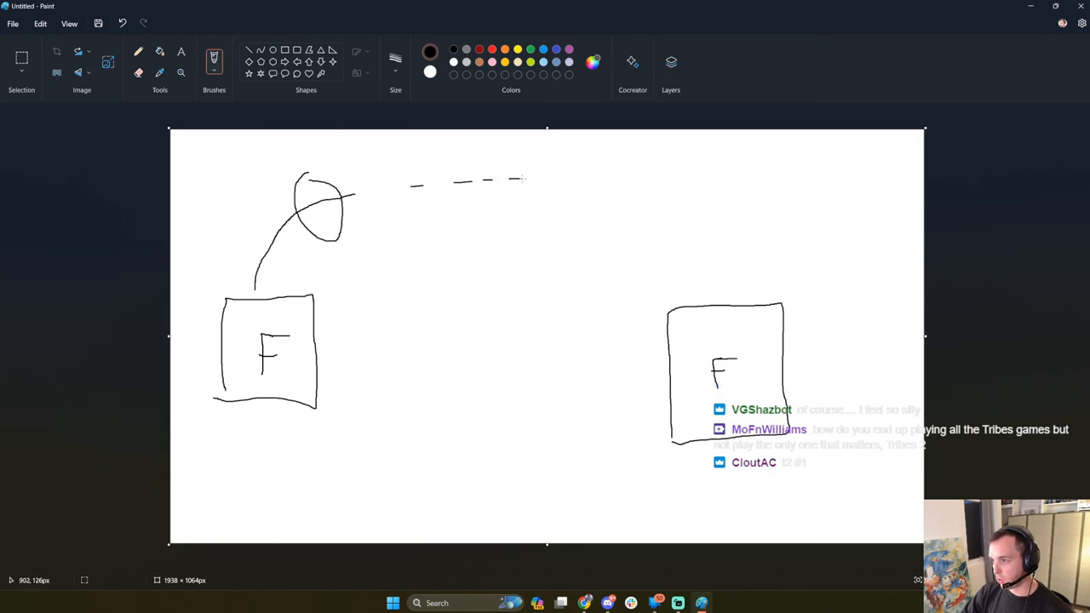
drag(511, 180, 583, 181)
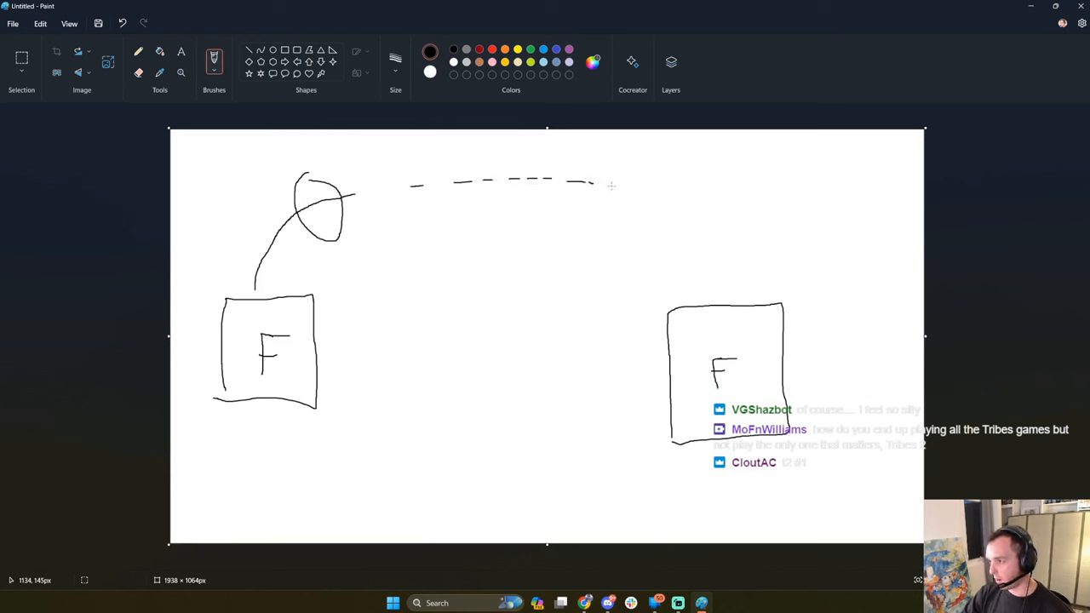
drag(609, 186, 894, 388)
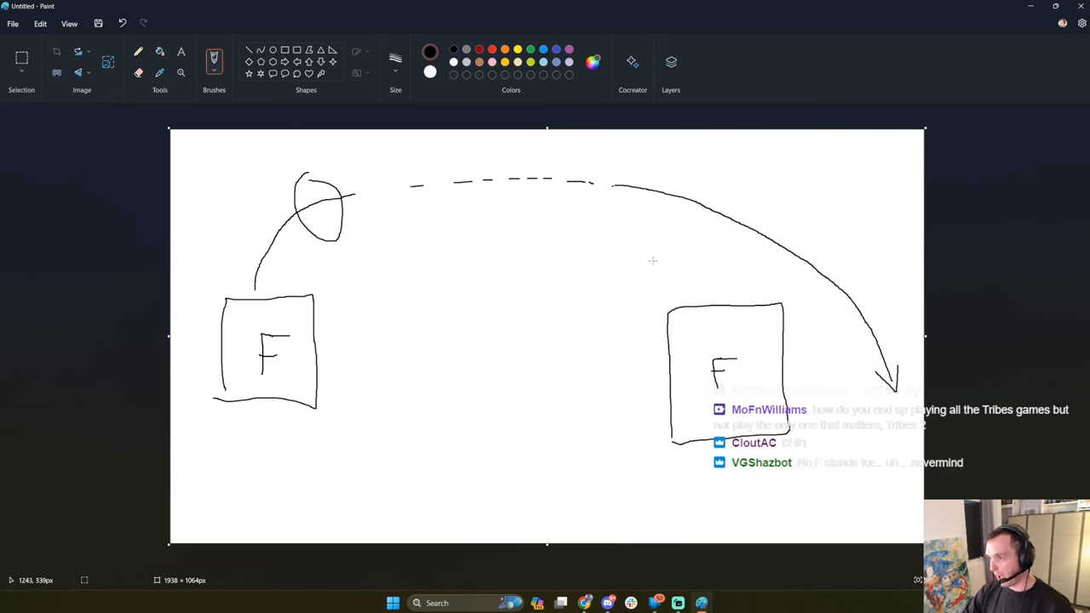
Undo the arc, then redraw dashes from the first circle to a second circle with a dash beyond it.
key(ctrl+z)
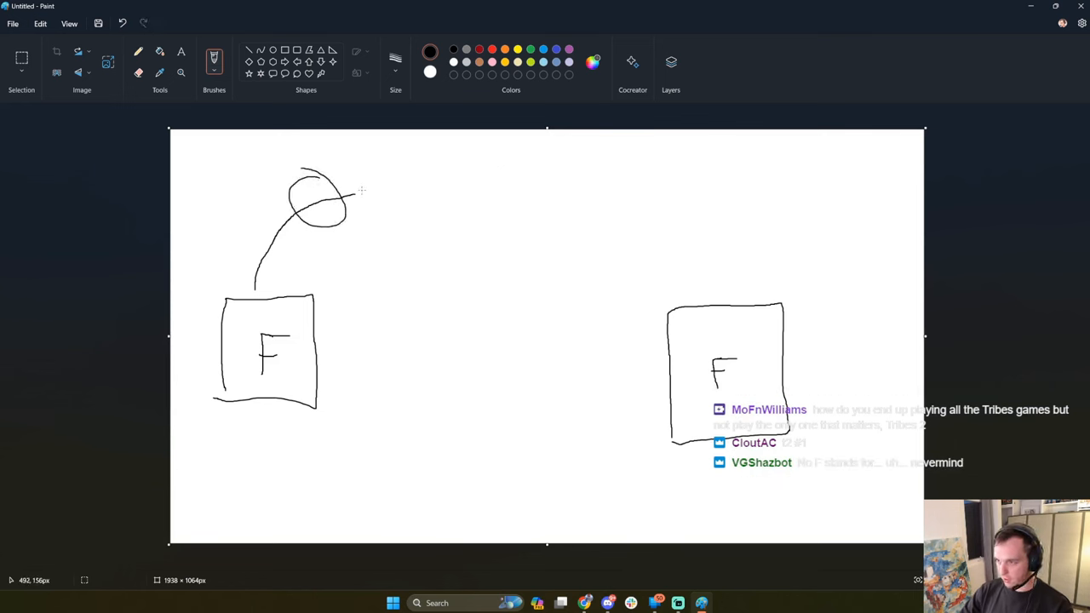
drag(388, 198, 435, 197)
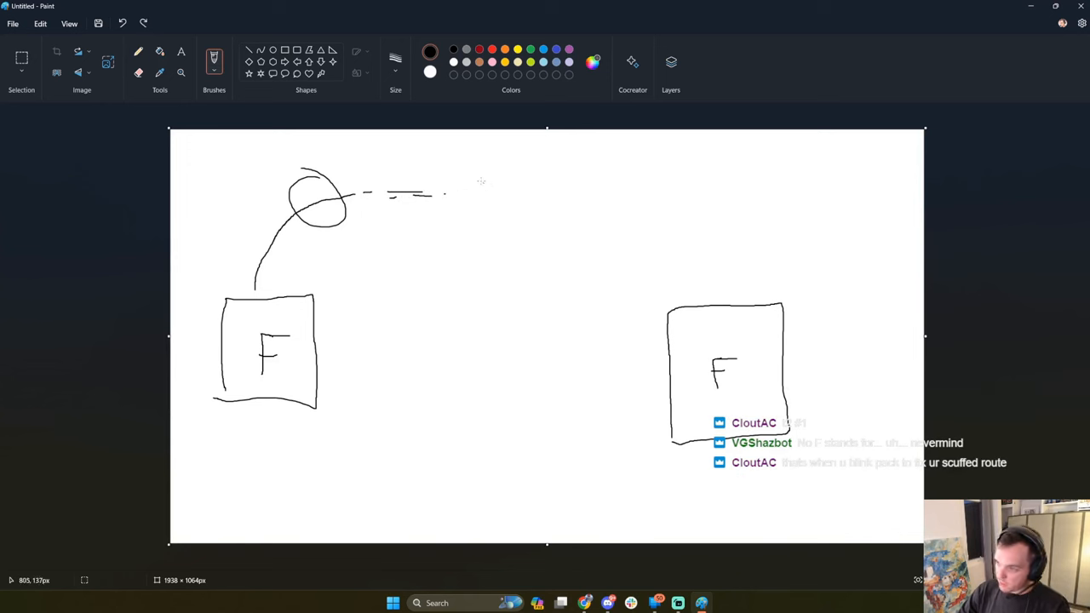
drag(446, 196, 508, 188)
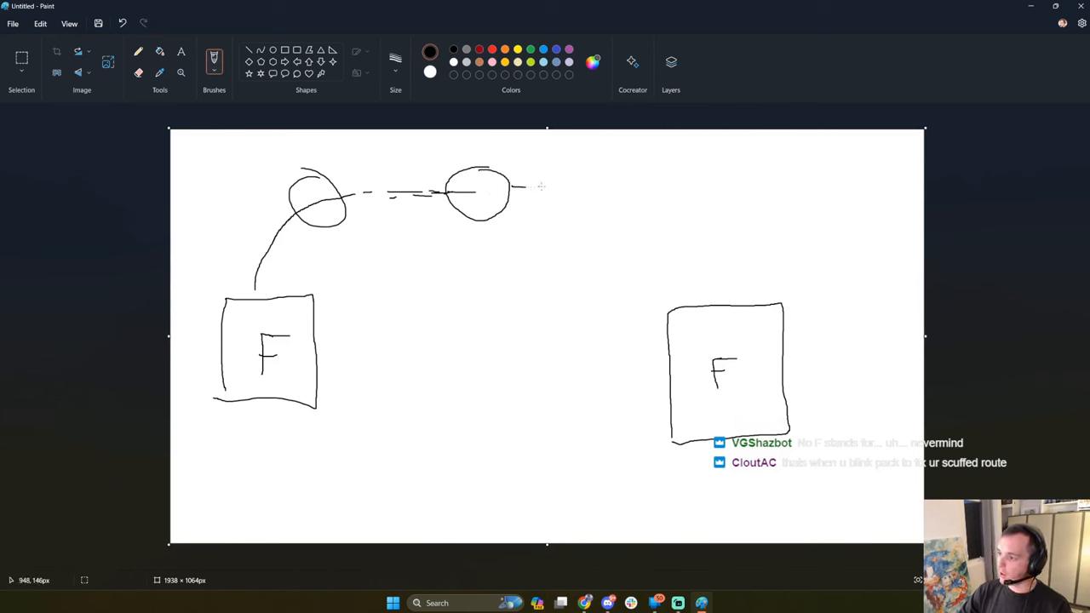
drag(525, 185, 558, 185)
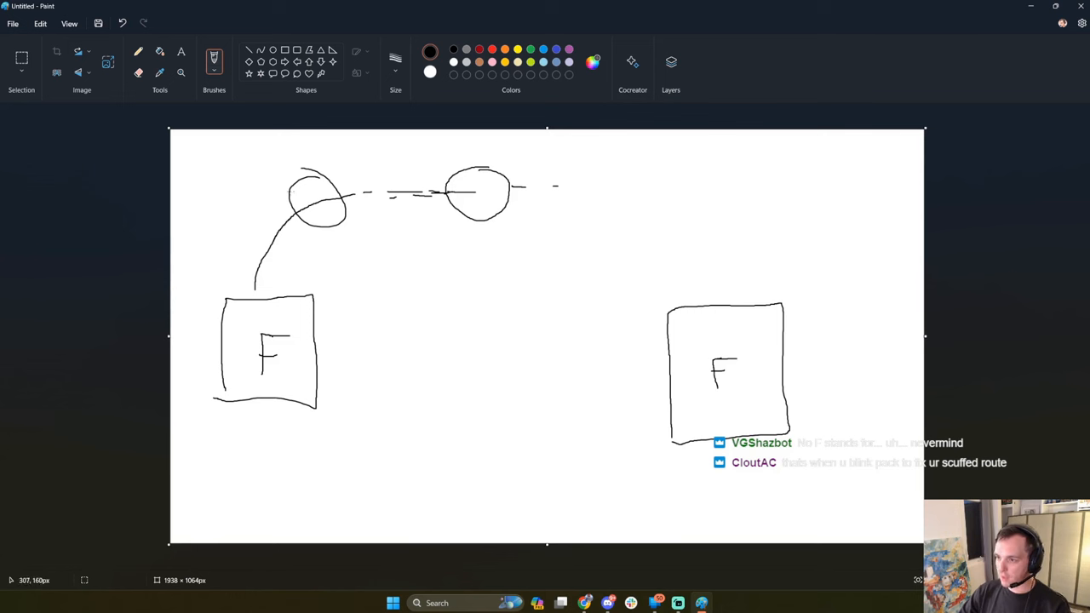
mouse_move(610, 129)
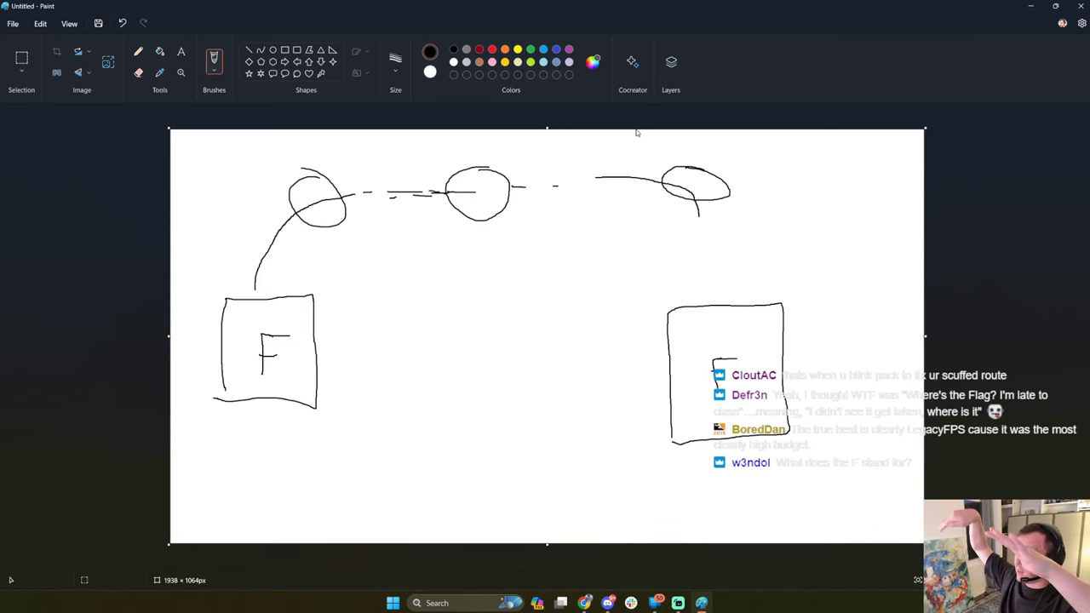
mouse_move(559, 204)
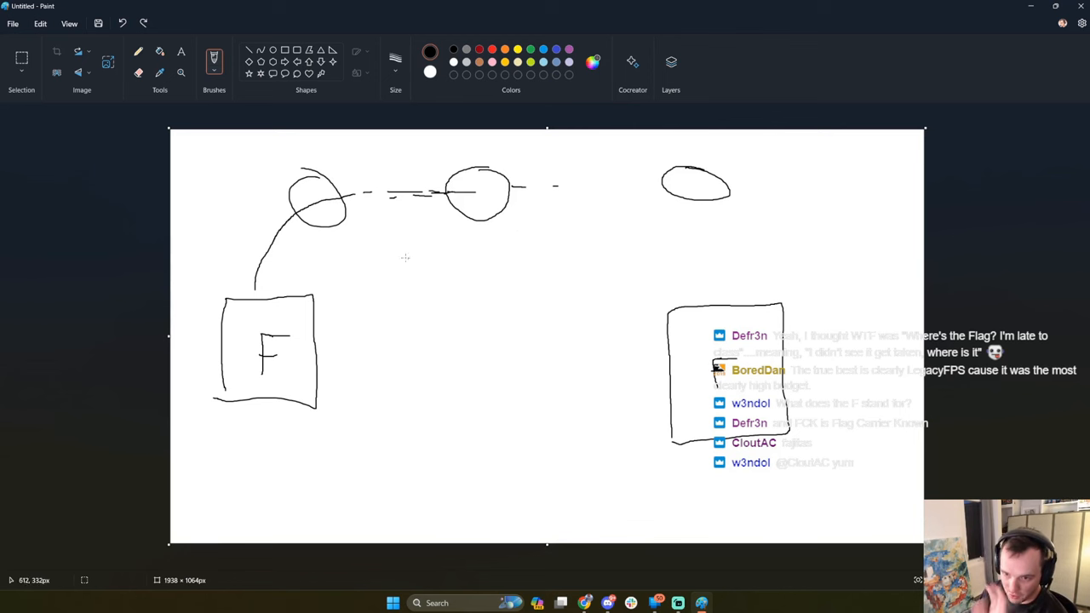
mouse_move(429, 225)
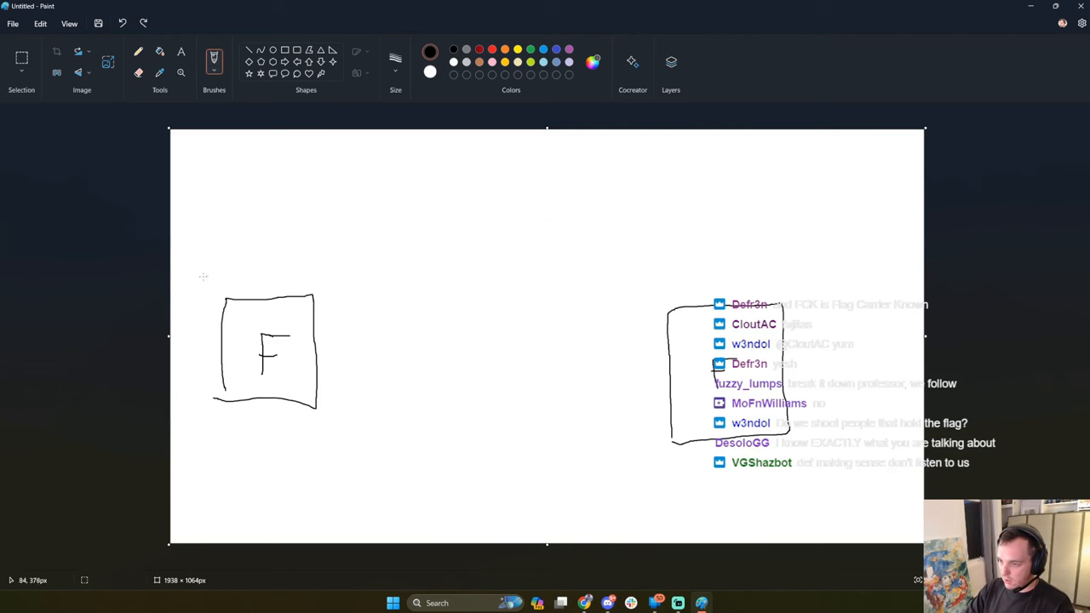
Draw the path from the left stand up the first hill, a dashed hop, and on to the second and third hills.
drag(208, 281, 281, 223)
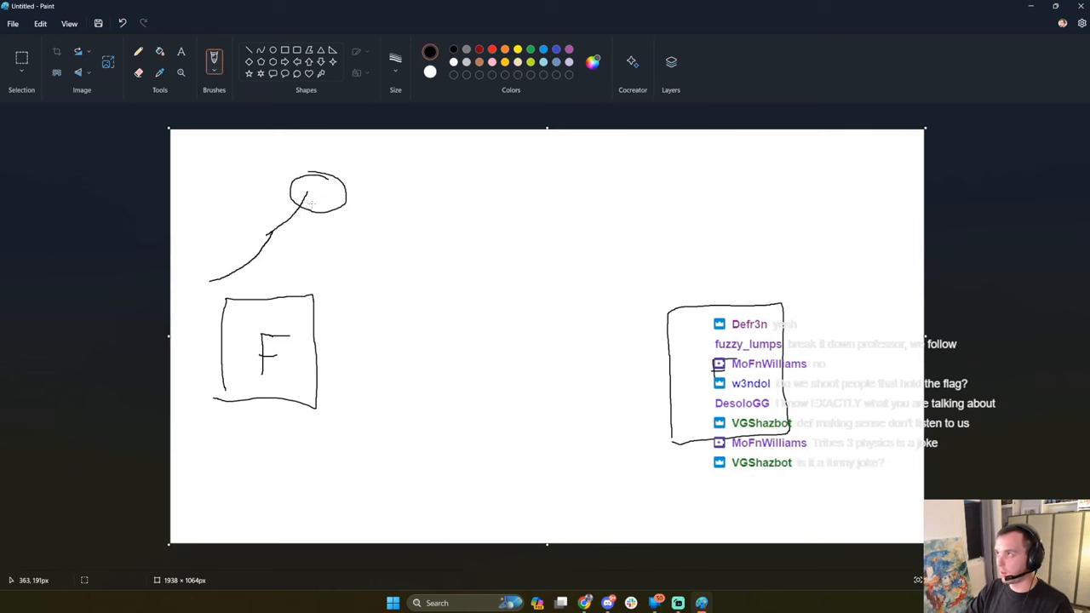
mouse_move(313, 159)
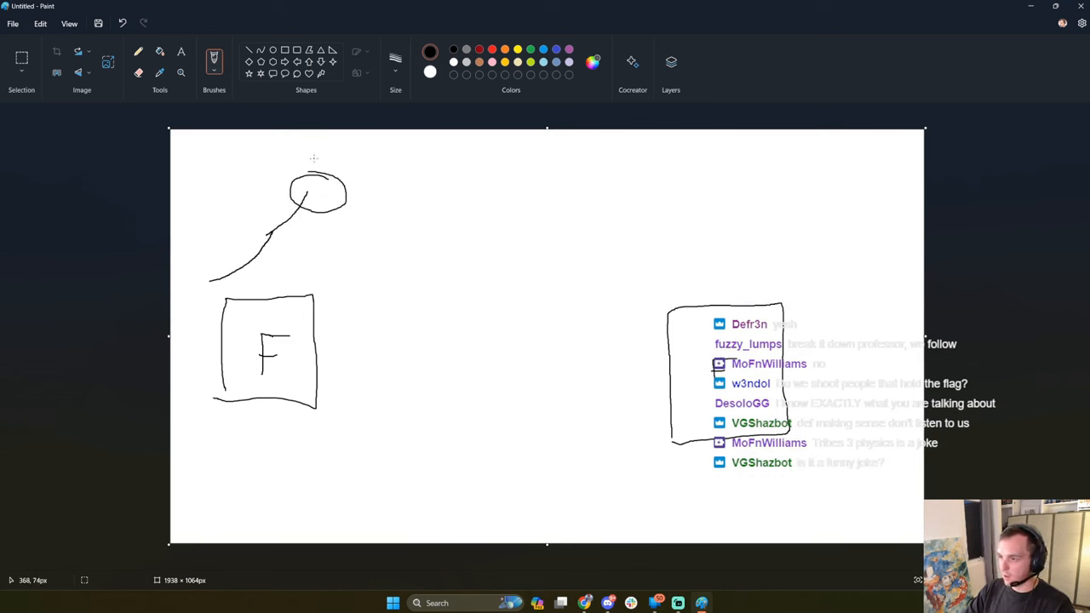
drag(315, 162, 375, 196)
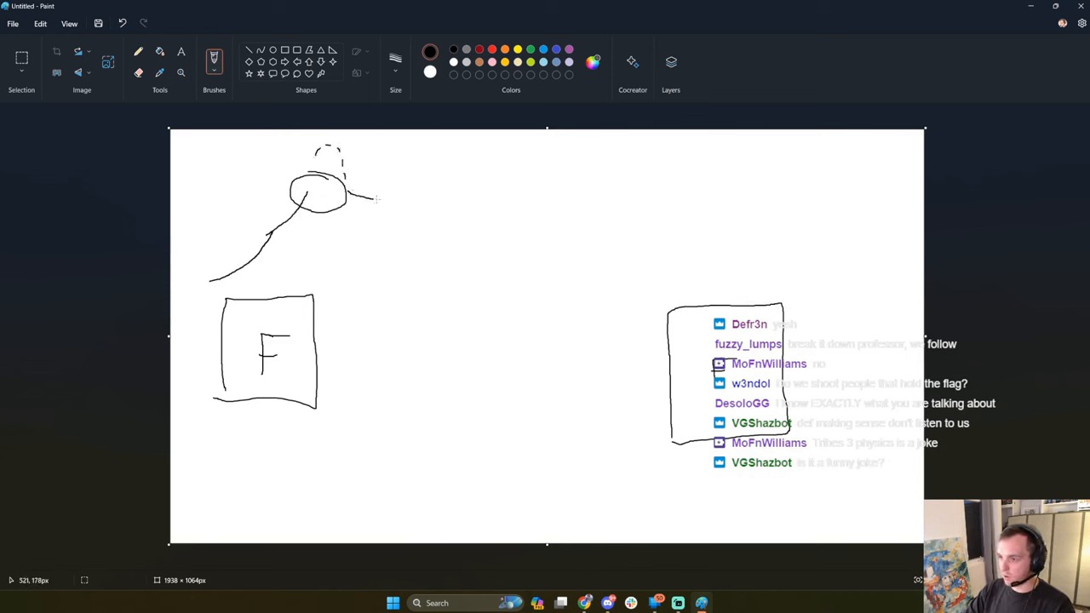
drag(375, 201, 511, 213)
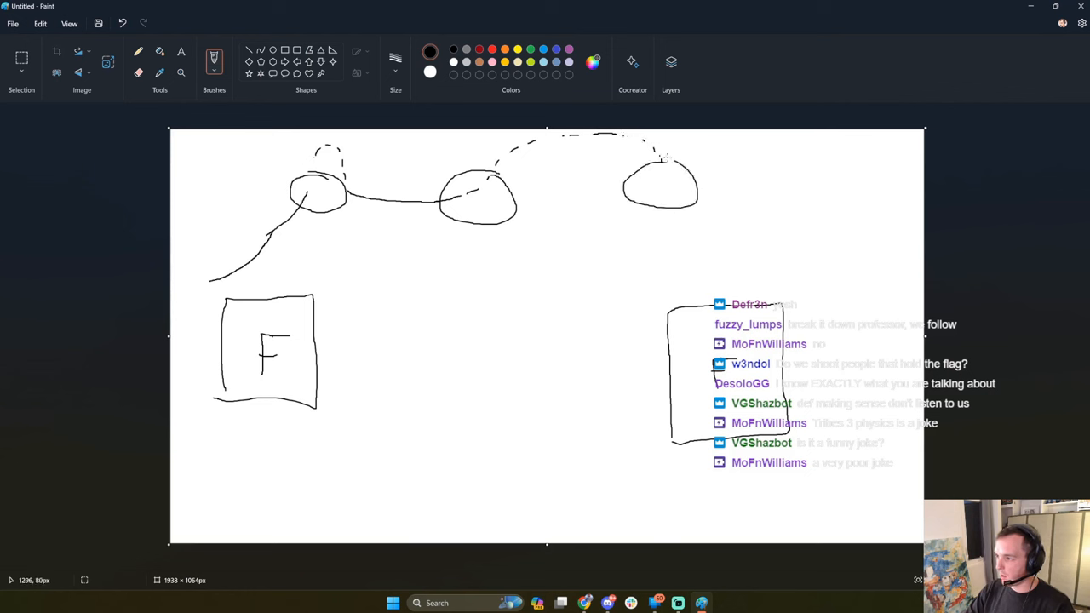
Drop the route from the third hill into the right stand and label that stand F.
drag(663, 162, 692, 248)
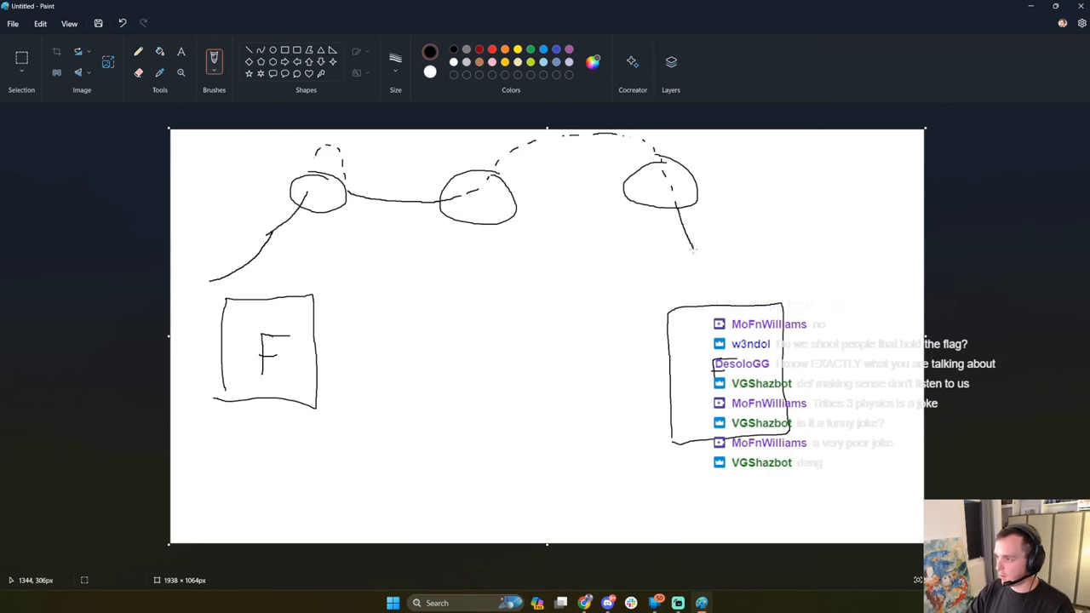
drag(691, 252, 722, 358)
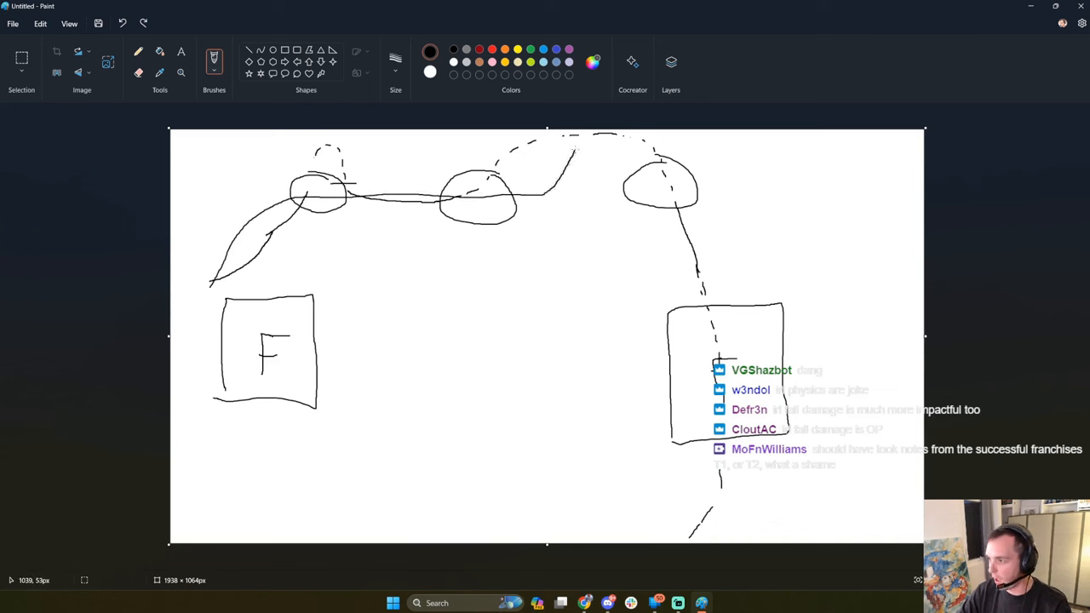
drag(579, 140, 663, 308)
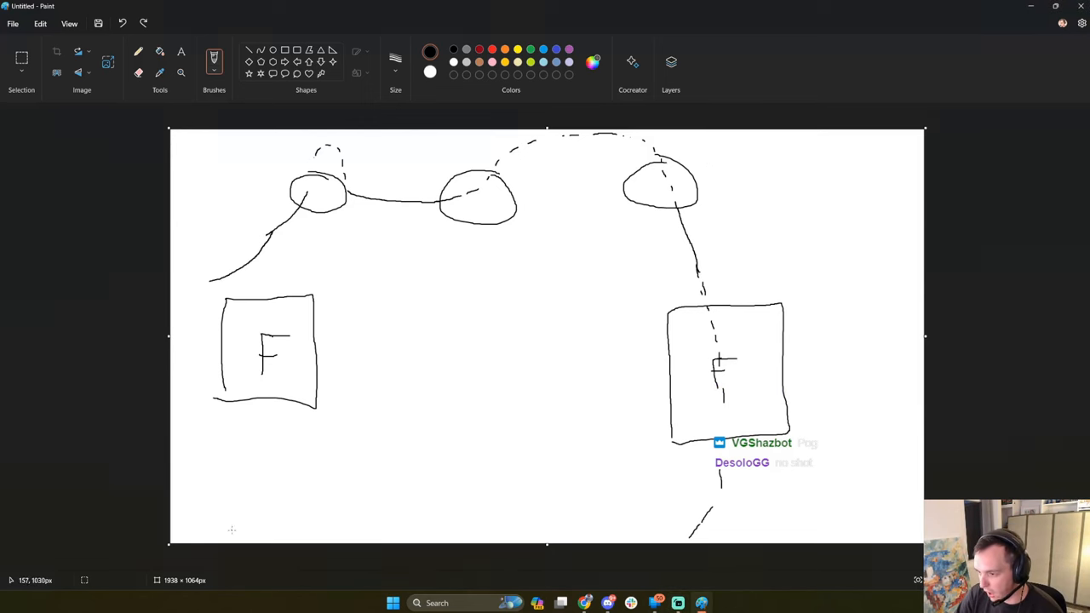
drag(231, 528, 466, 474)
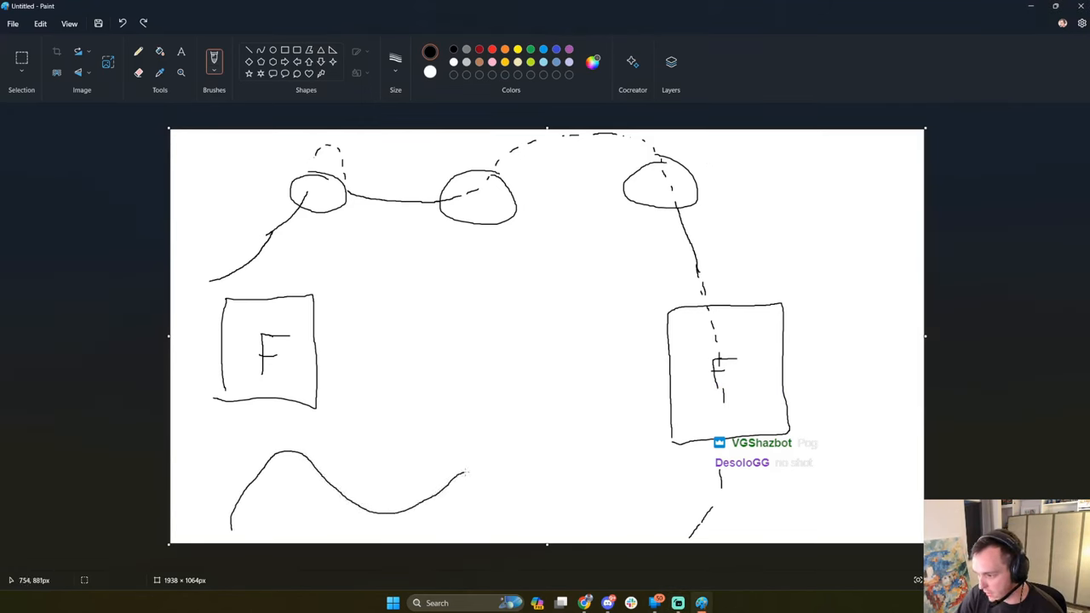
drag(463, 473, 593, 461)
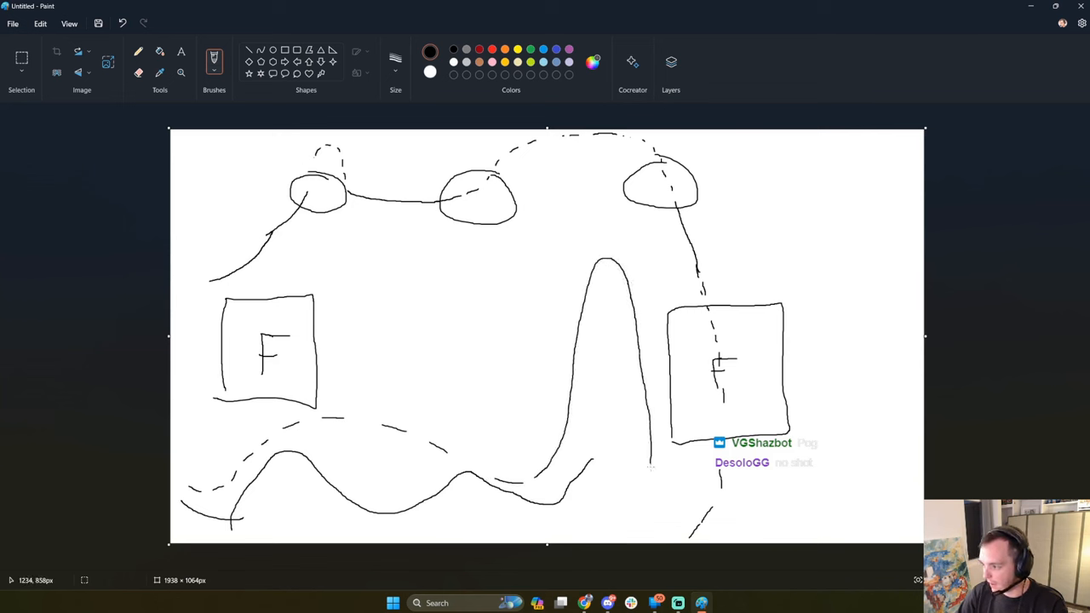
drag(604, 264, 613, 264)
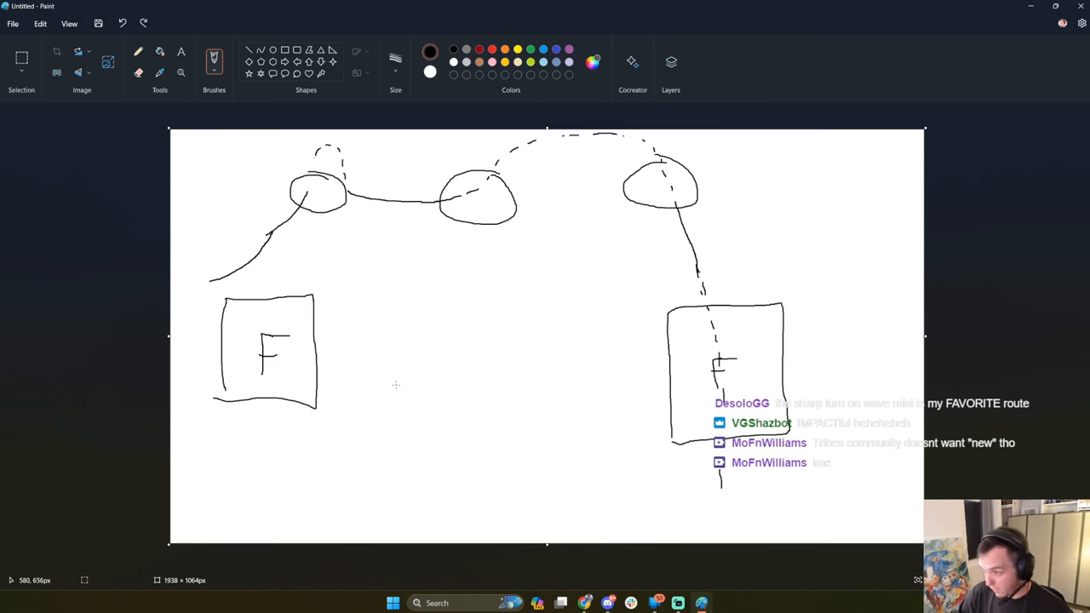
mouse_move(443, 422)
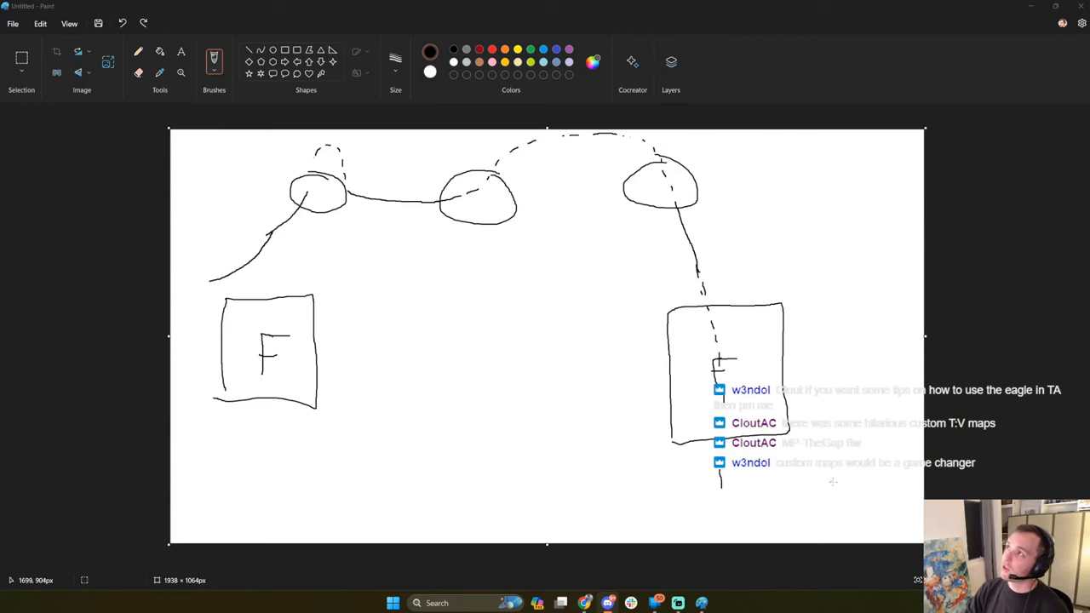
mouse_move(906, 492)
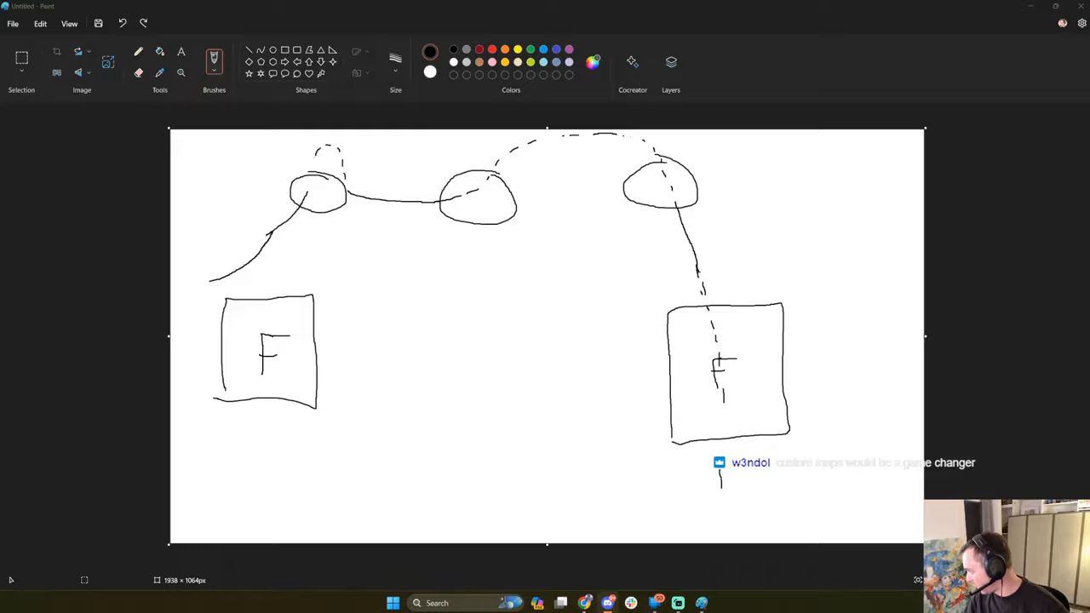
Return to the YouTube channel page and go to its video list in Creator Studio.
click(334, 10)
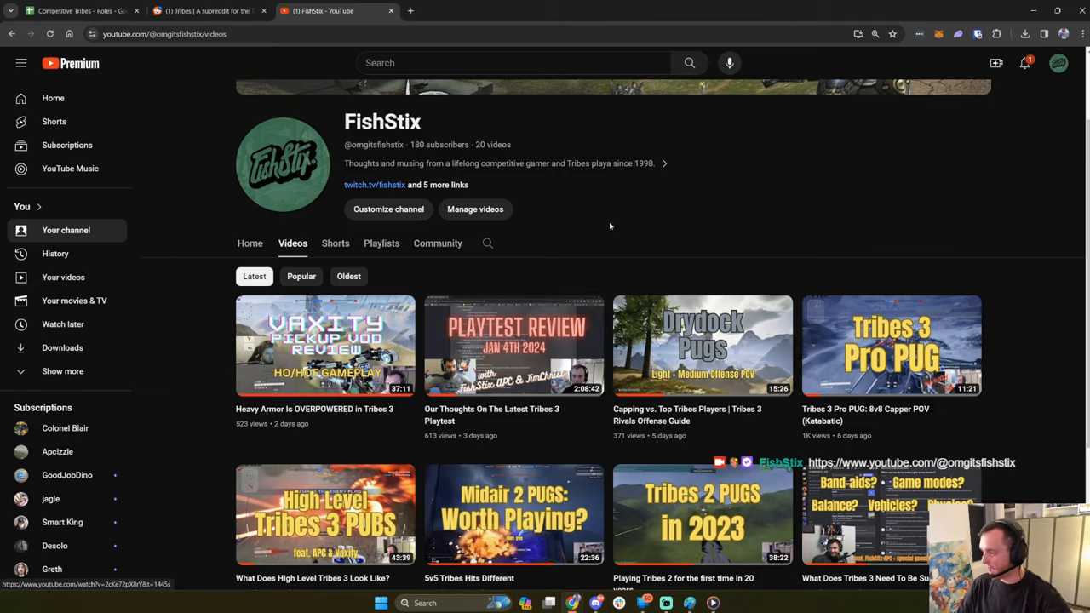
scroll(down, 3)
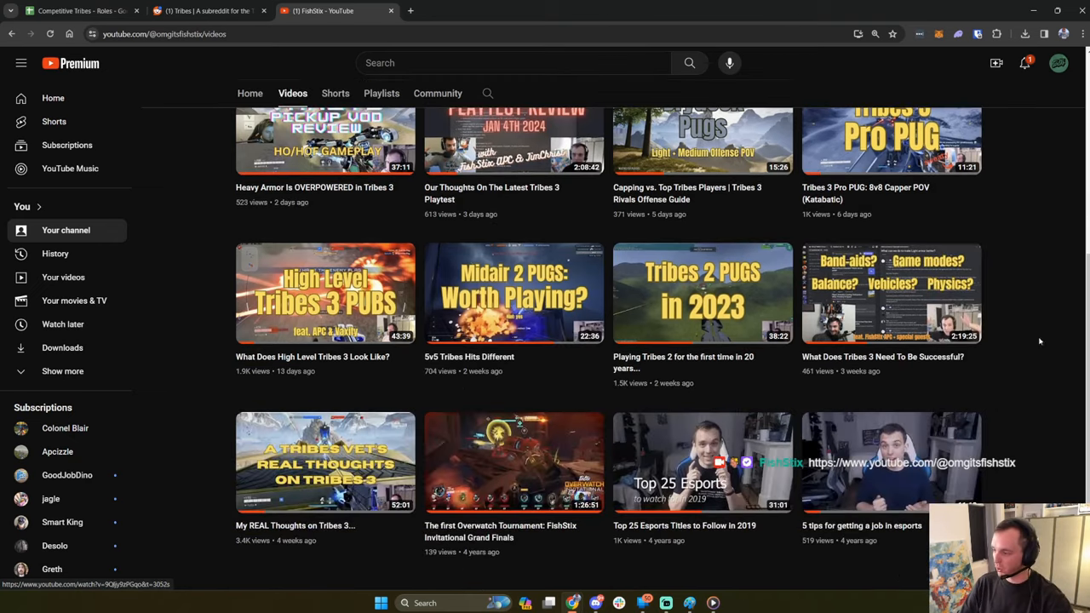
scroll(up, 3)
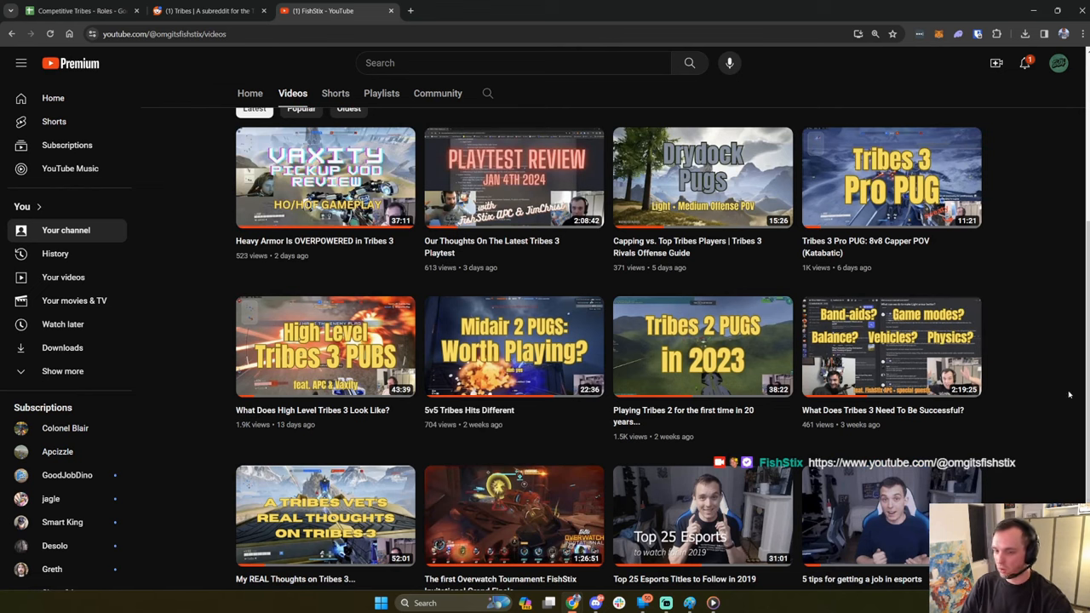
scroll(up, 3)
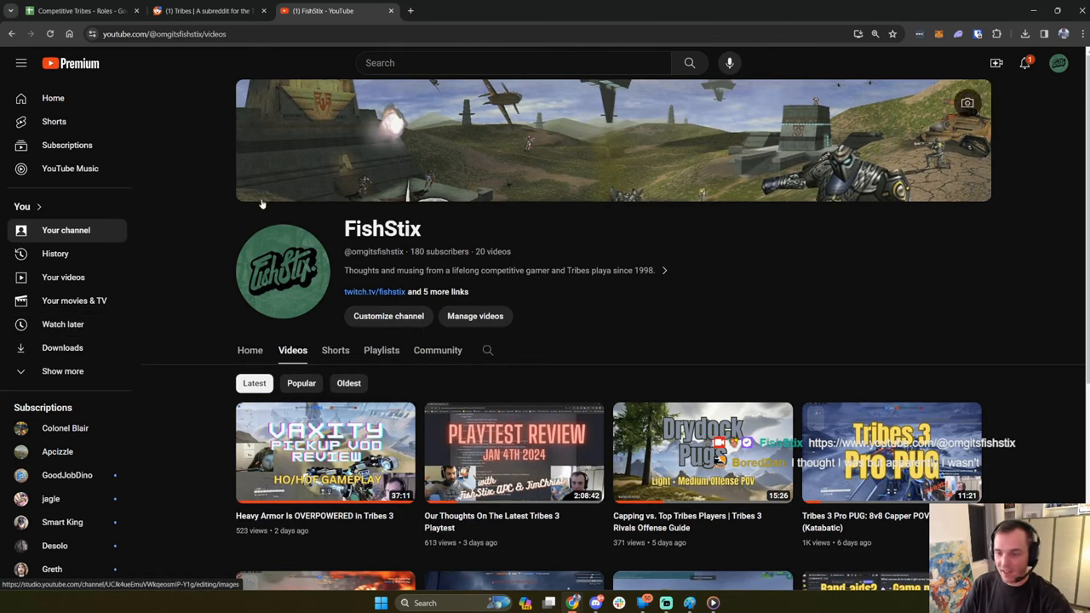
mouse_move(106, 288)
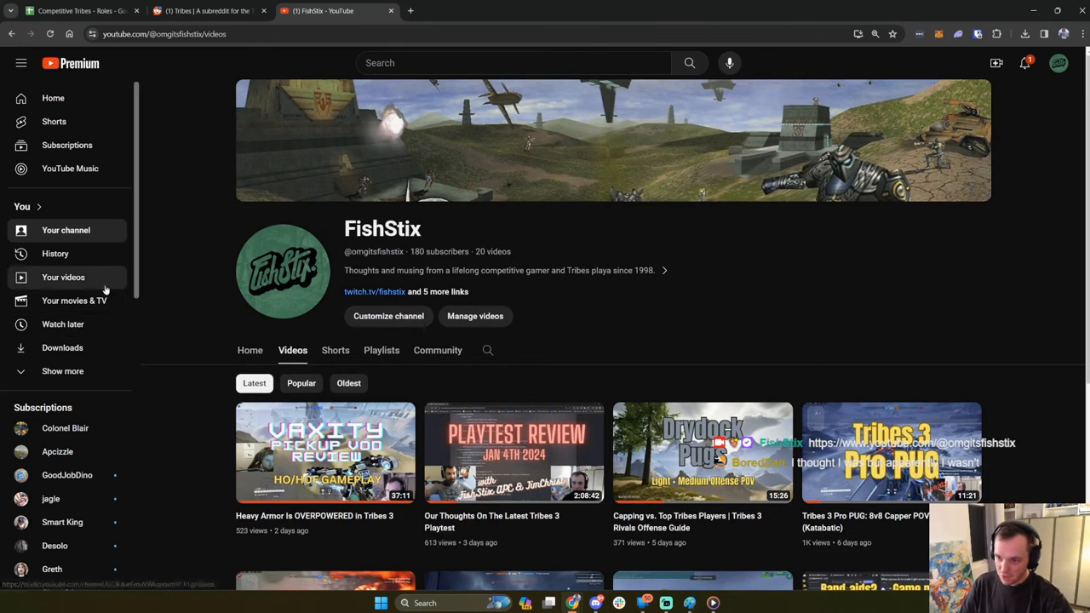
click(475, 315)
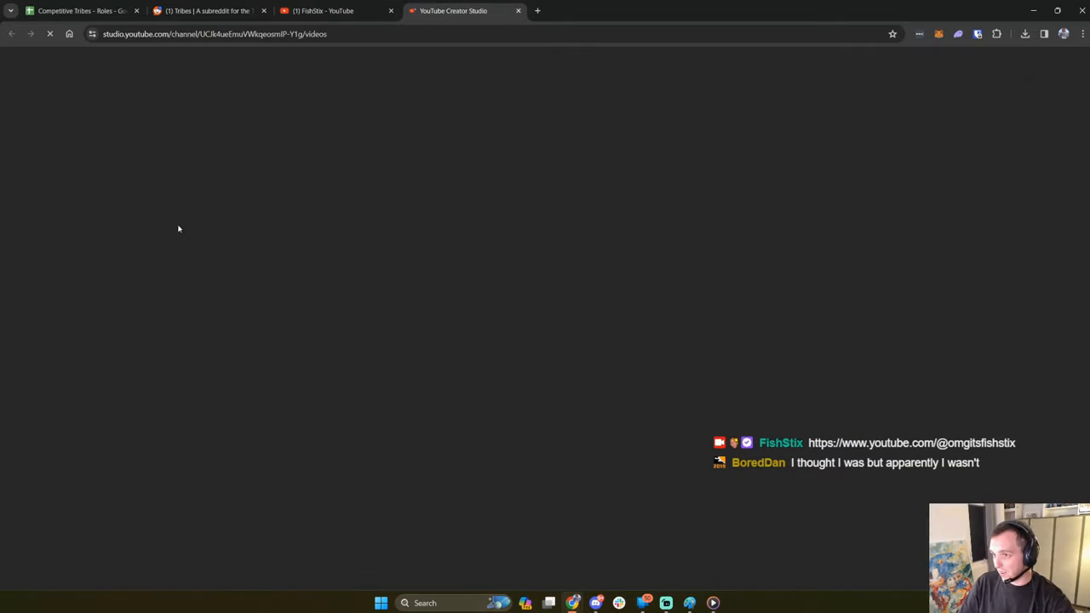